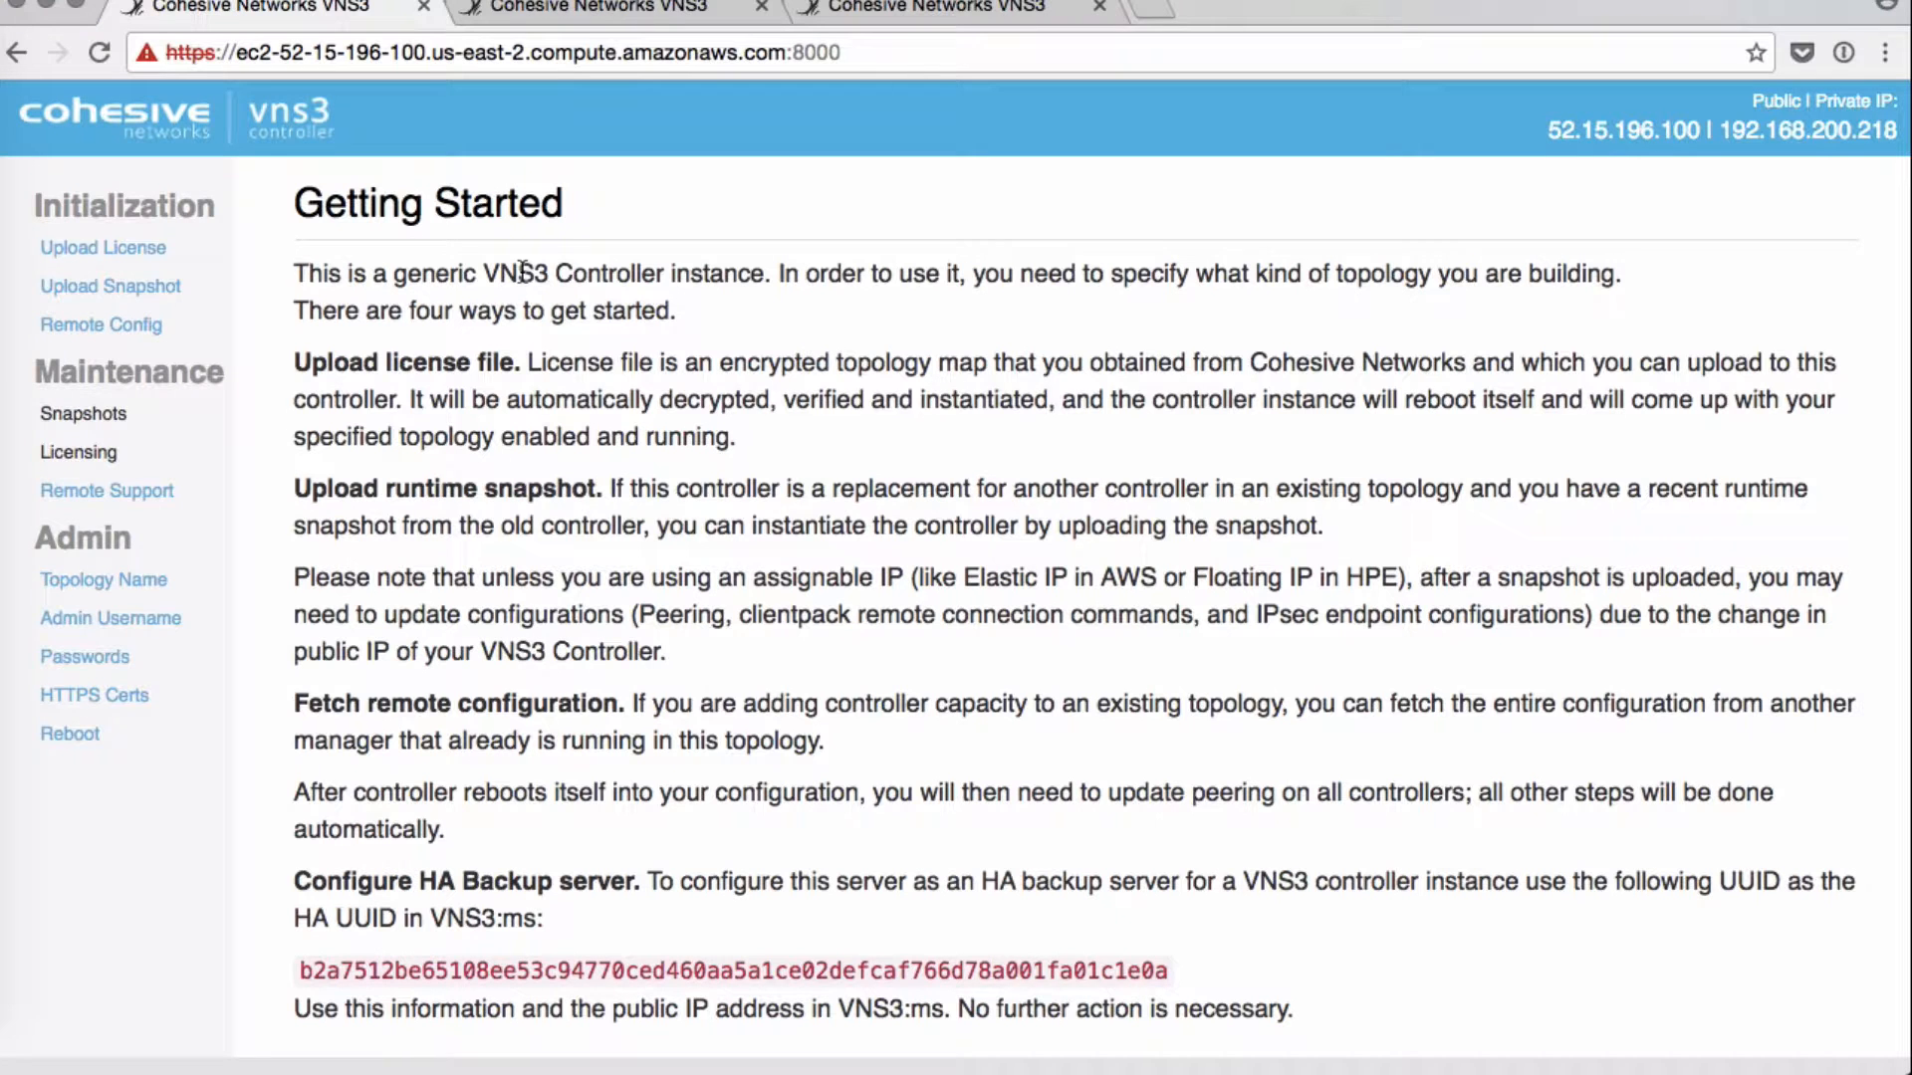
mouse_move(327, 243)
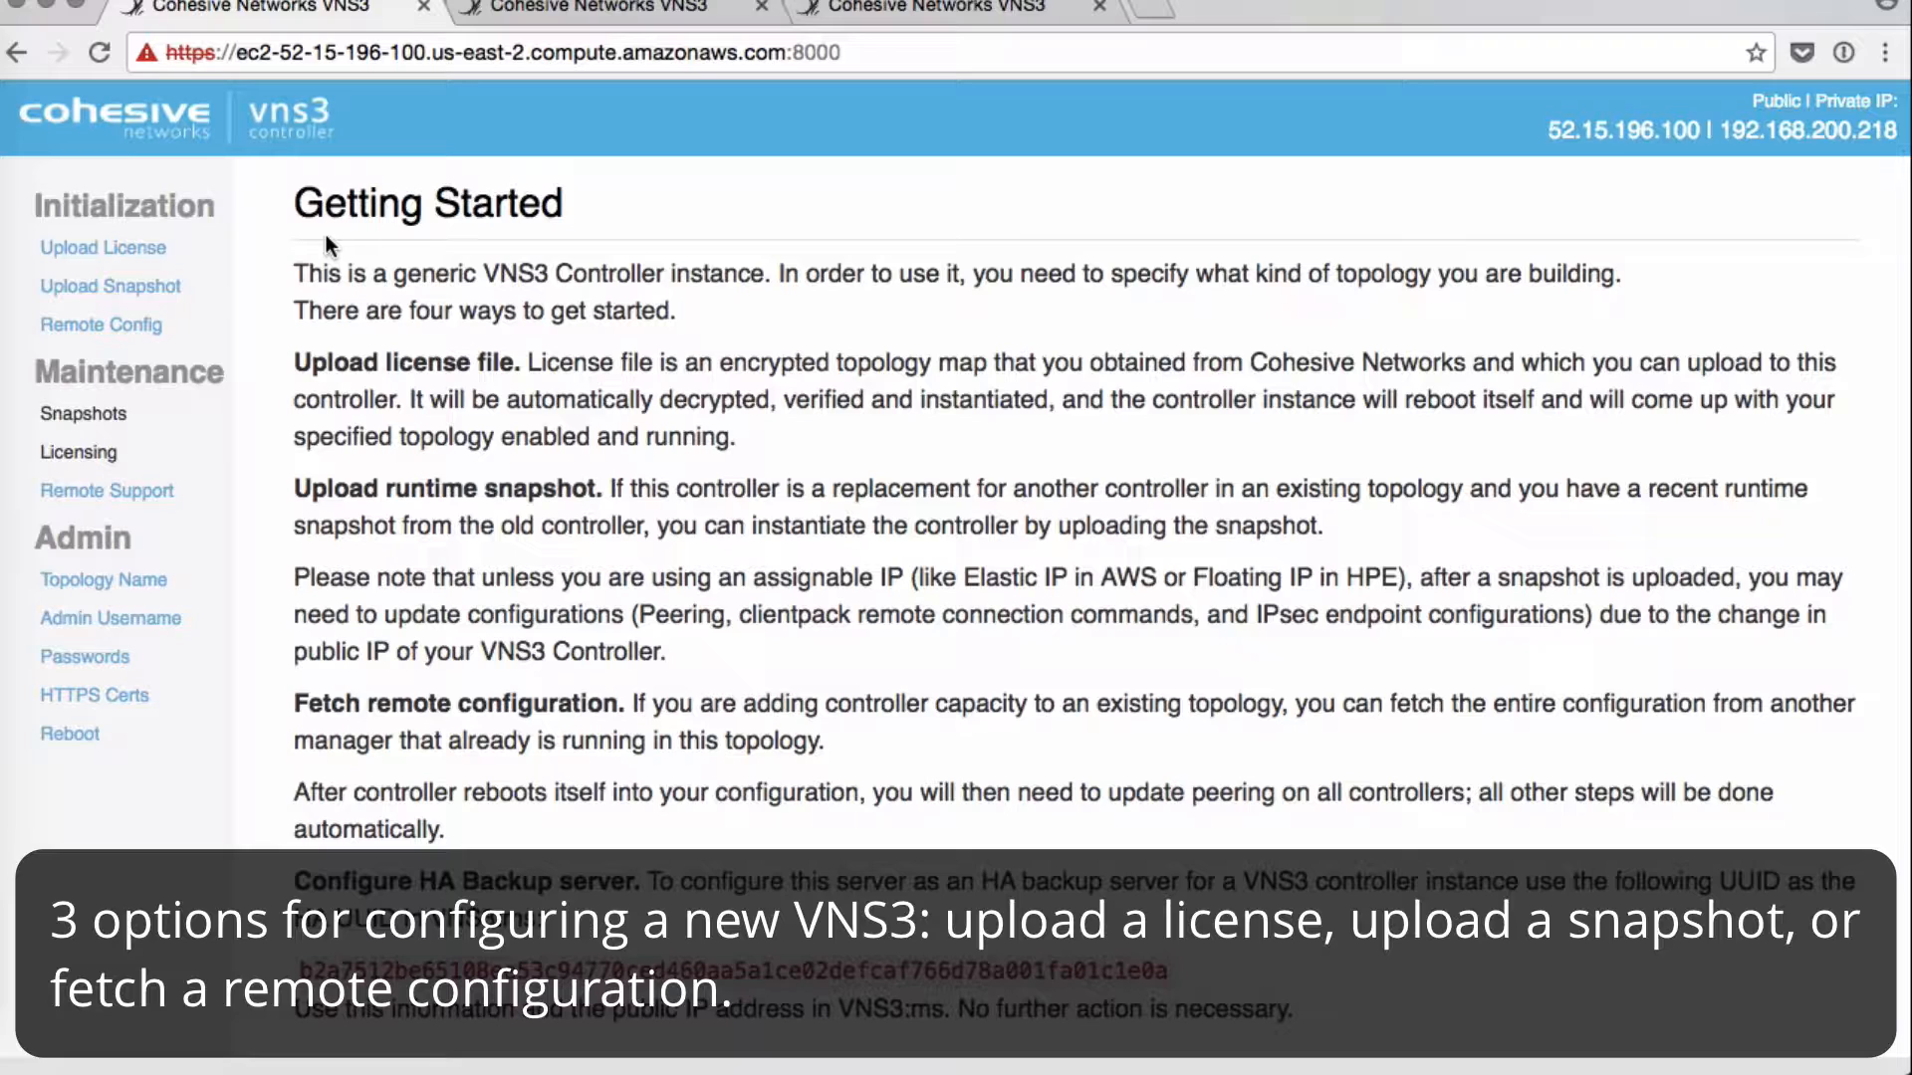
mouse_move(286, 265)
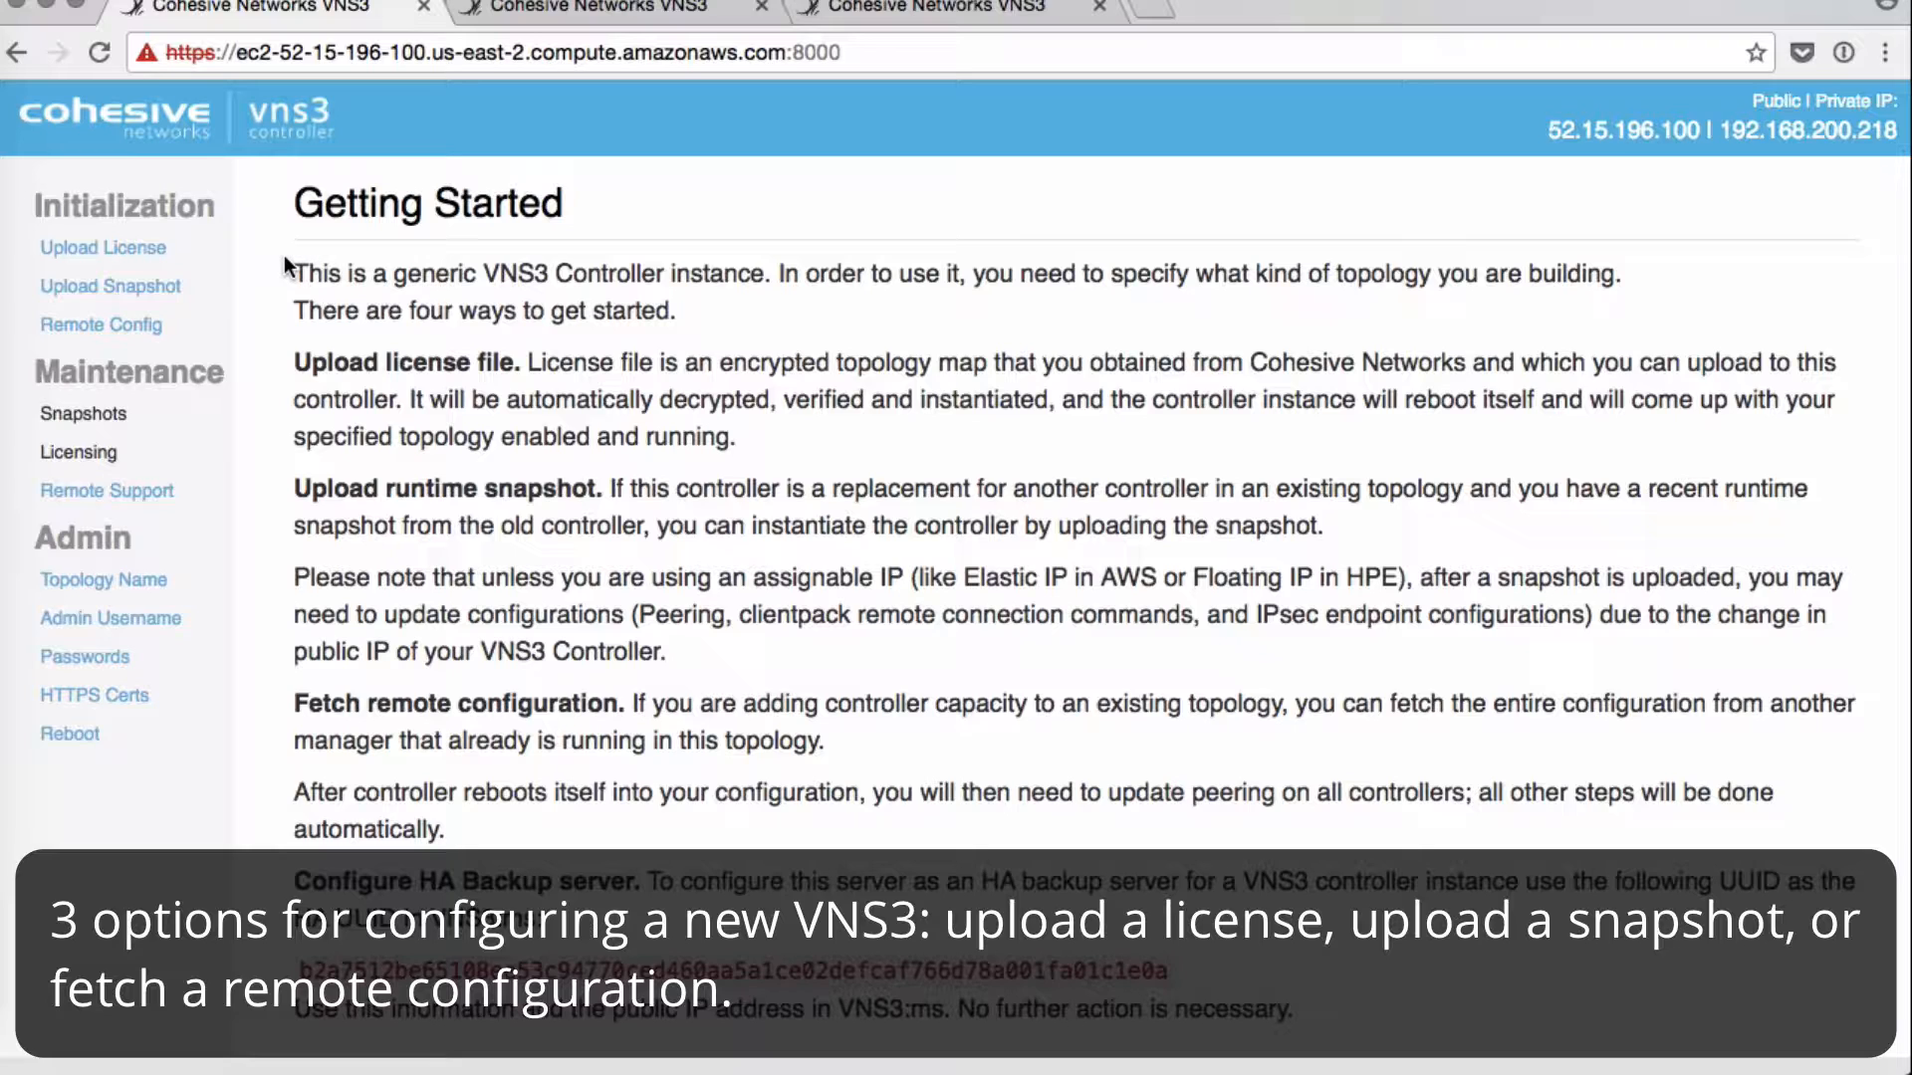
mouse_move(241, 332)
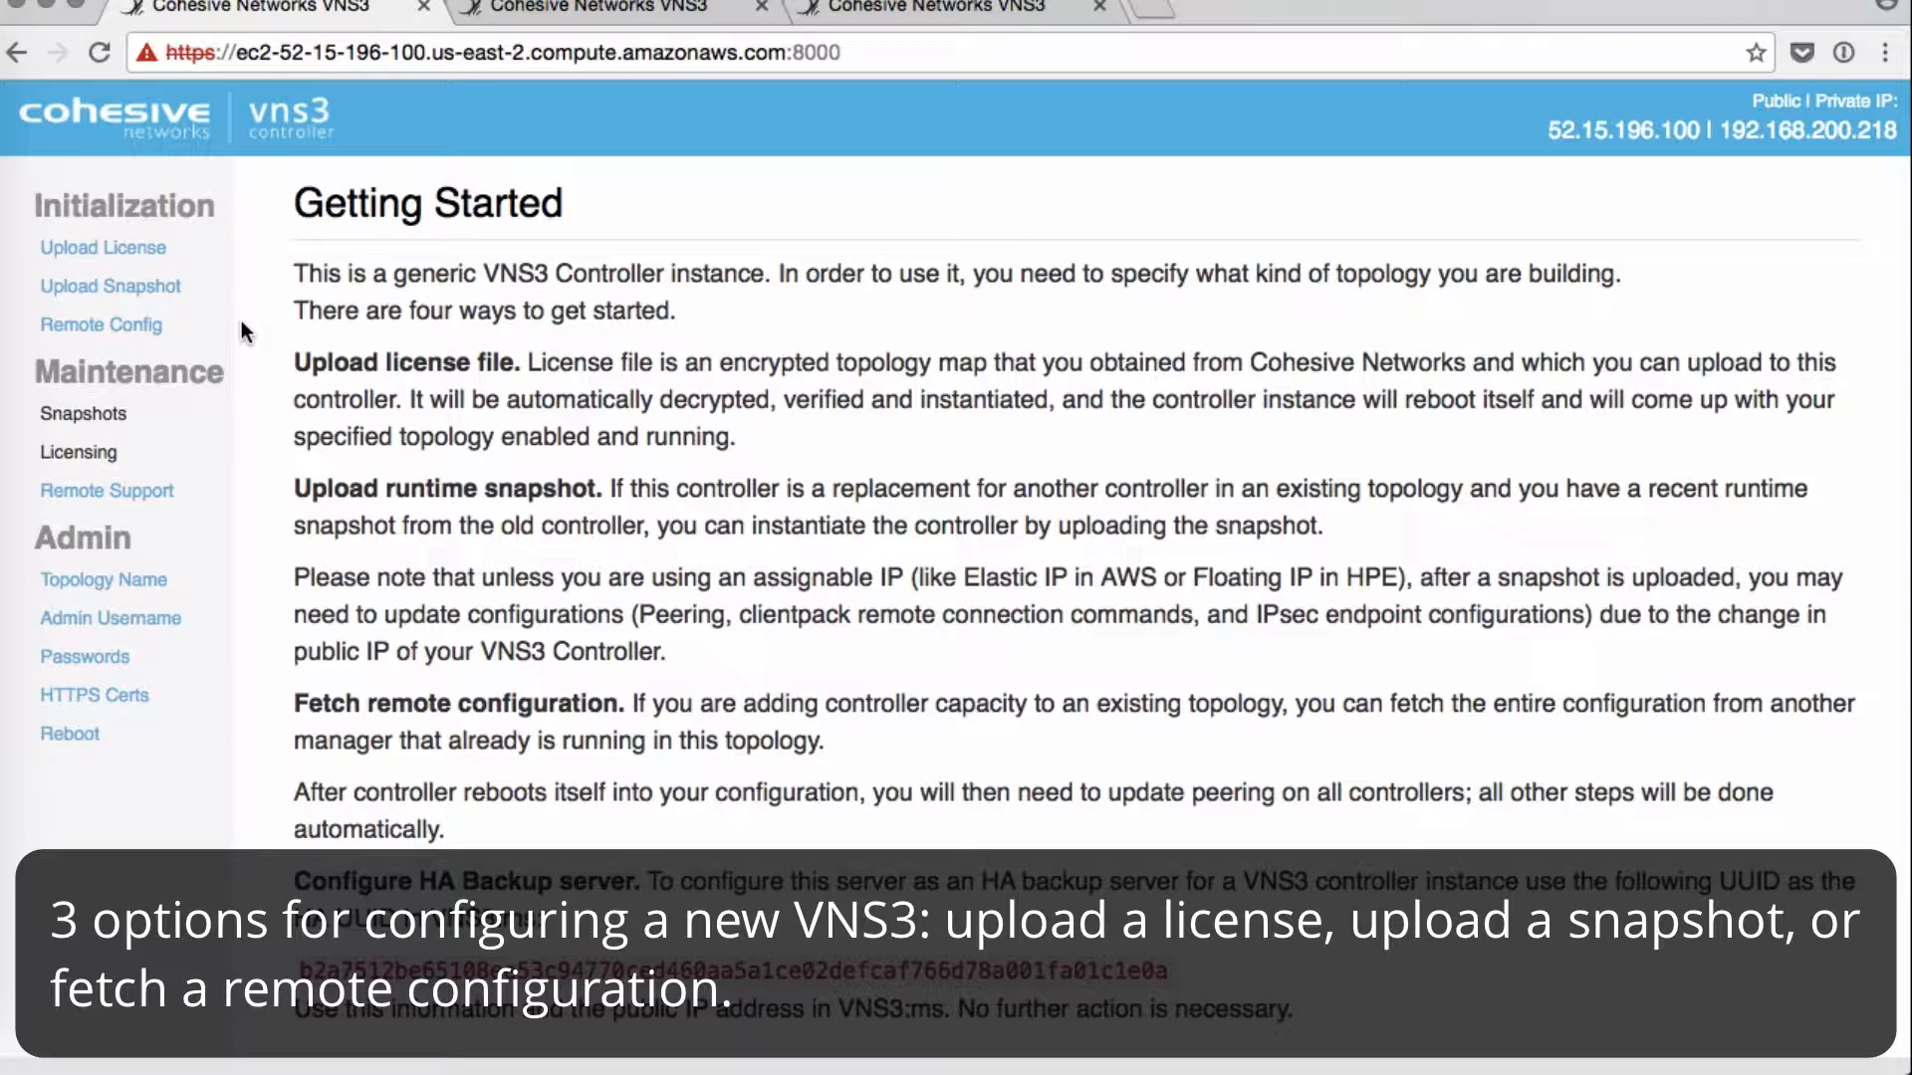
mouse_move(493, 366)
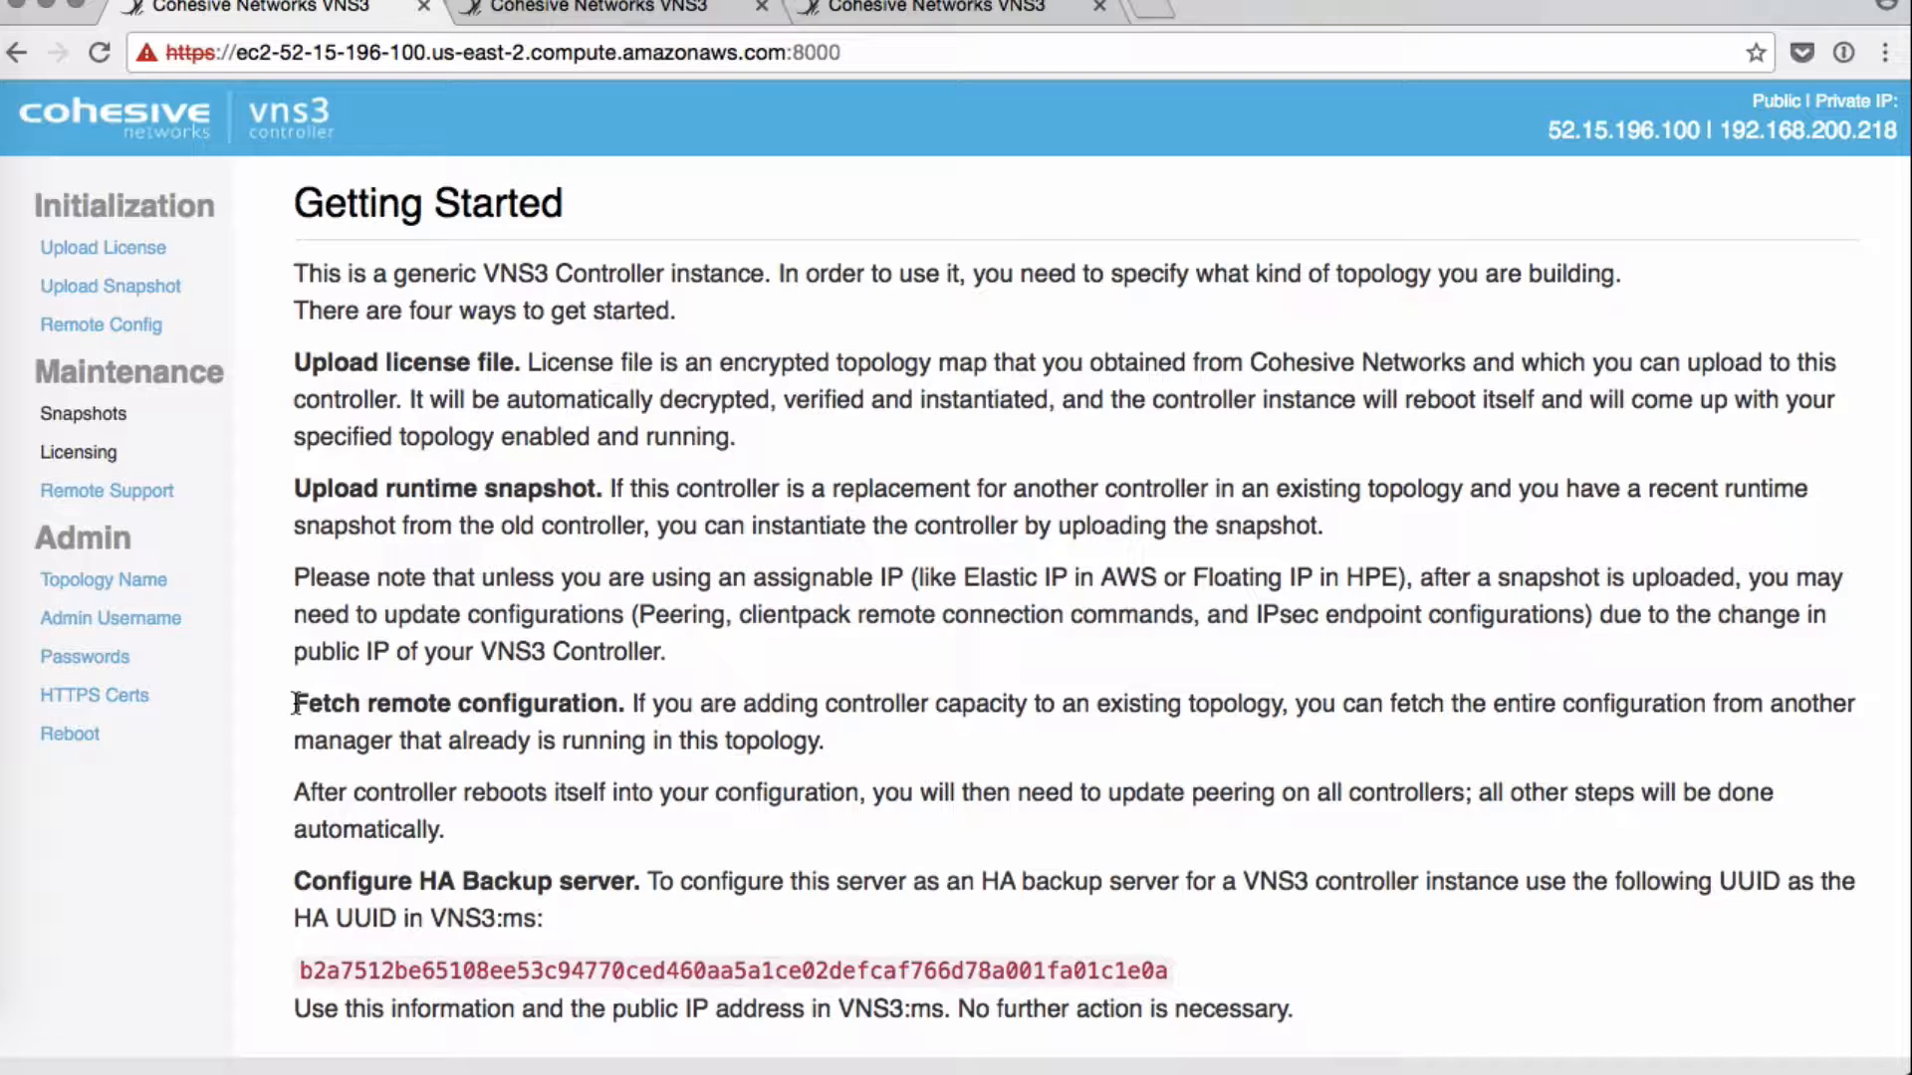
mouse_move(101, 325)
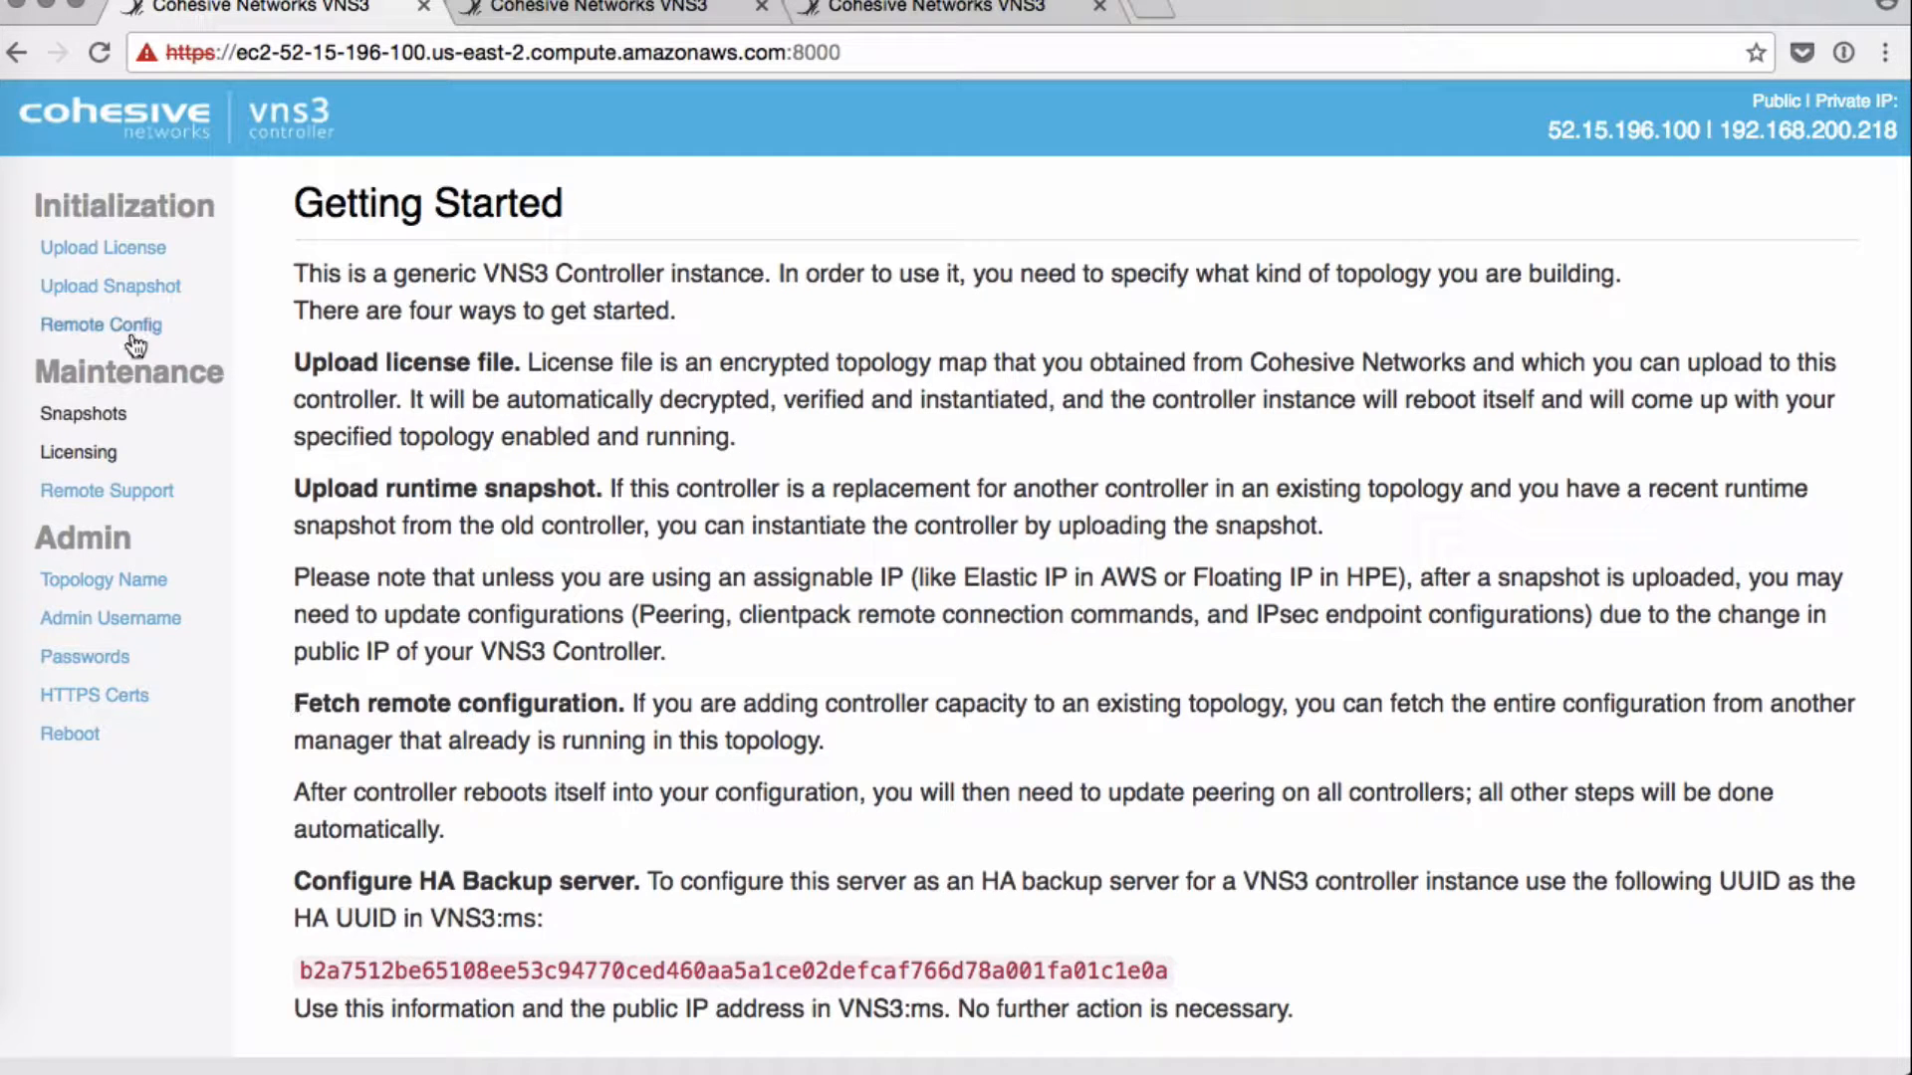
mouse_move(102, 248)
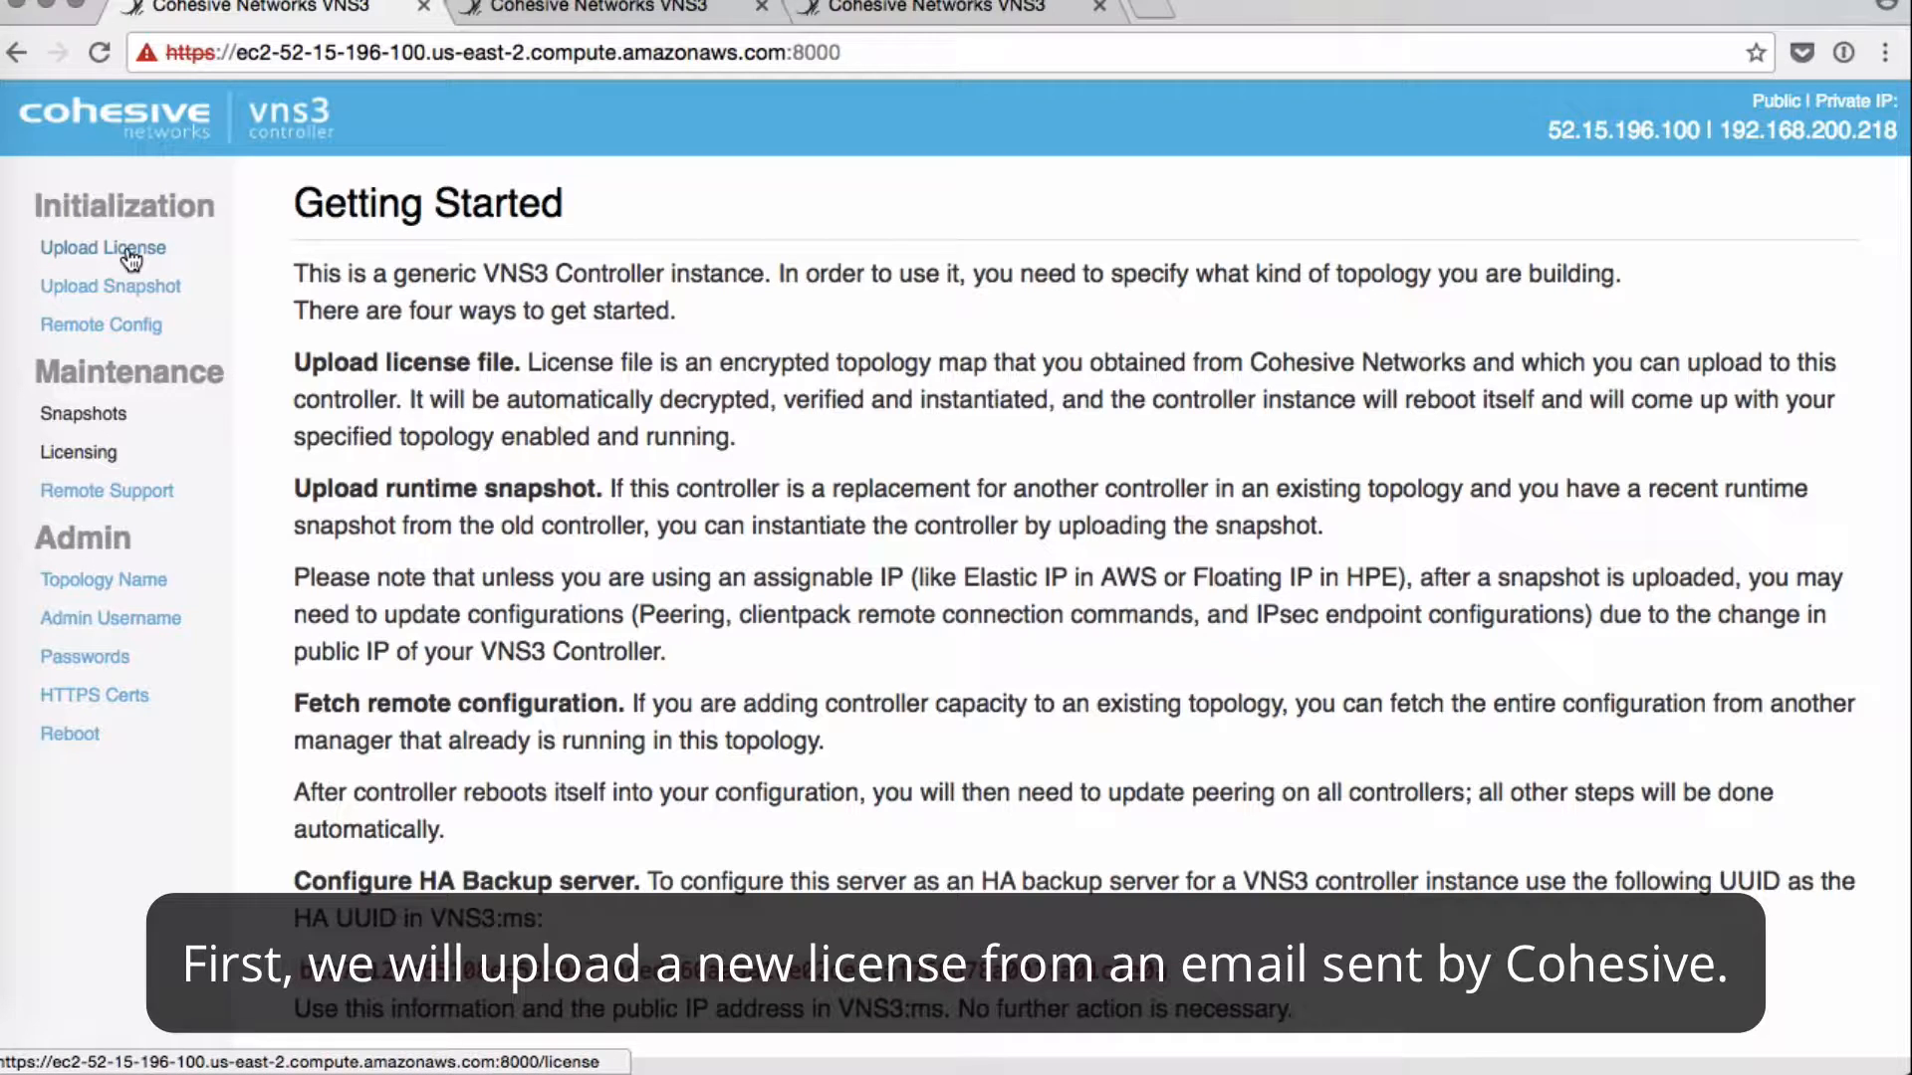
Upload and submit the PGP-encrypted license text.
left_click(102, 248)
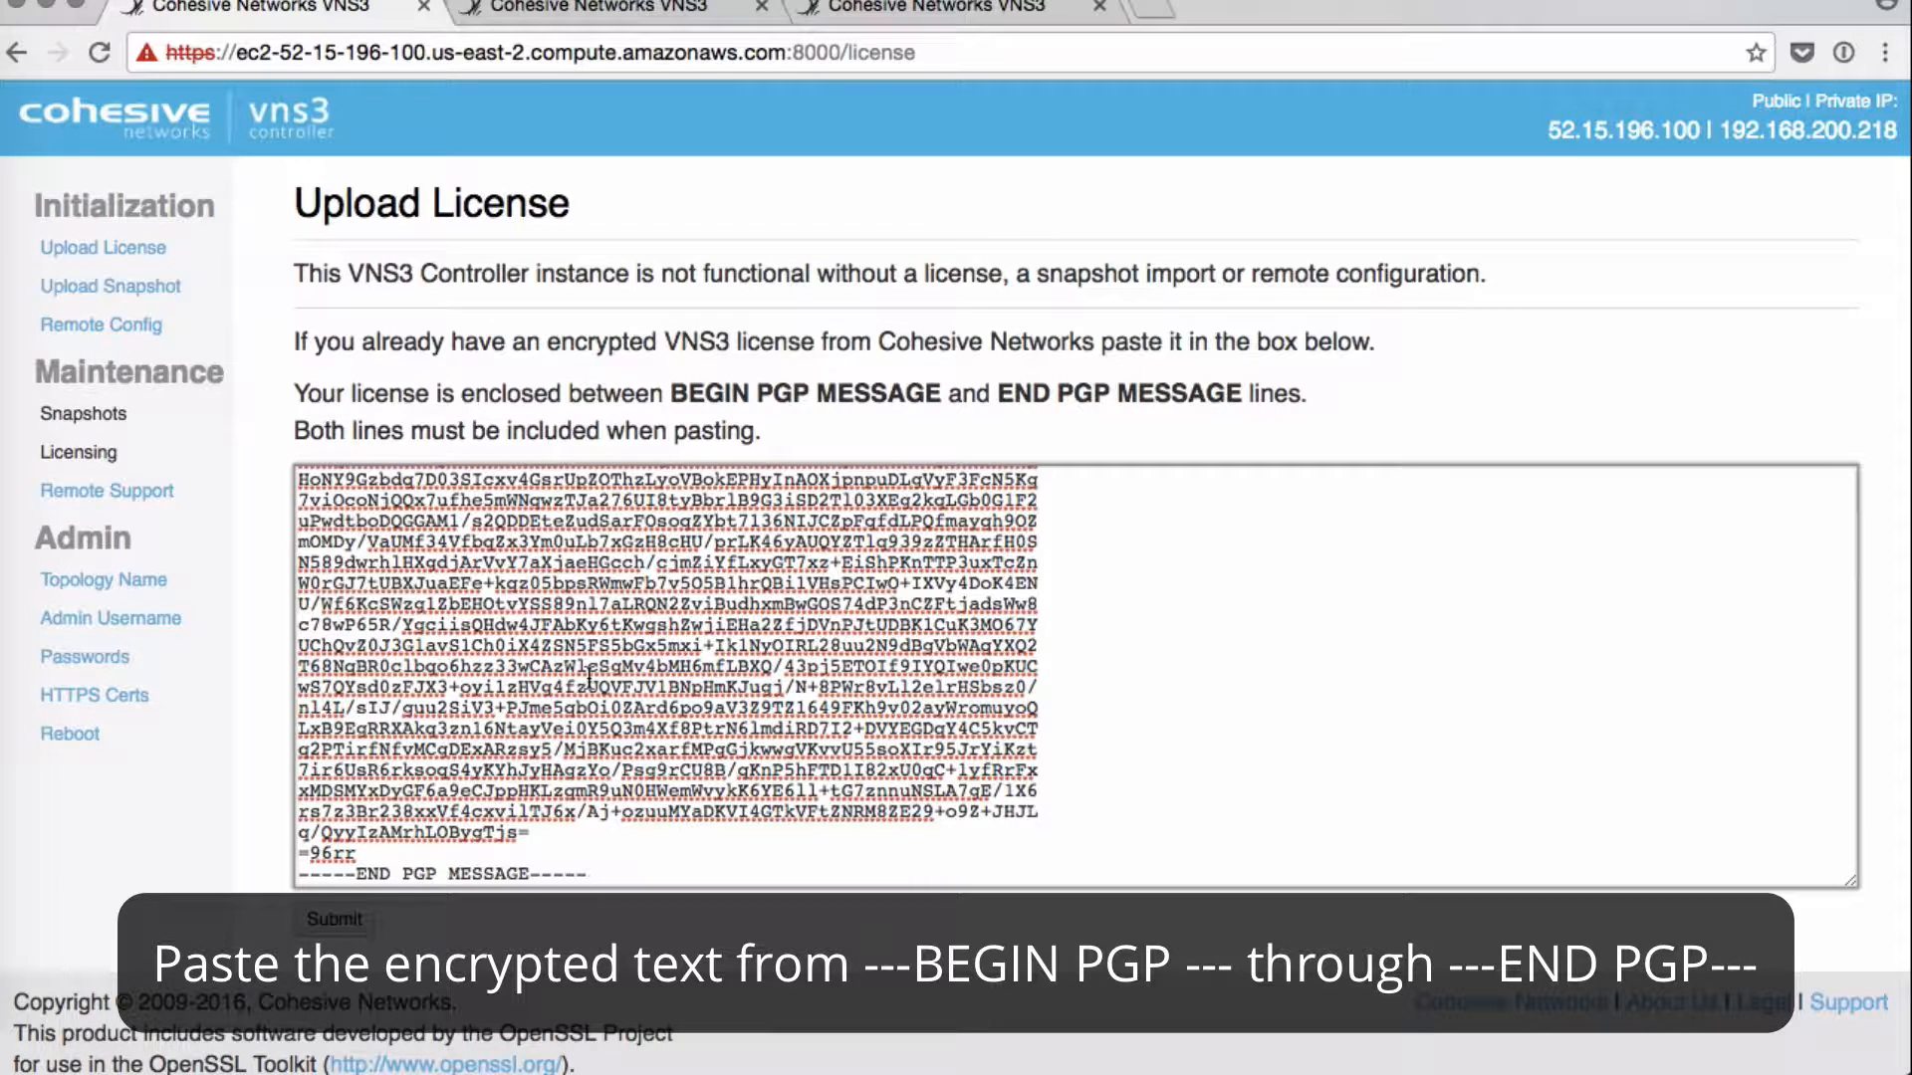
left_click(332, 919)
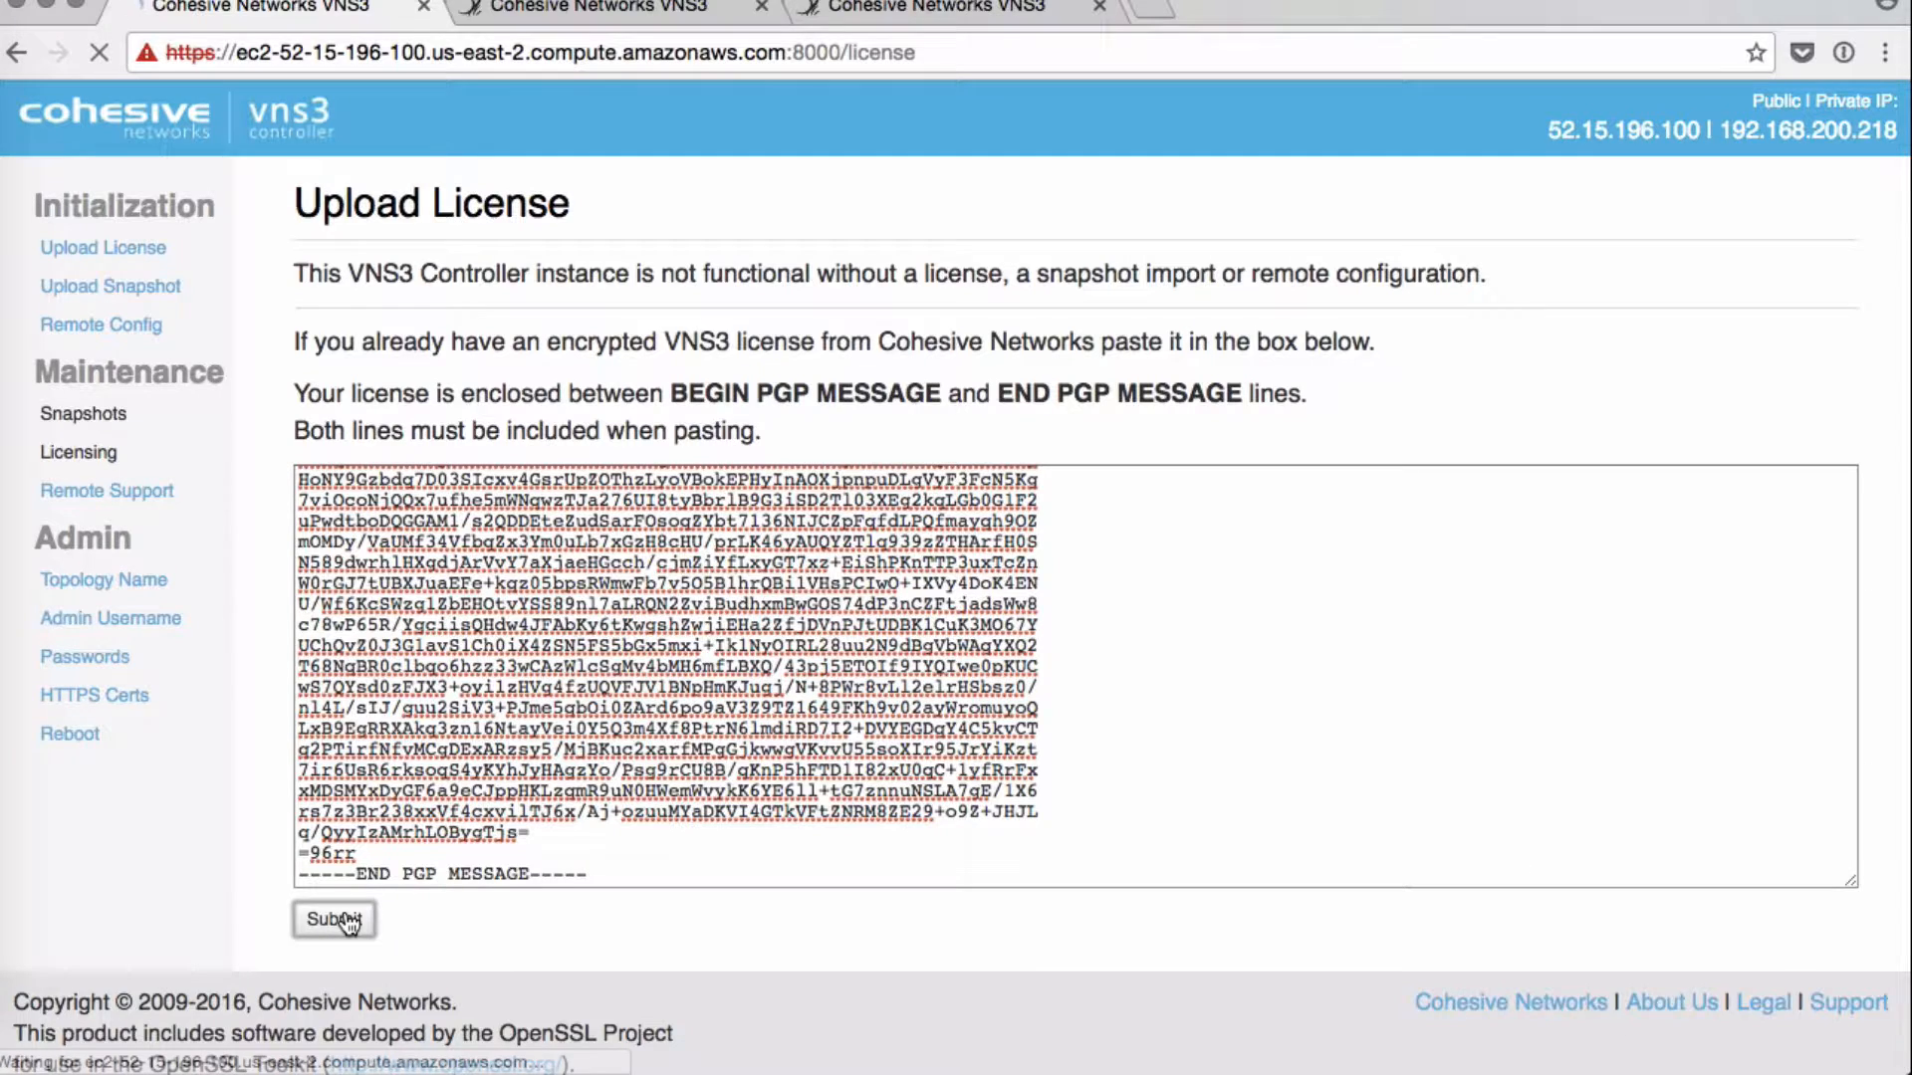
left_click(334, 918)
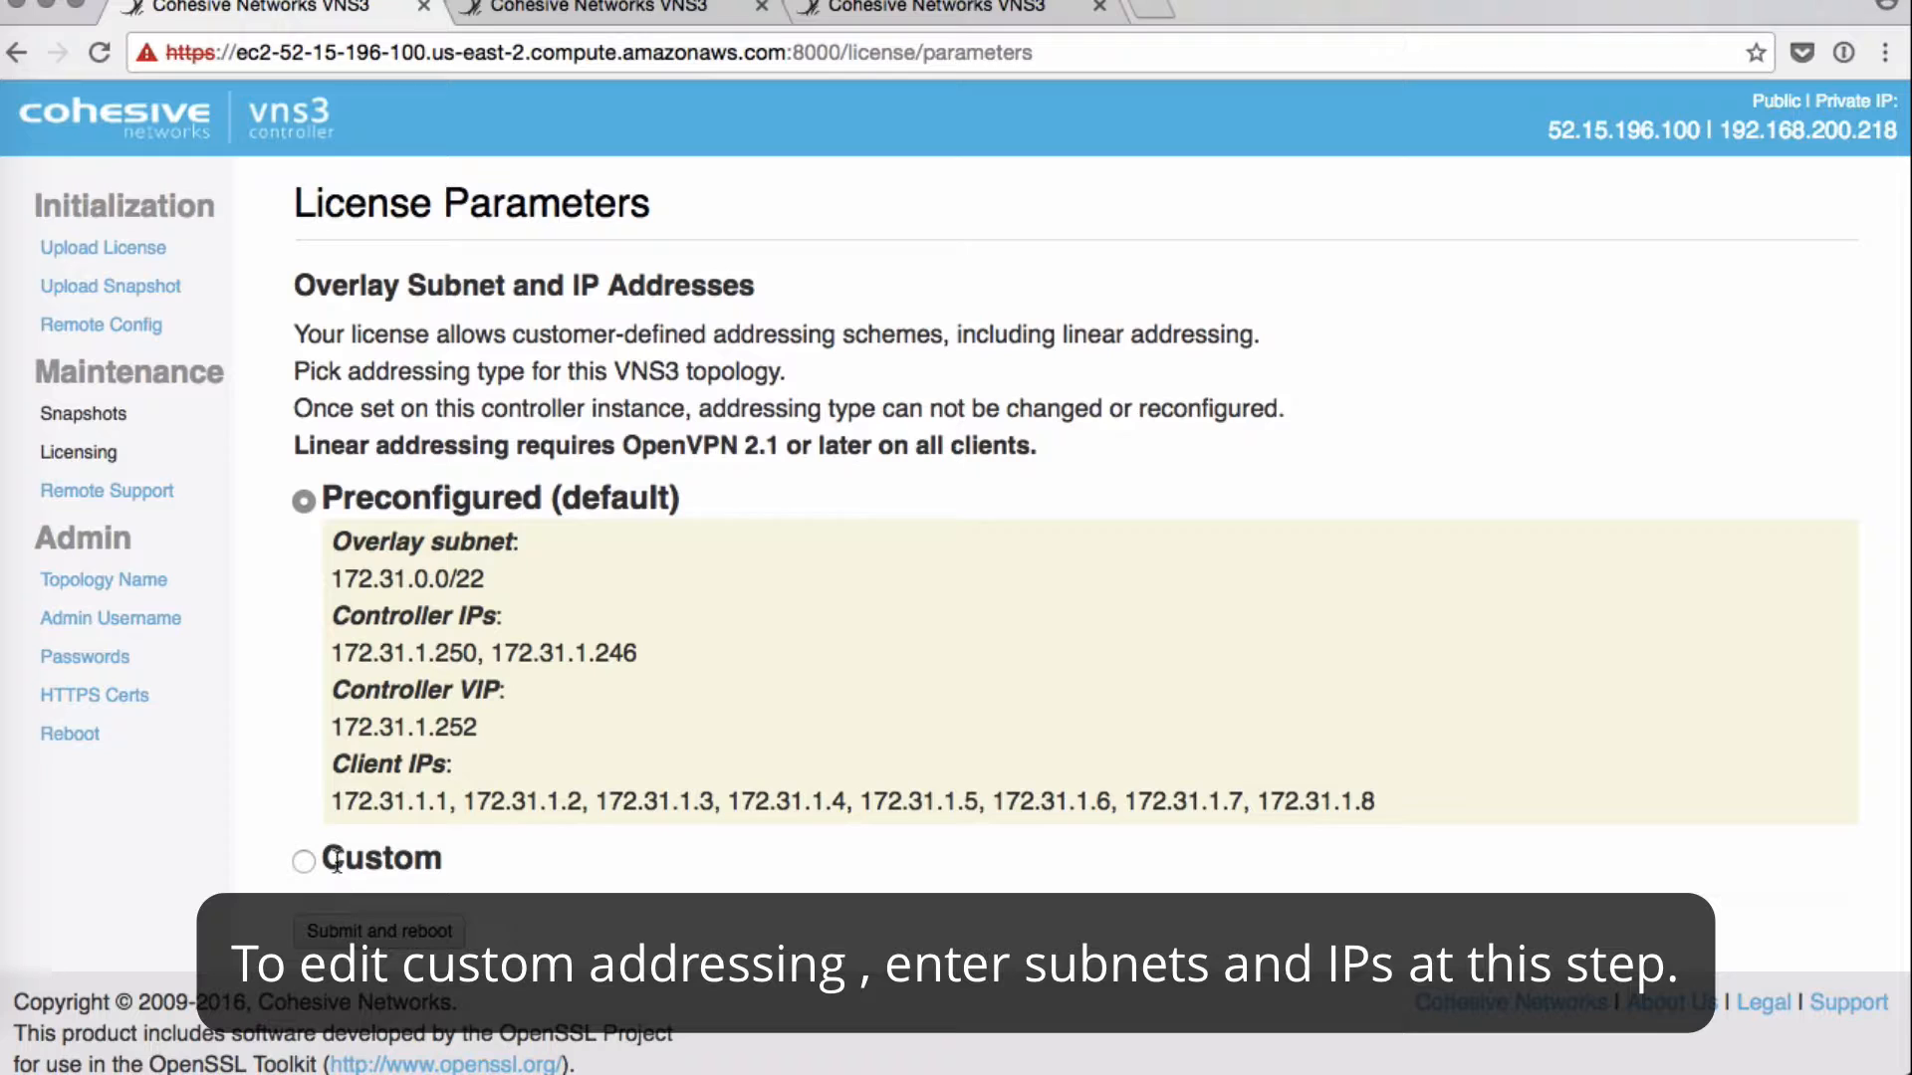
Choose Custom overlay addressing on the License Parameters page.
left_click(303, 859)
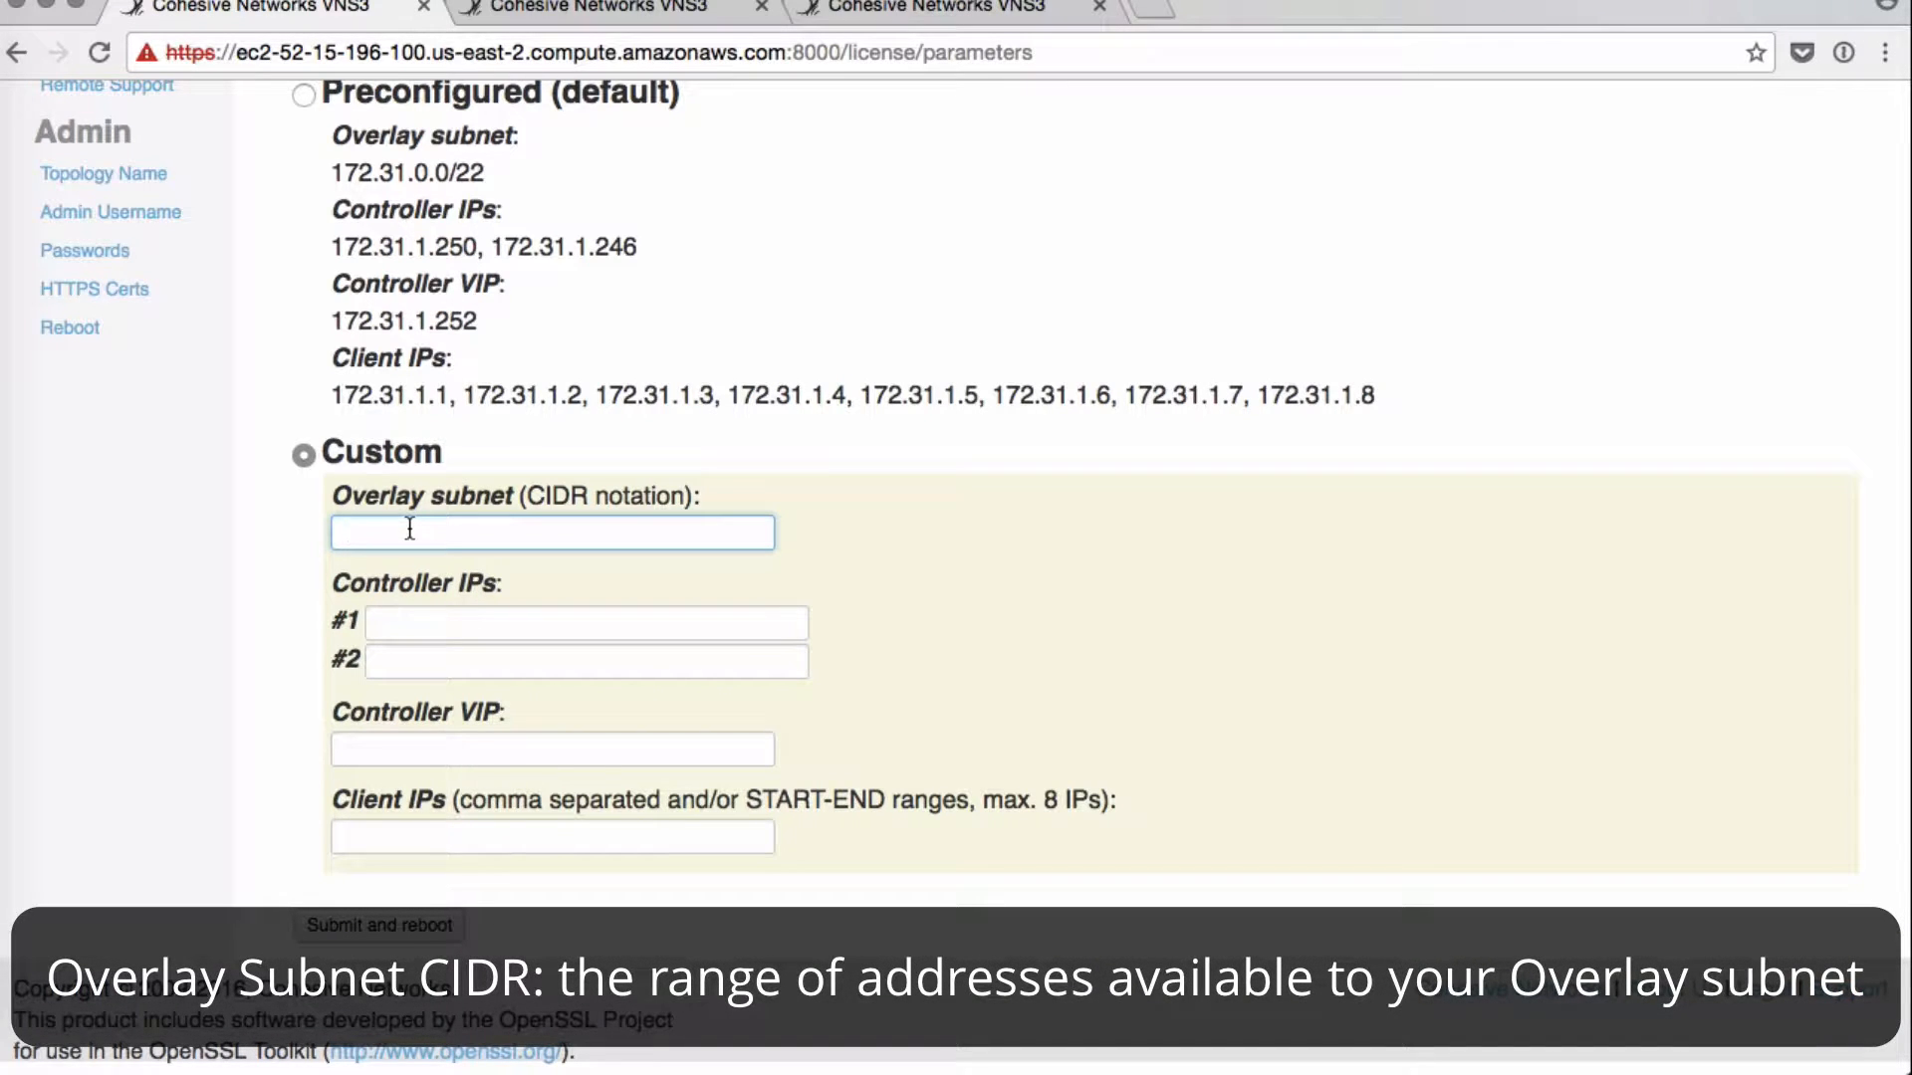
Enter overlay subnet 192.168.203.0/24 and controller IPs 192.168.203.253 and 192.168.203.252.
type("19")
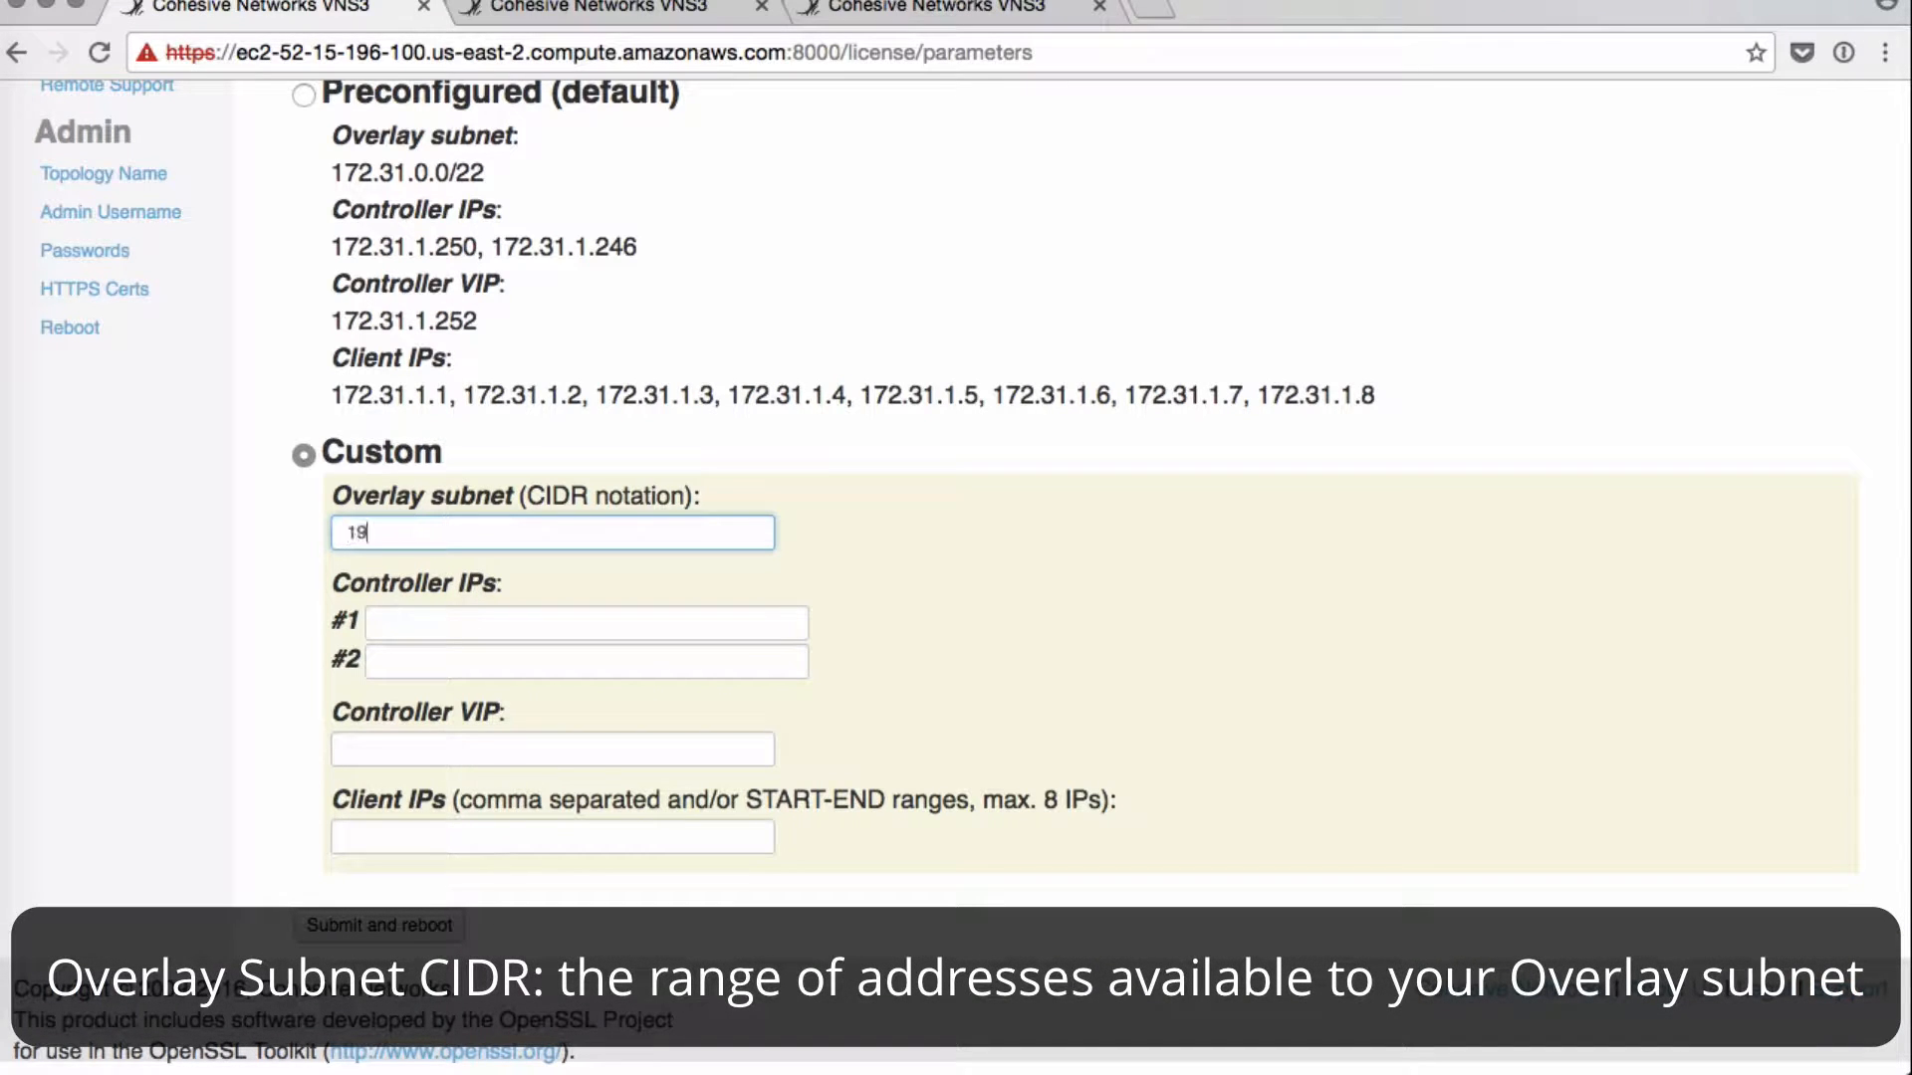
type("92.1")
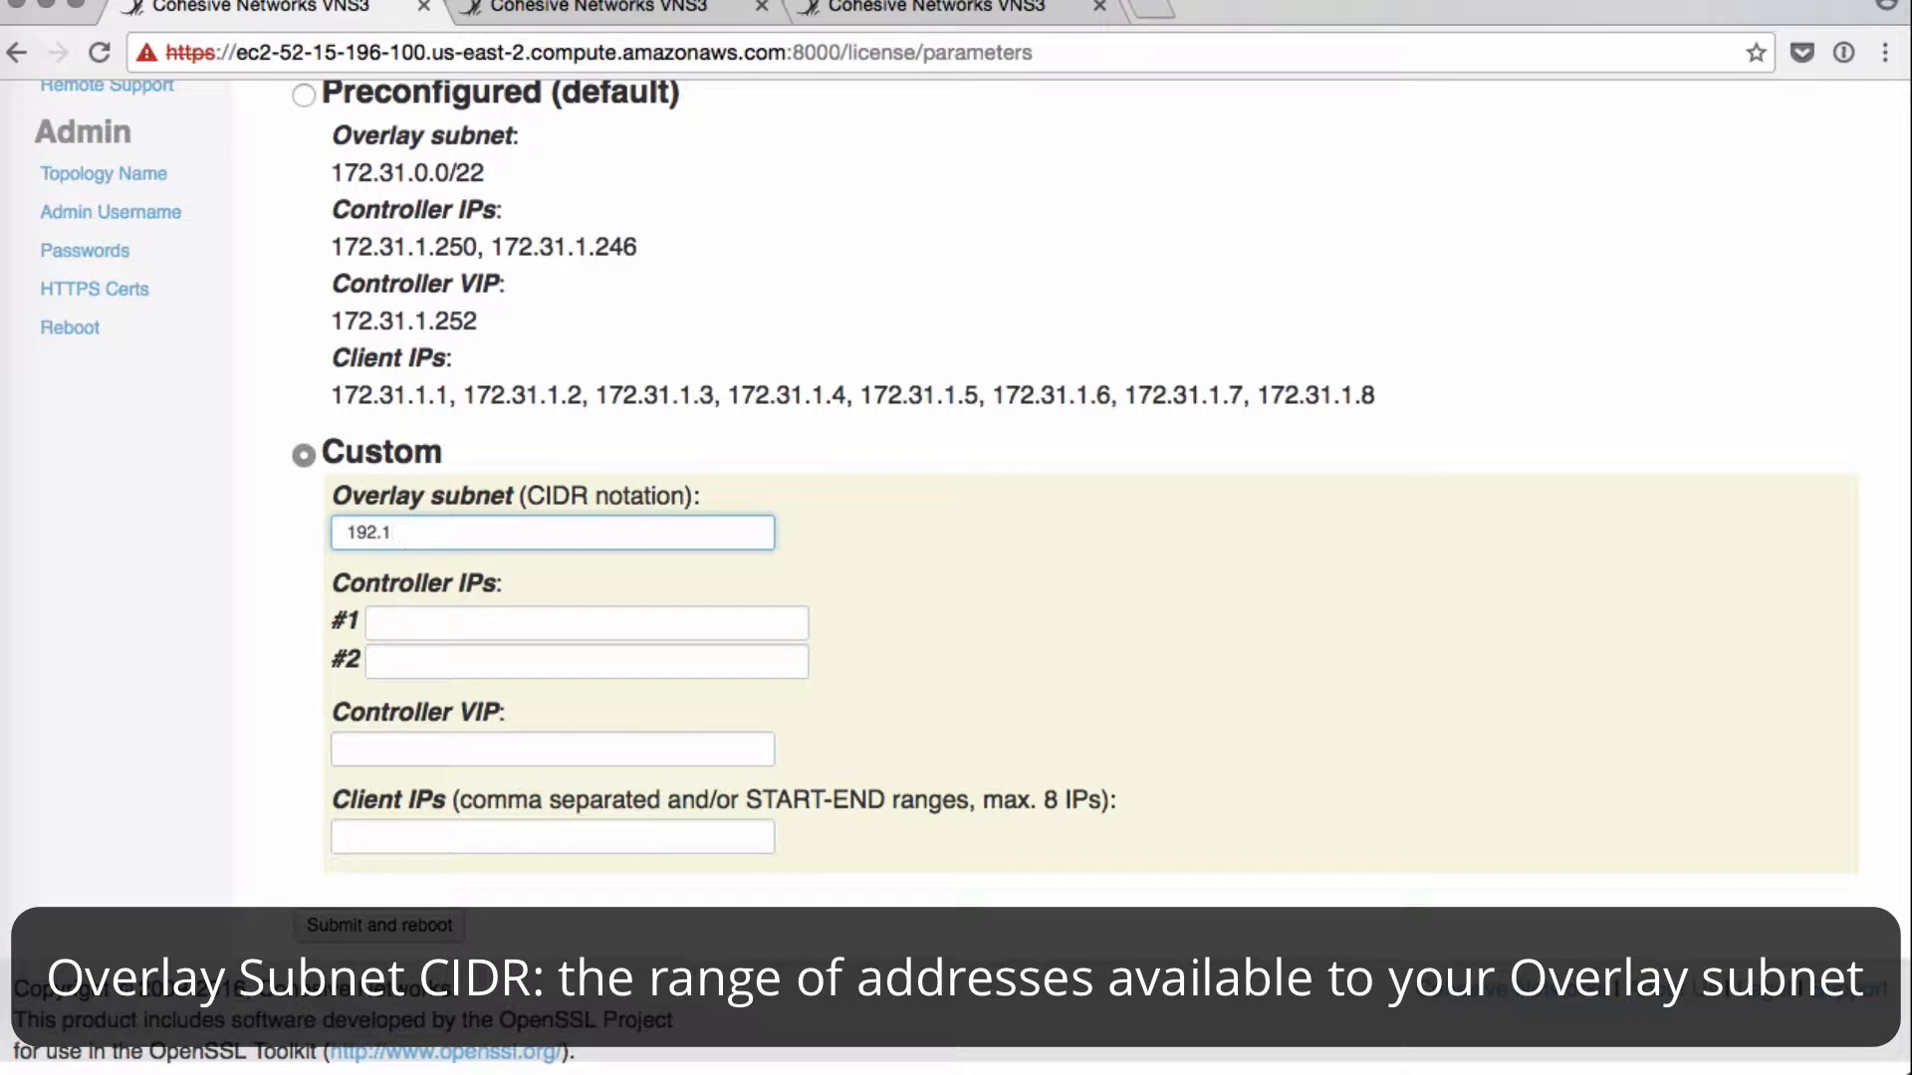
type("68.")
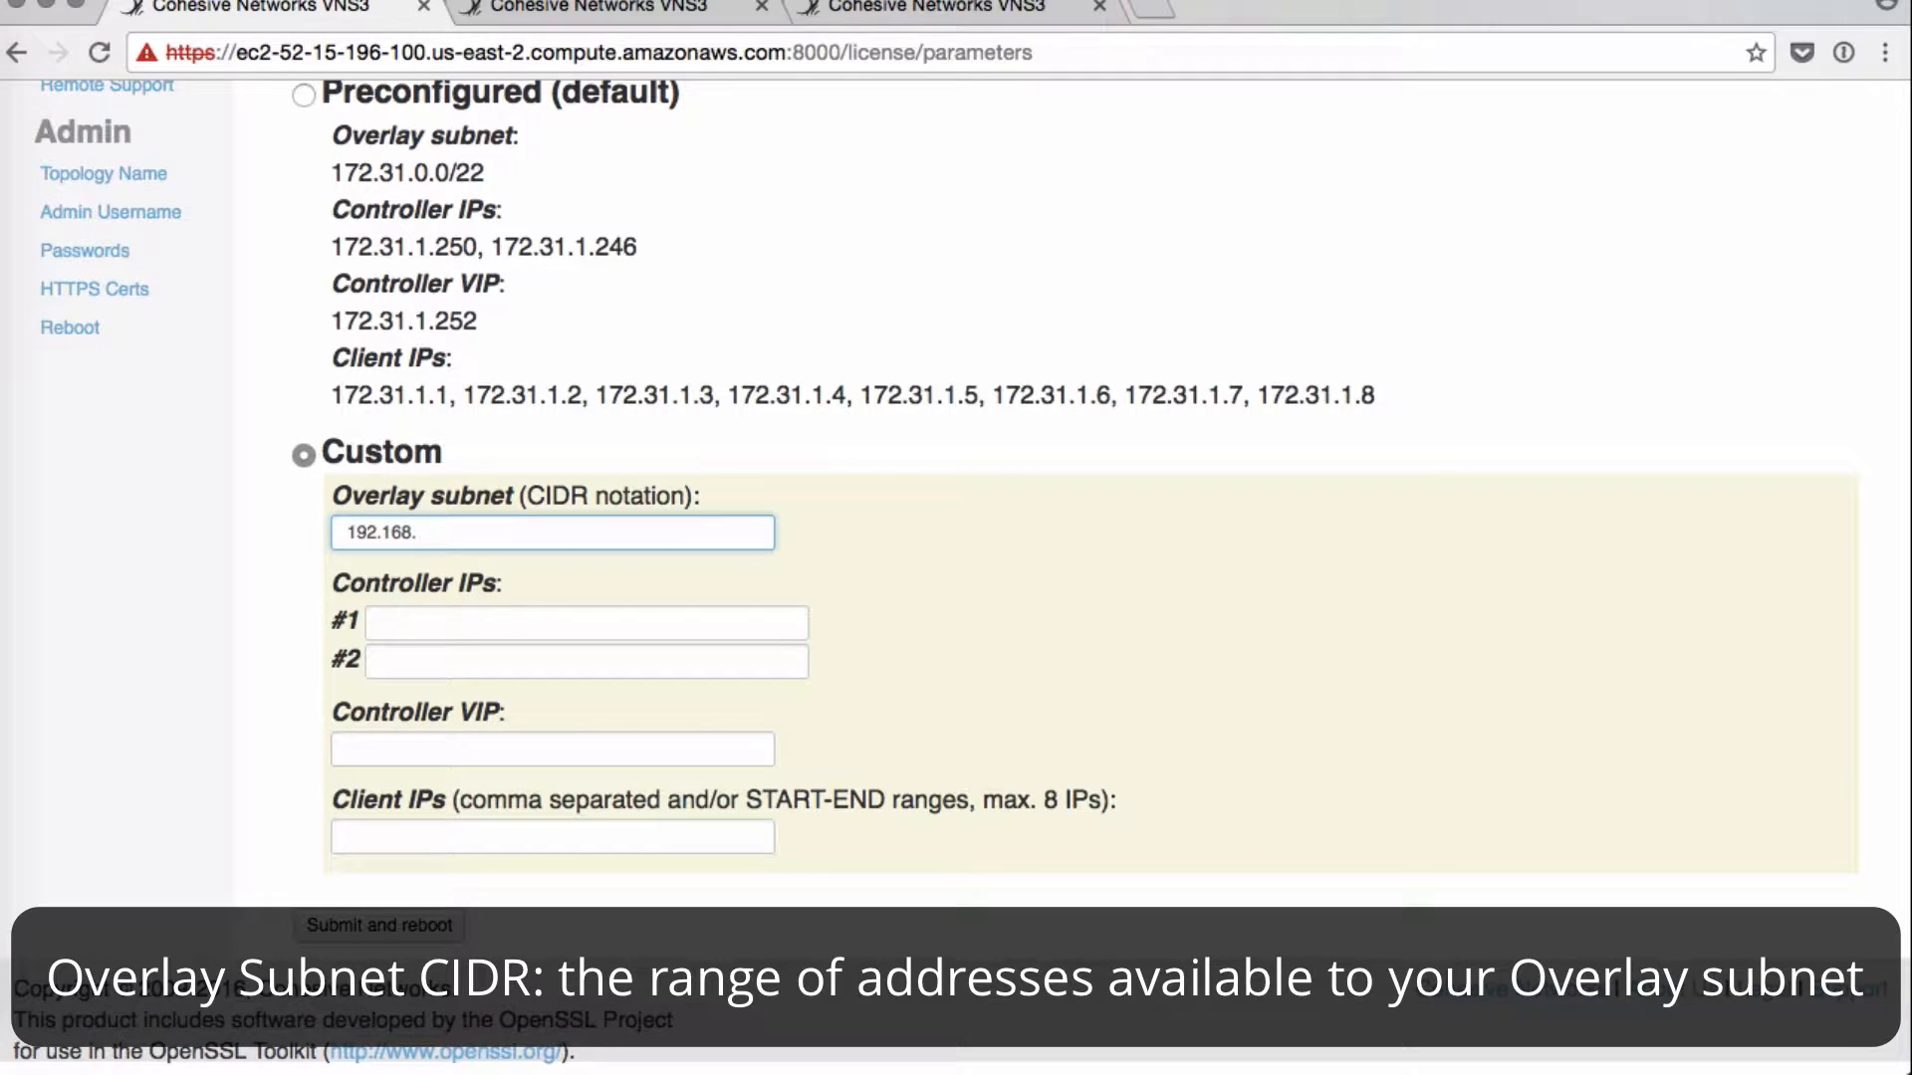
type("203.0")
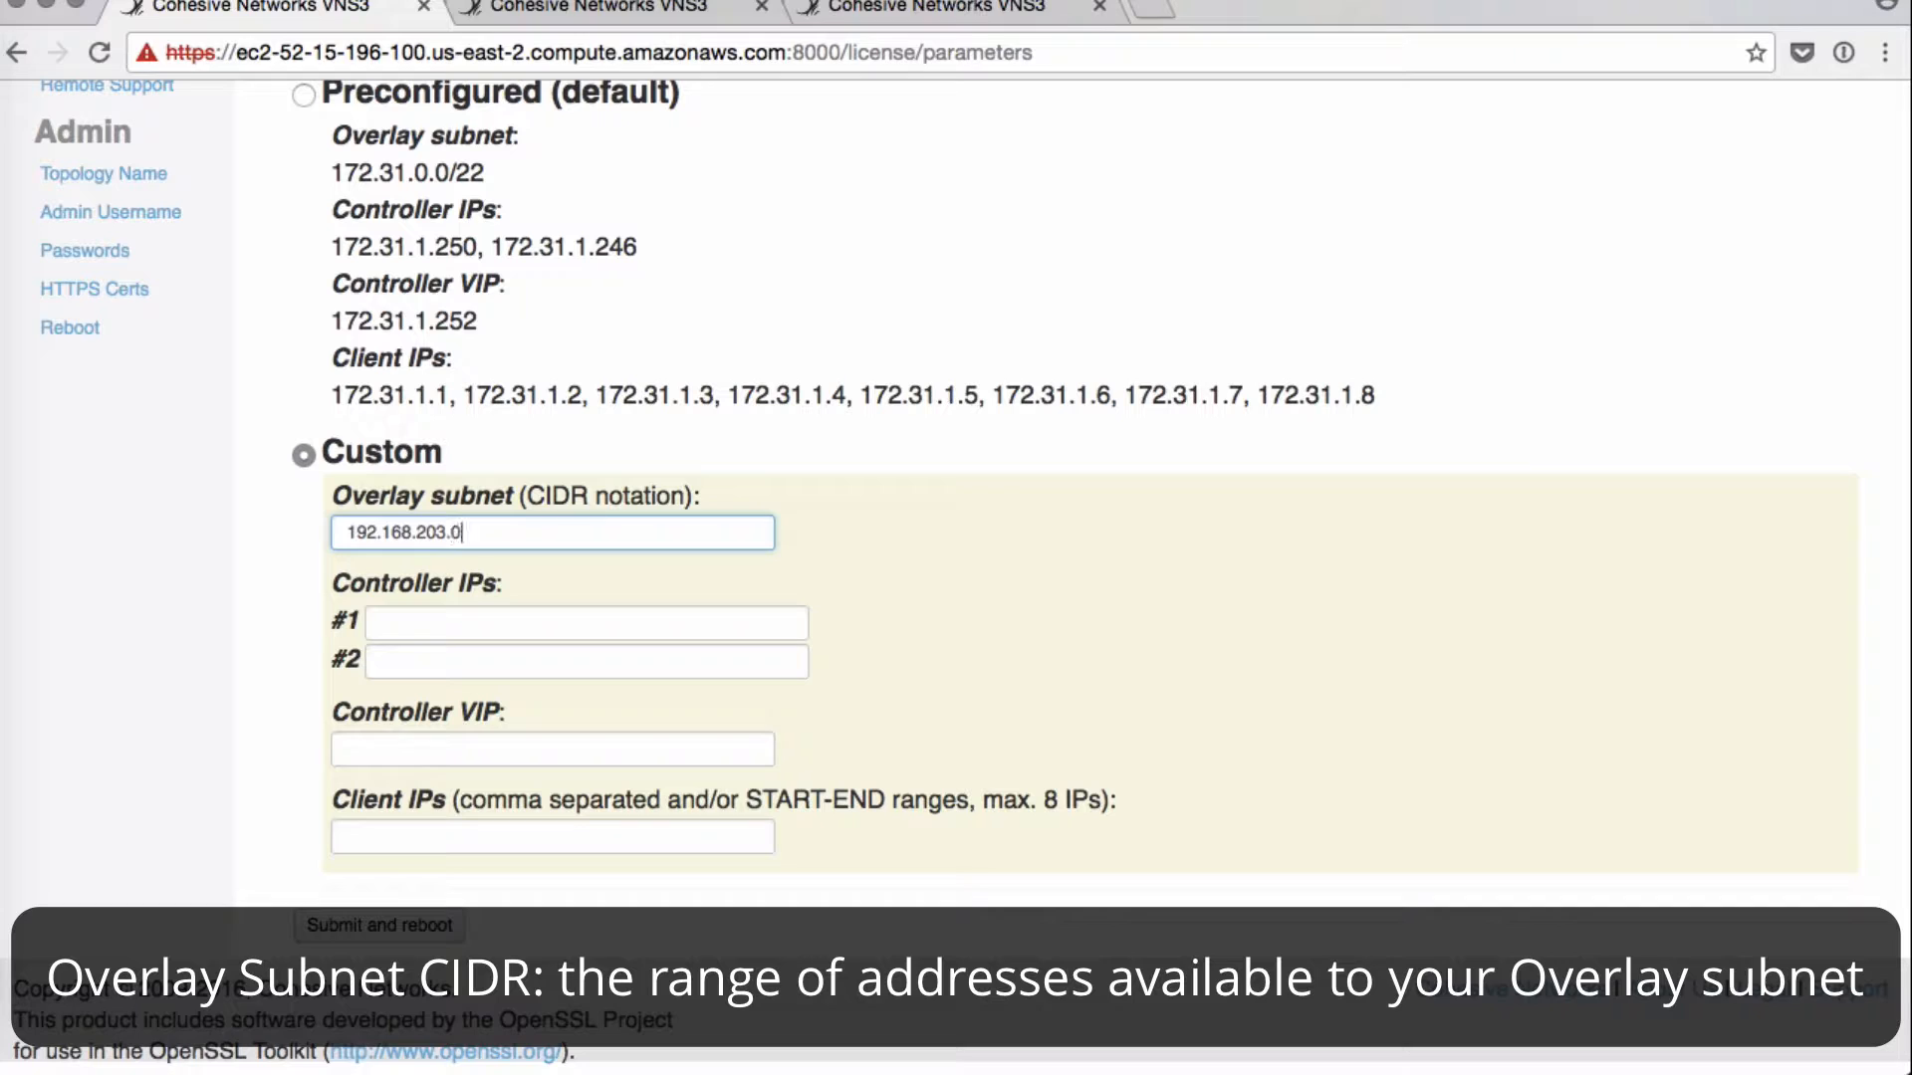
type("/24")
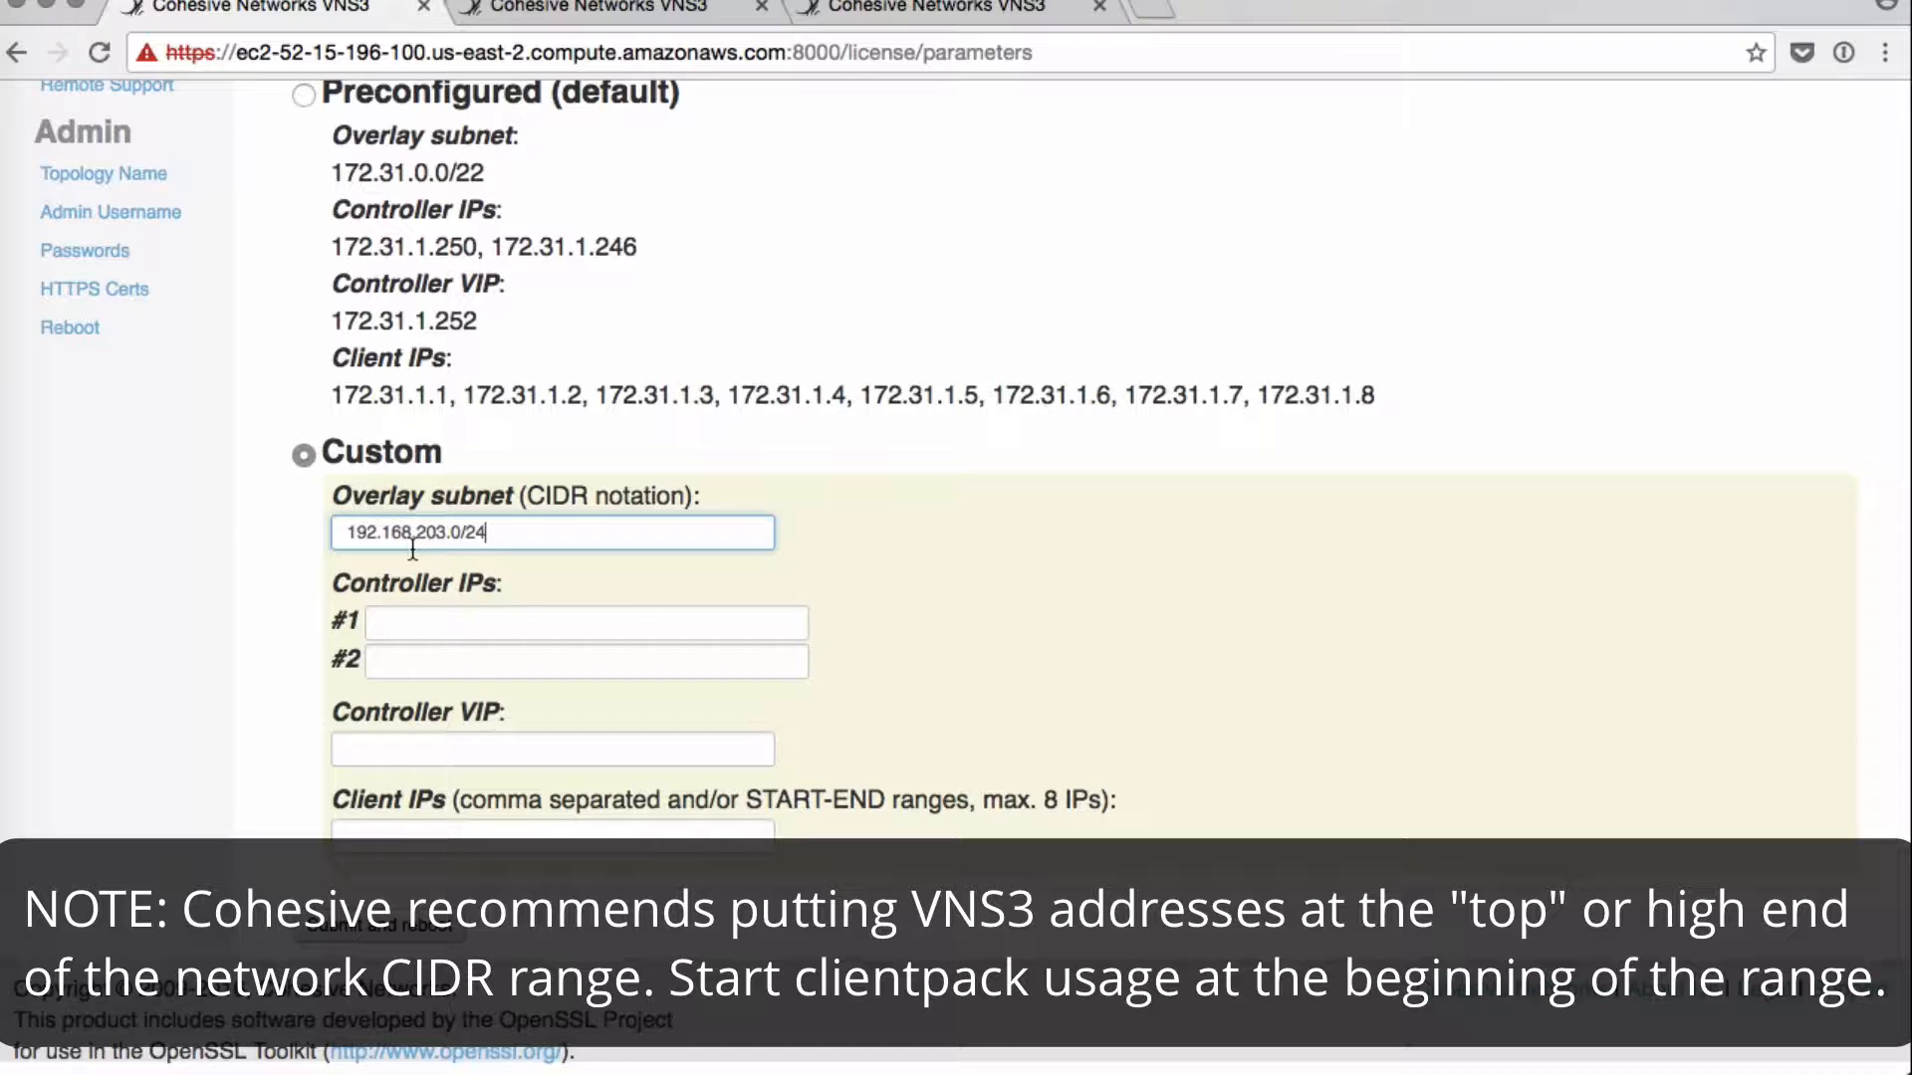
left_click(585, 623)
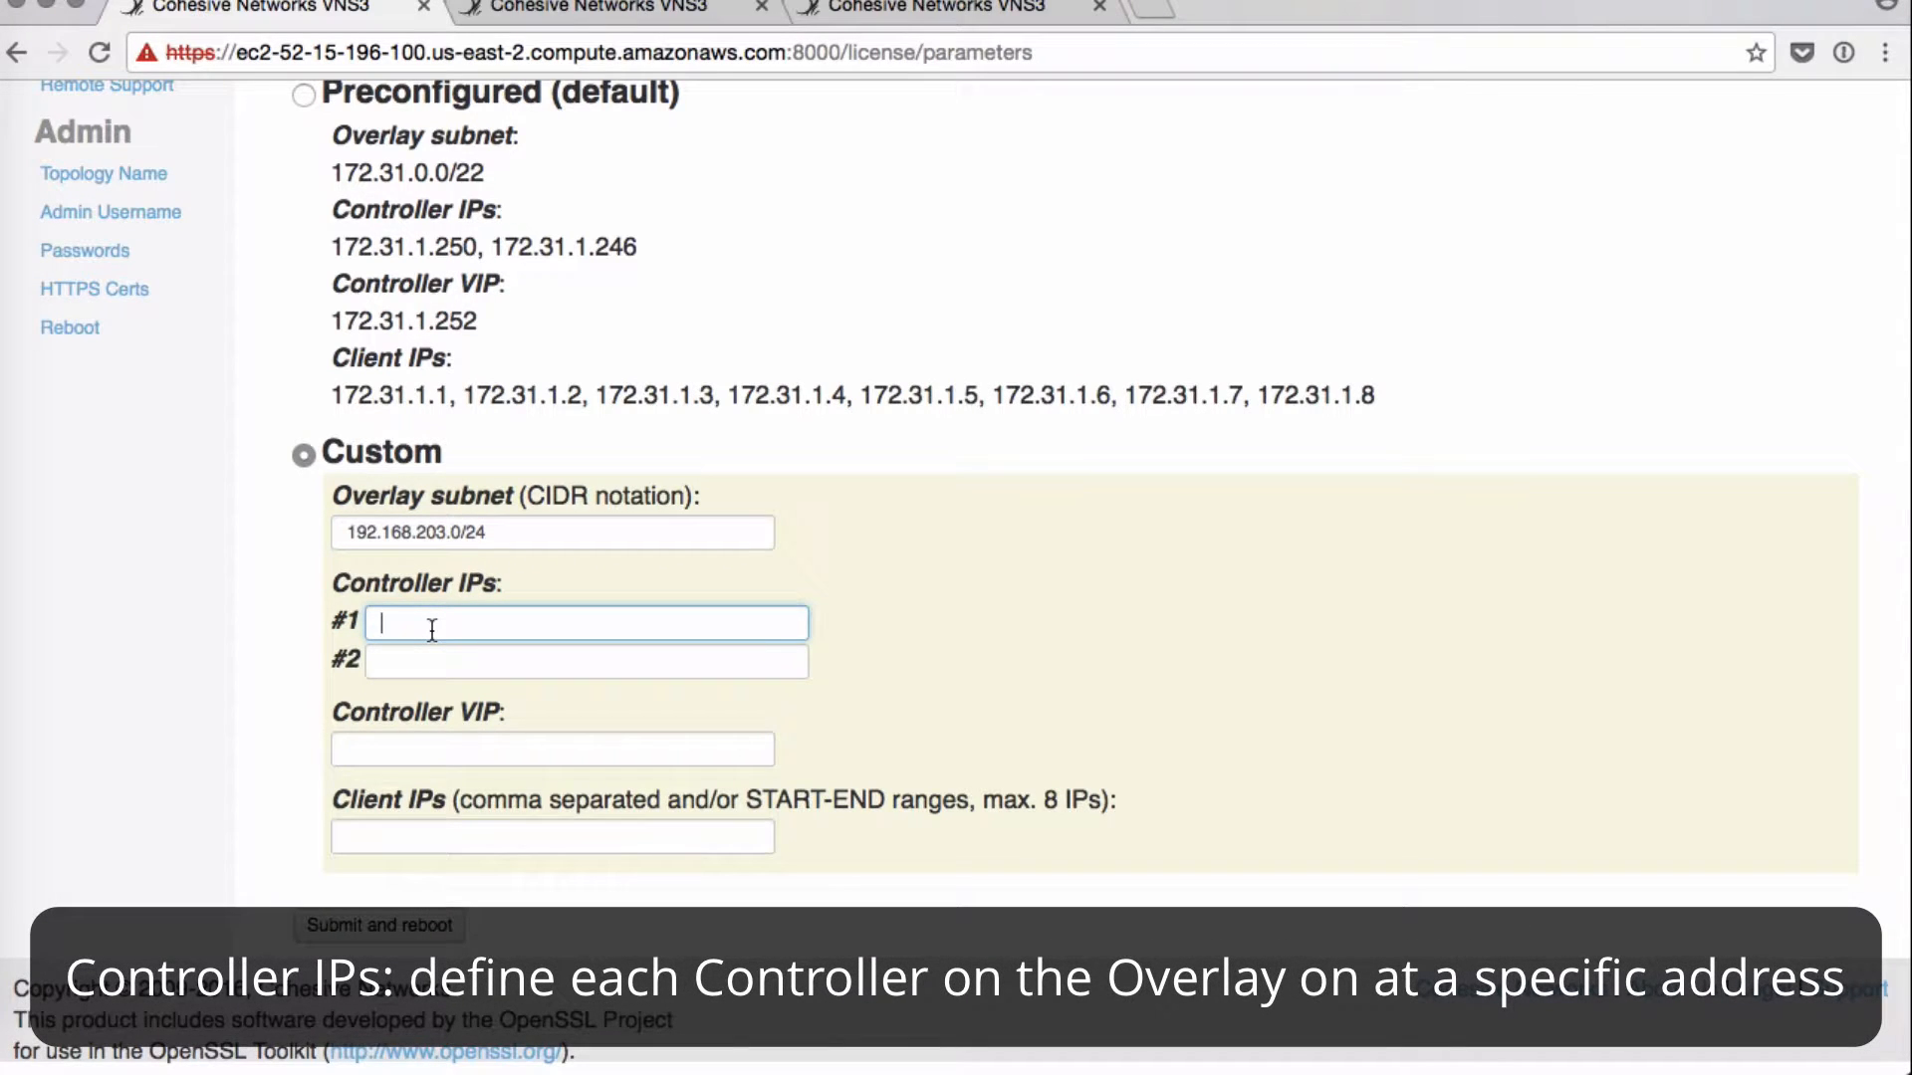
type("192.168.203.")
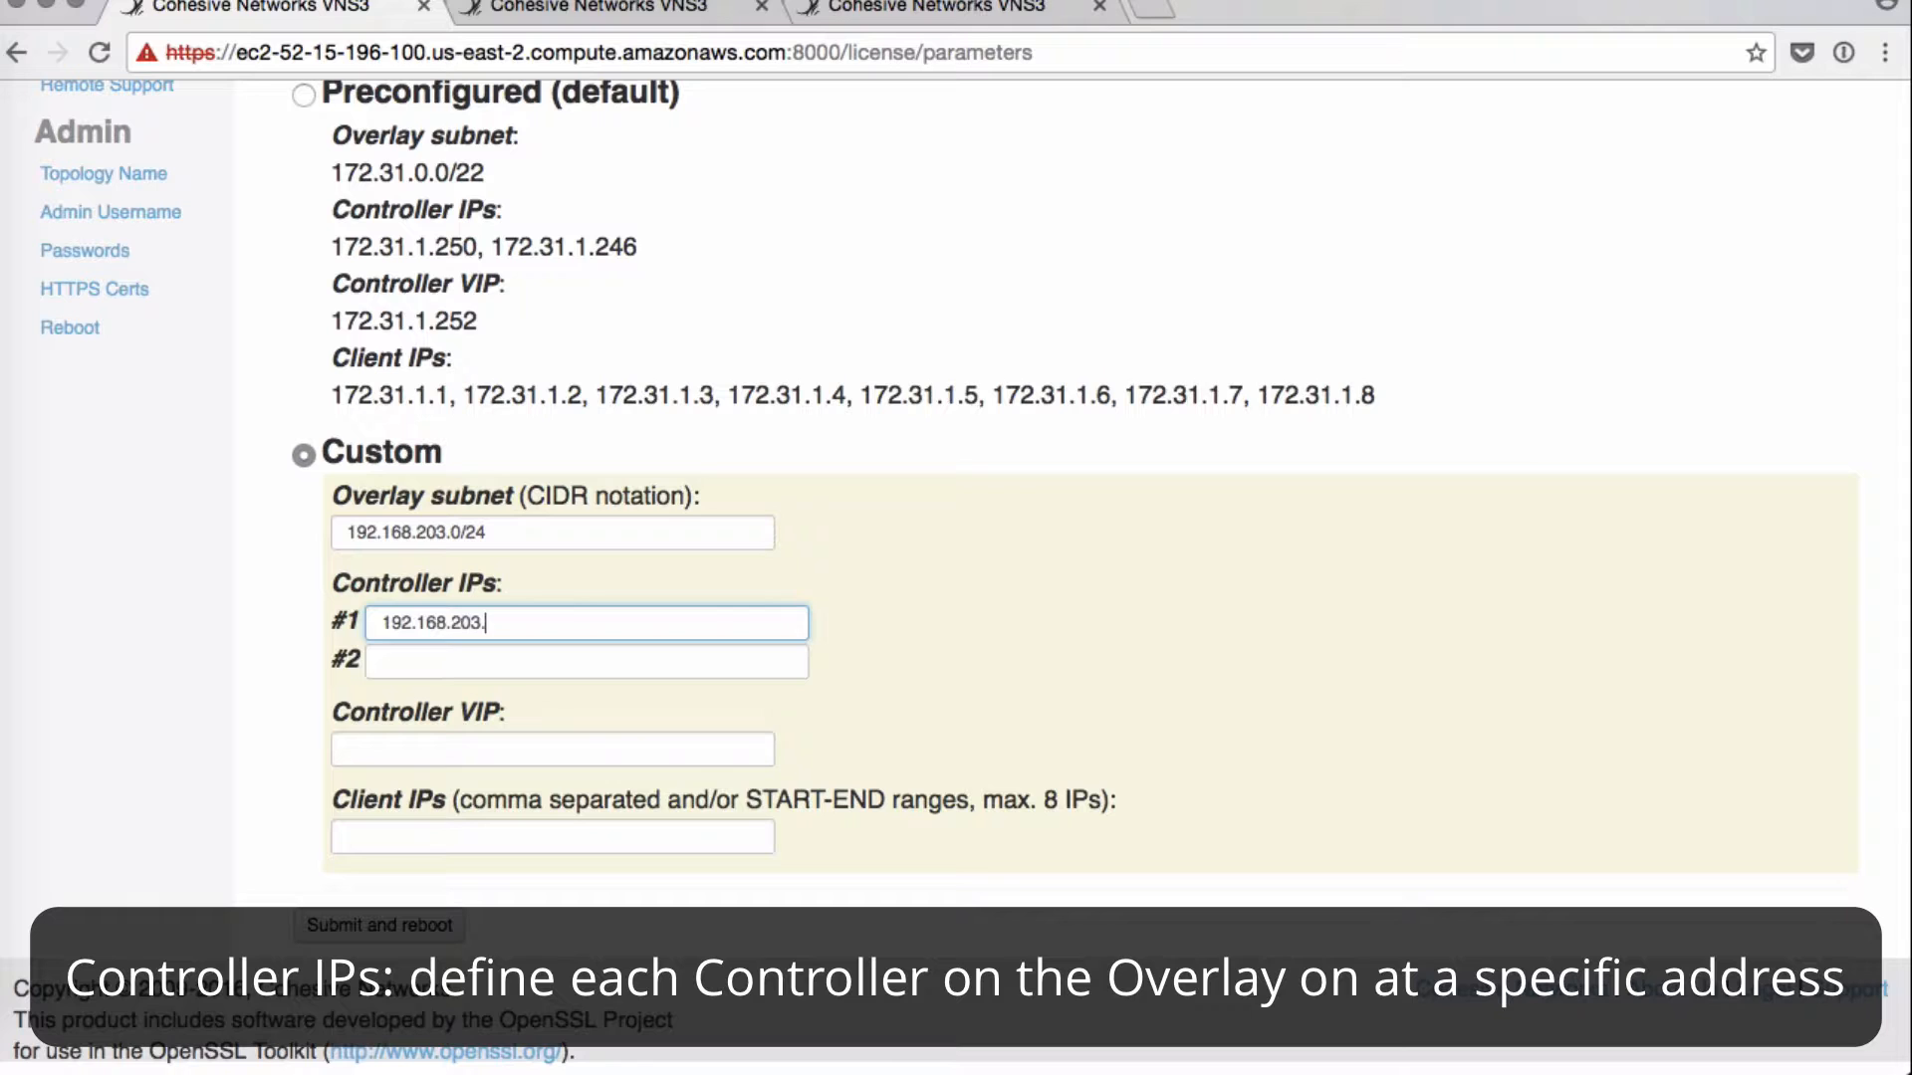
type("253")
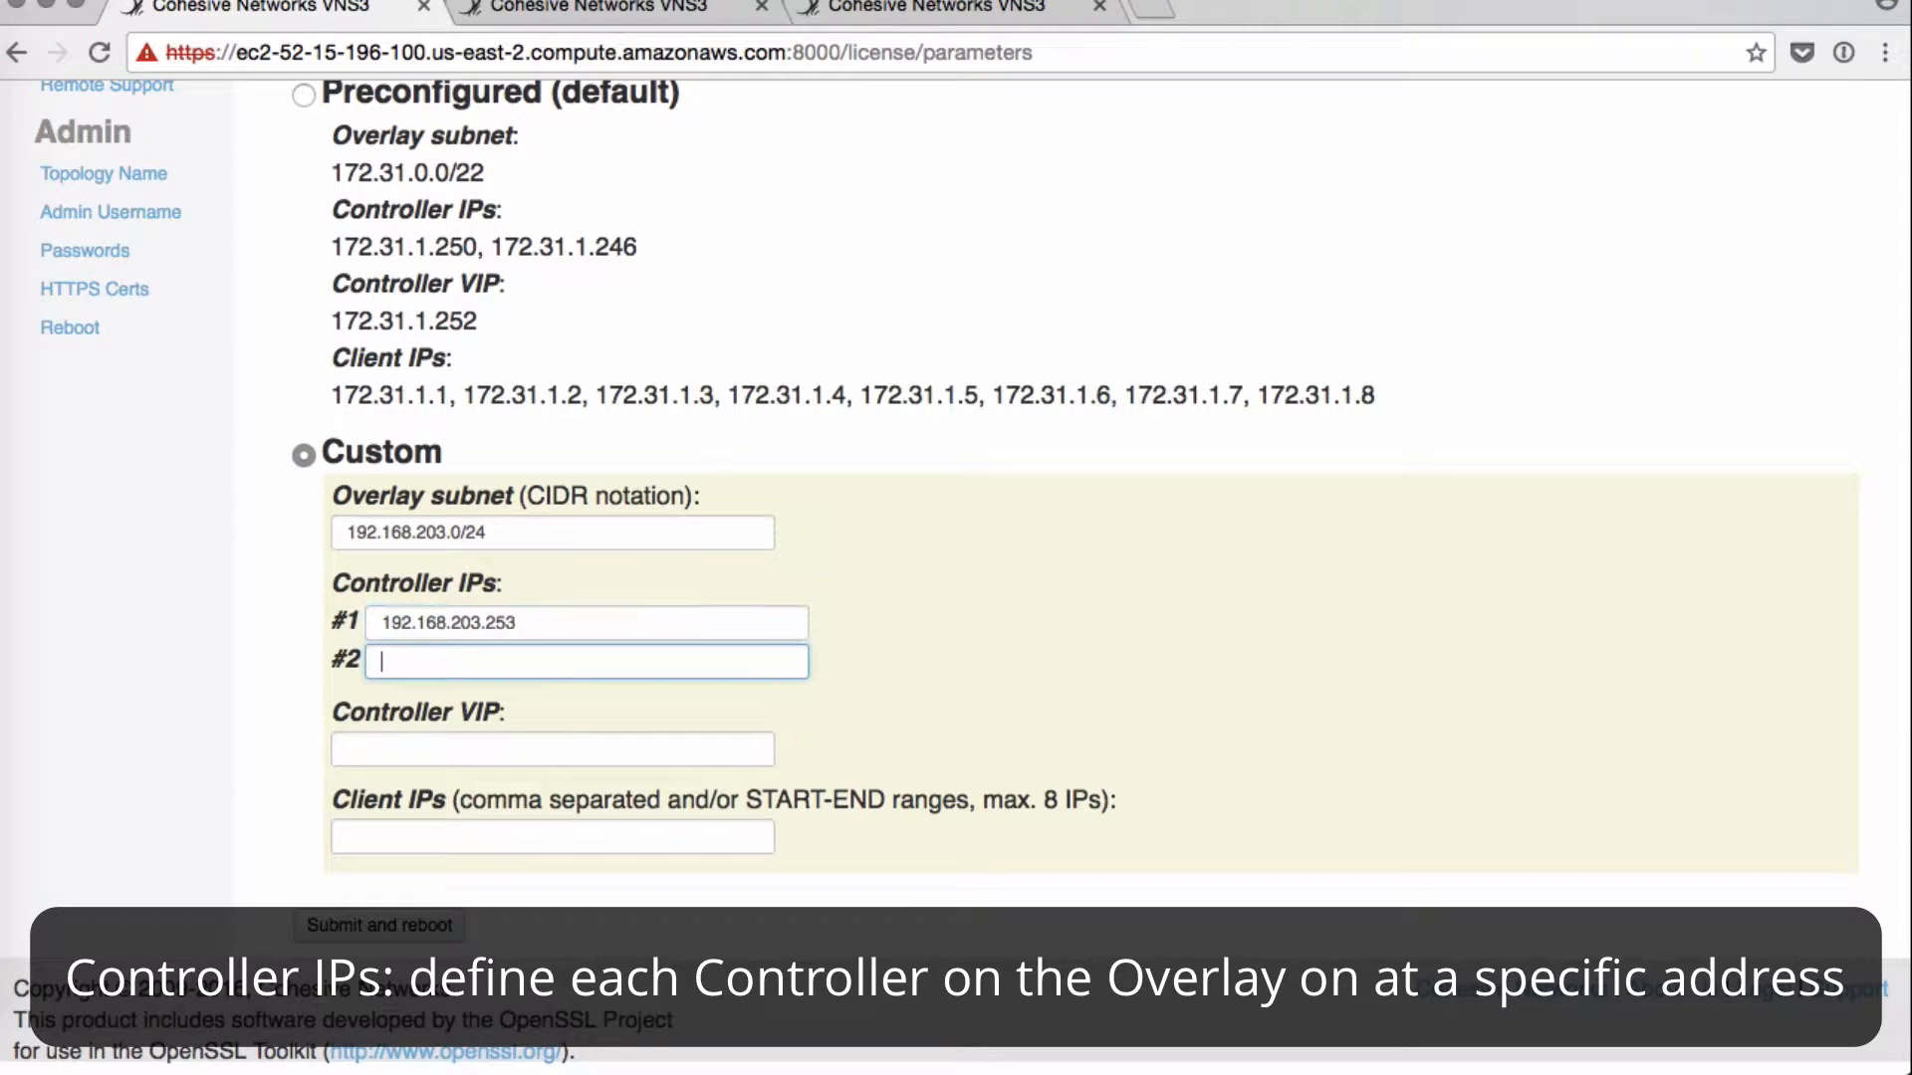
type("192.168.")
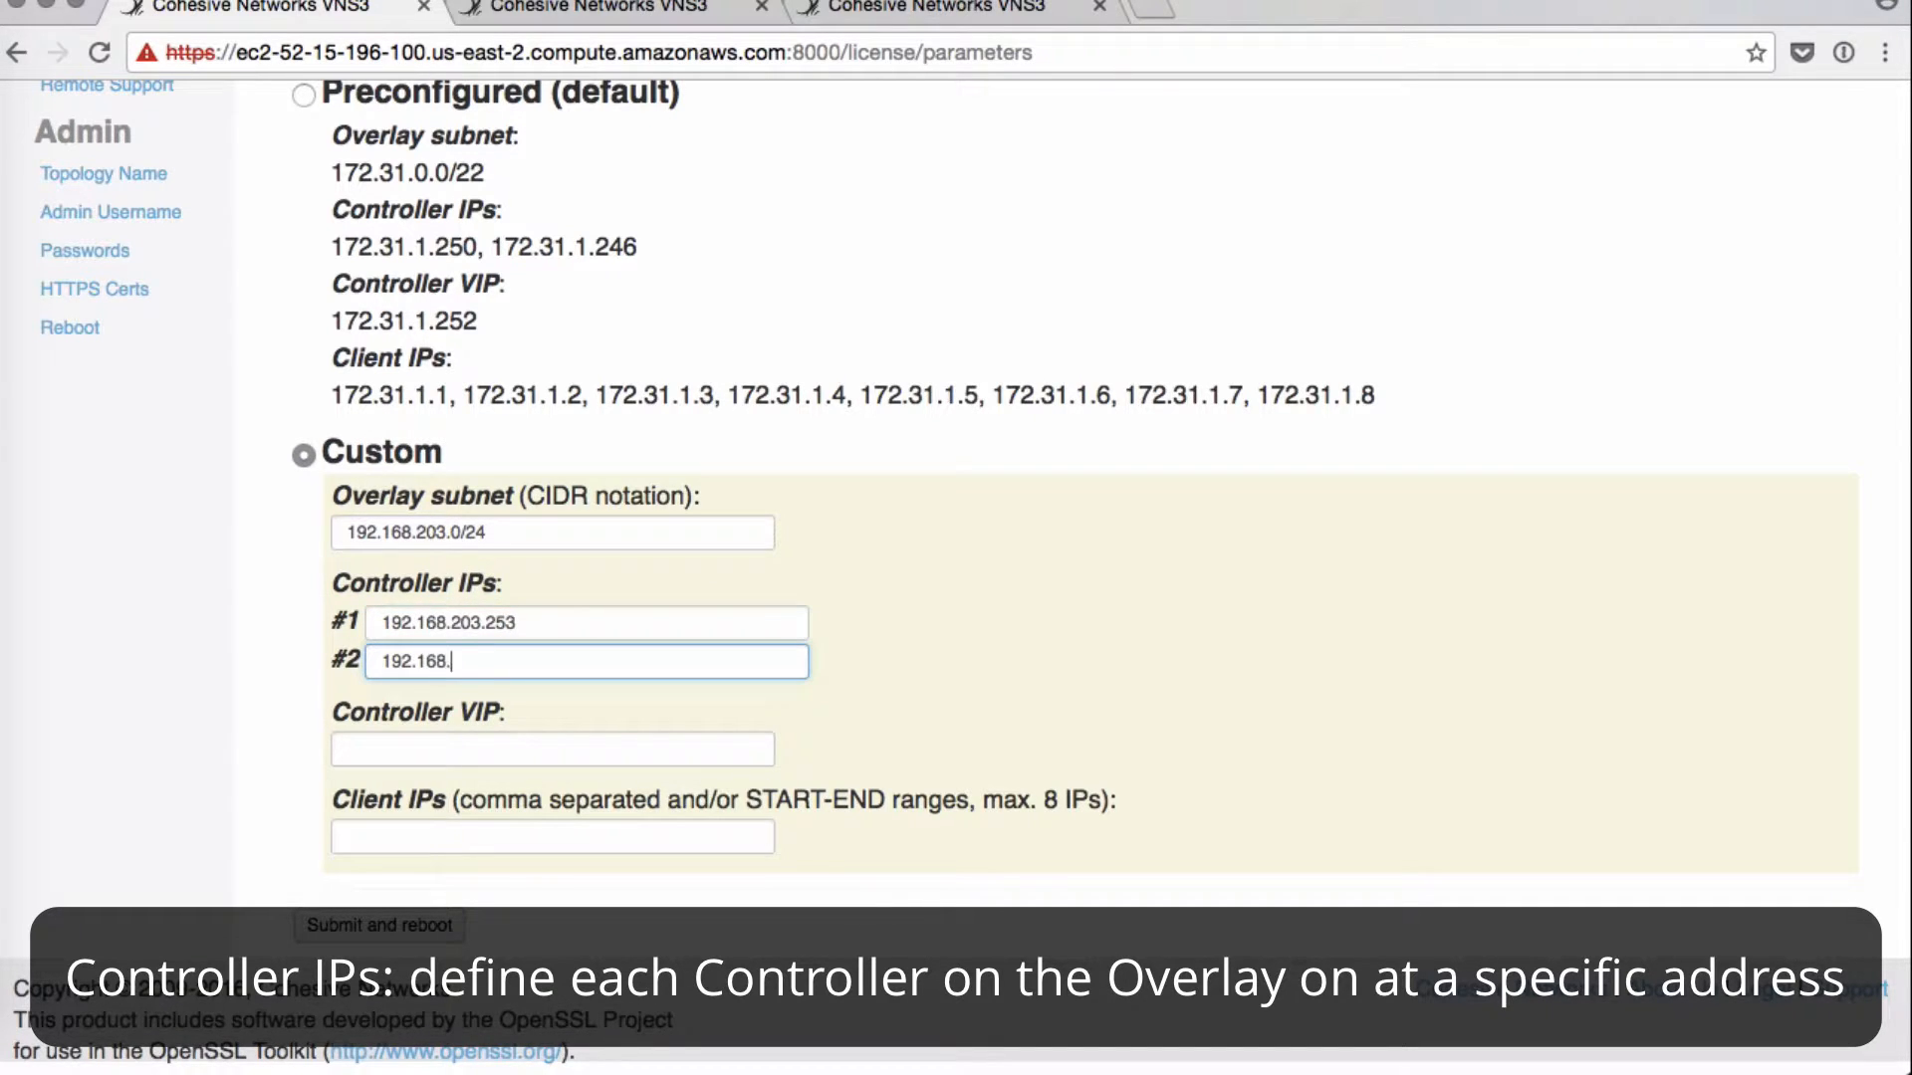
type("203.")
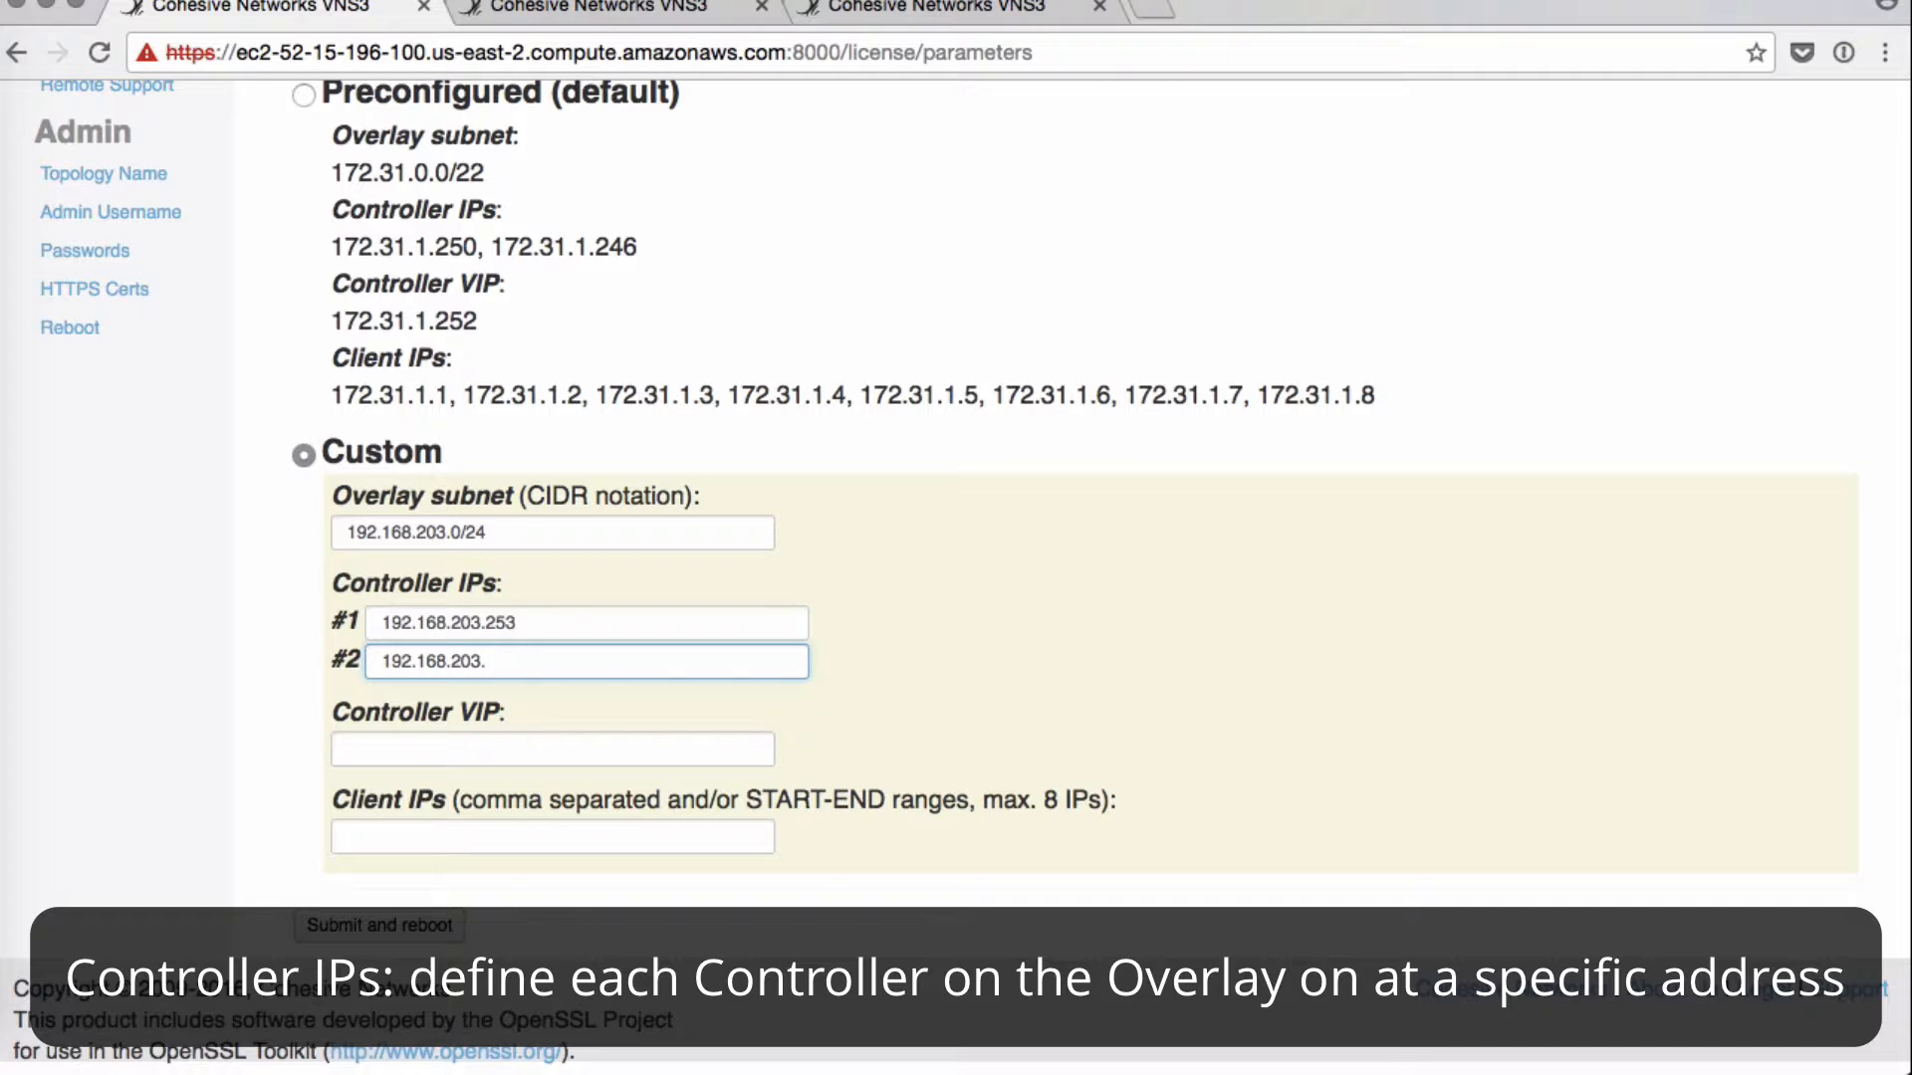
type("252")
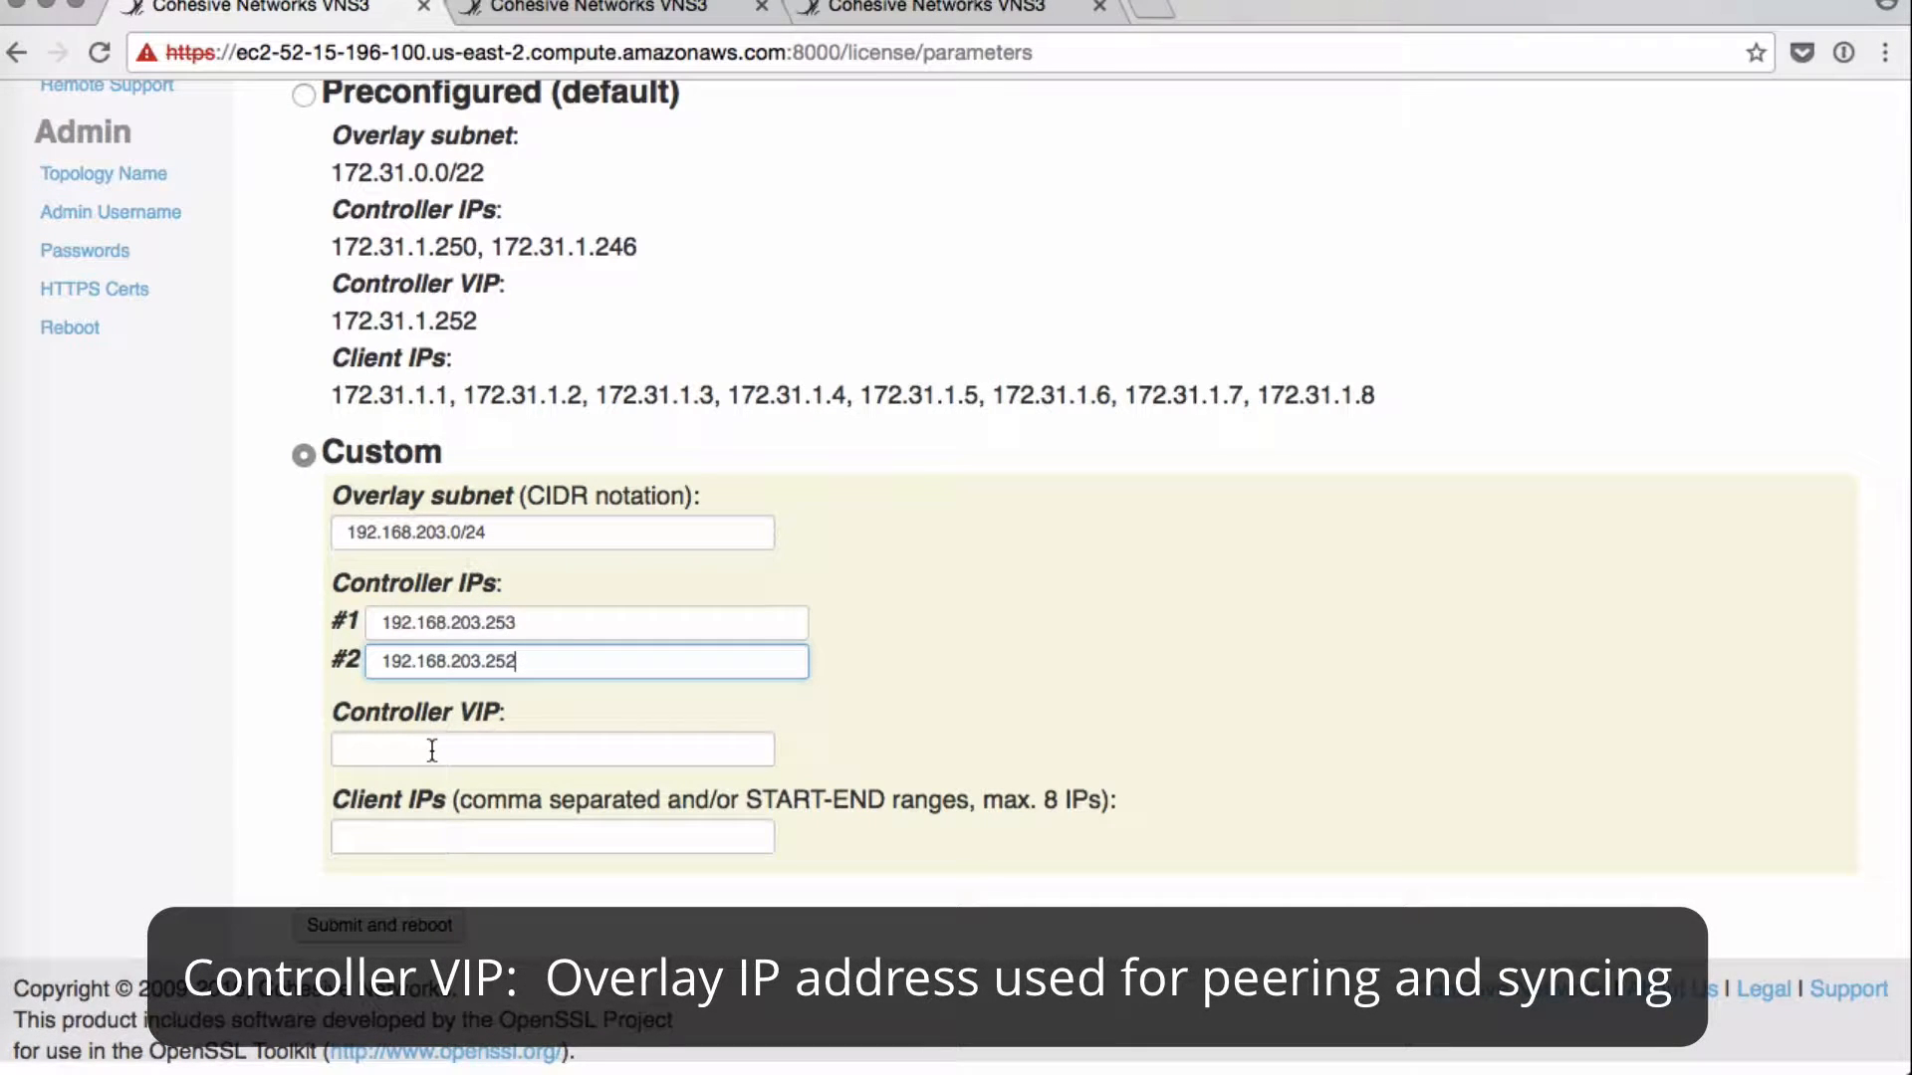
Enter controller VIP 192.168.203.254 and start the client IP range from 192.168.203.1.
left_click(551, 749)
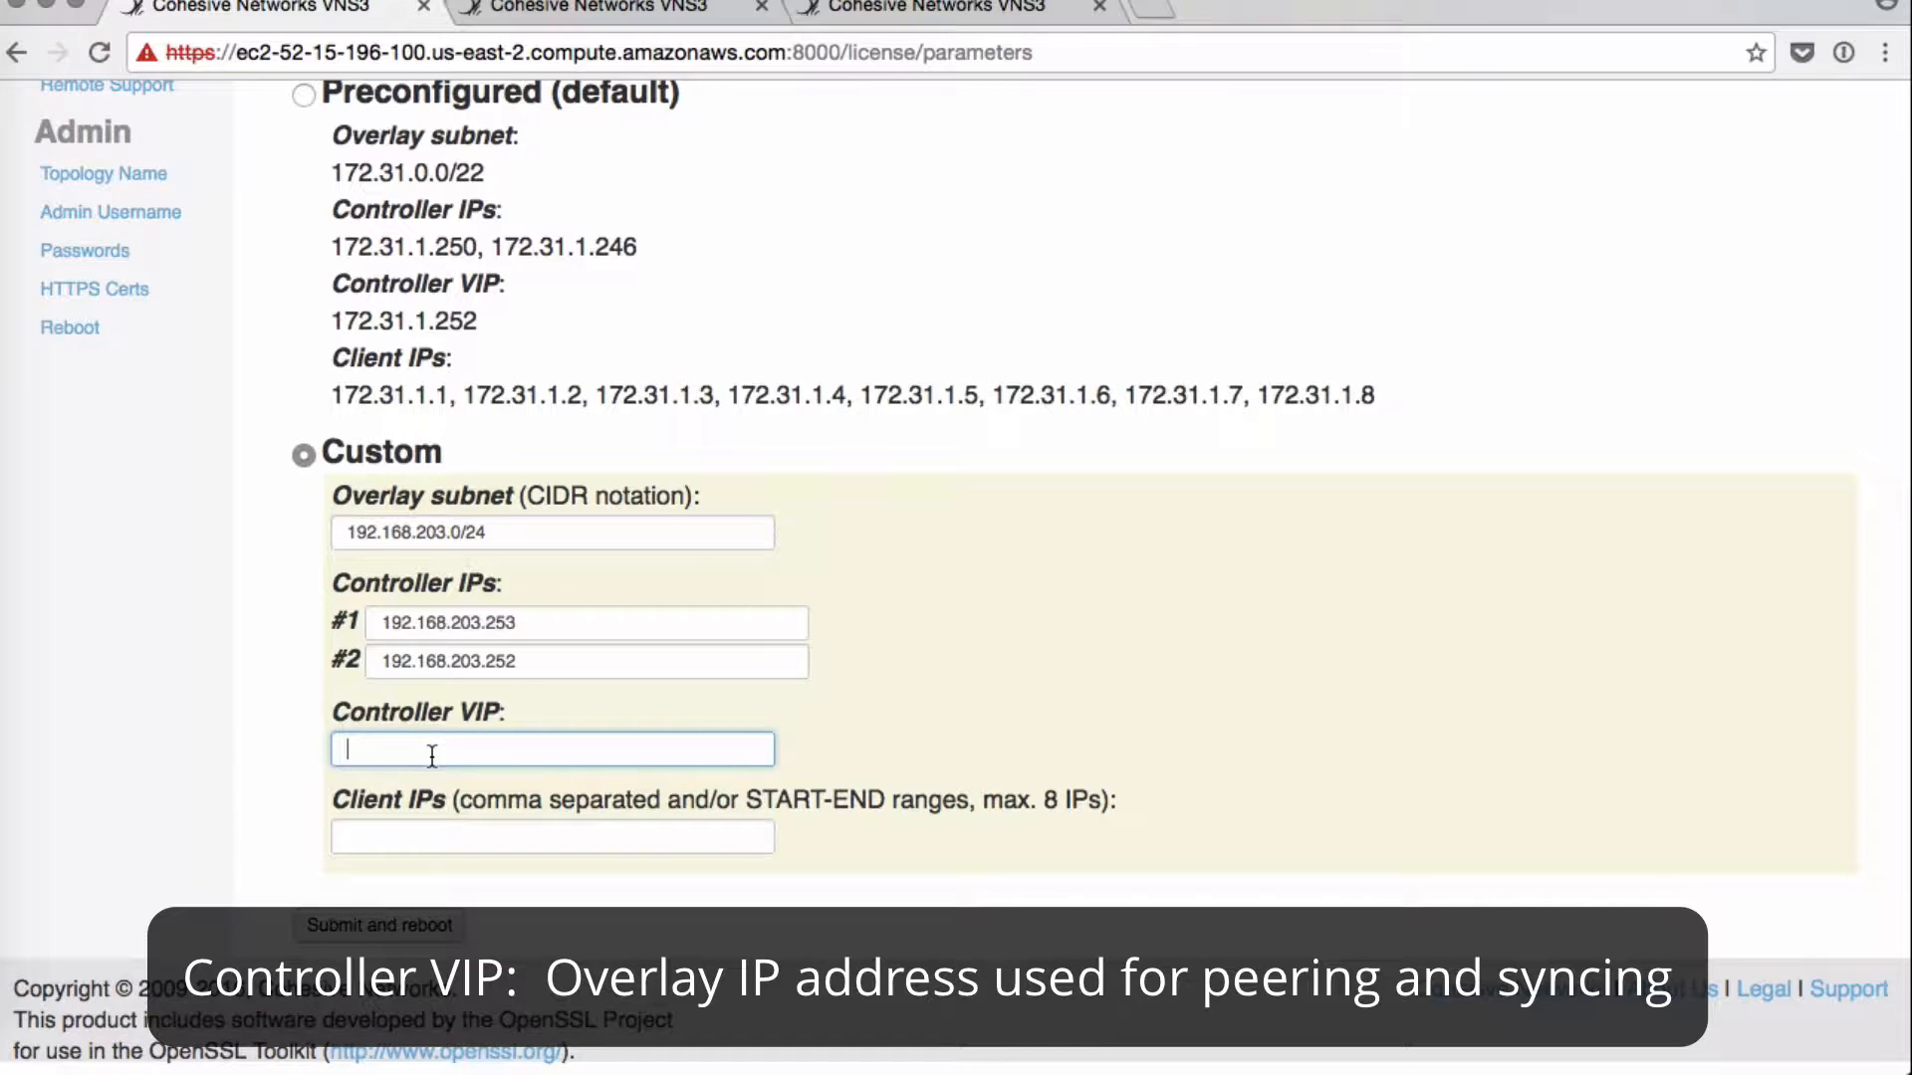
type("192.168")
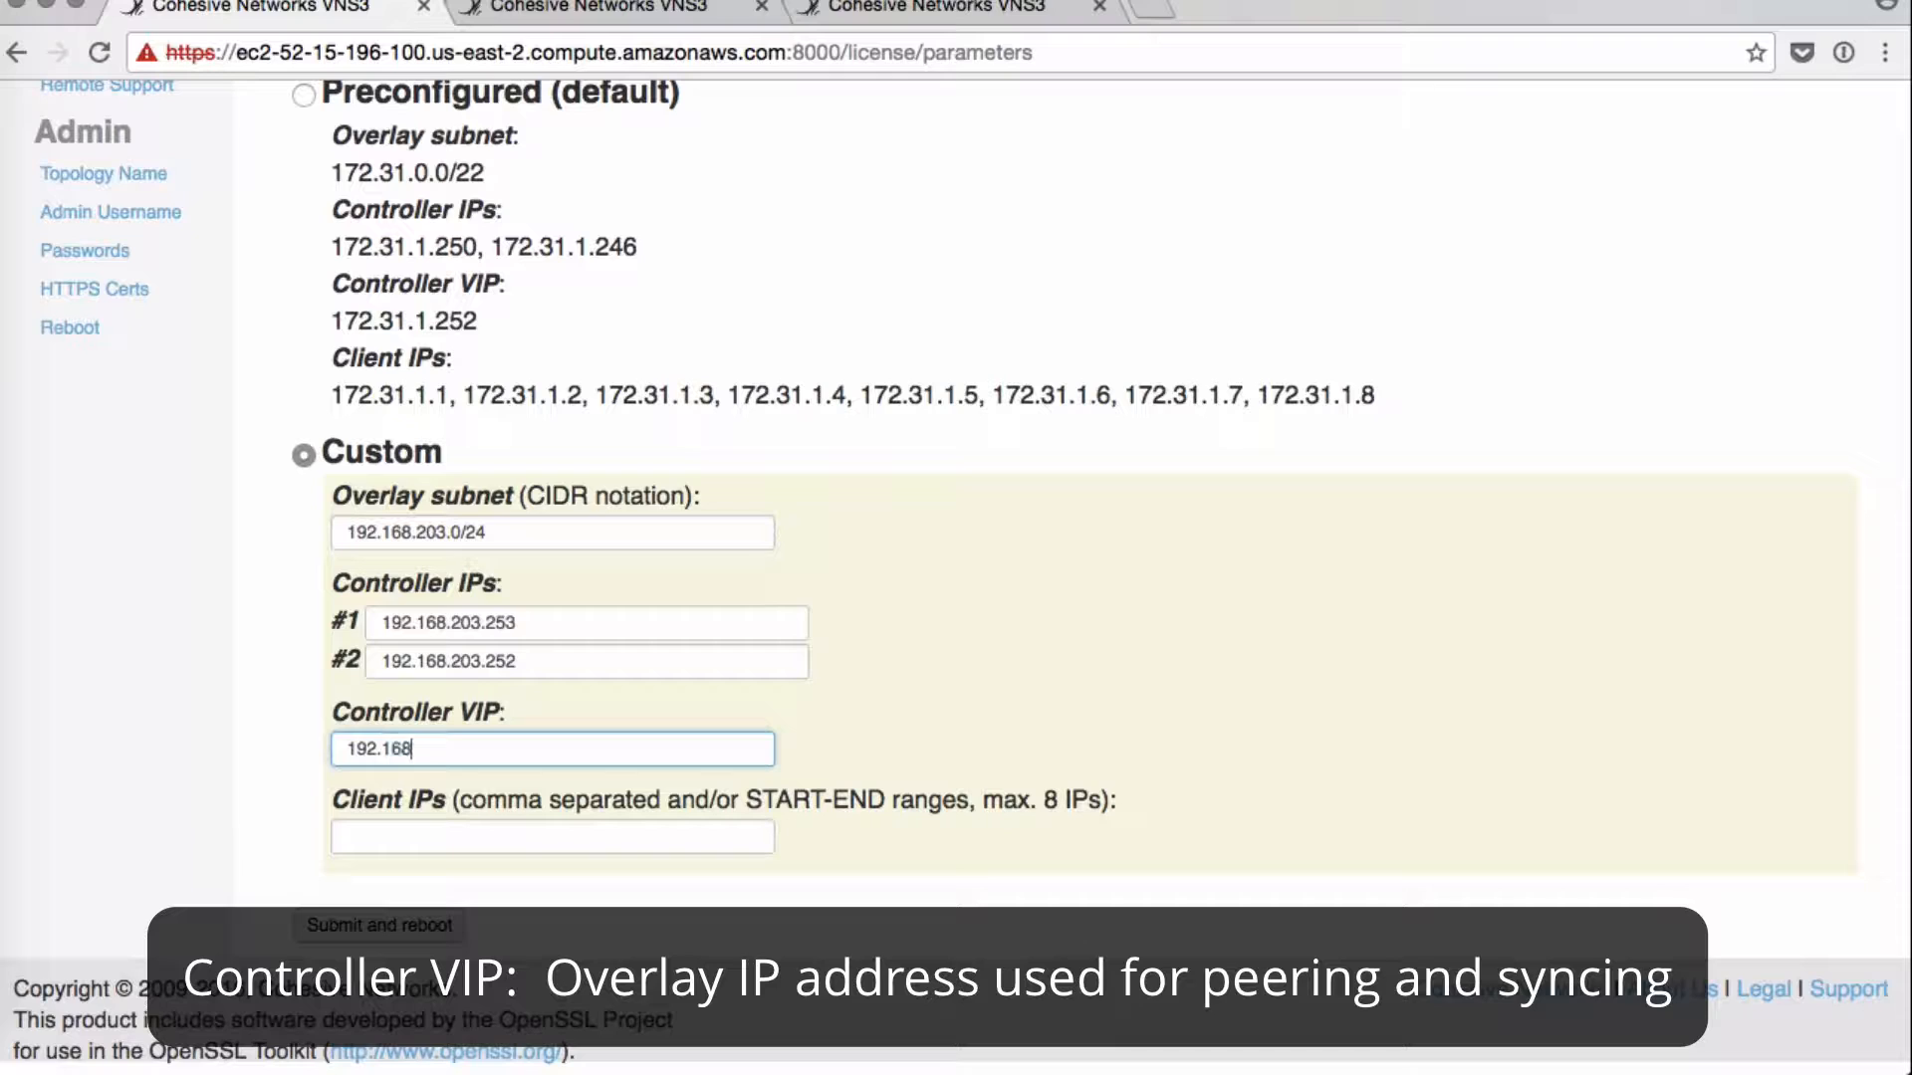
type(".")
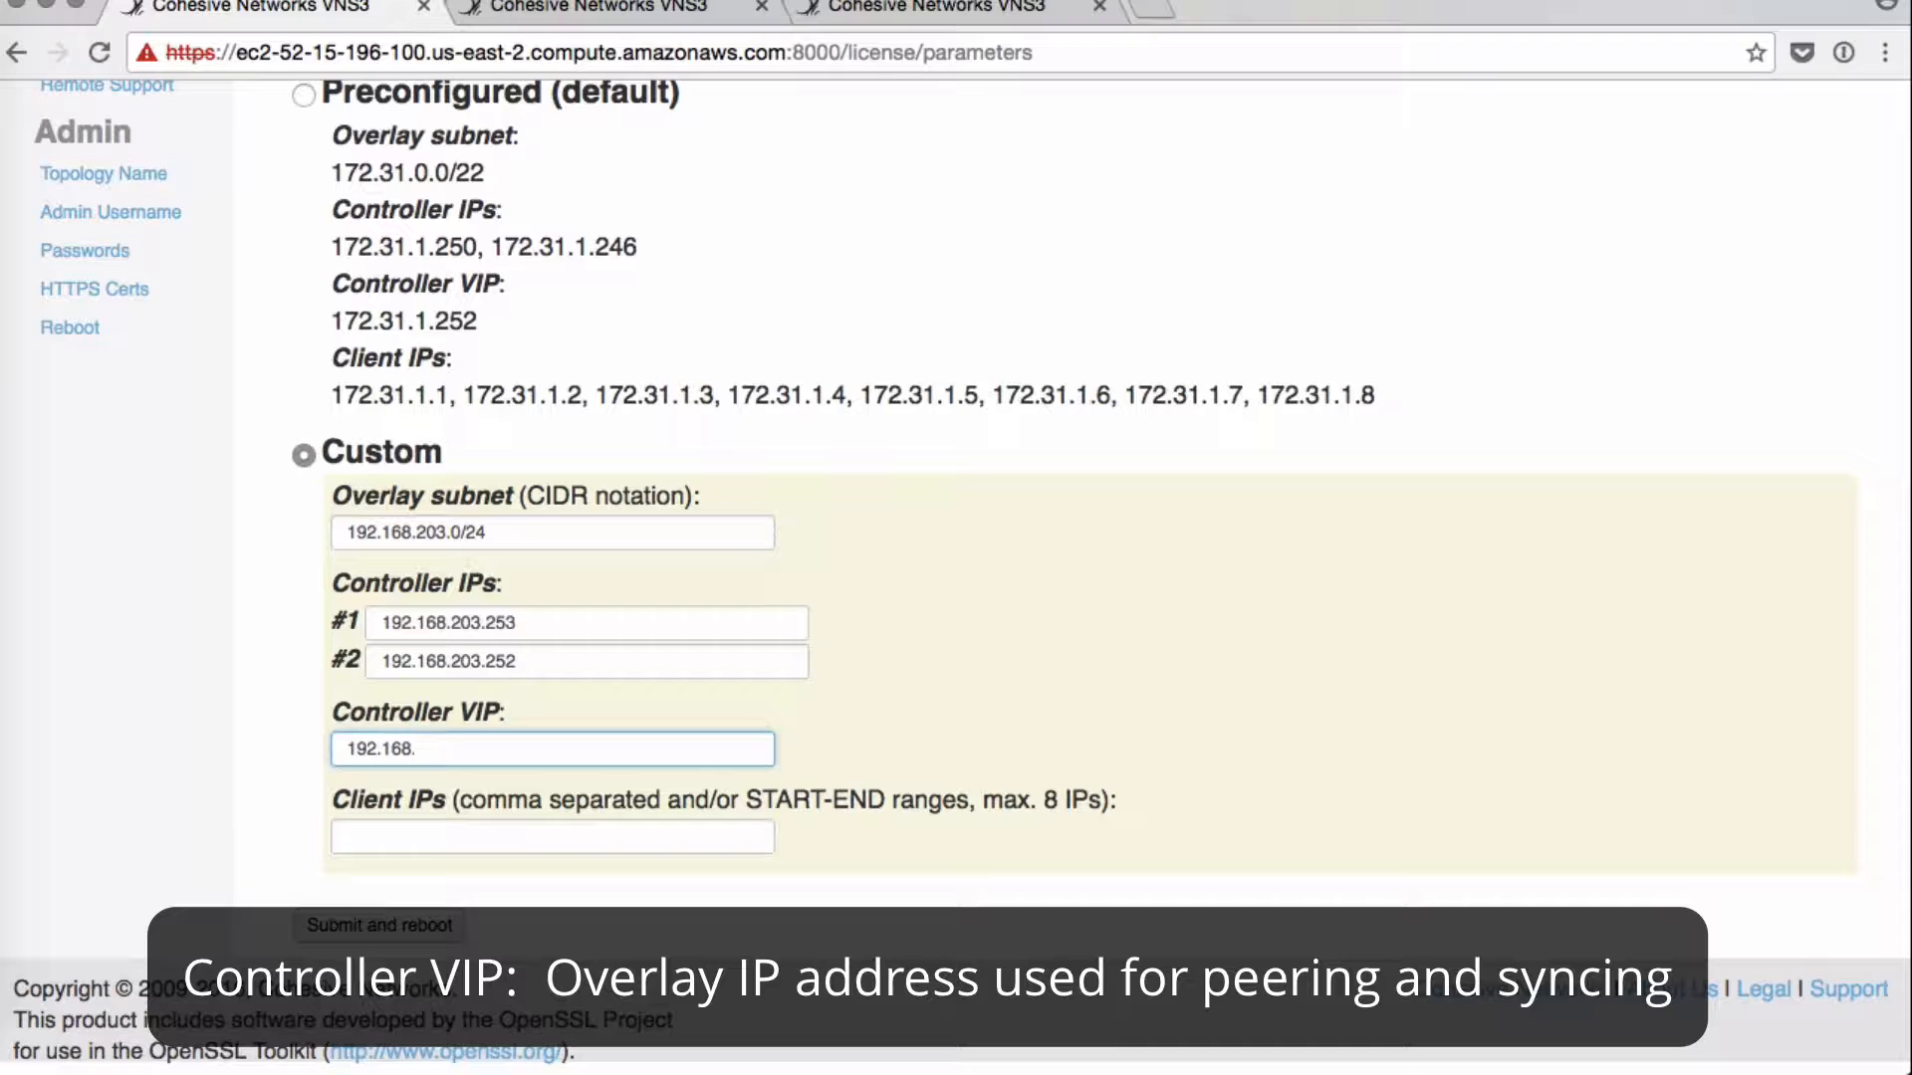
type("203.")
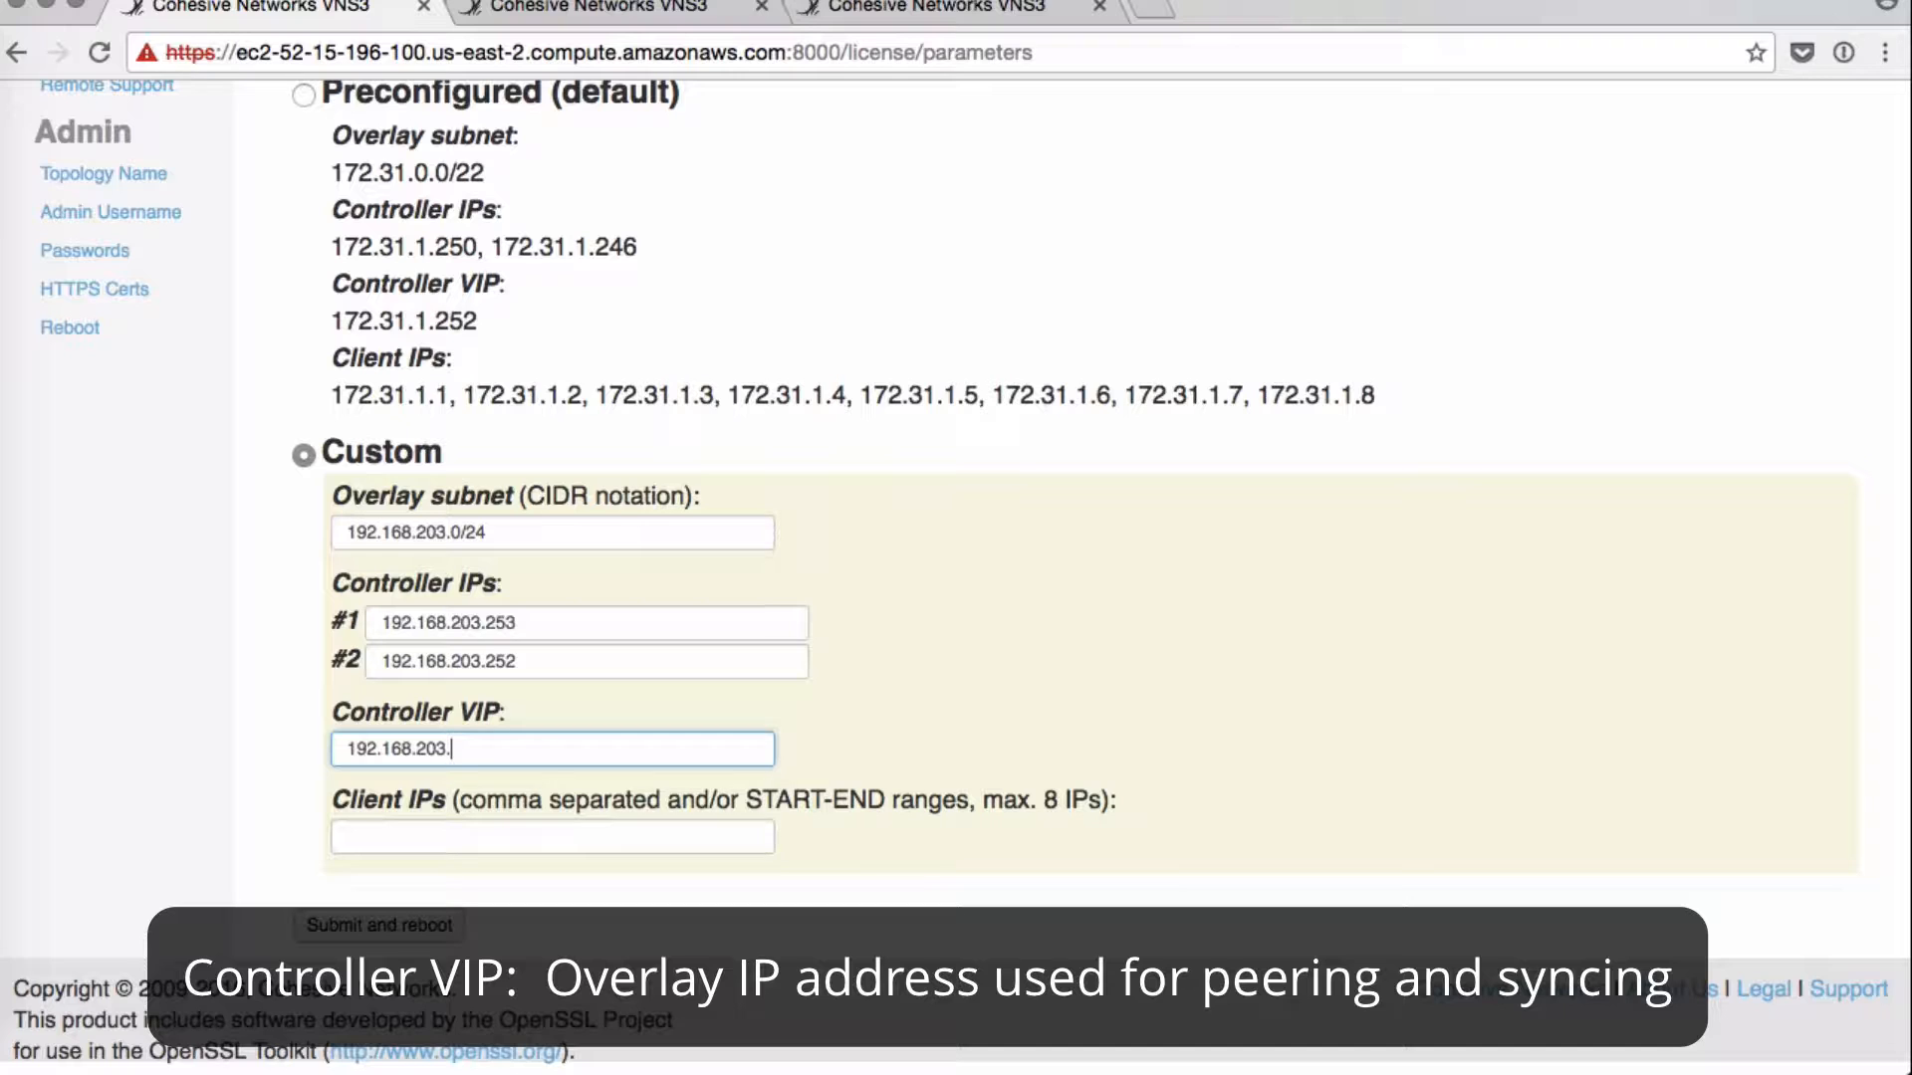
type("254")
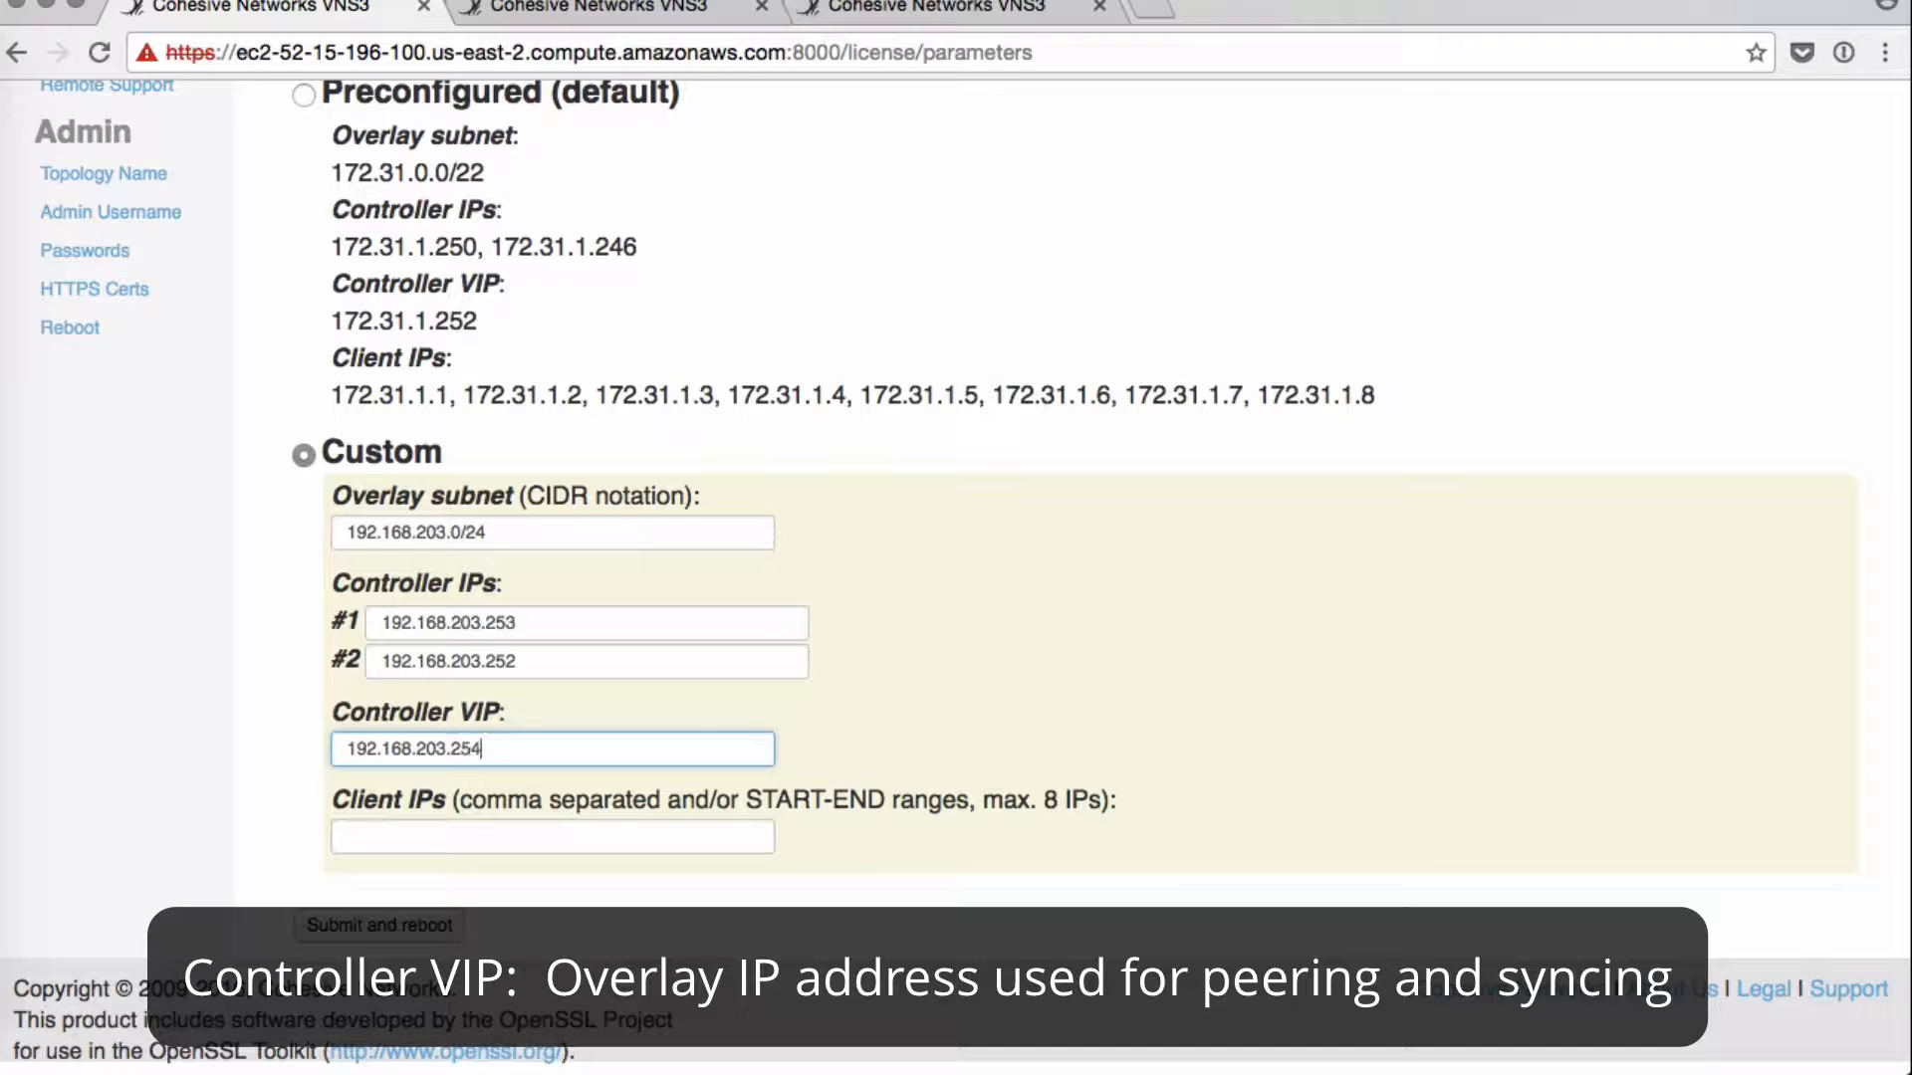
left_click(551, 836)
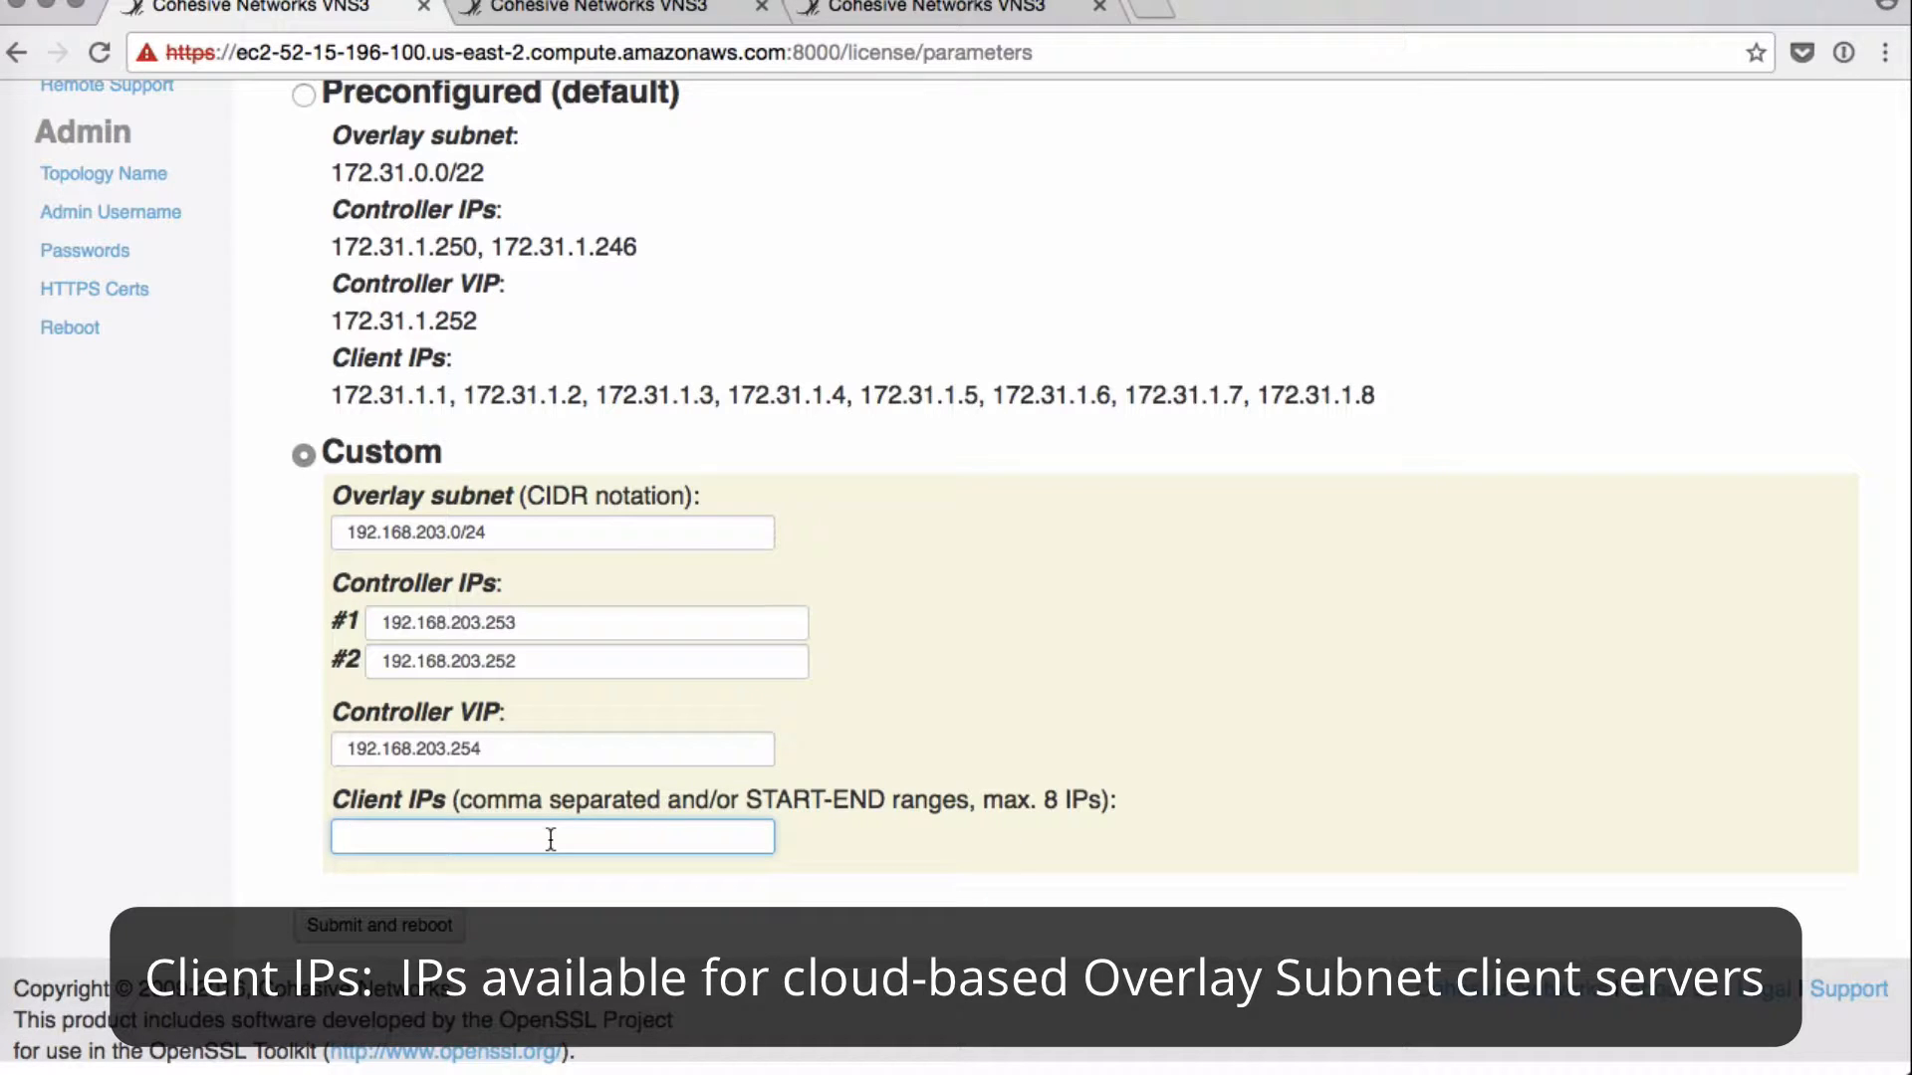
type("1")
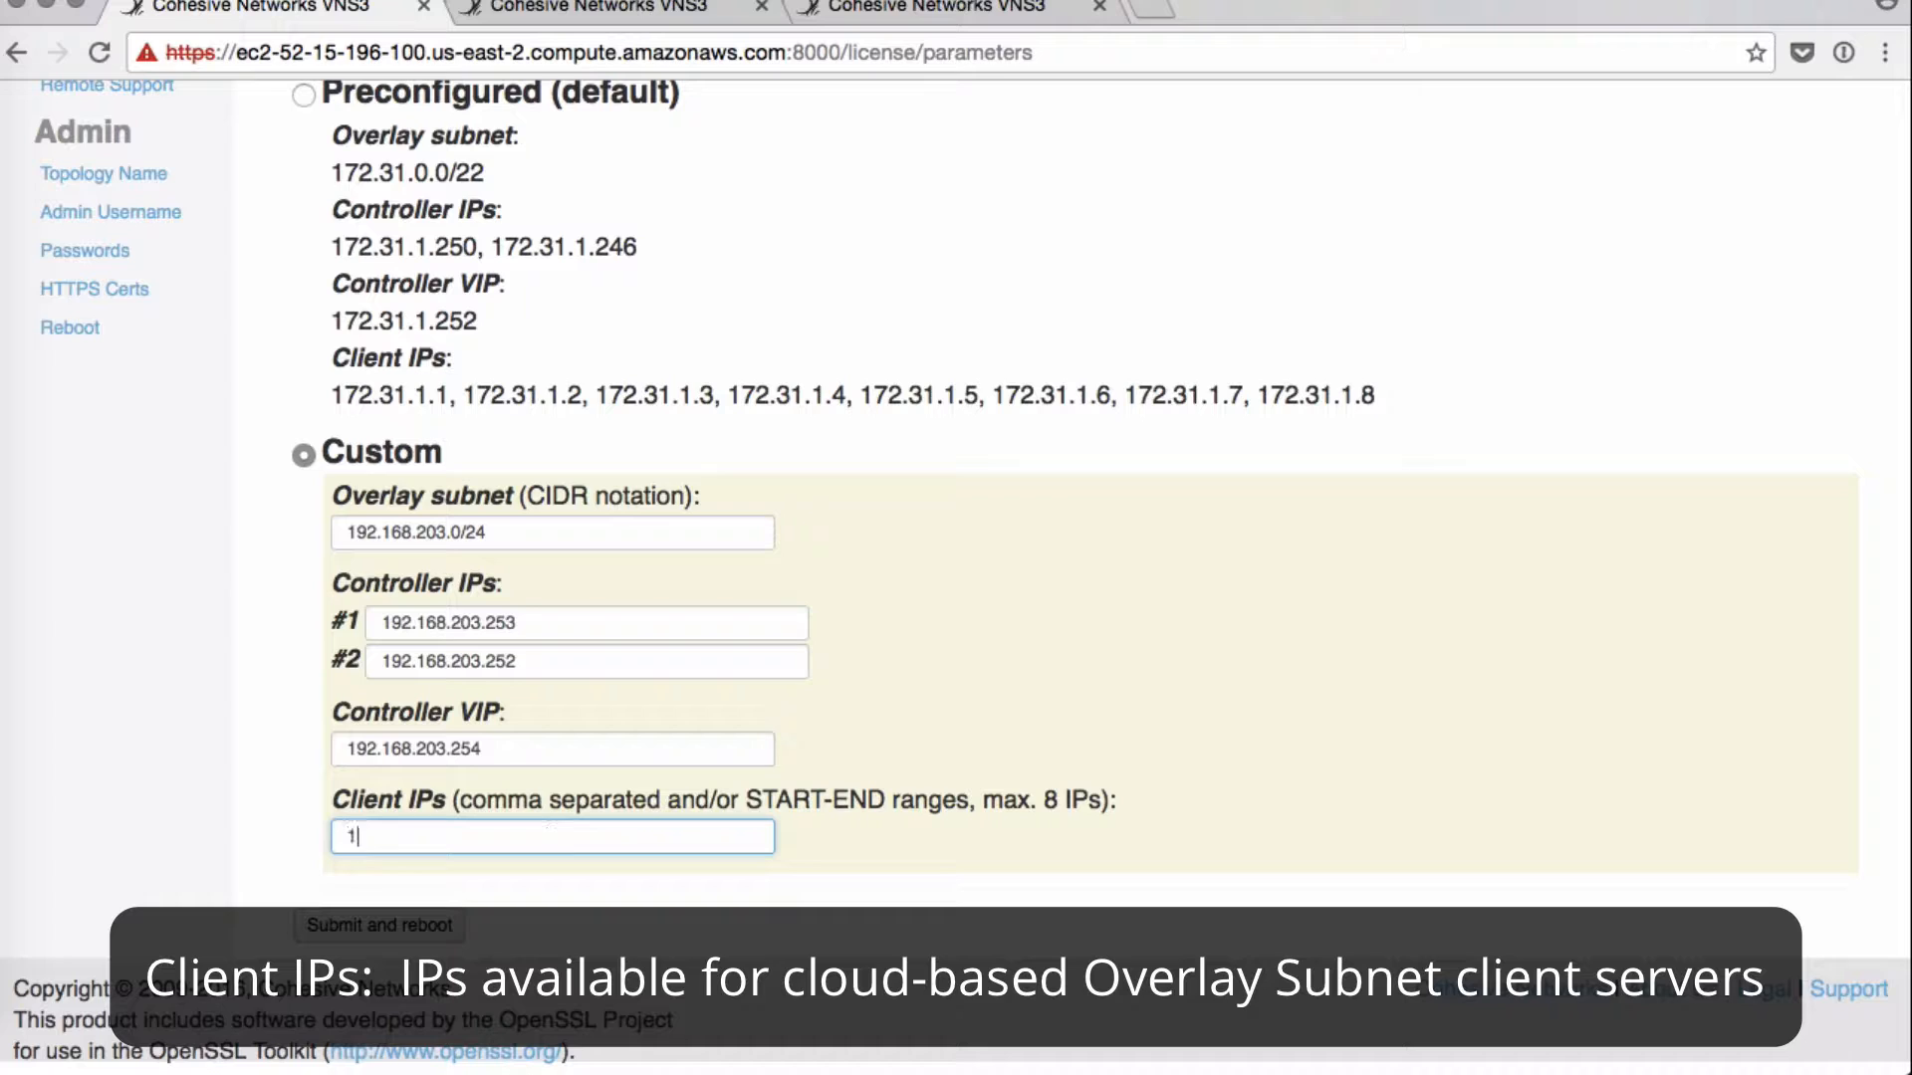
type("92.168")
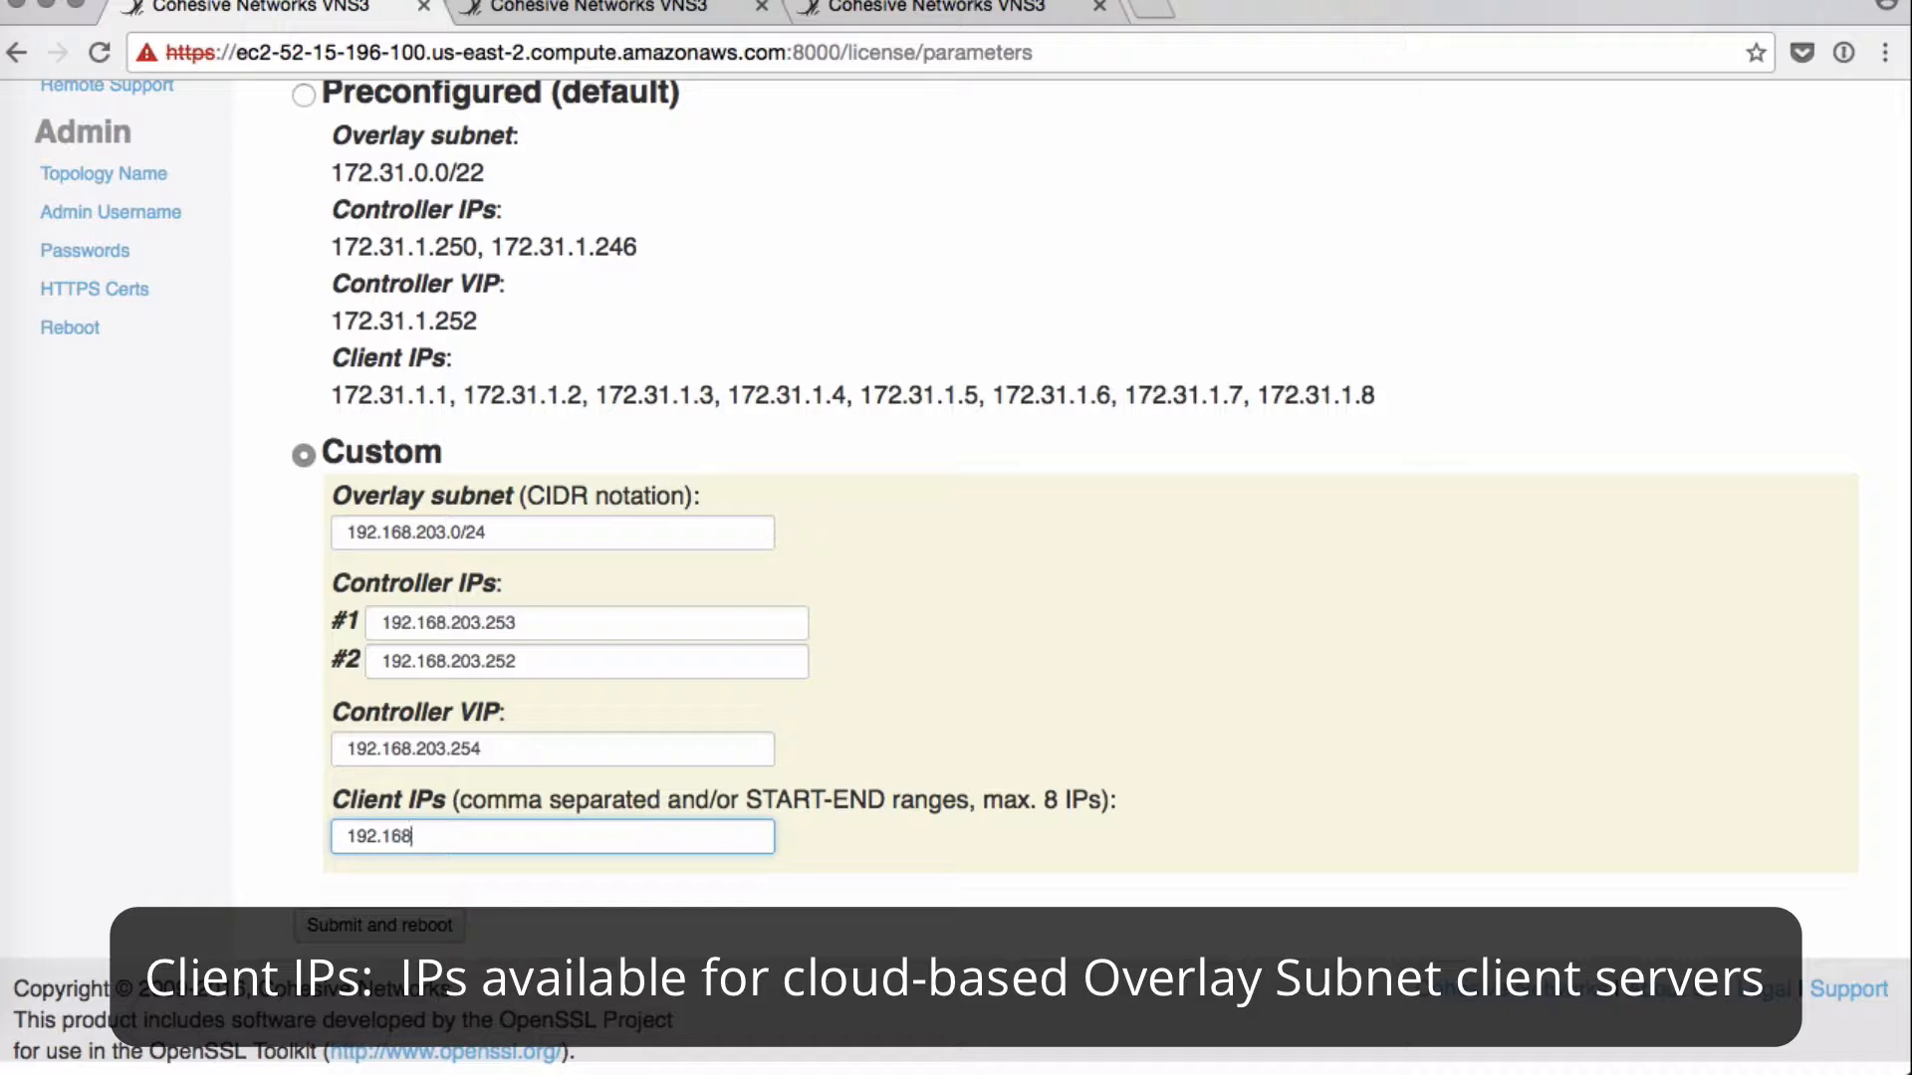
type(".")
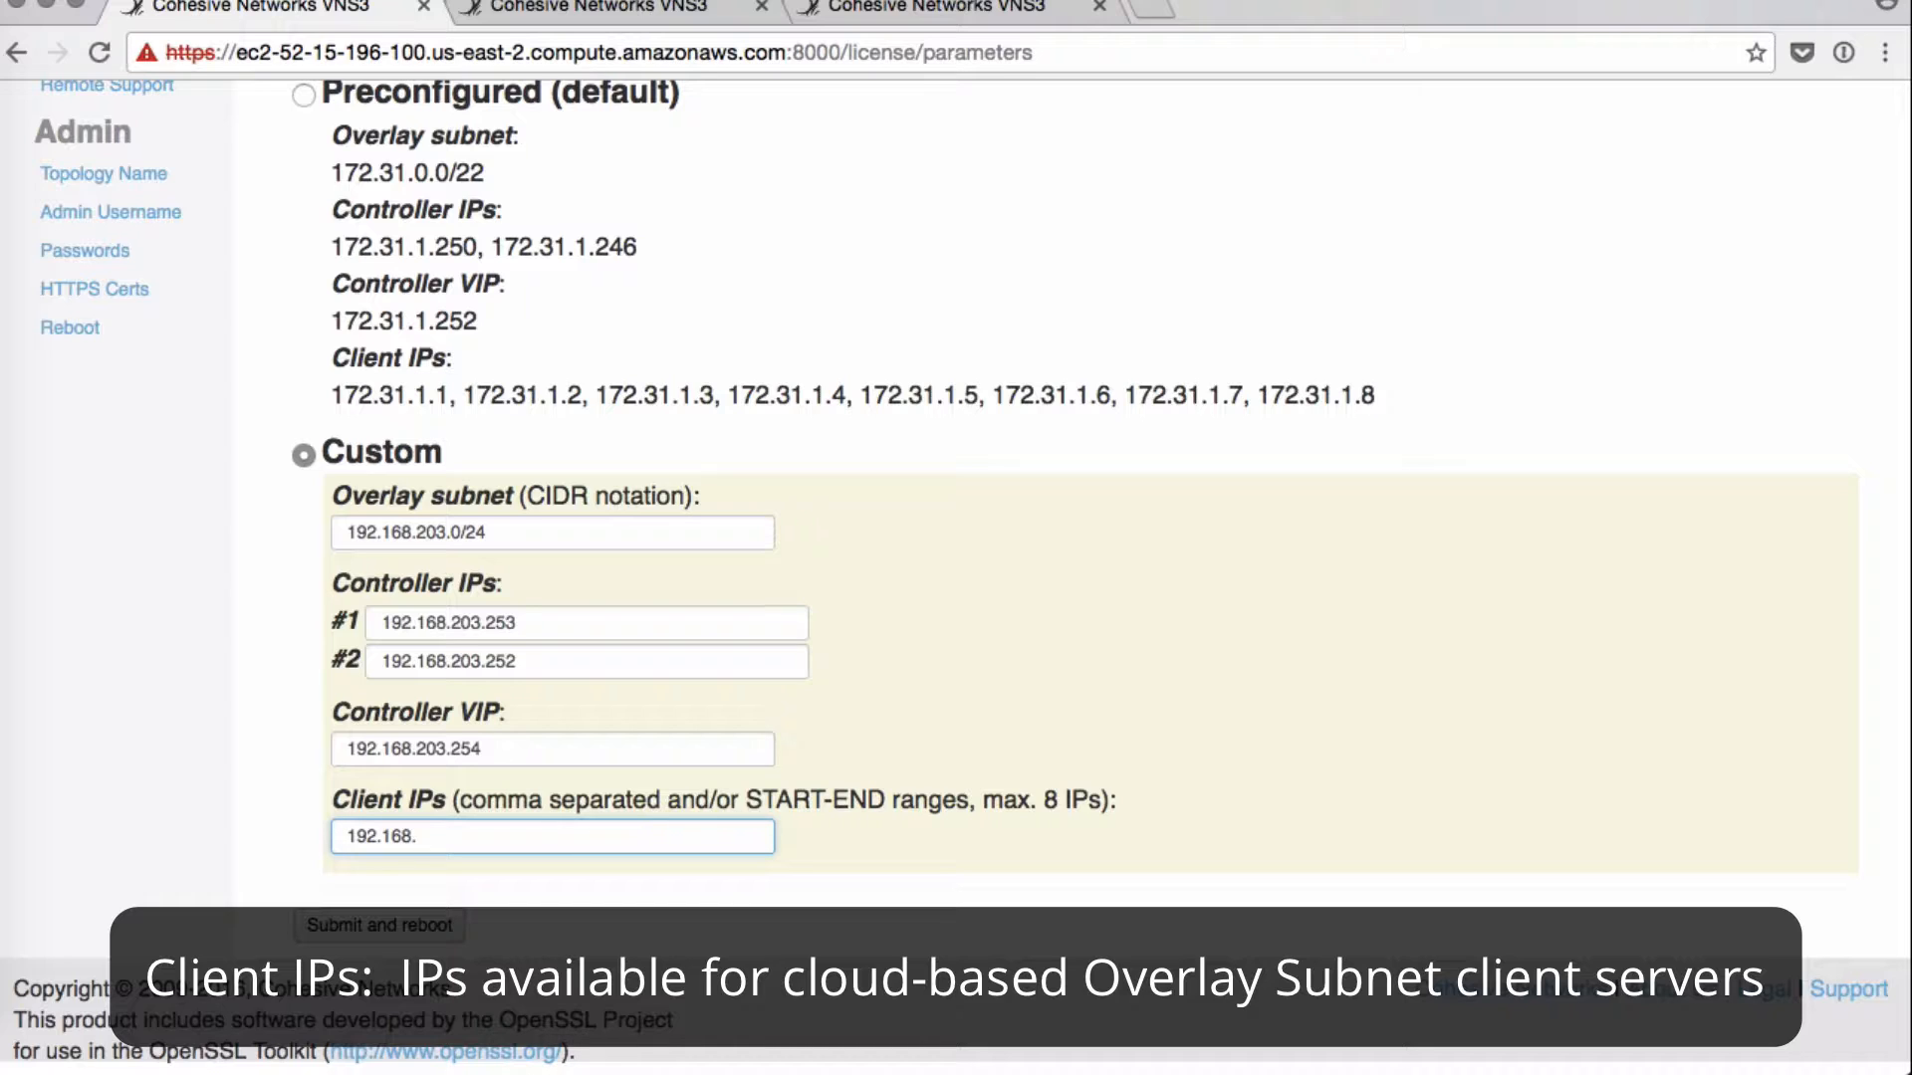
type("203.1")
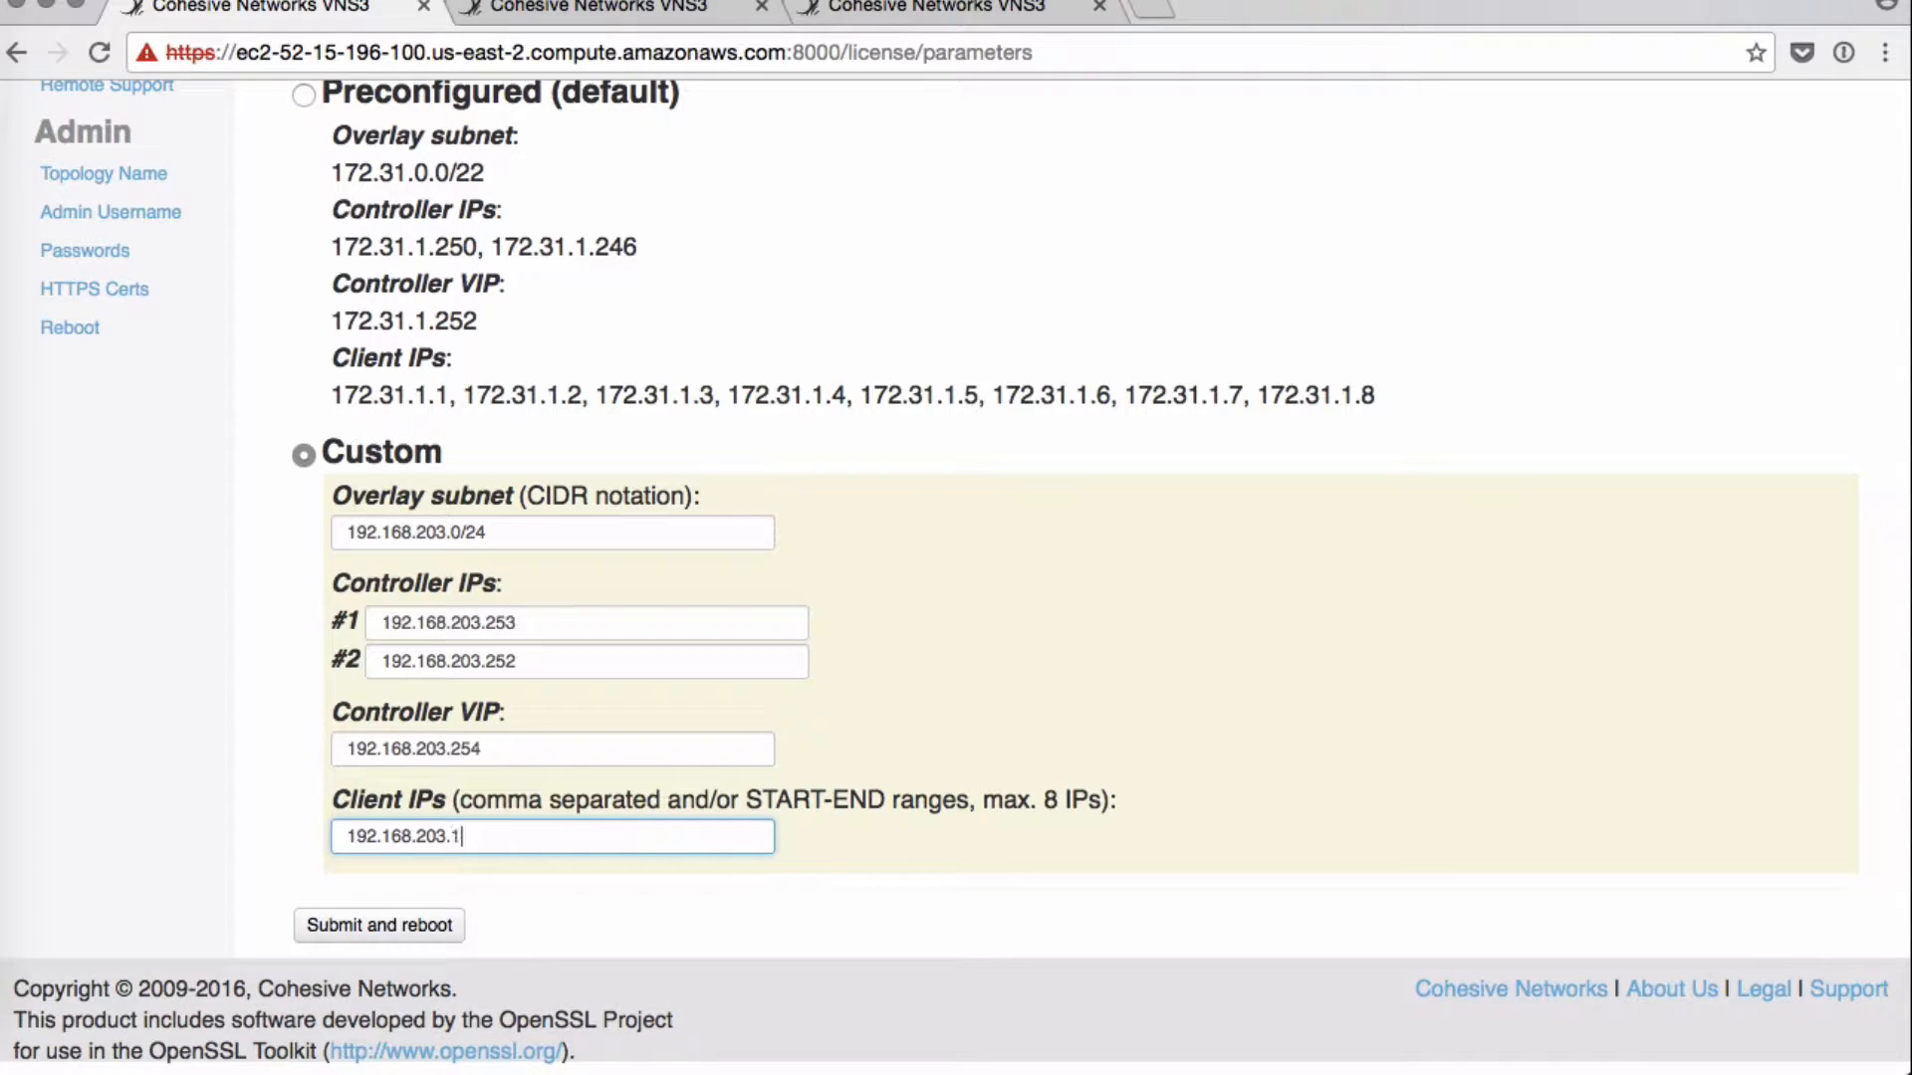
type("-1")
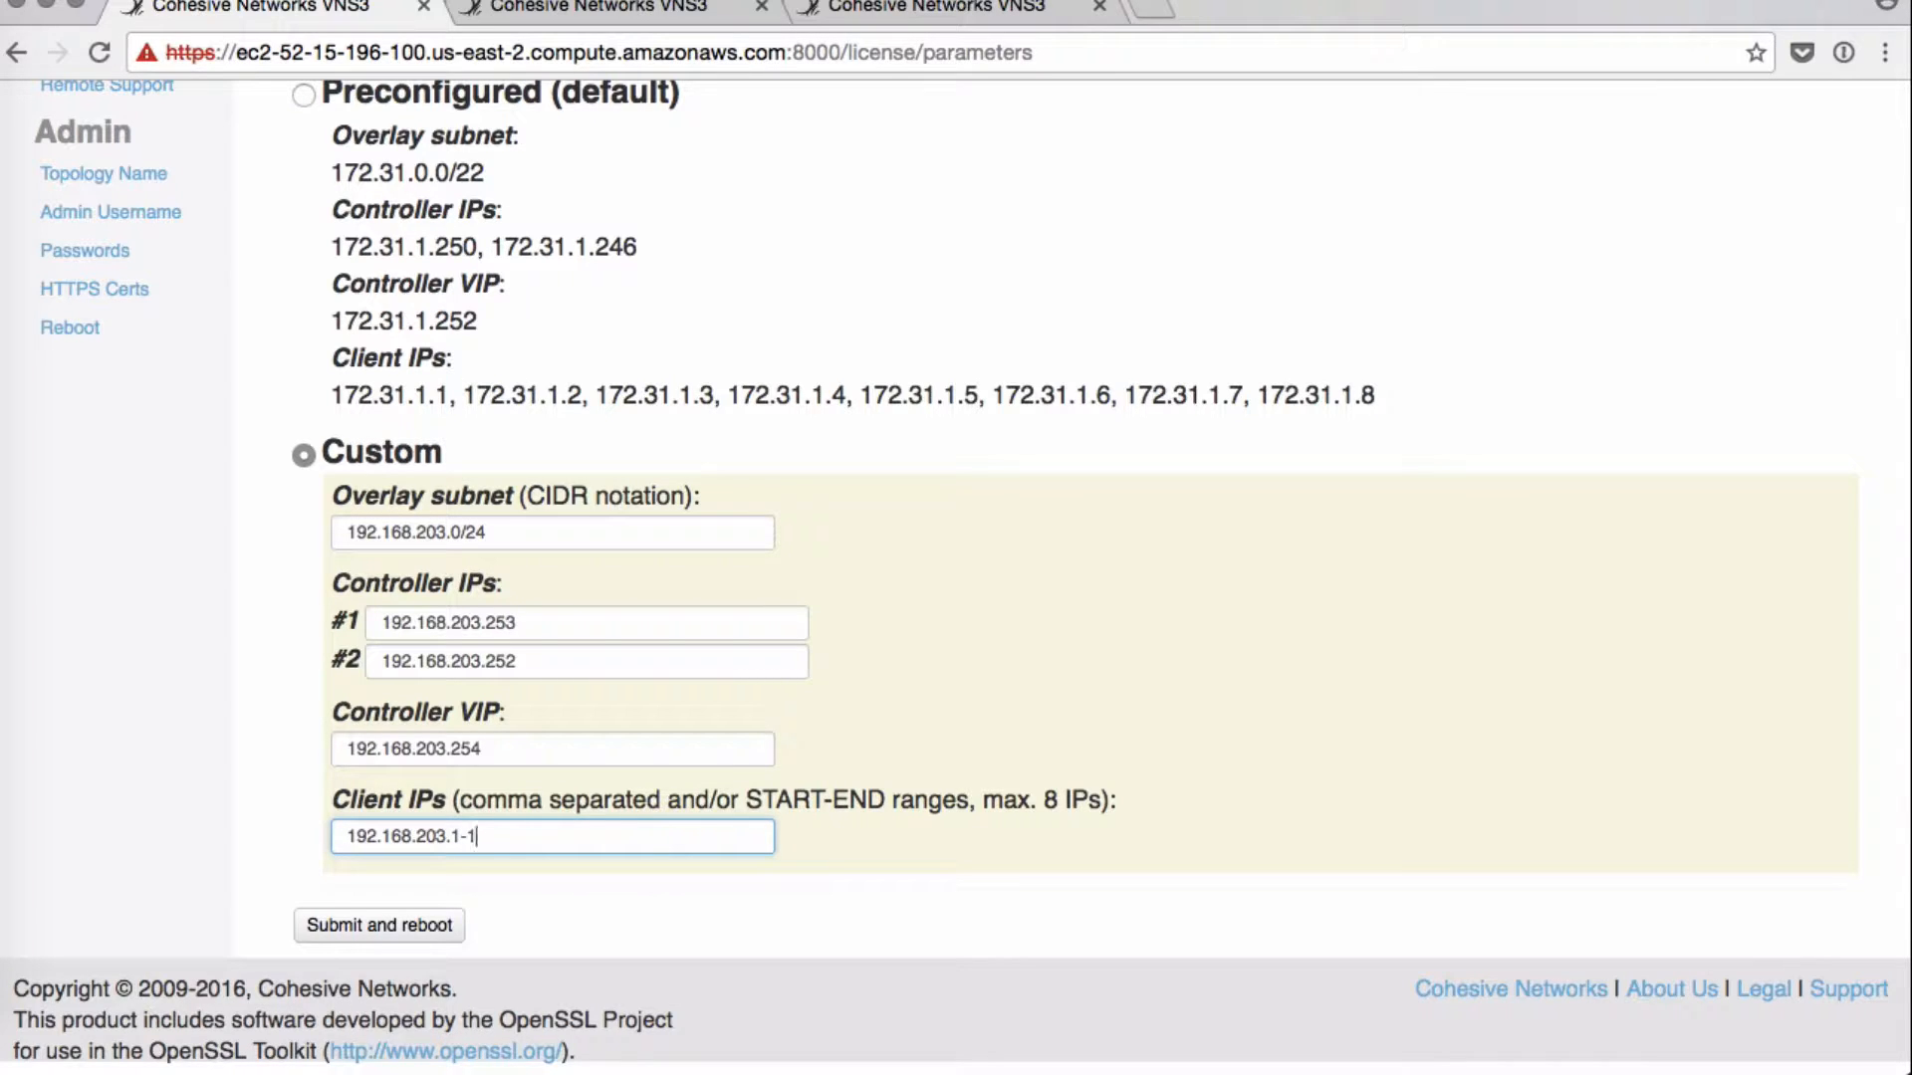
type("92.168.203.")
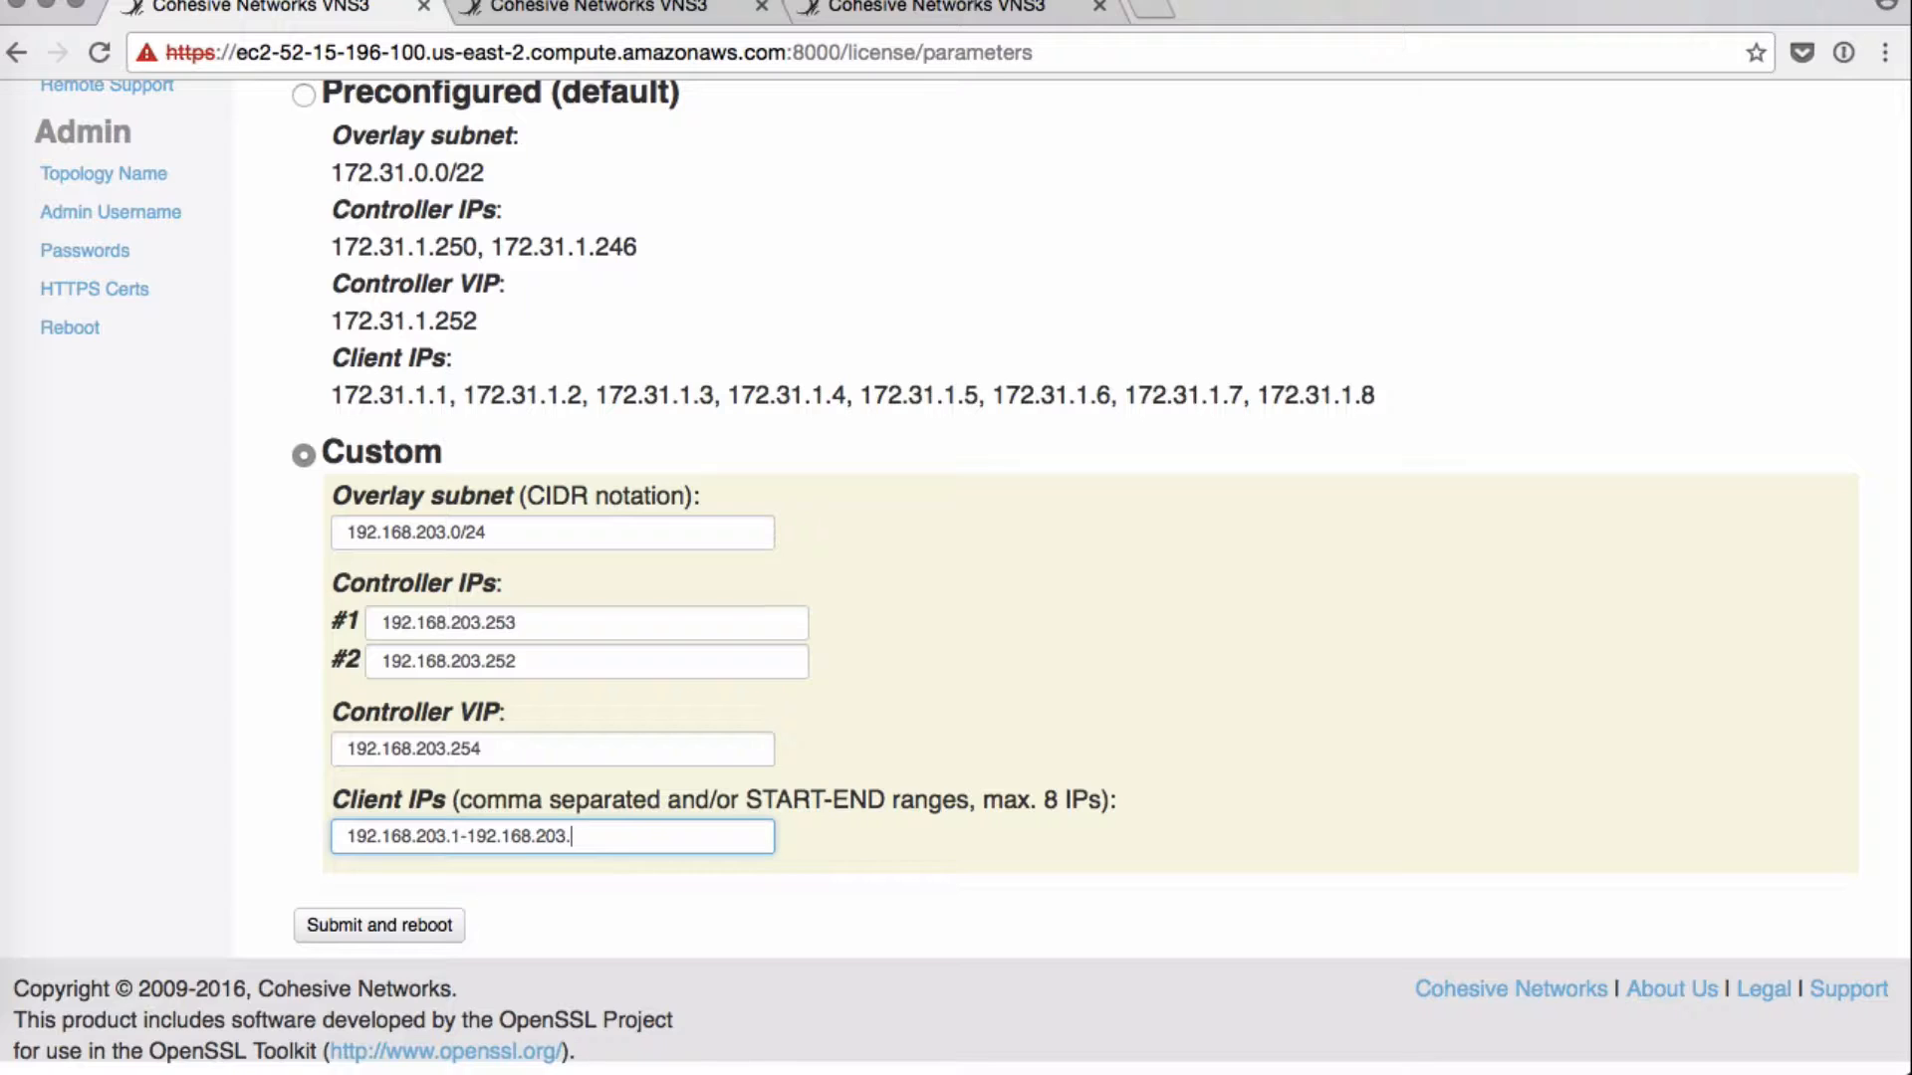
Submit the custom parameters, confirm the reboot, and return to Getting Started.
left_click(378, 924)
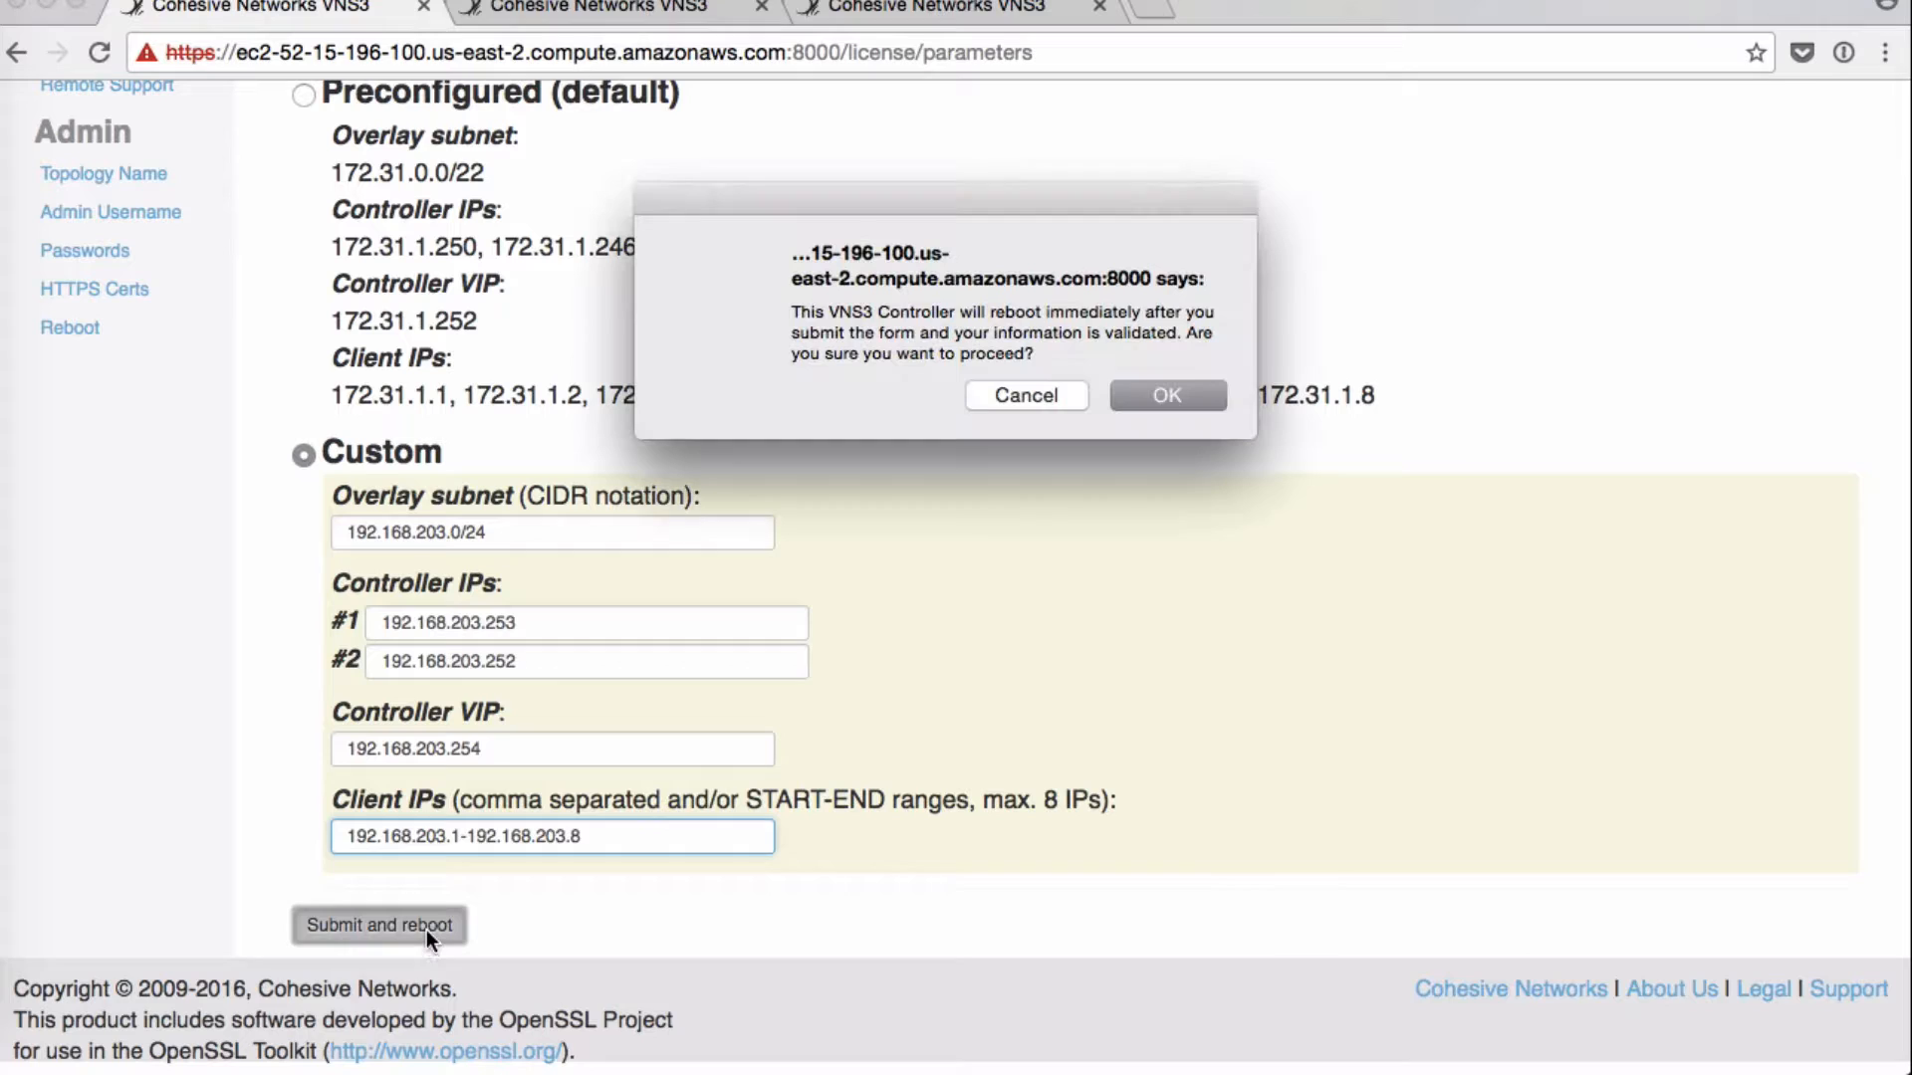
left_click(1164, 395)
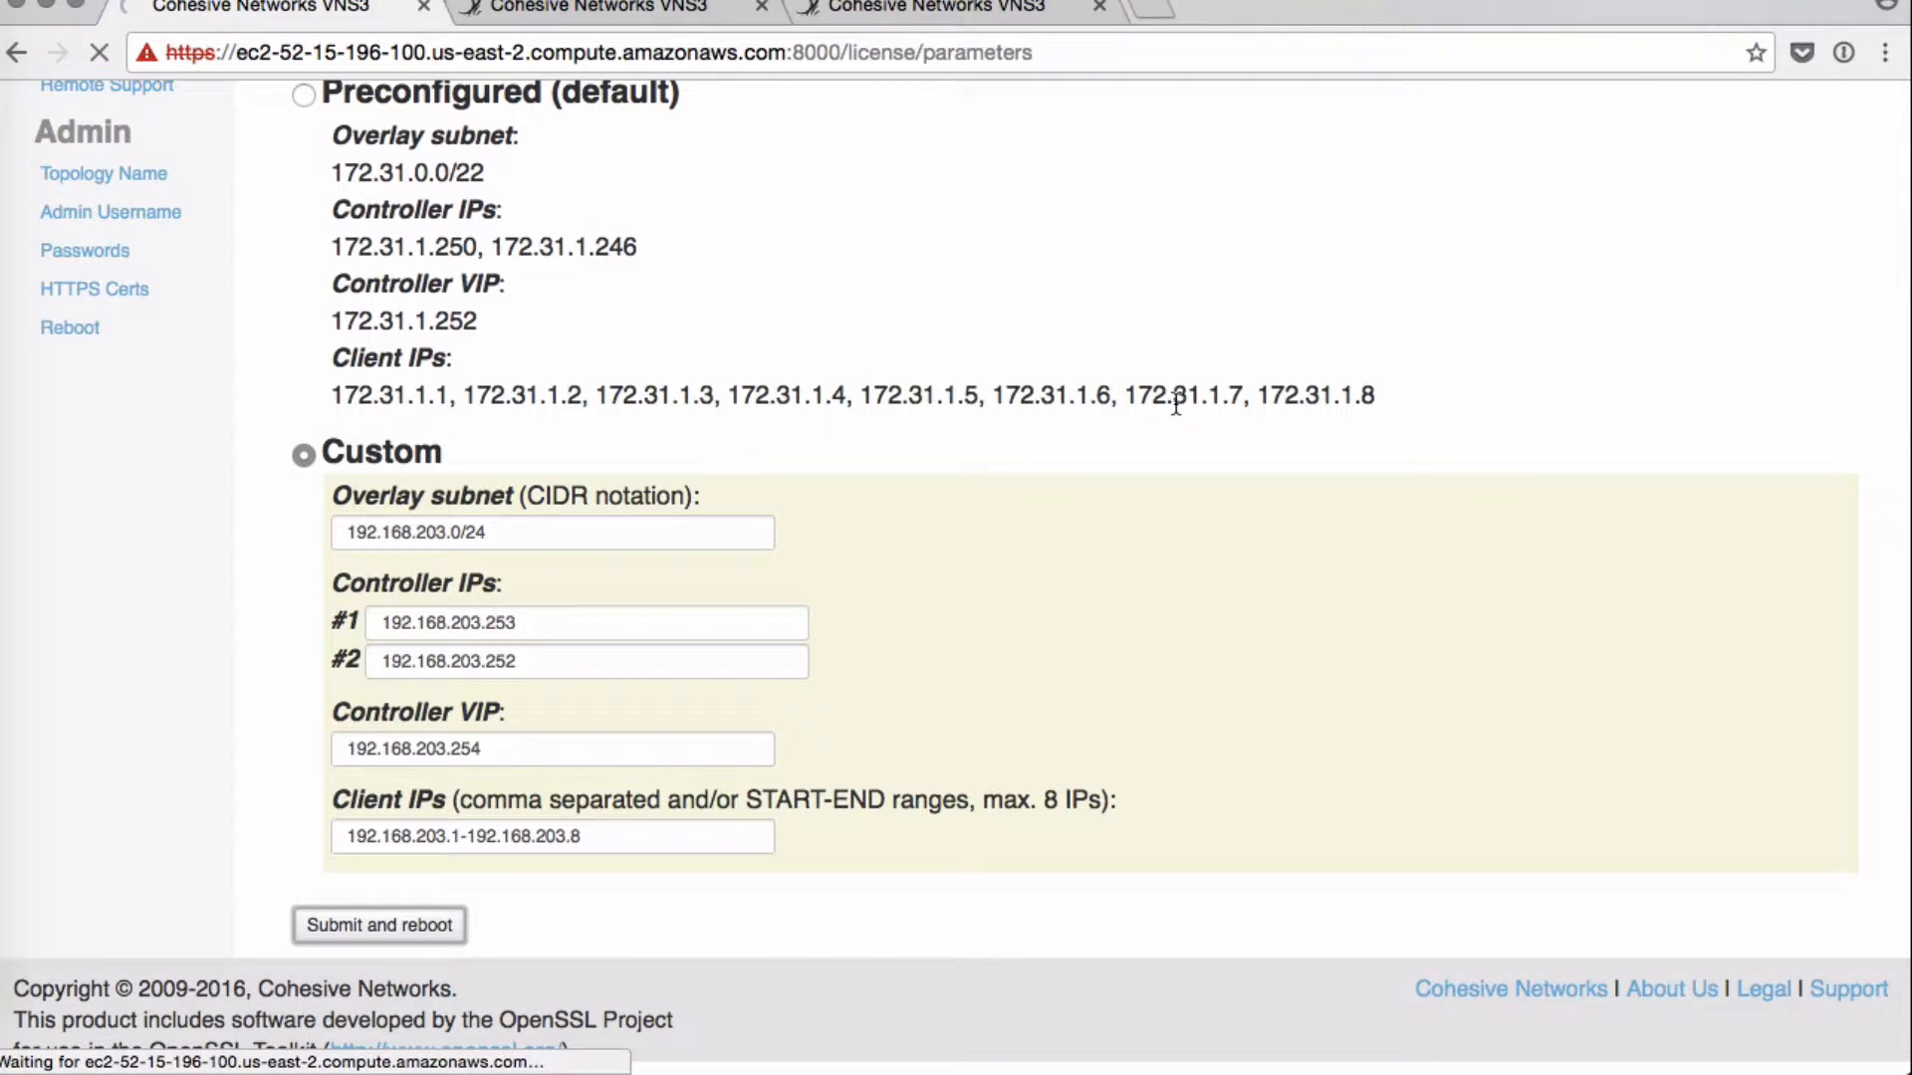
left_click(378, 924)
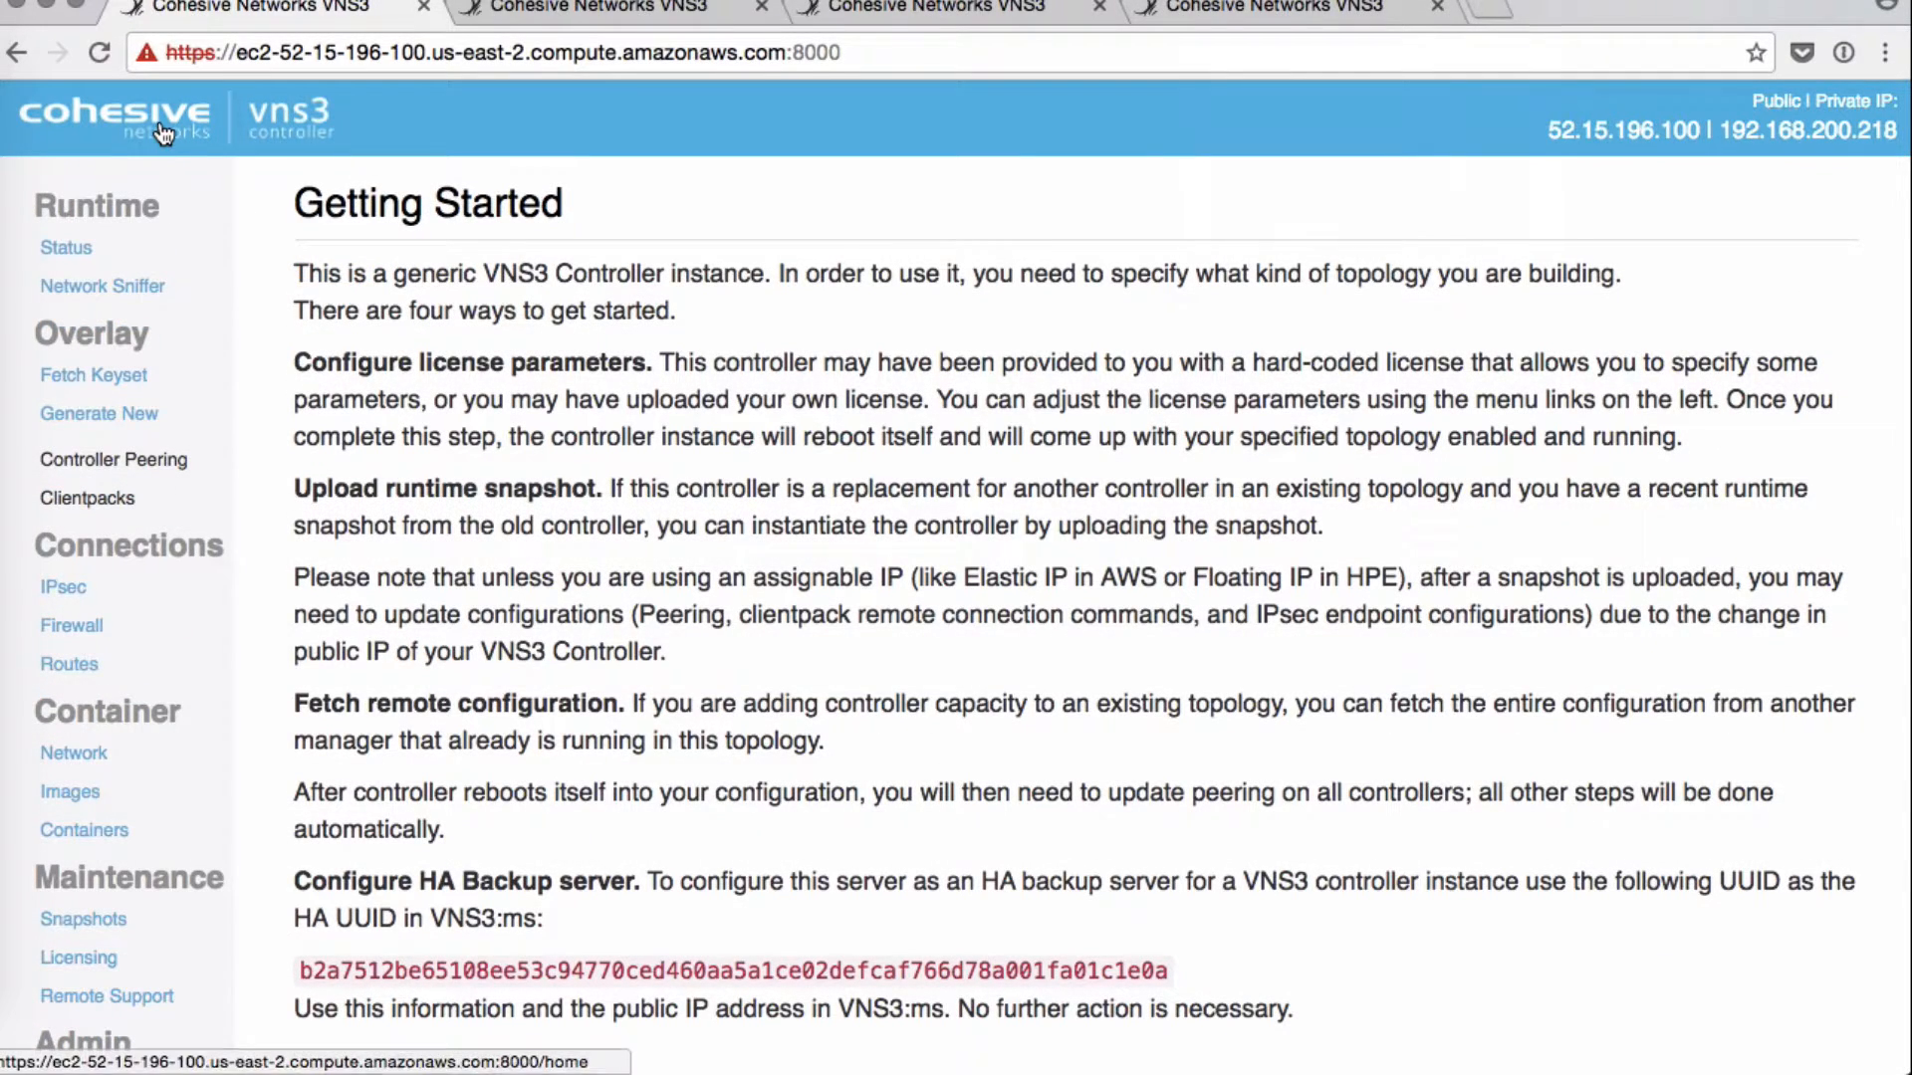
left_click(116, 119)
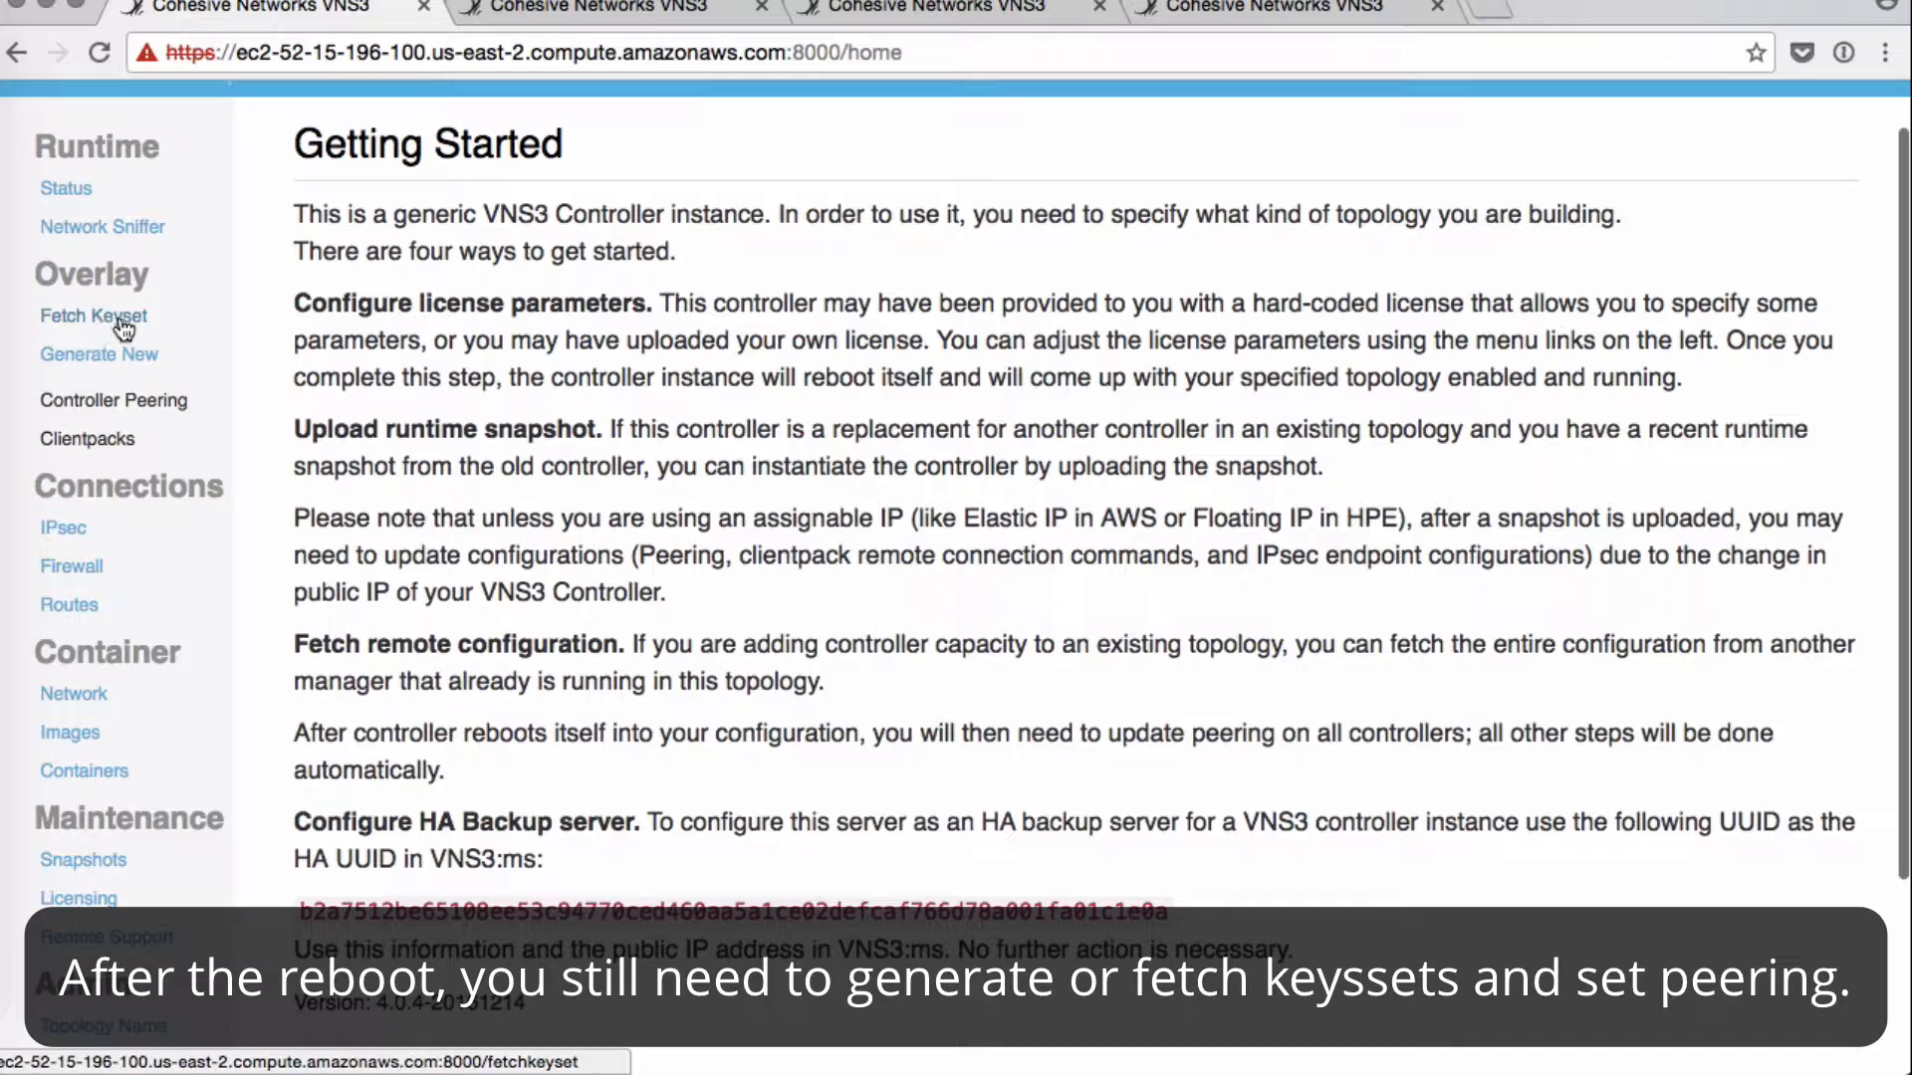
left_click(99, 354)
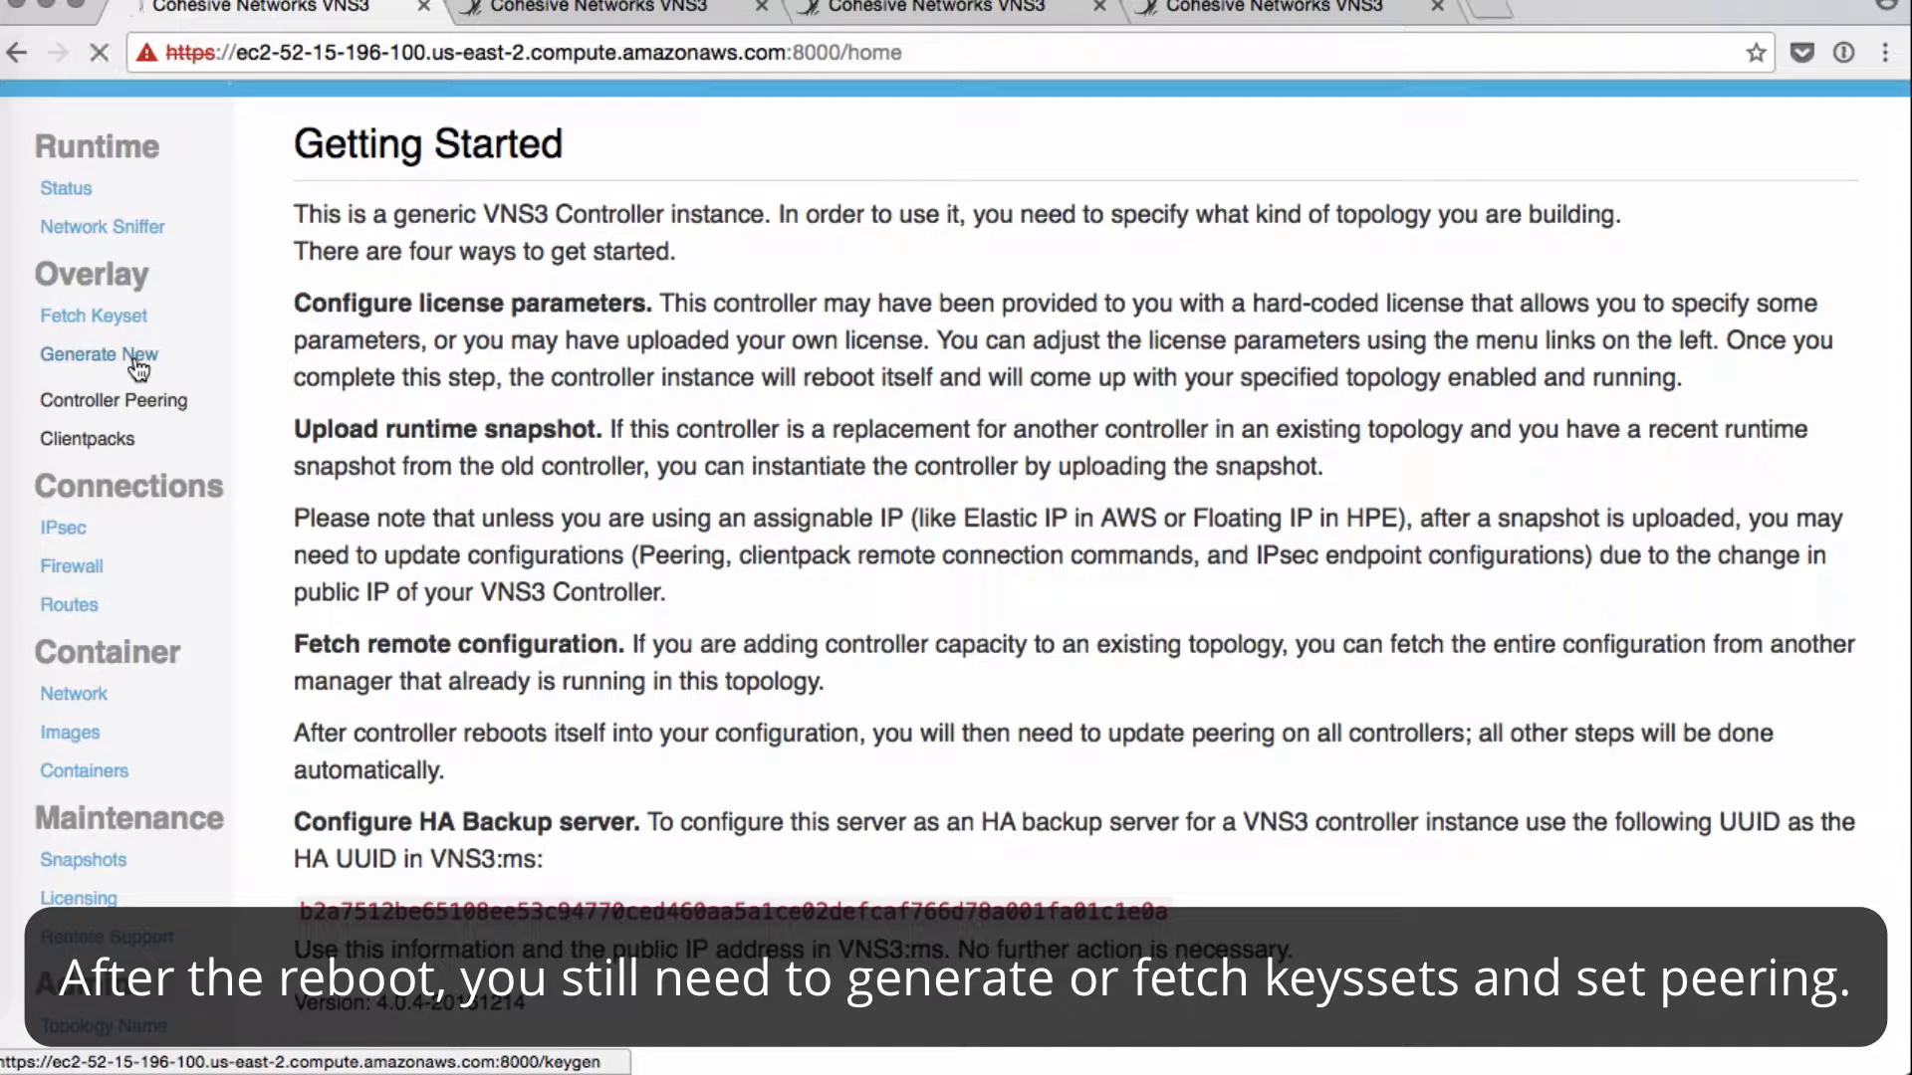
left_click(99, 354)
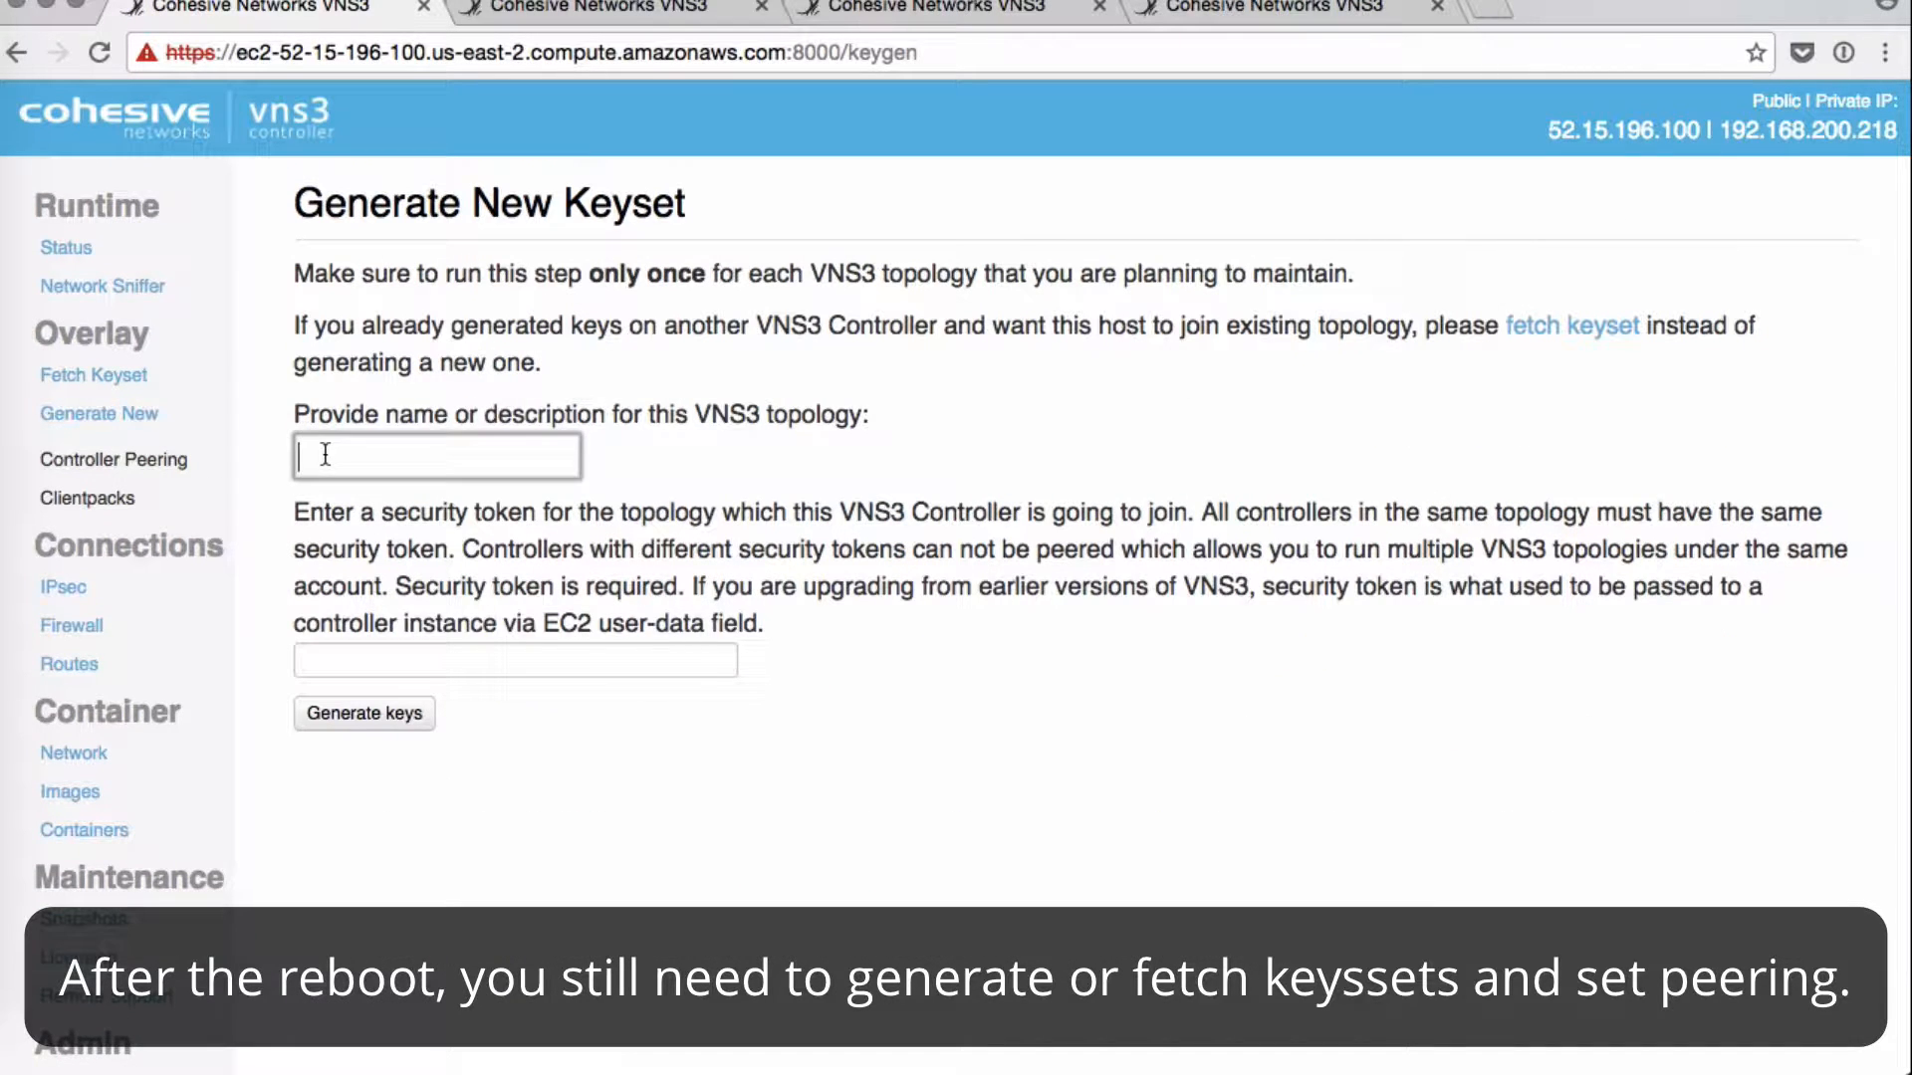
type("VNS3-A")
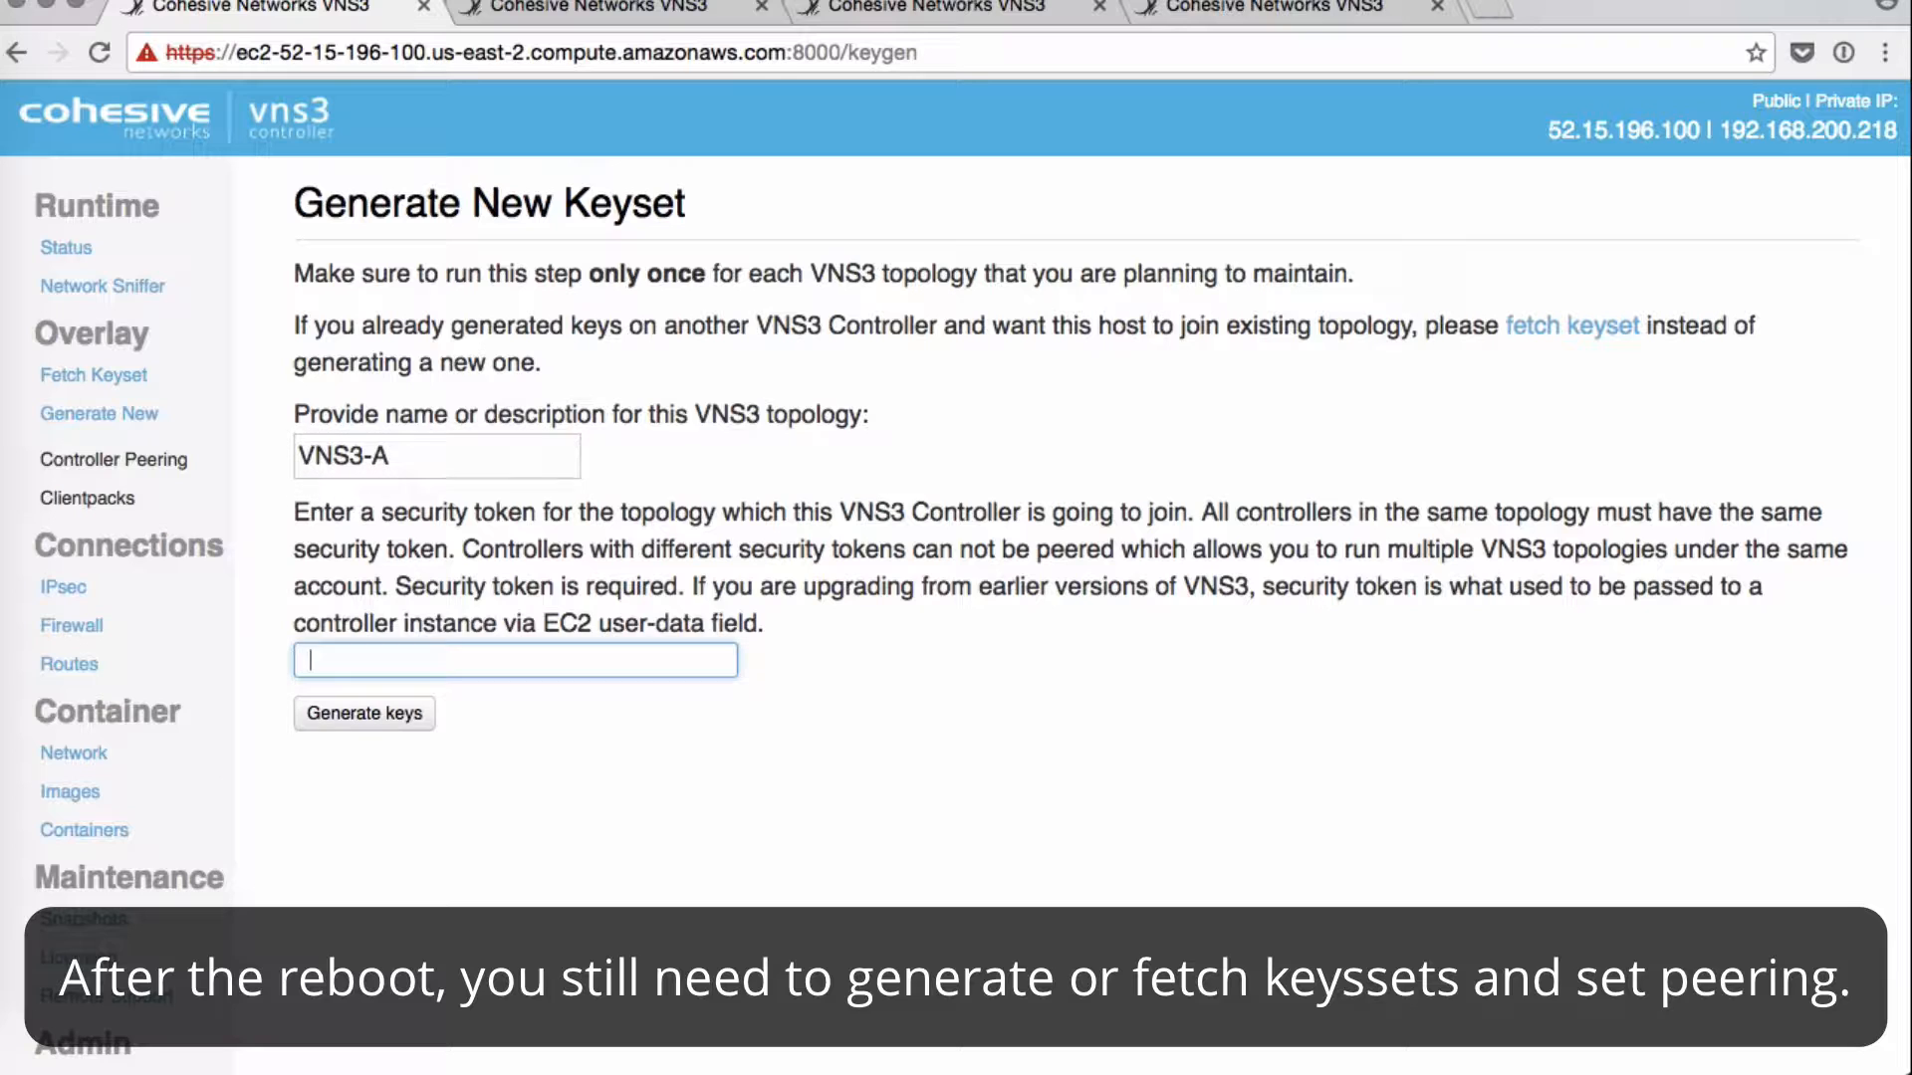
left_click(363, 713)
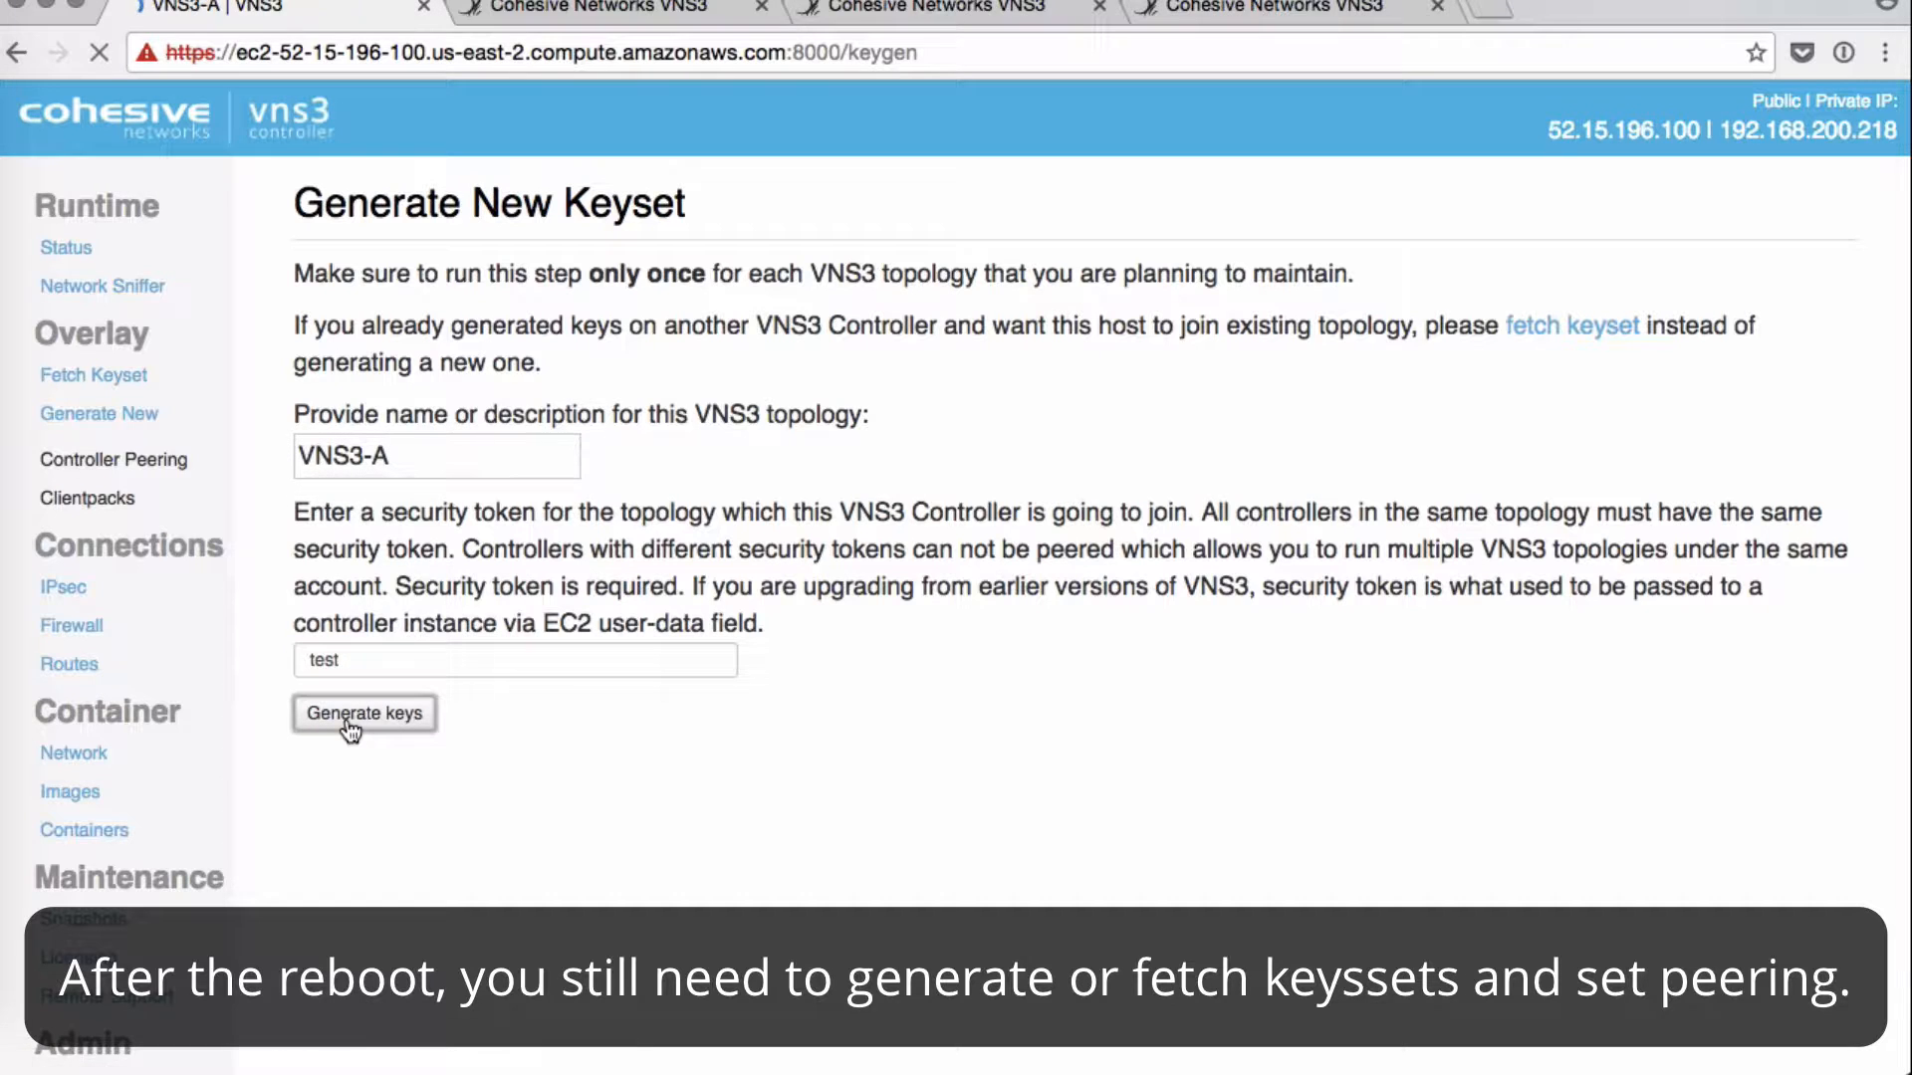
left_click(363, 713)
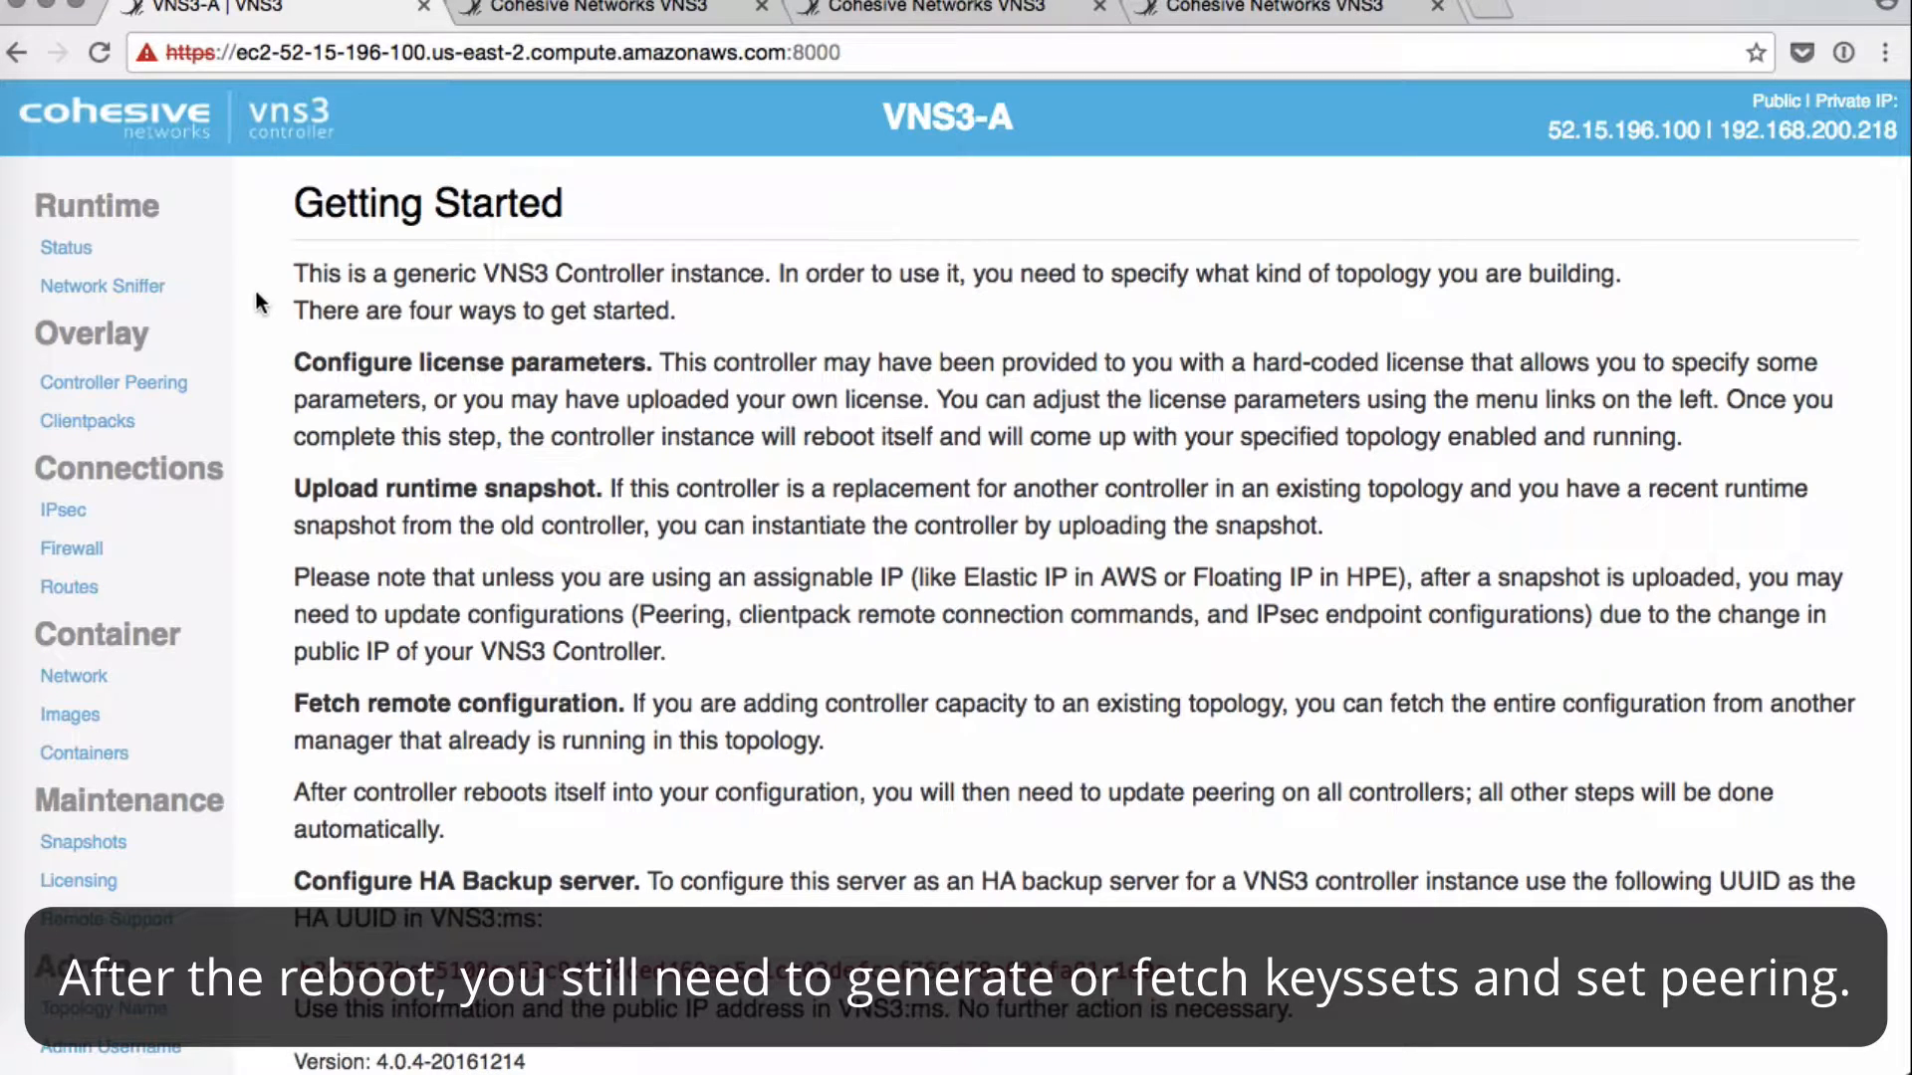
left_click(113, 381)
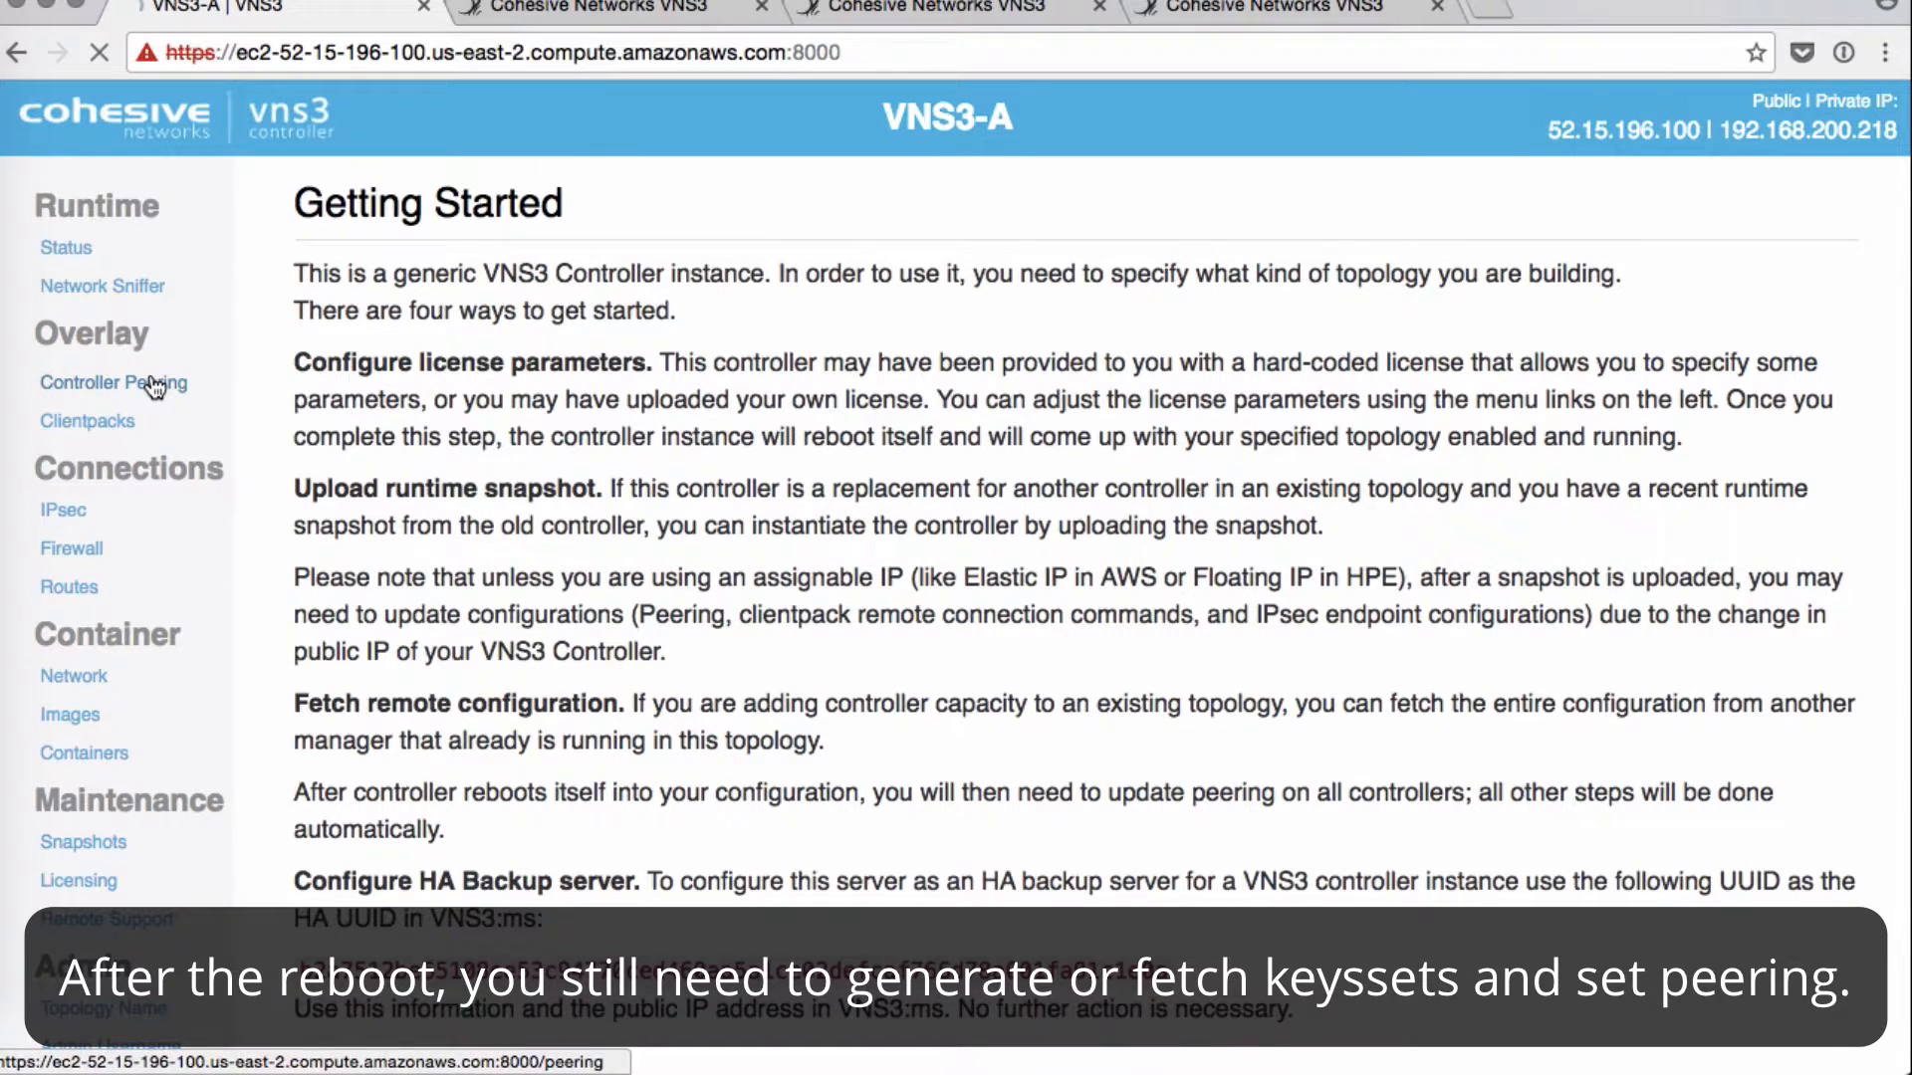
Set Controller #1 to this instance in Controller Peering and save changes.
left_click(113, 381)
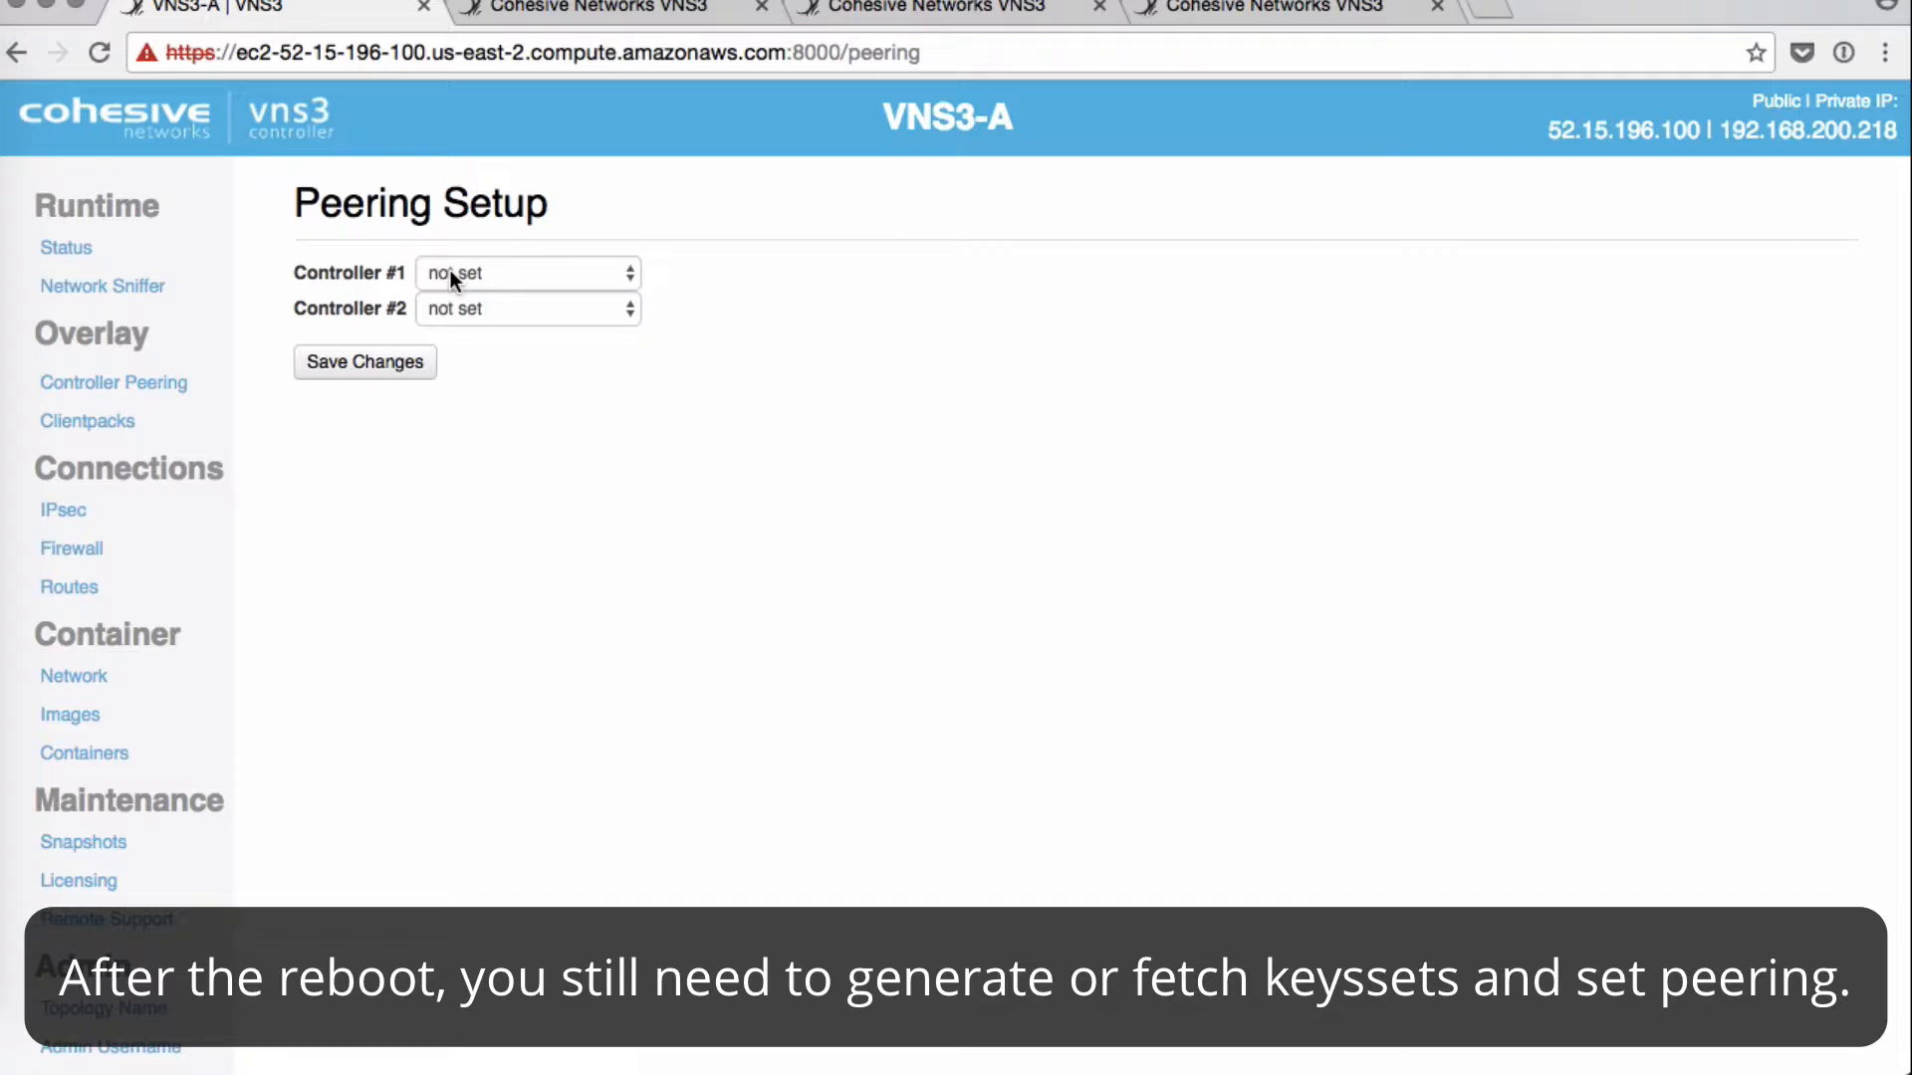
left_click(526, 272)
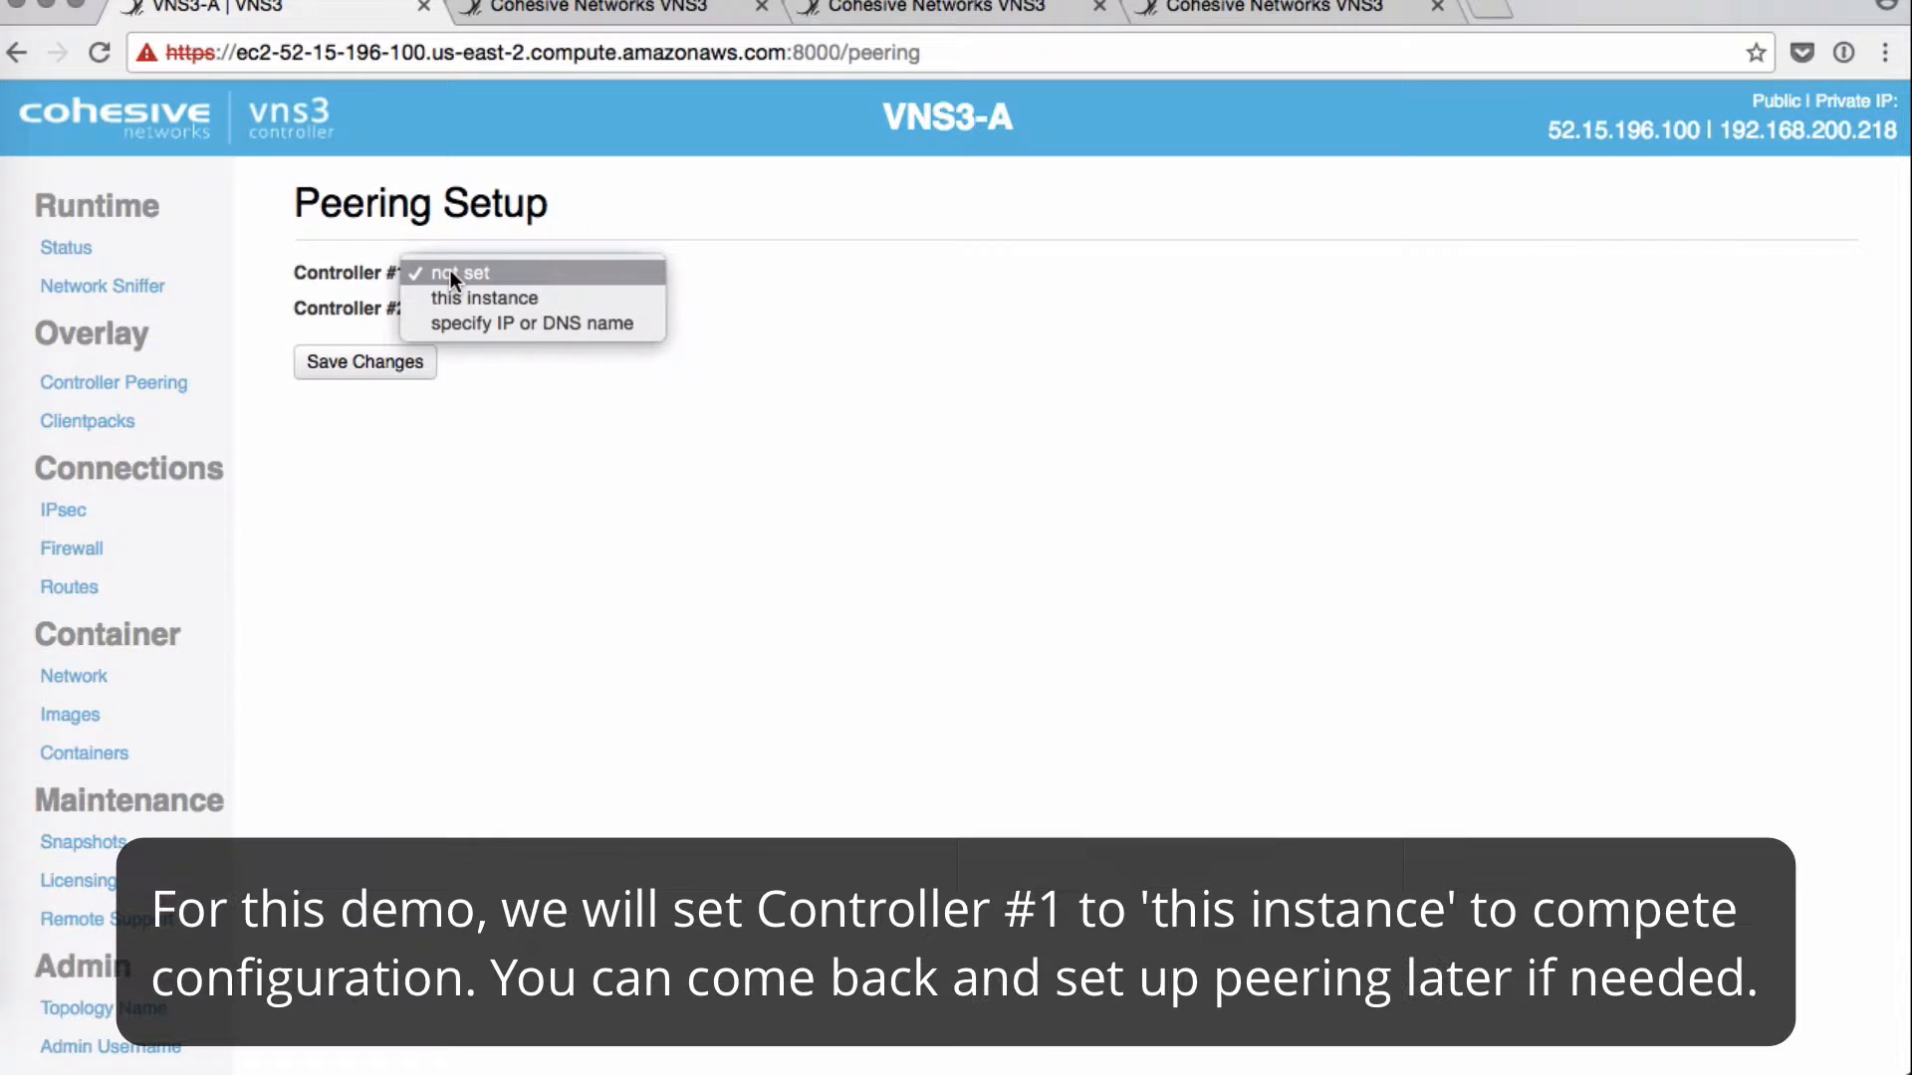
mouse_move(485, 298)
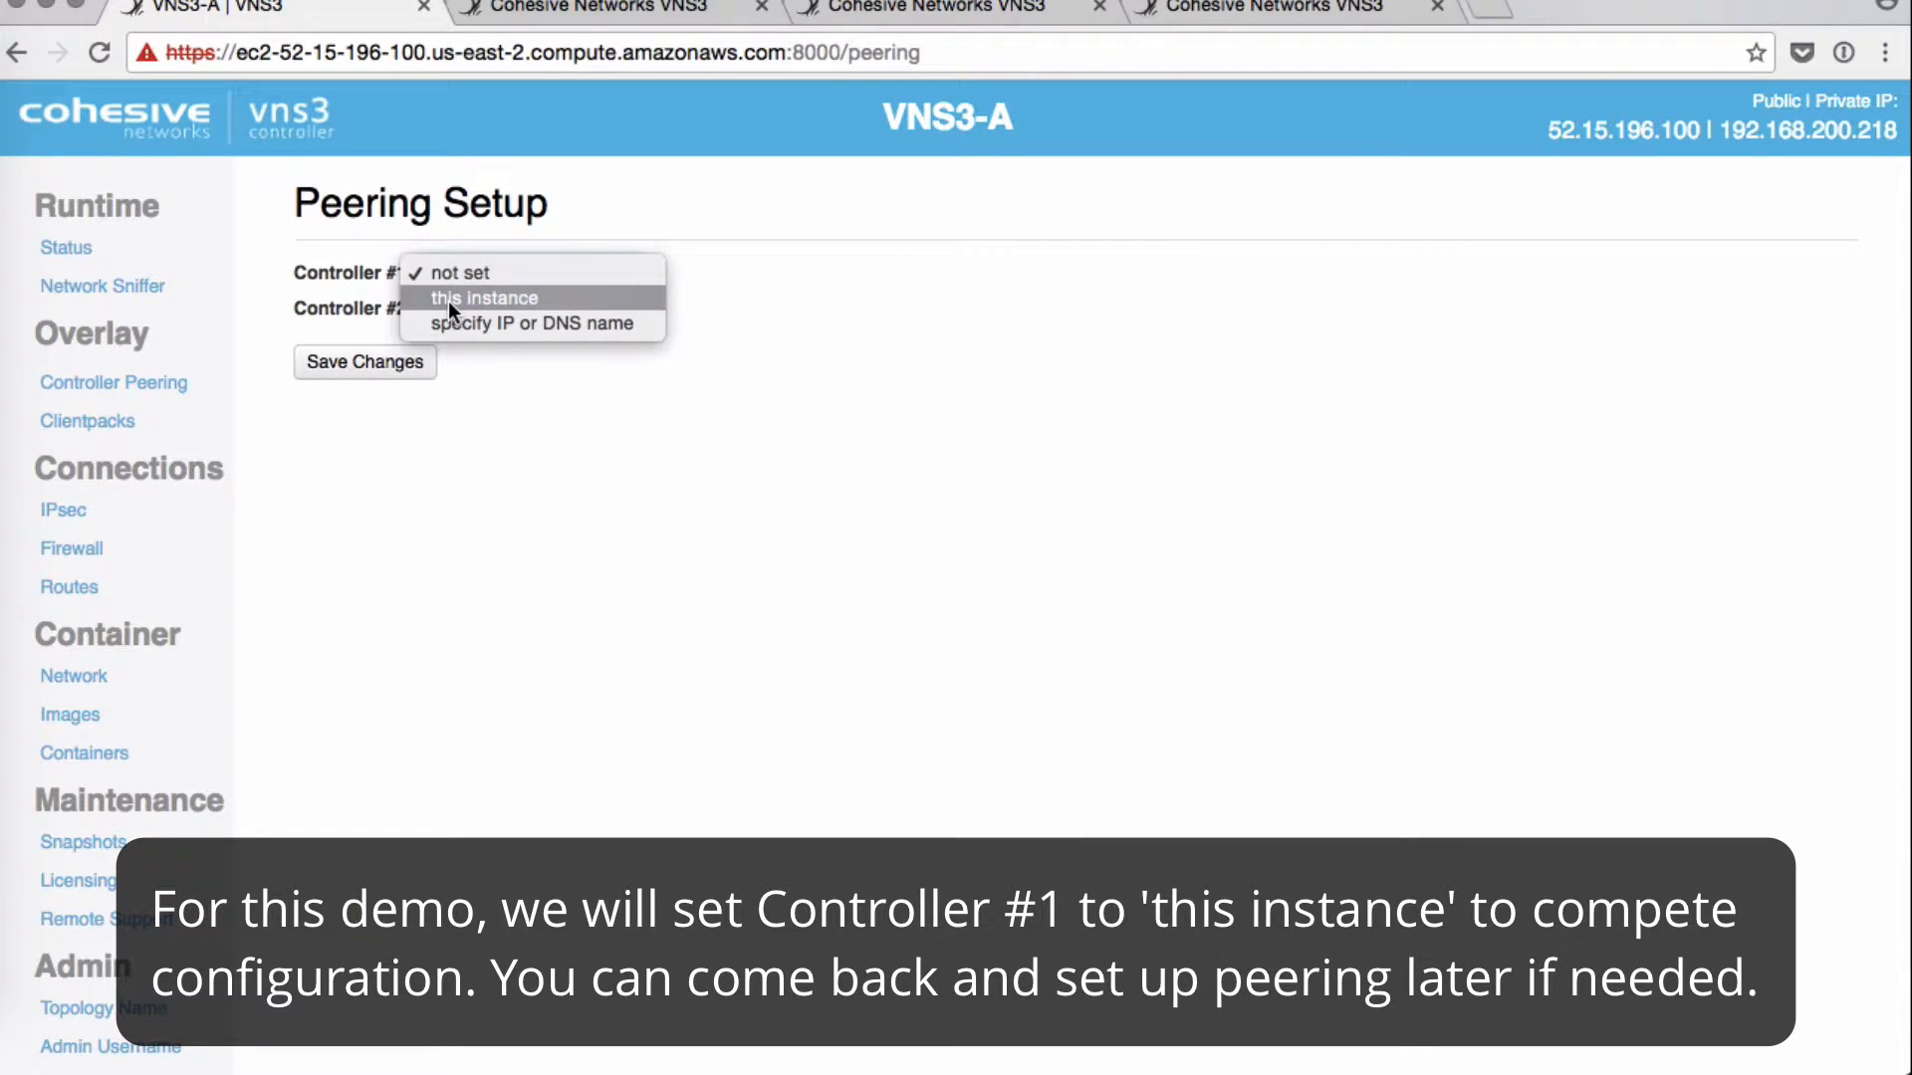
left_click(485, 298)
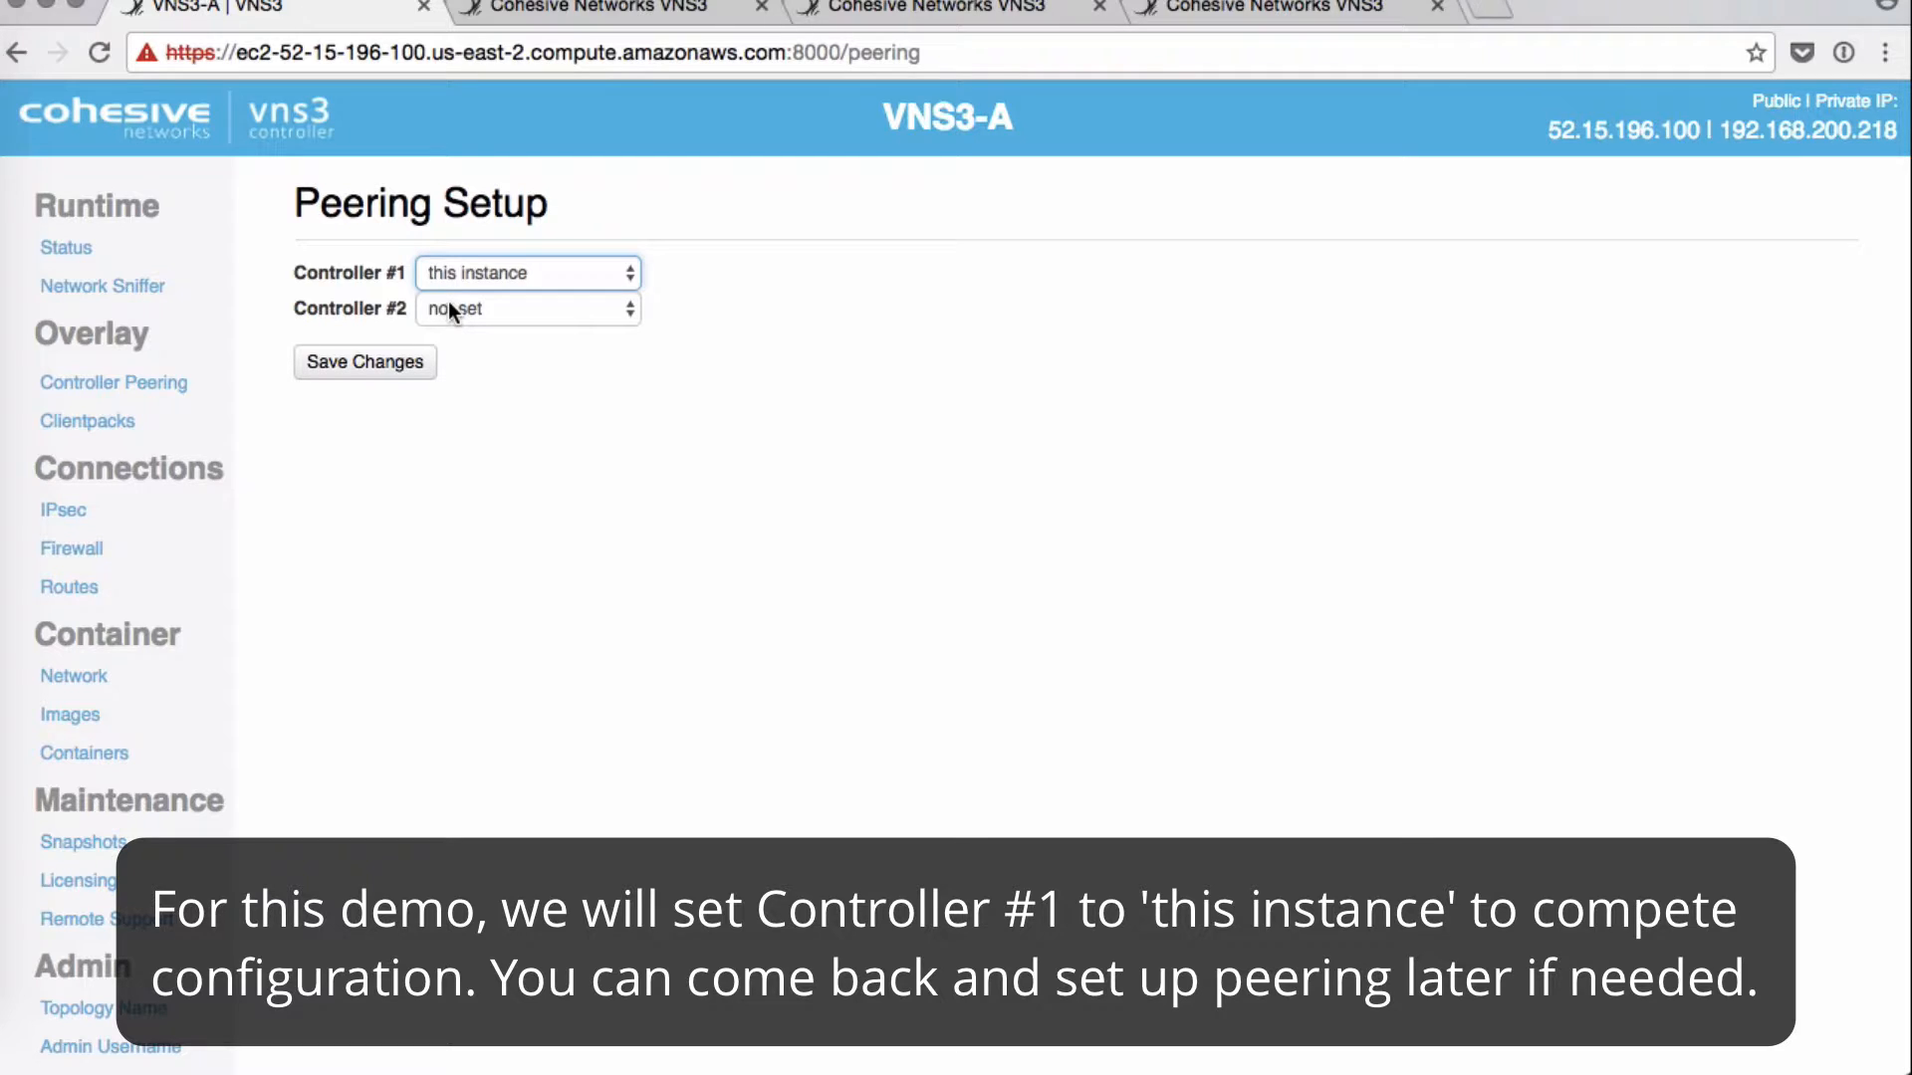
mouse_move(489, 284)
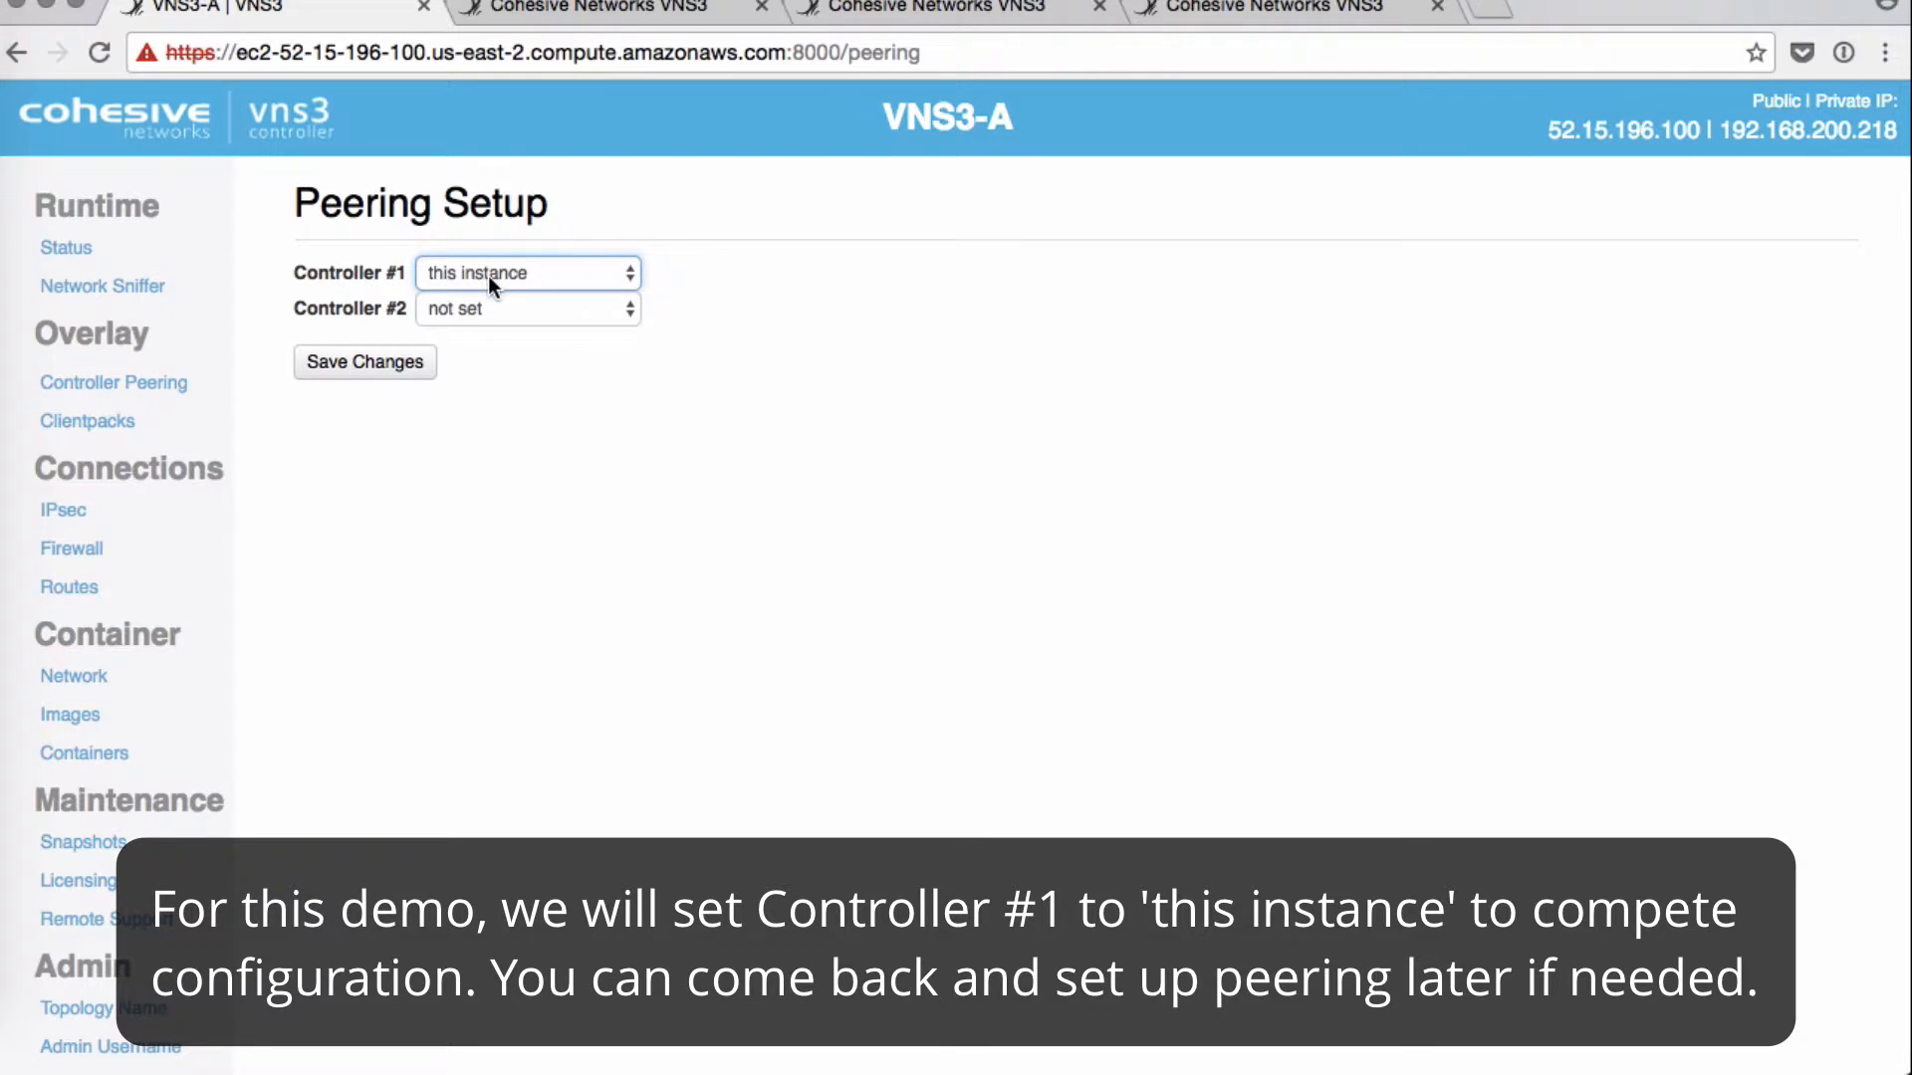
mouse_move(479, 316)
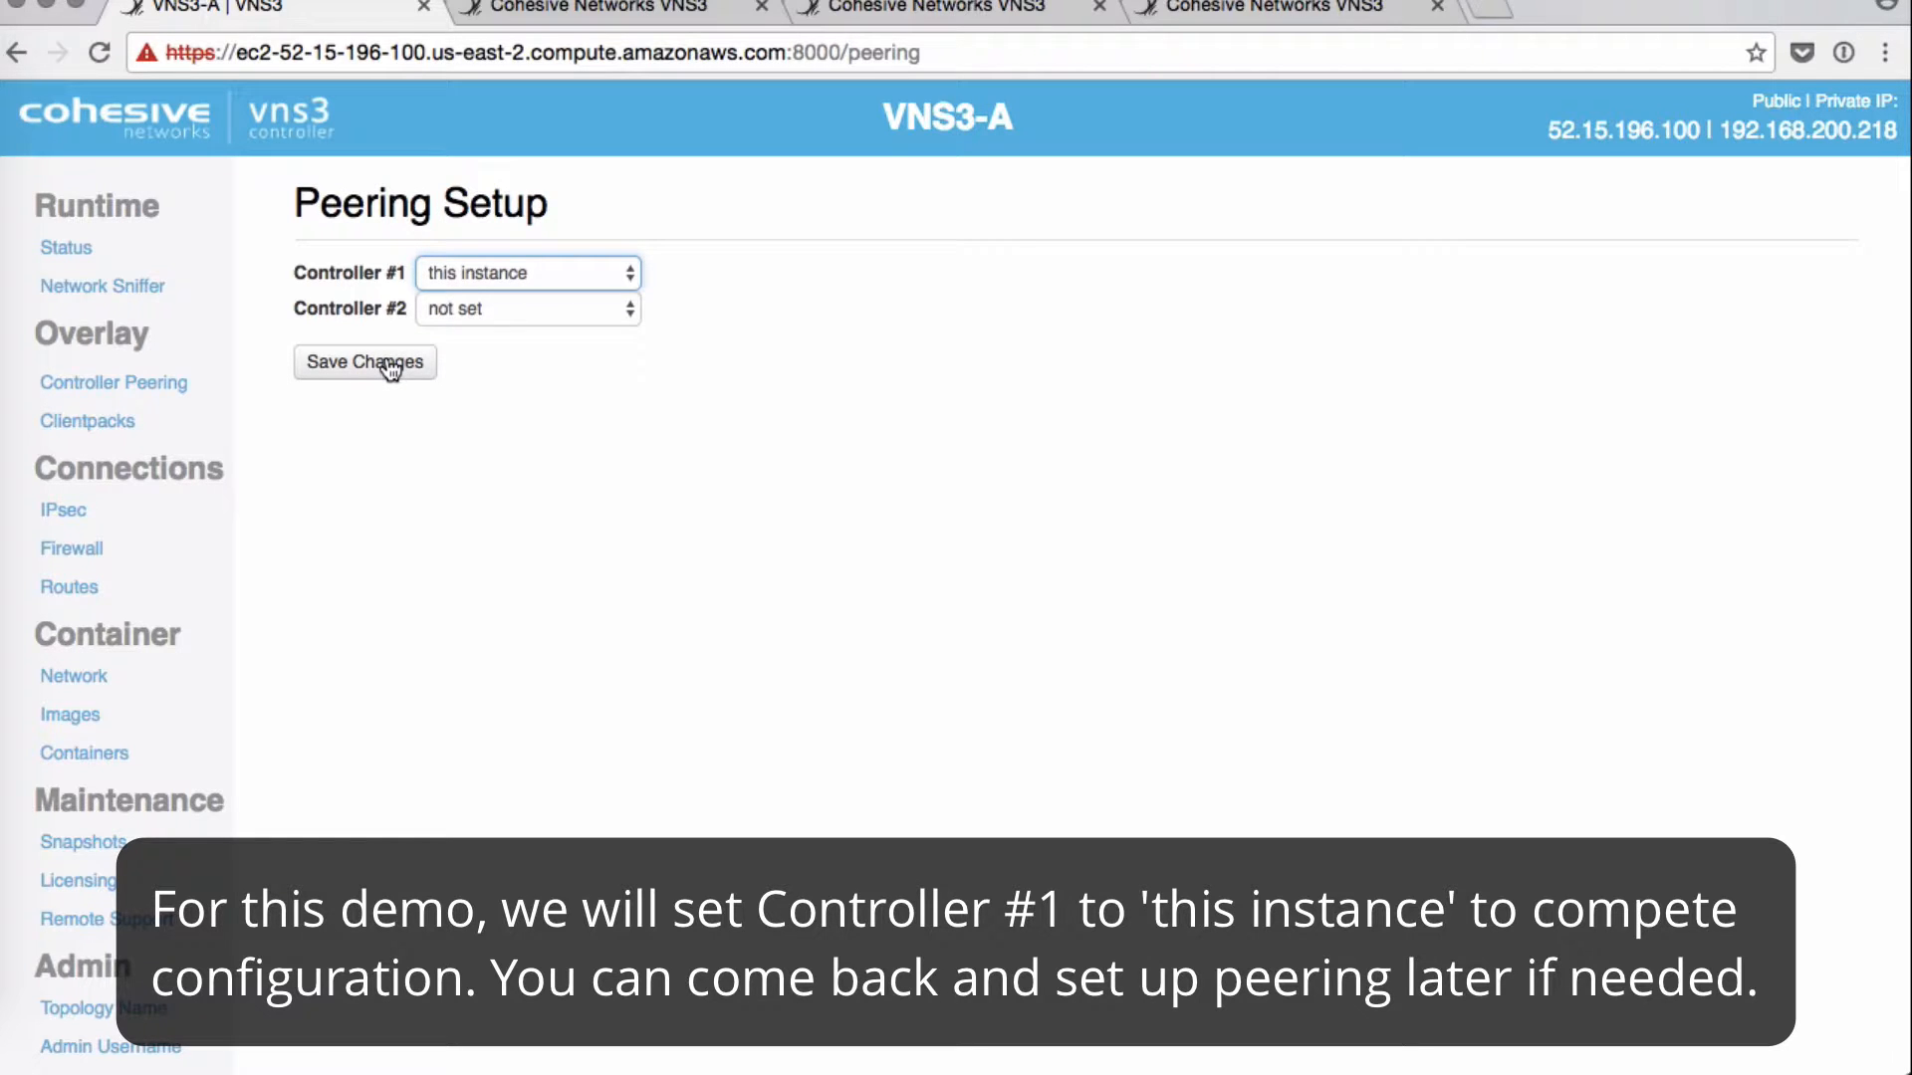
left_click(363, 363)
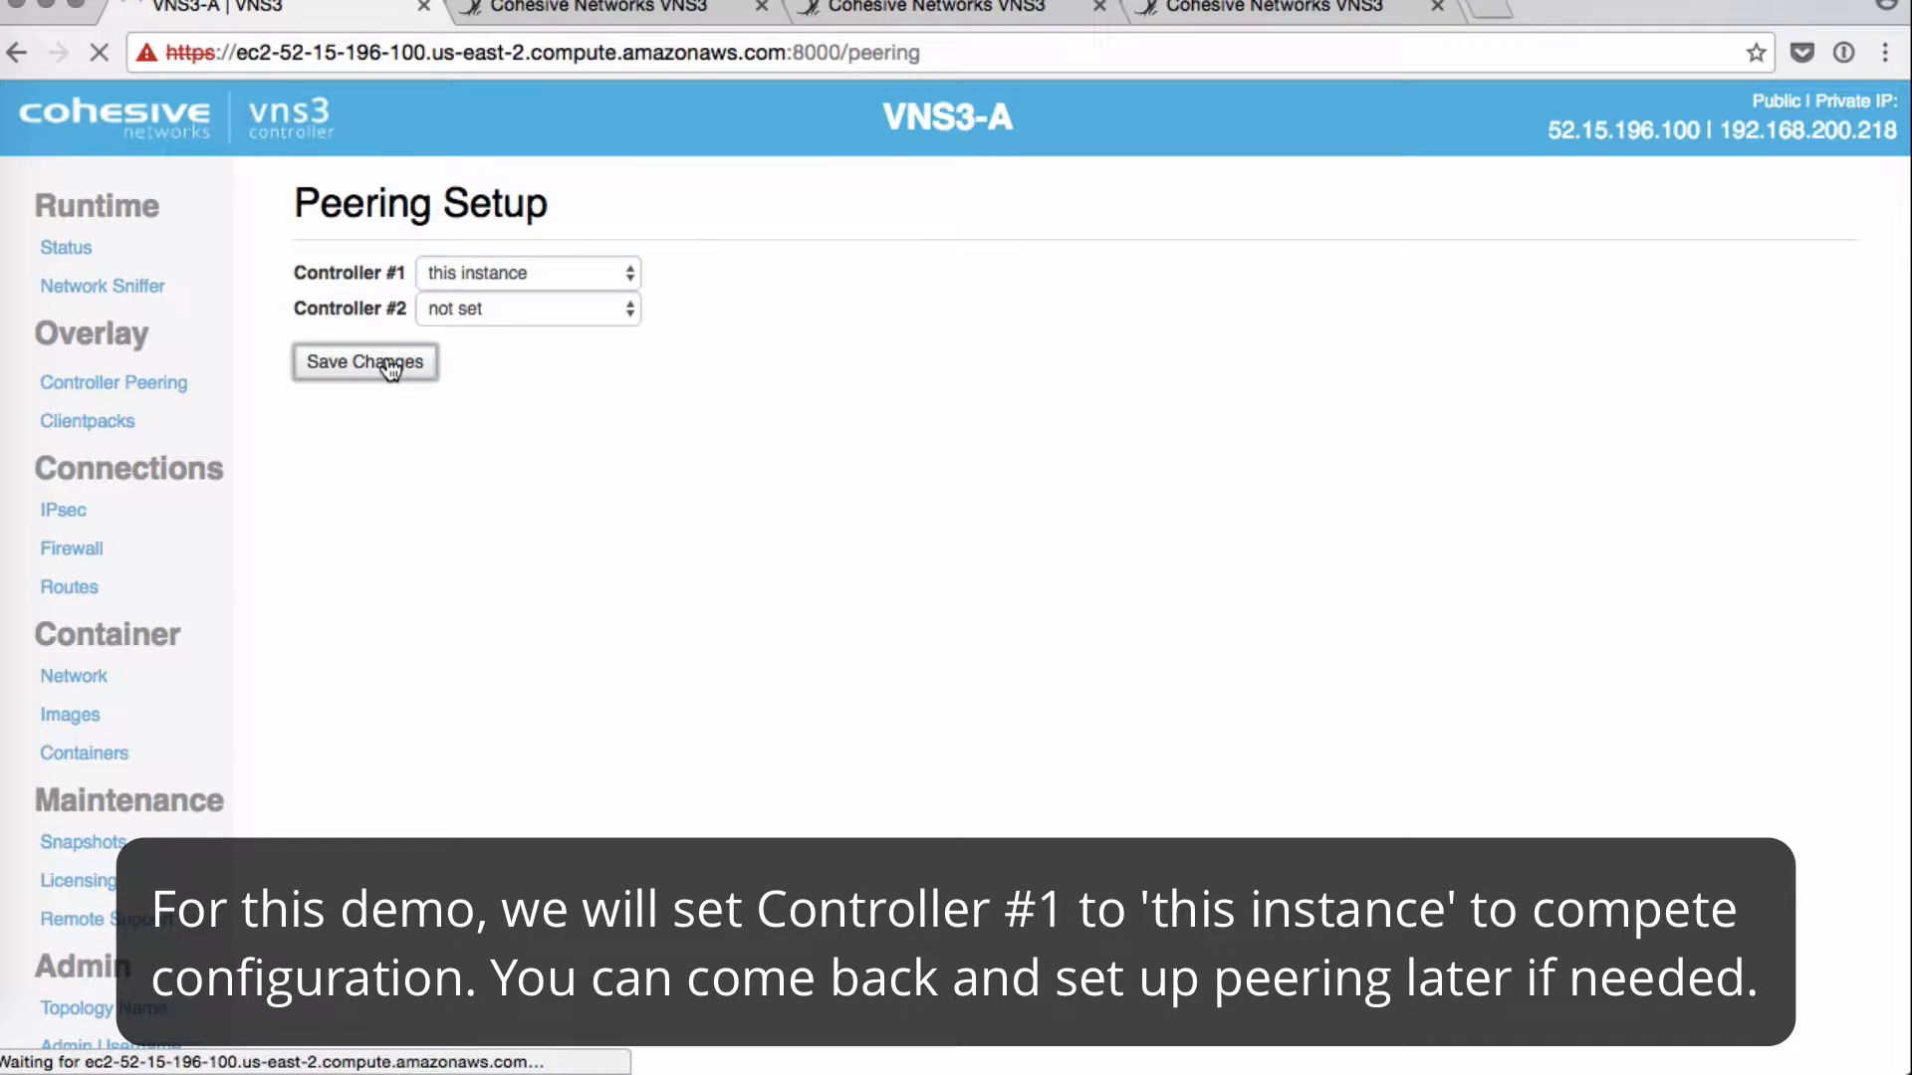
left_click(363, 363)
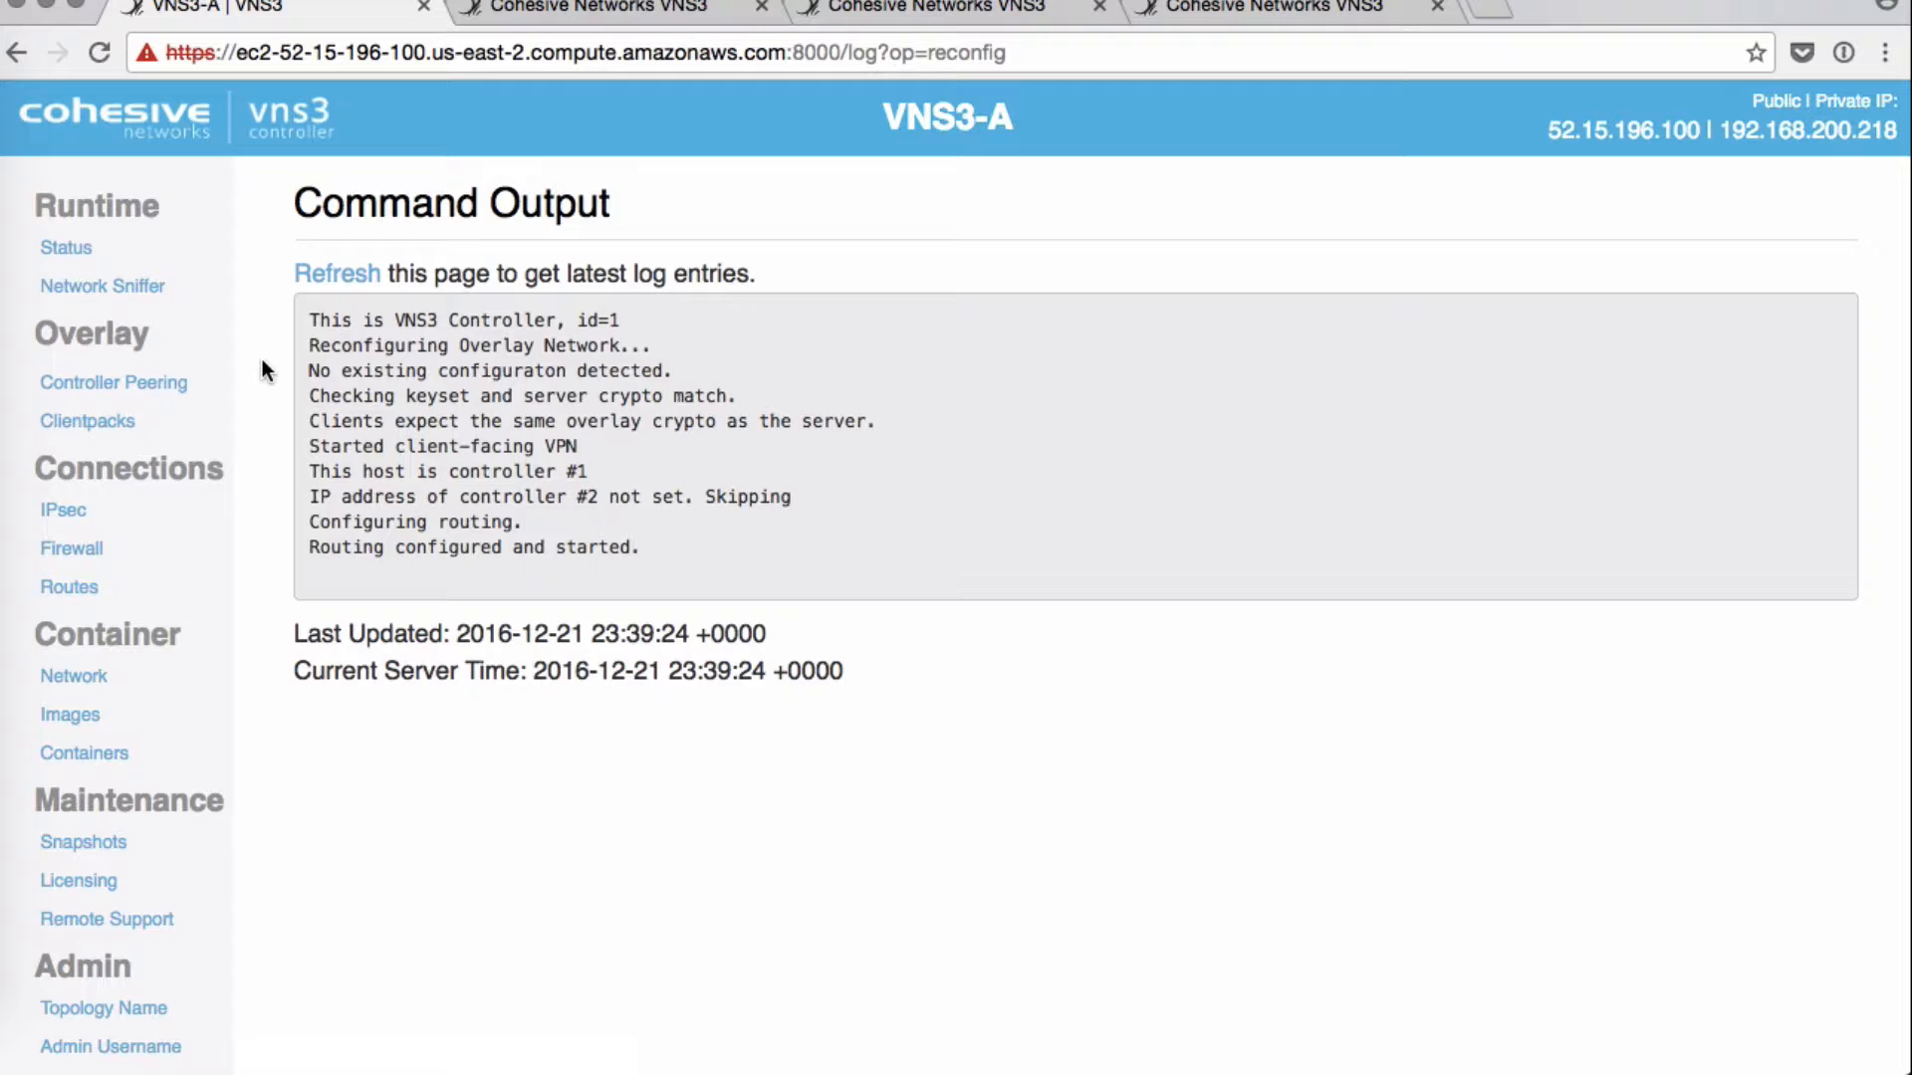
left_click(66, 248)
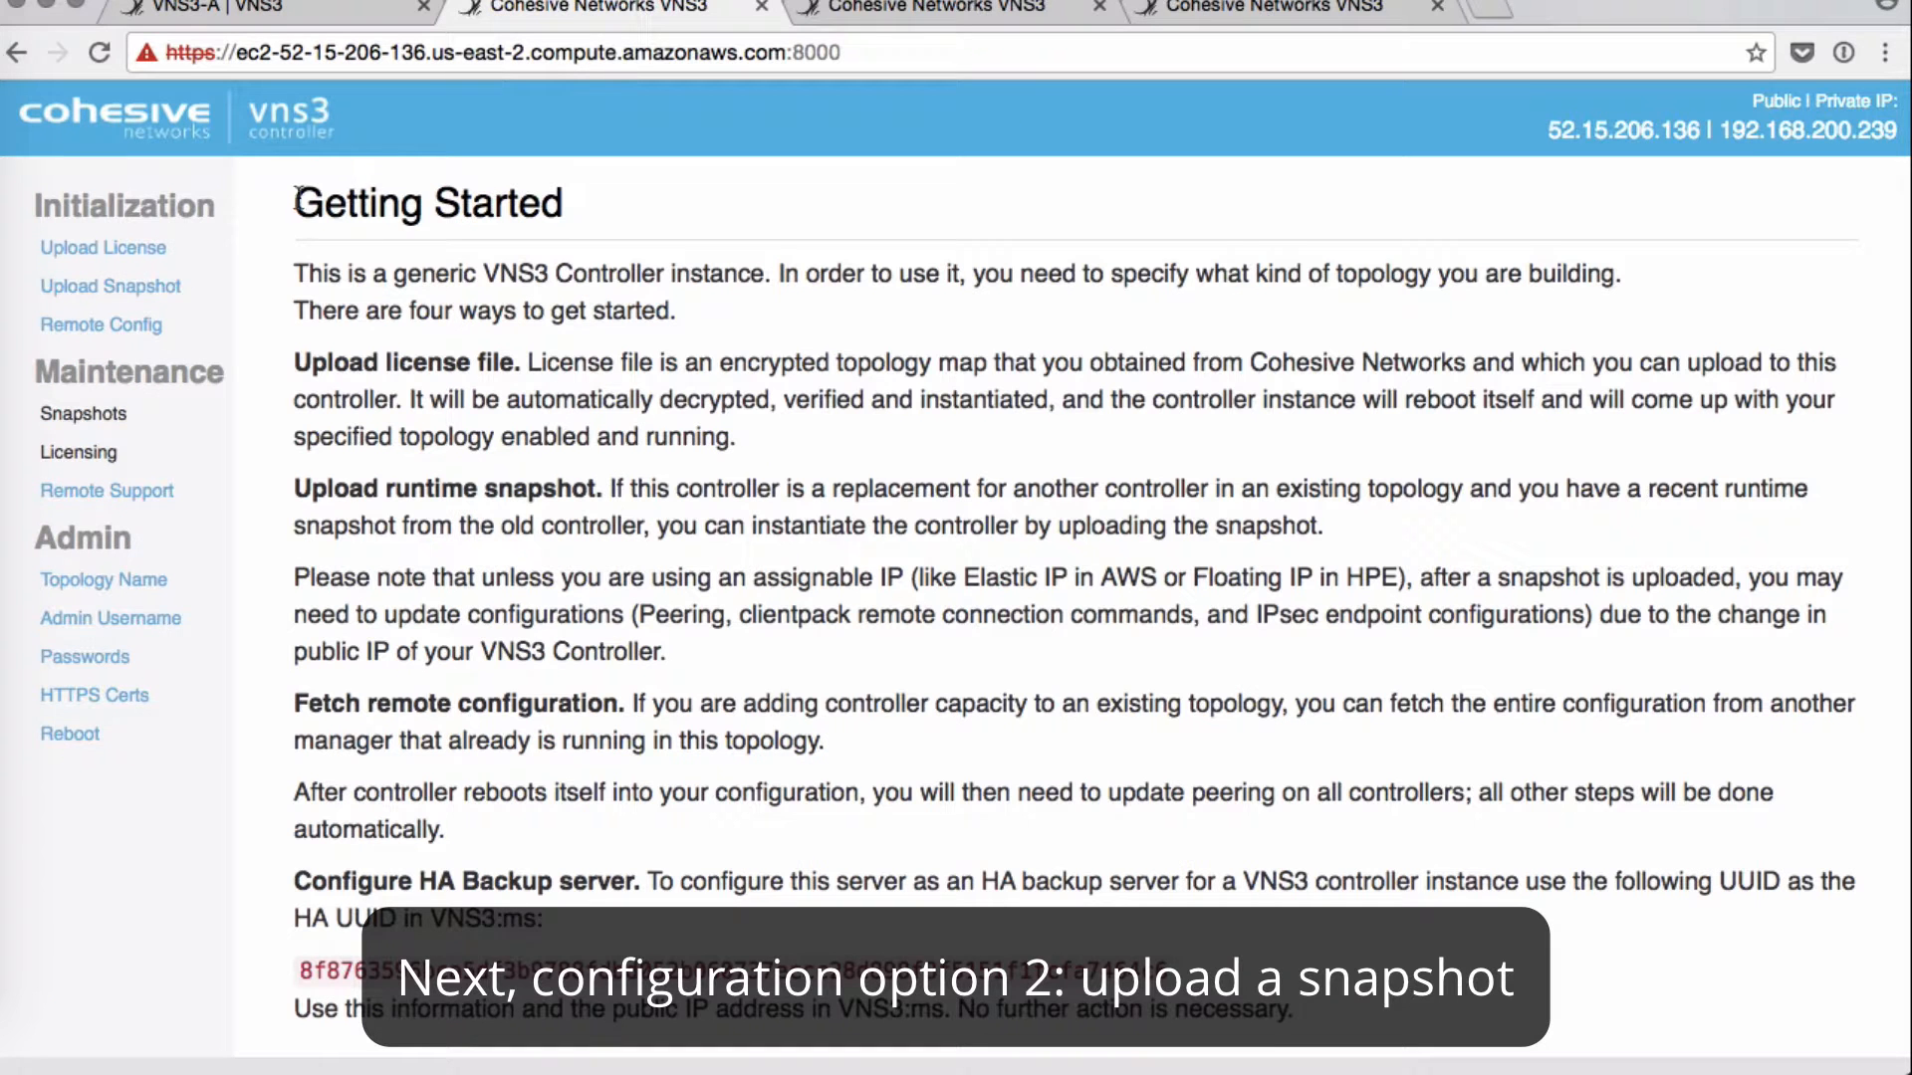
mouse_move(241, 256)
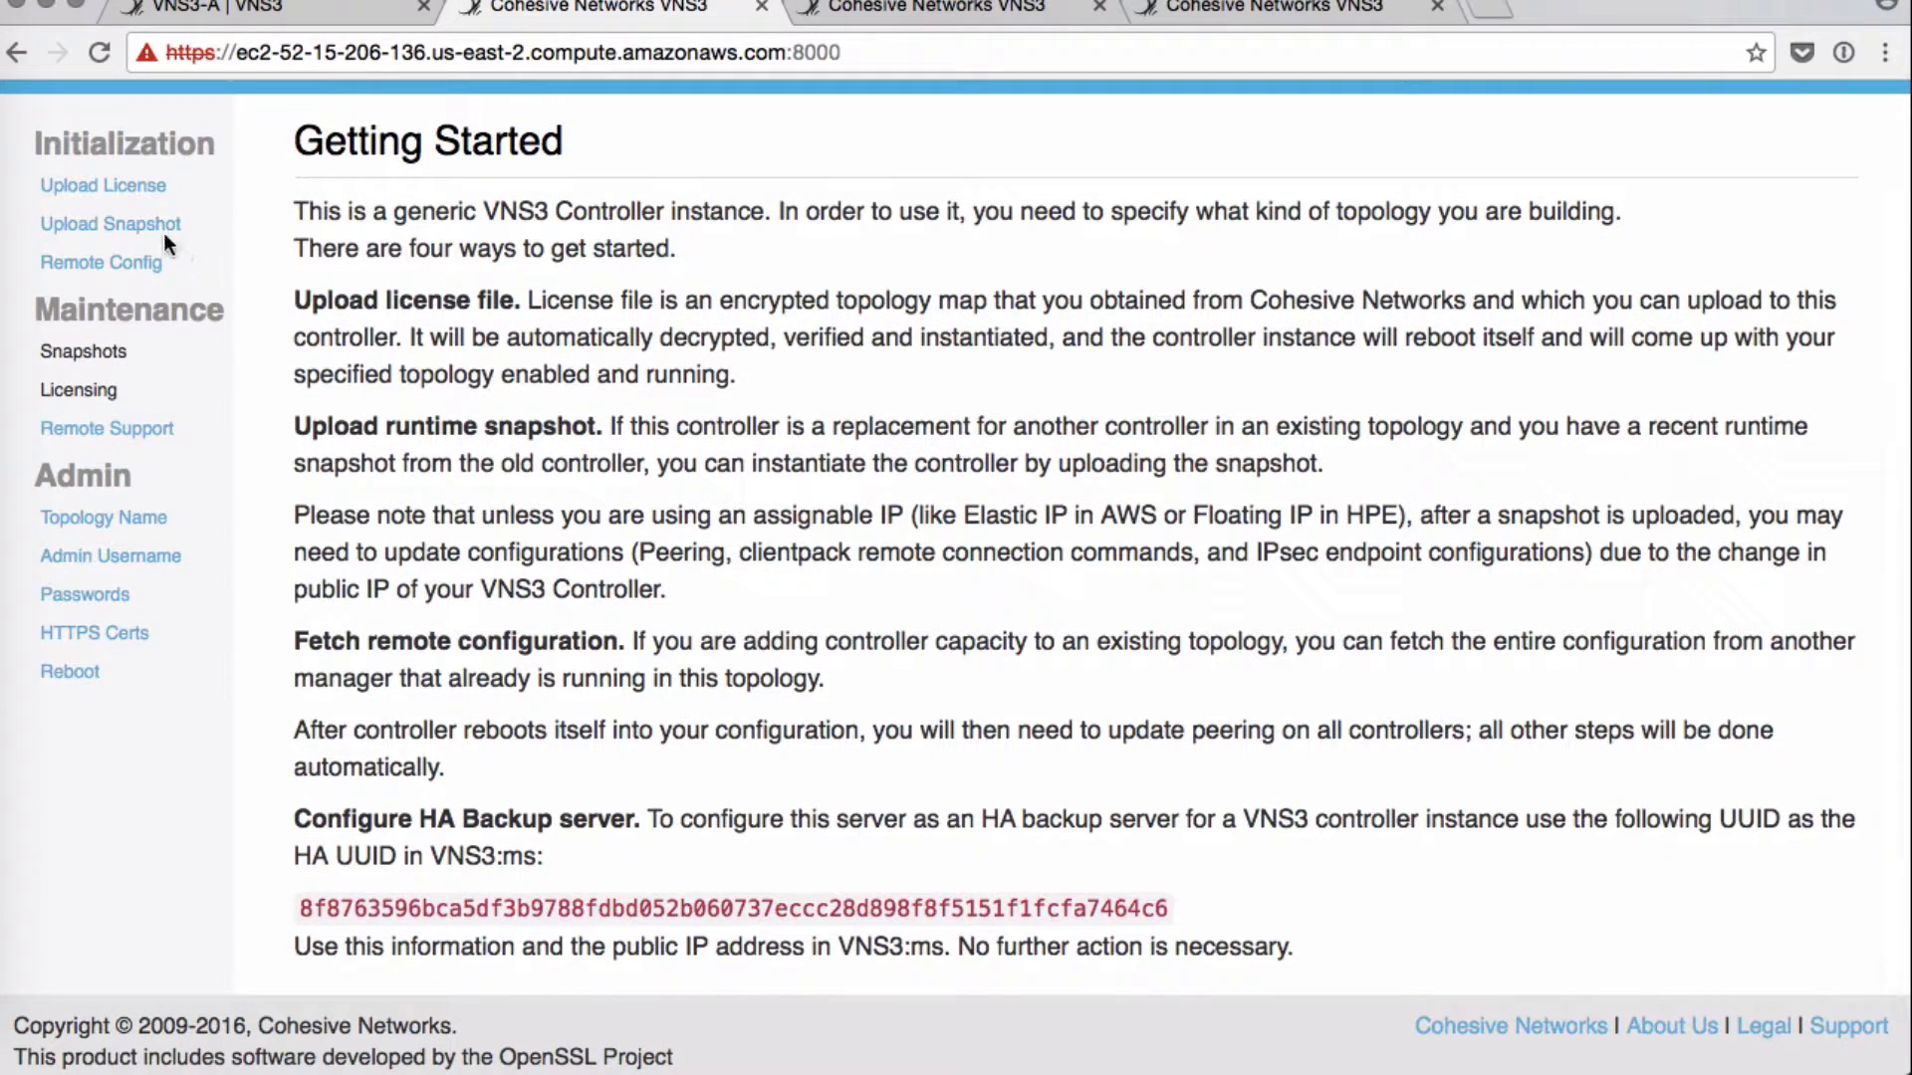
Upload snapshot 121916.gz to the second controller and reboot into it.
left_click(109, 223)
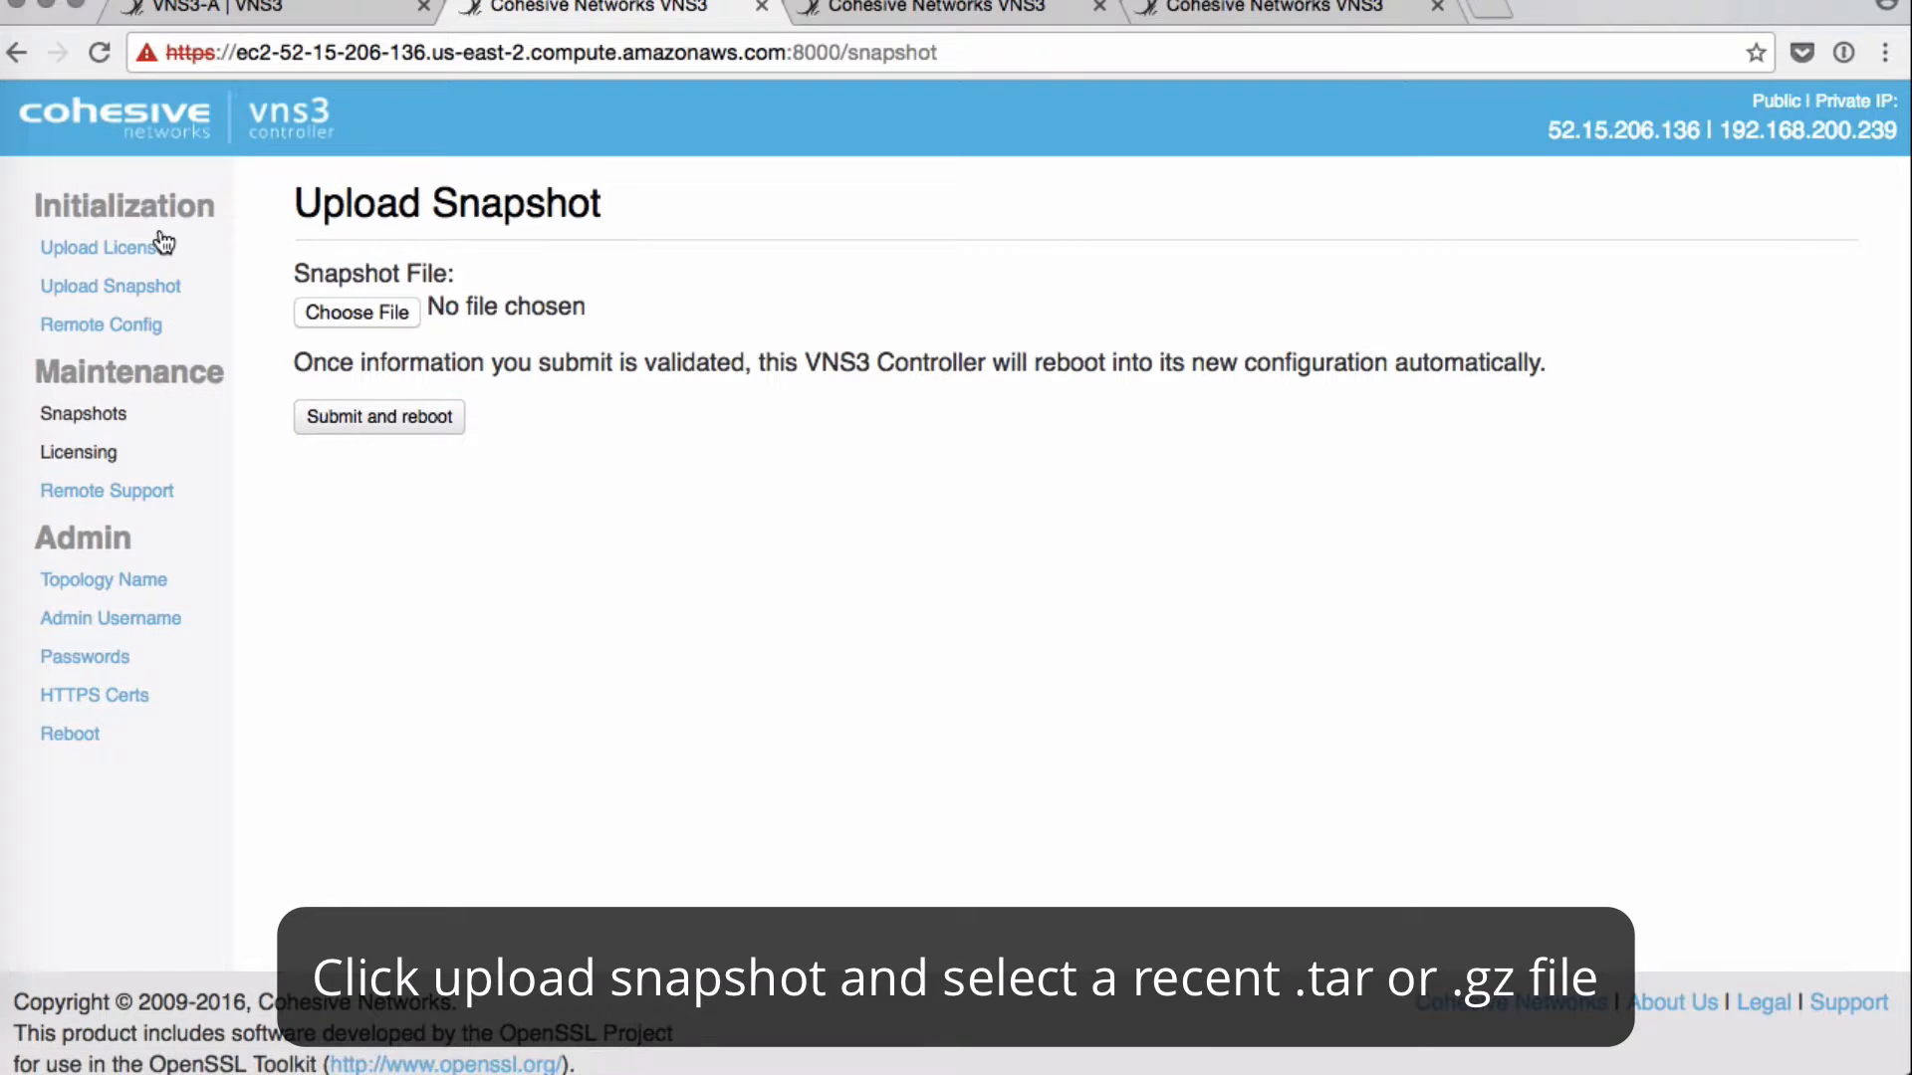
left_click(357, 311)
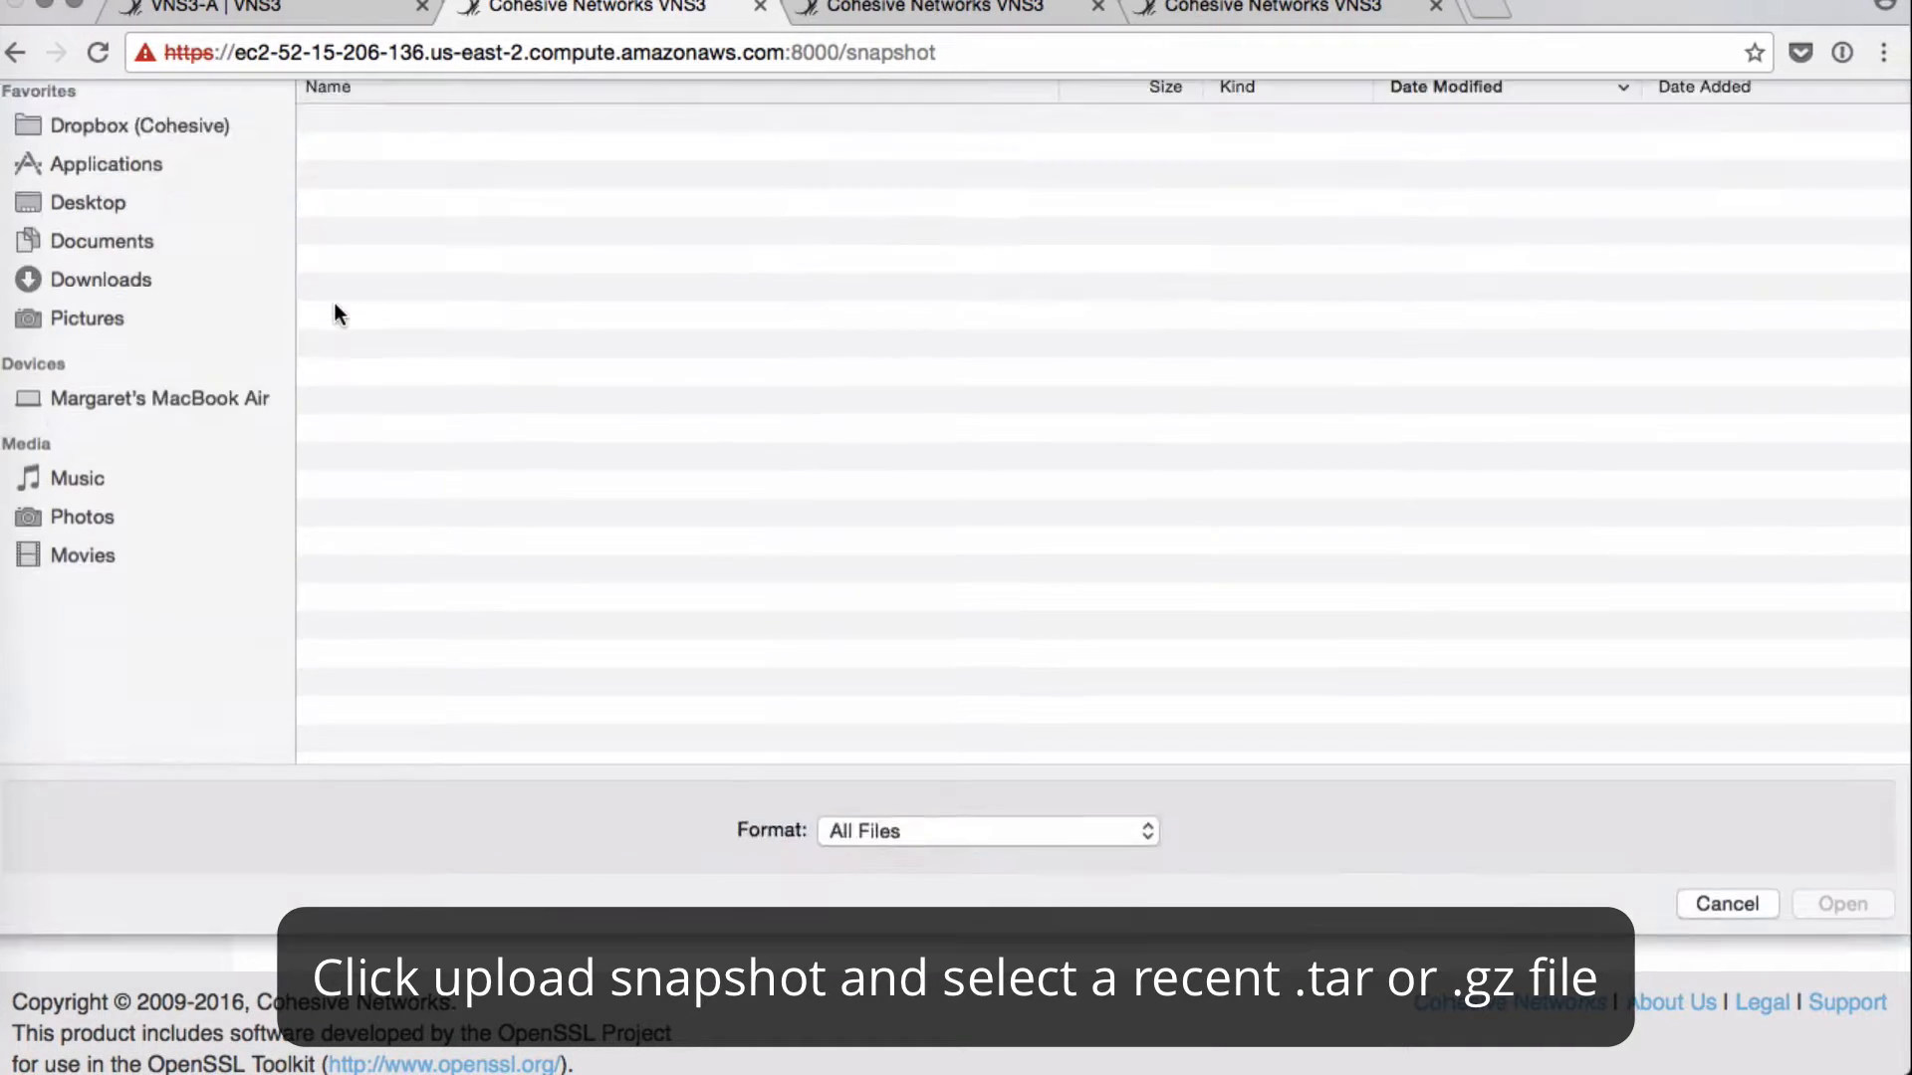
left_click(85, 276)
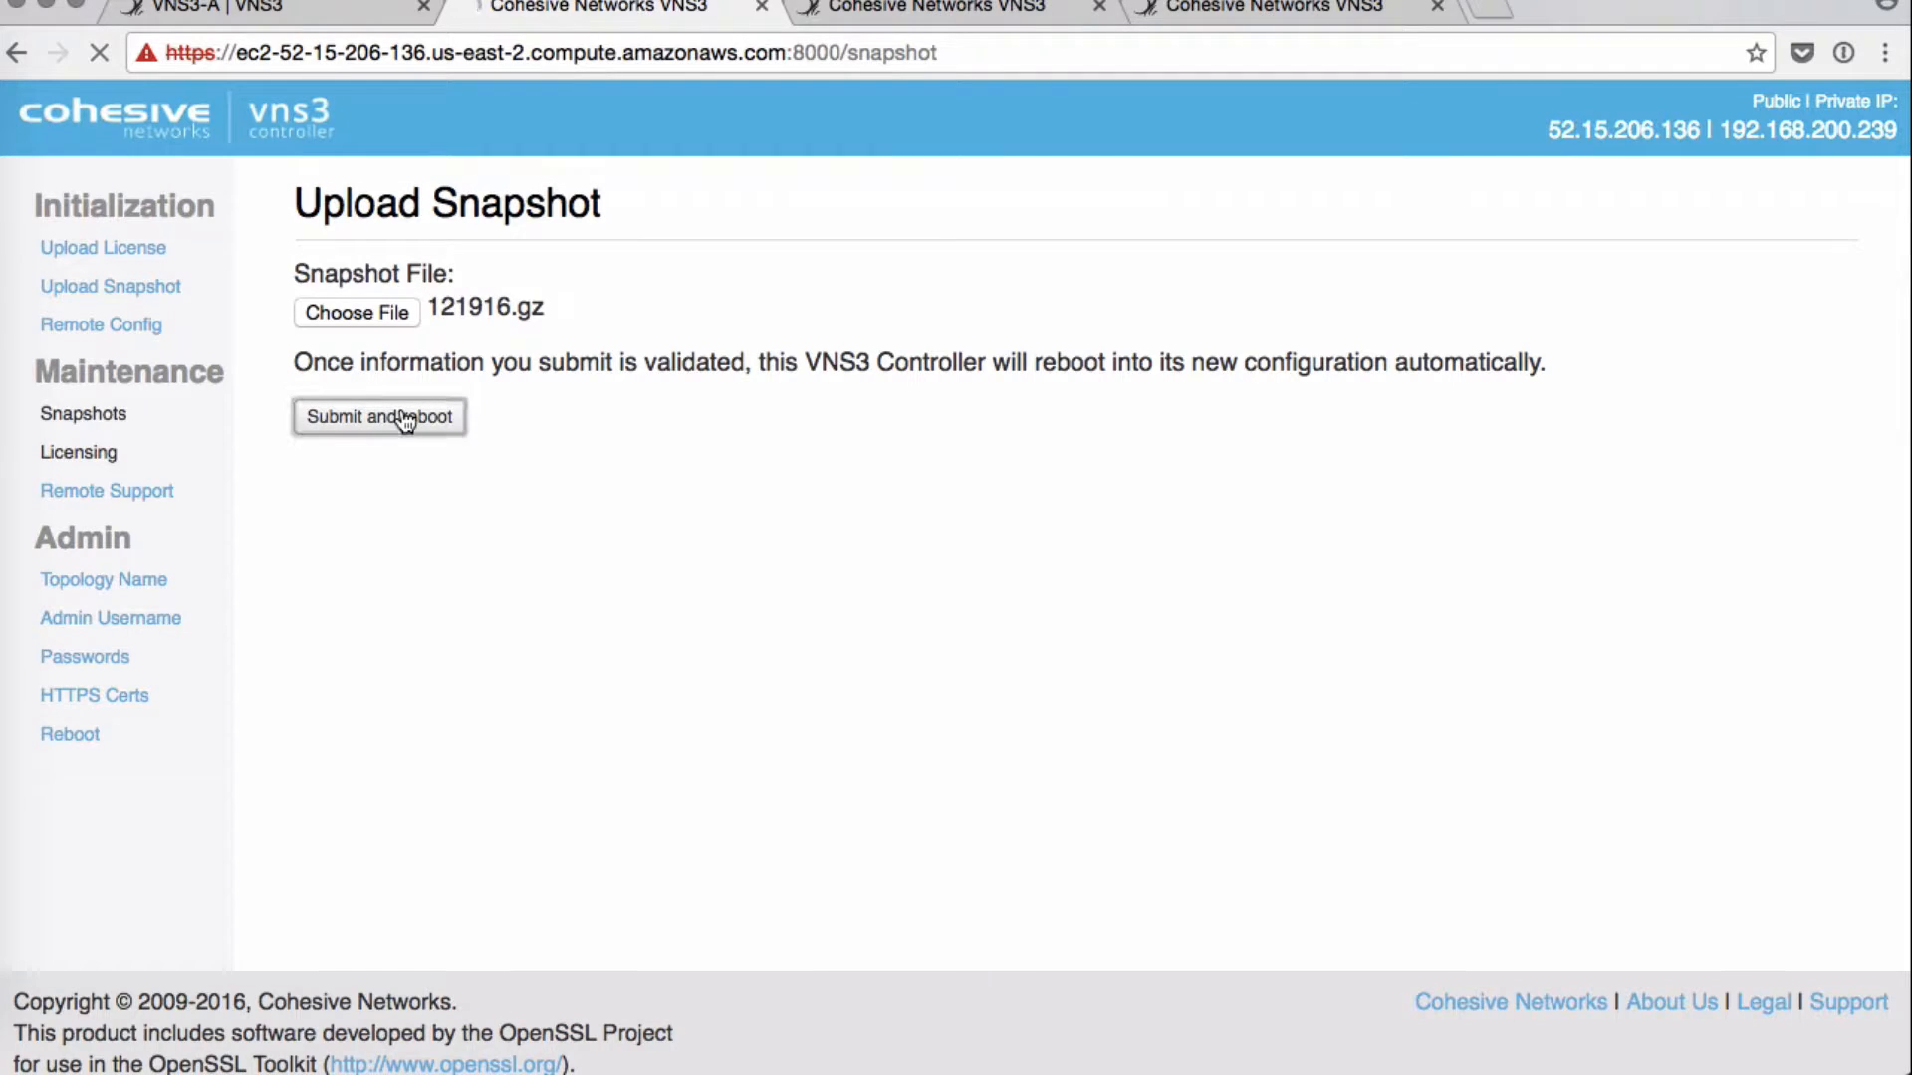
left_click(378, 416)
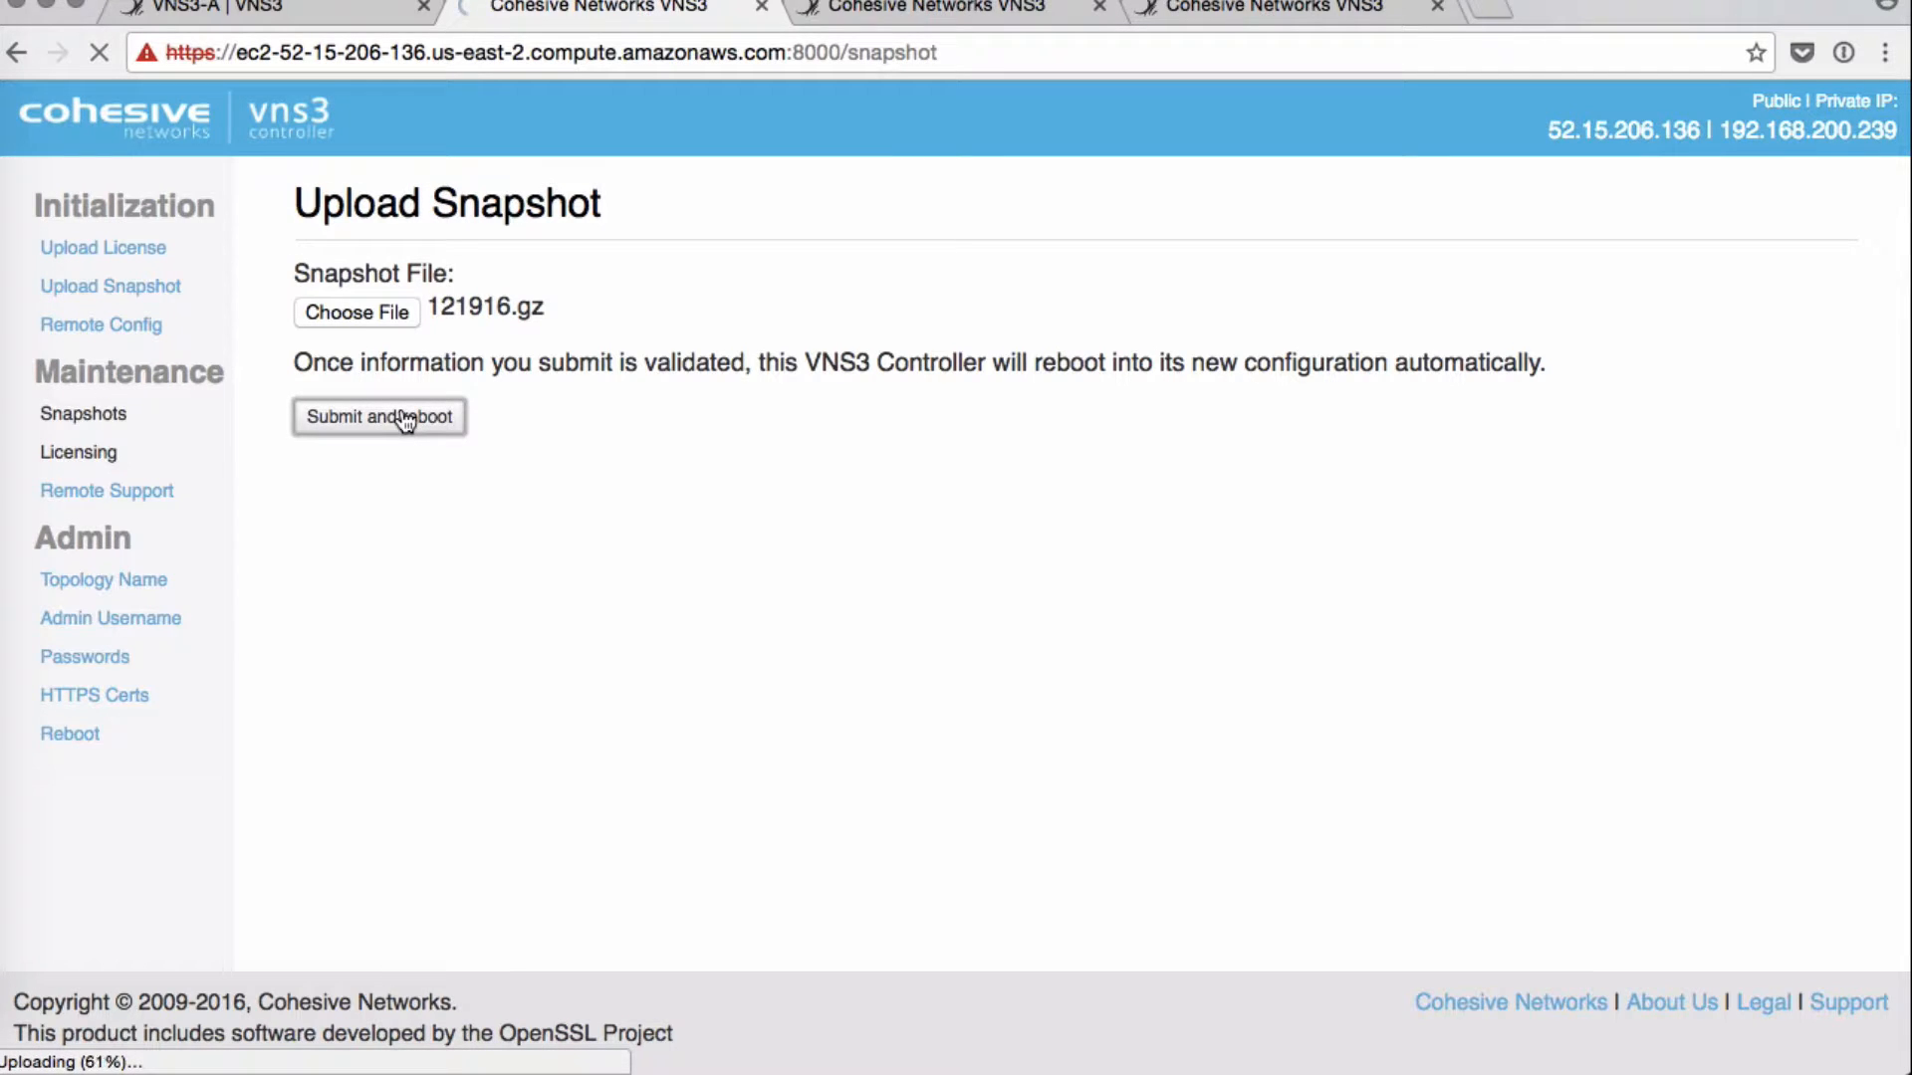
left_click(379, 416)
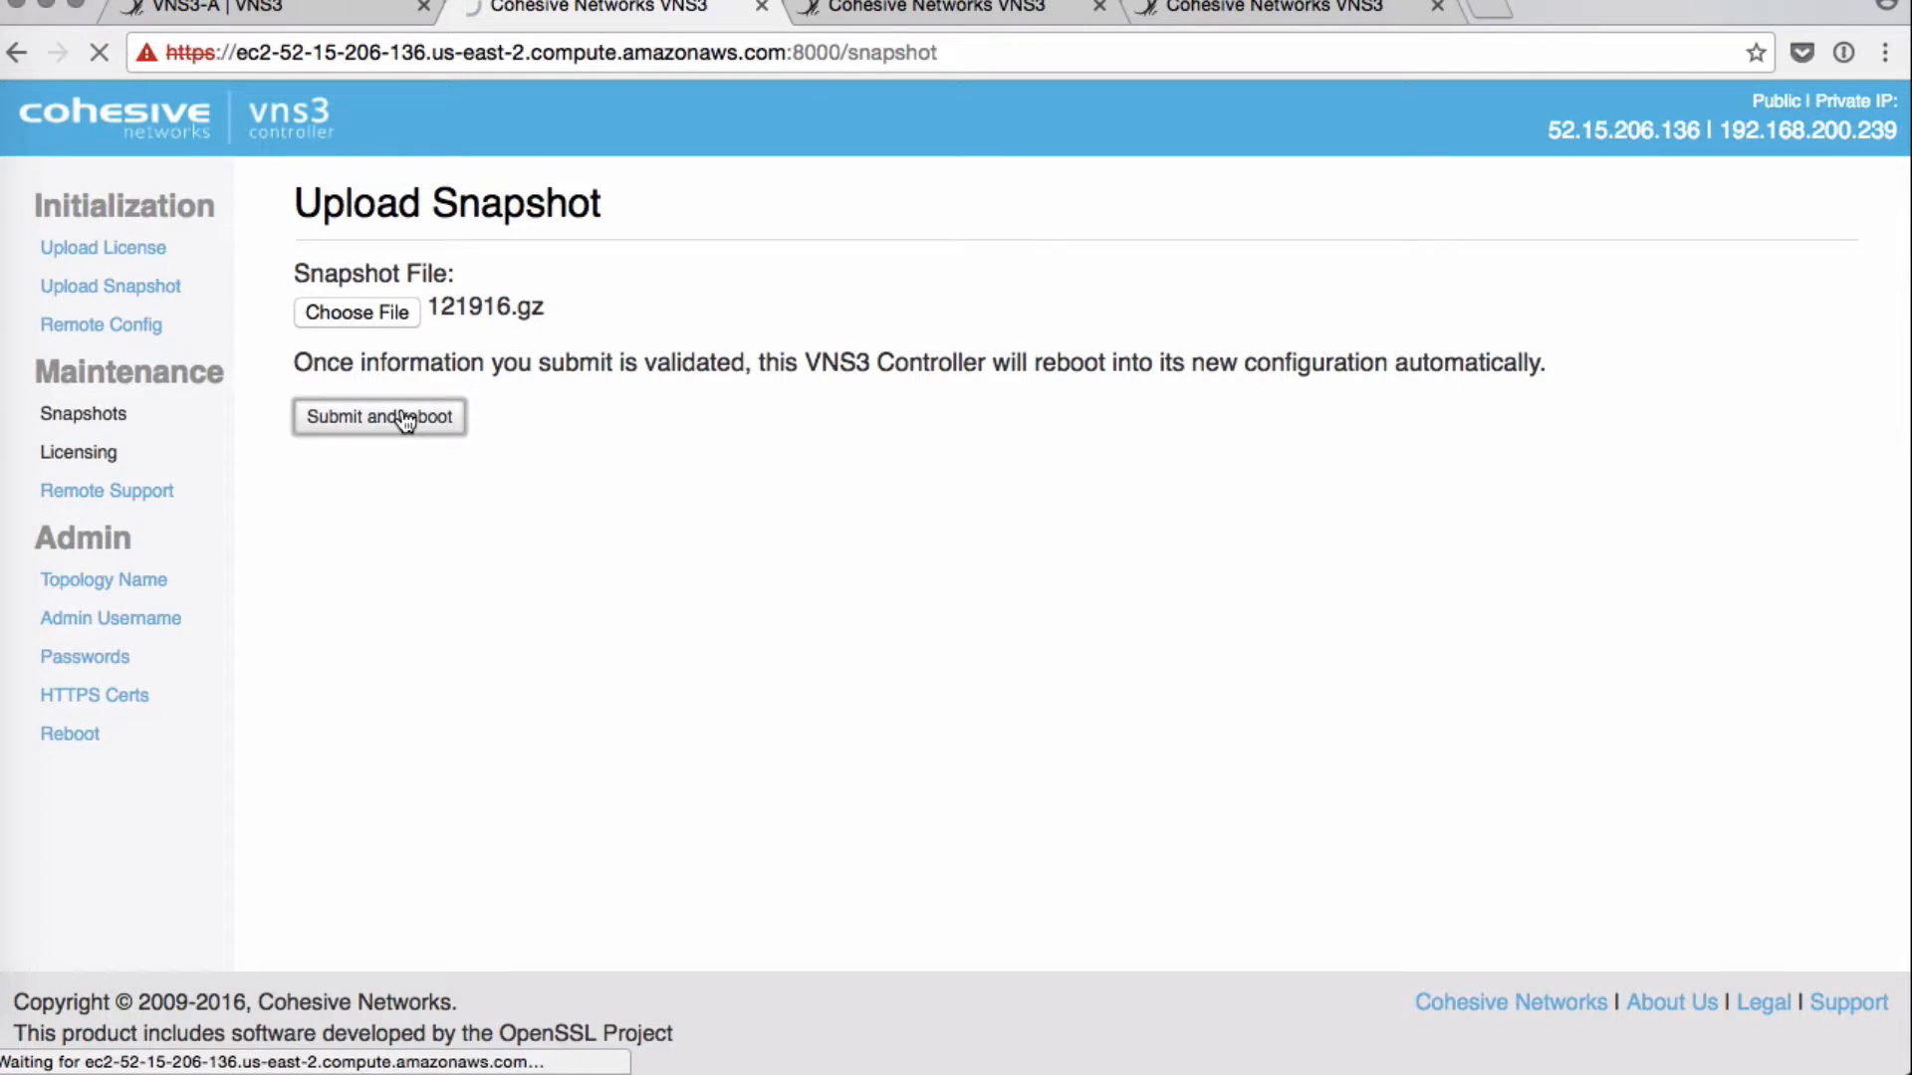
left_click(378, 416)
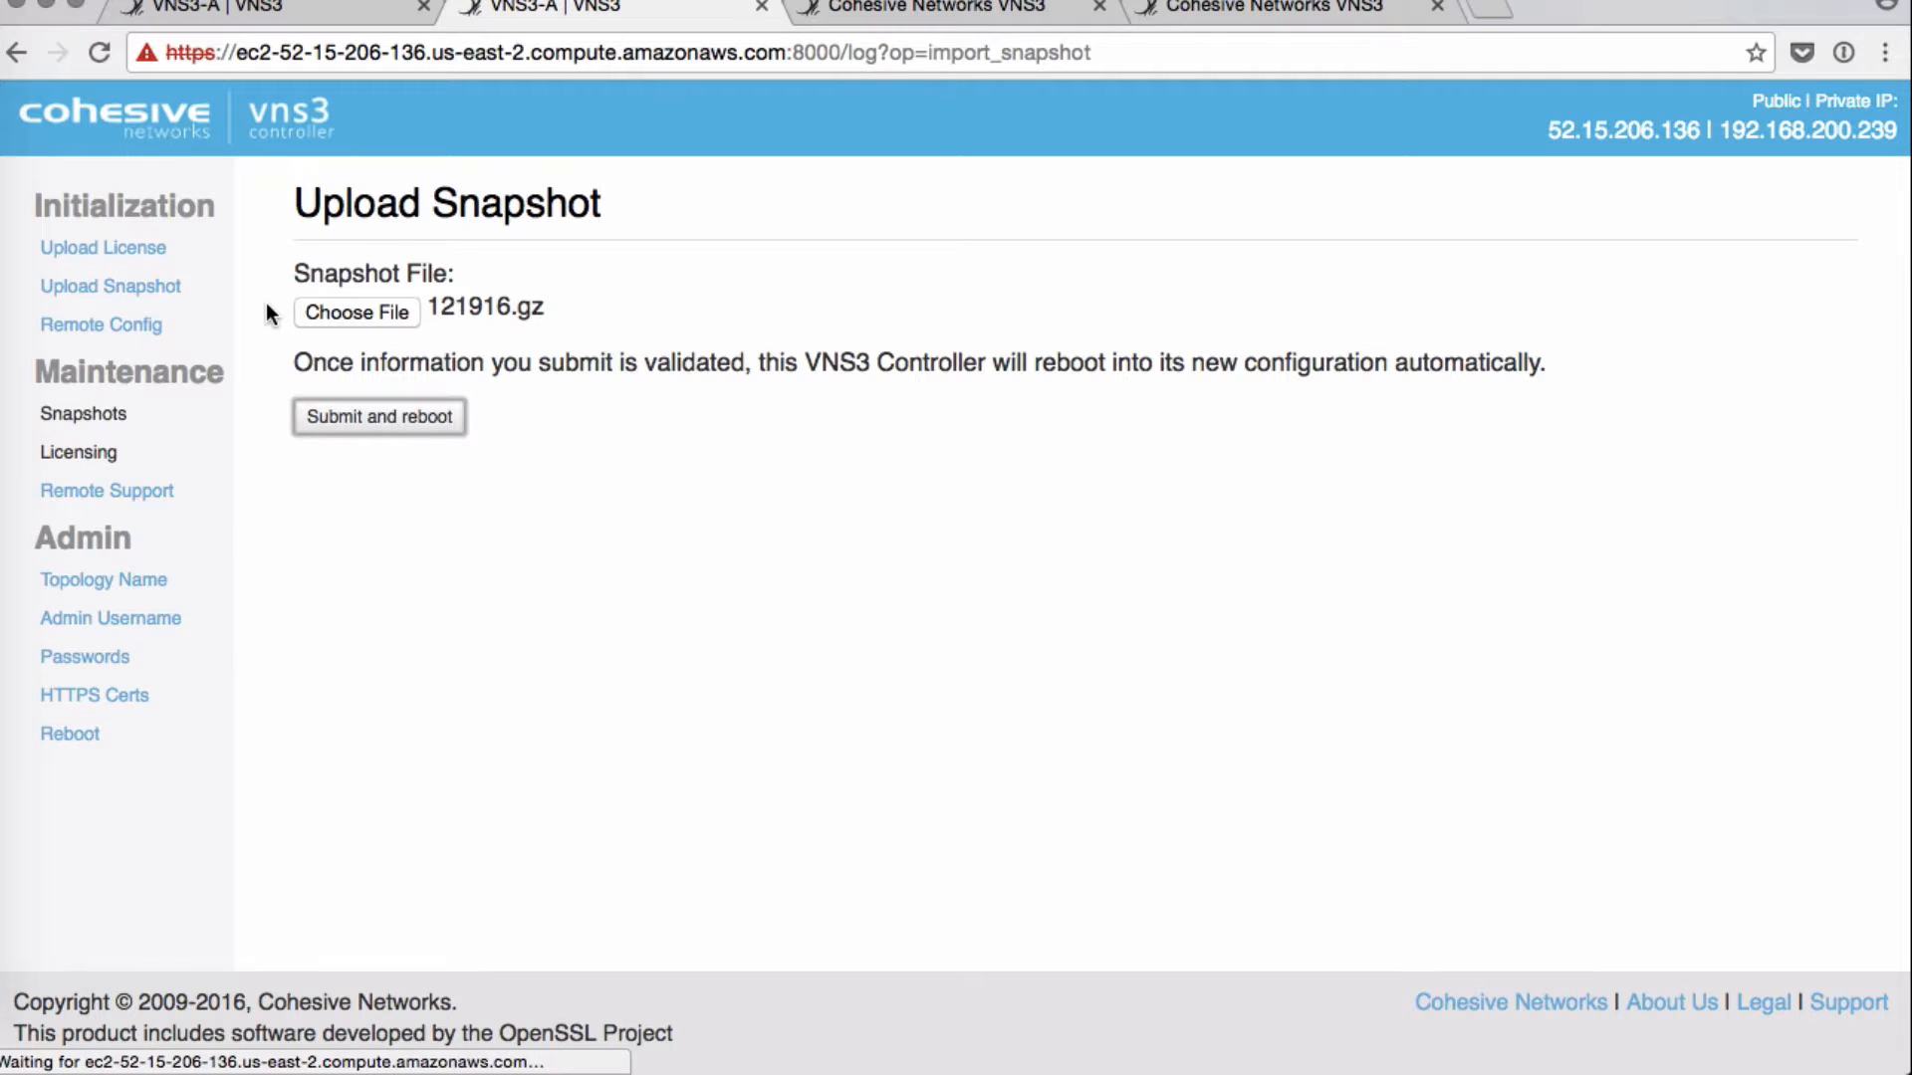
left_click(379, 417)
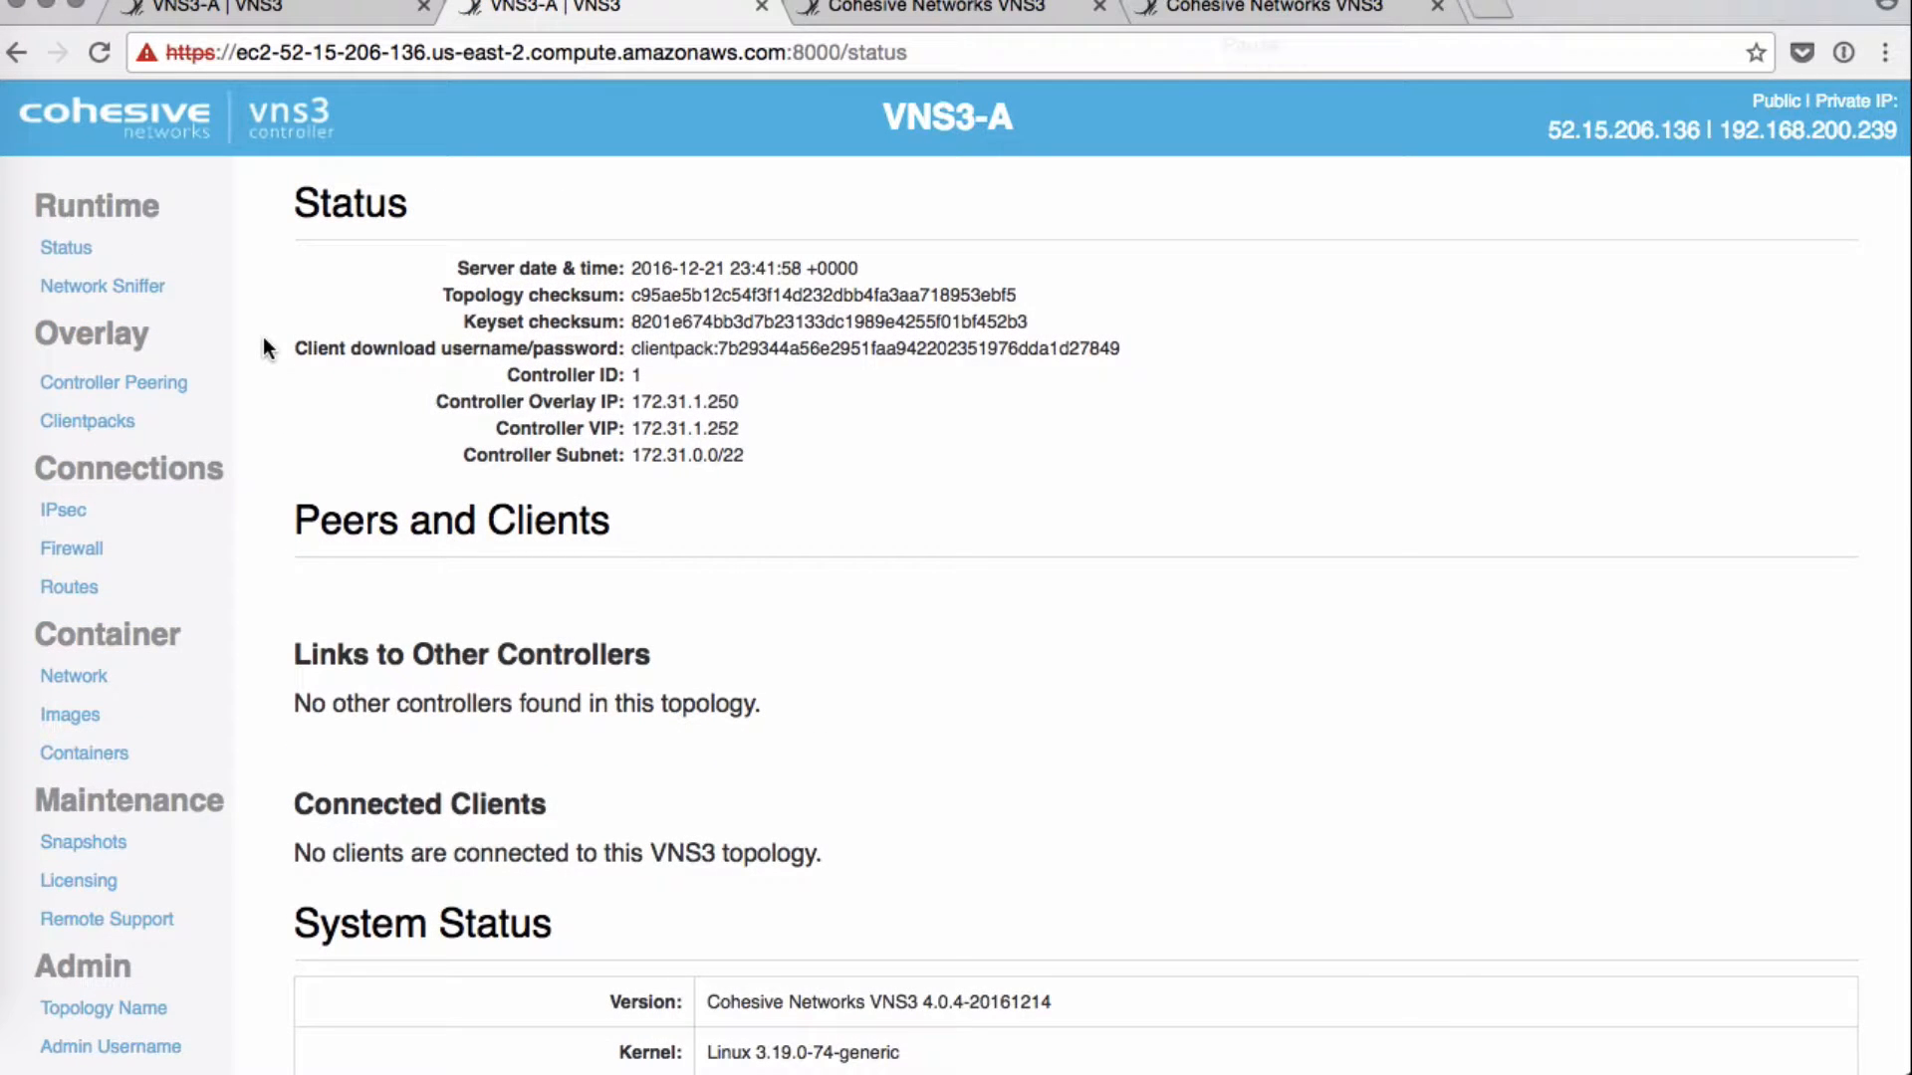
mouse_move(598, 371)
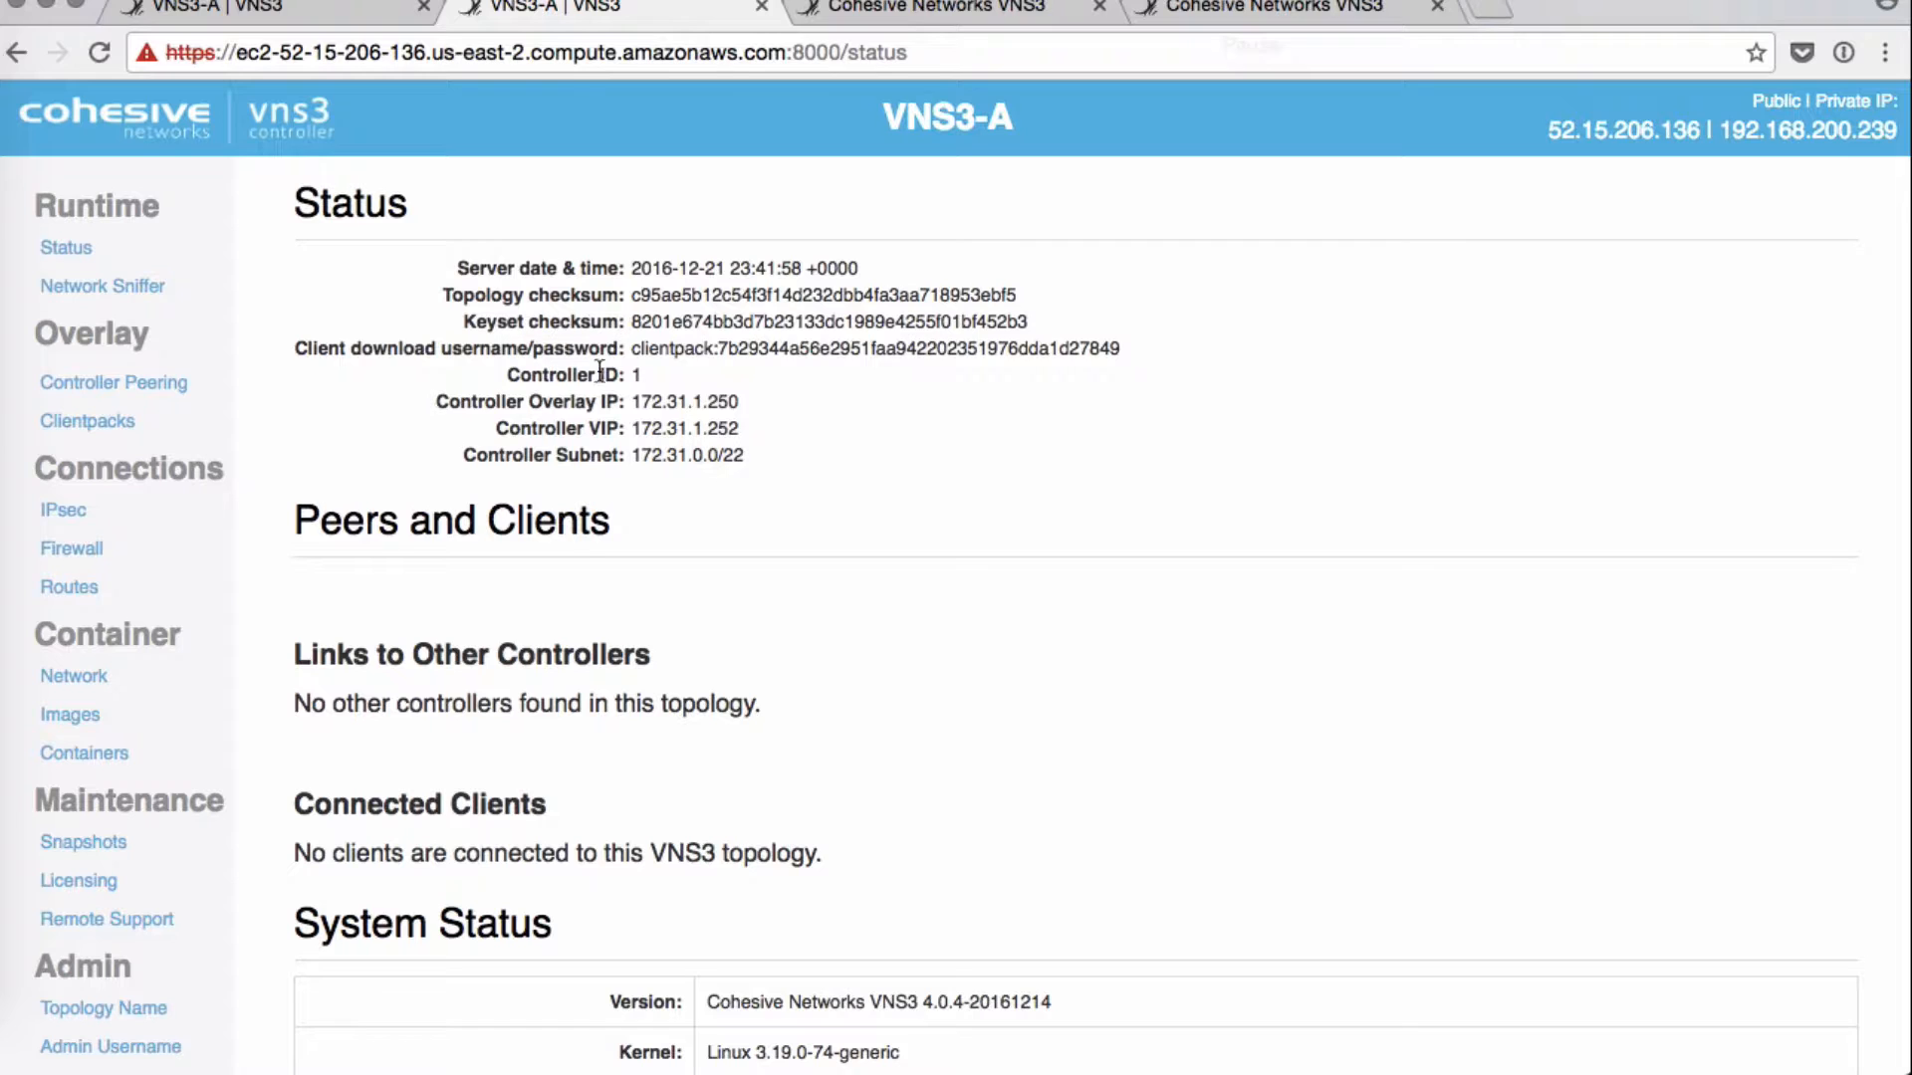
mouse_move(561, 354)
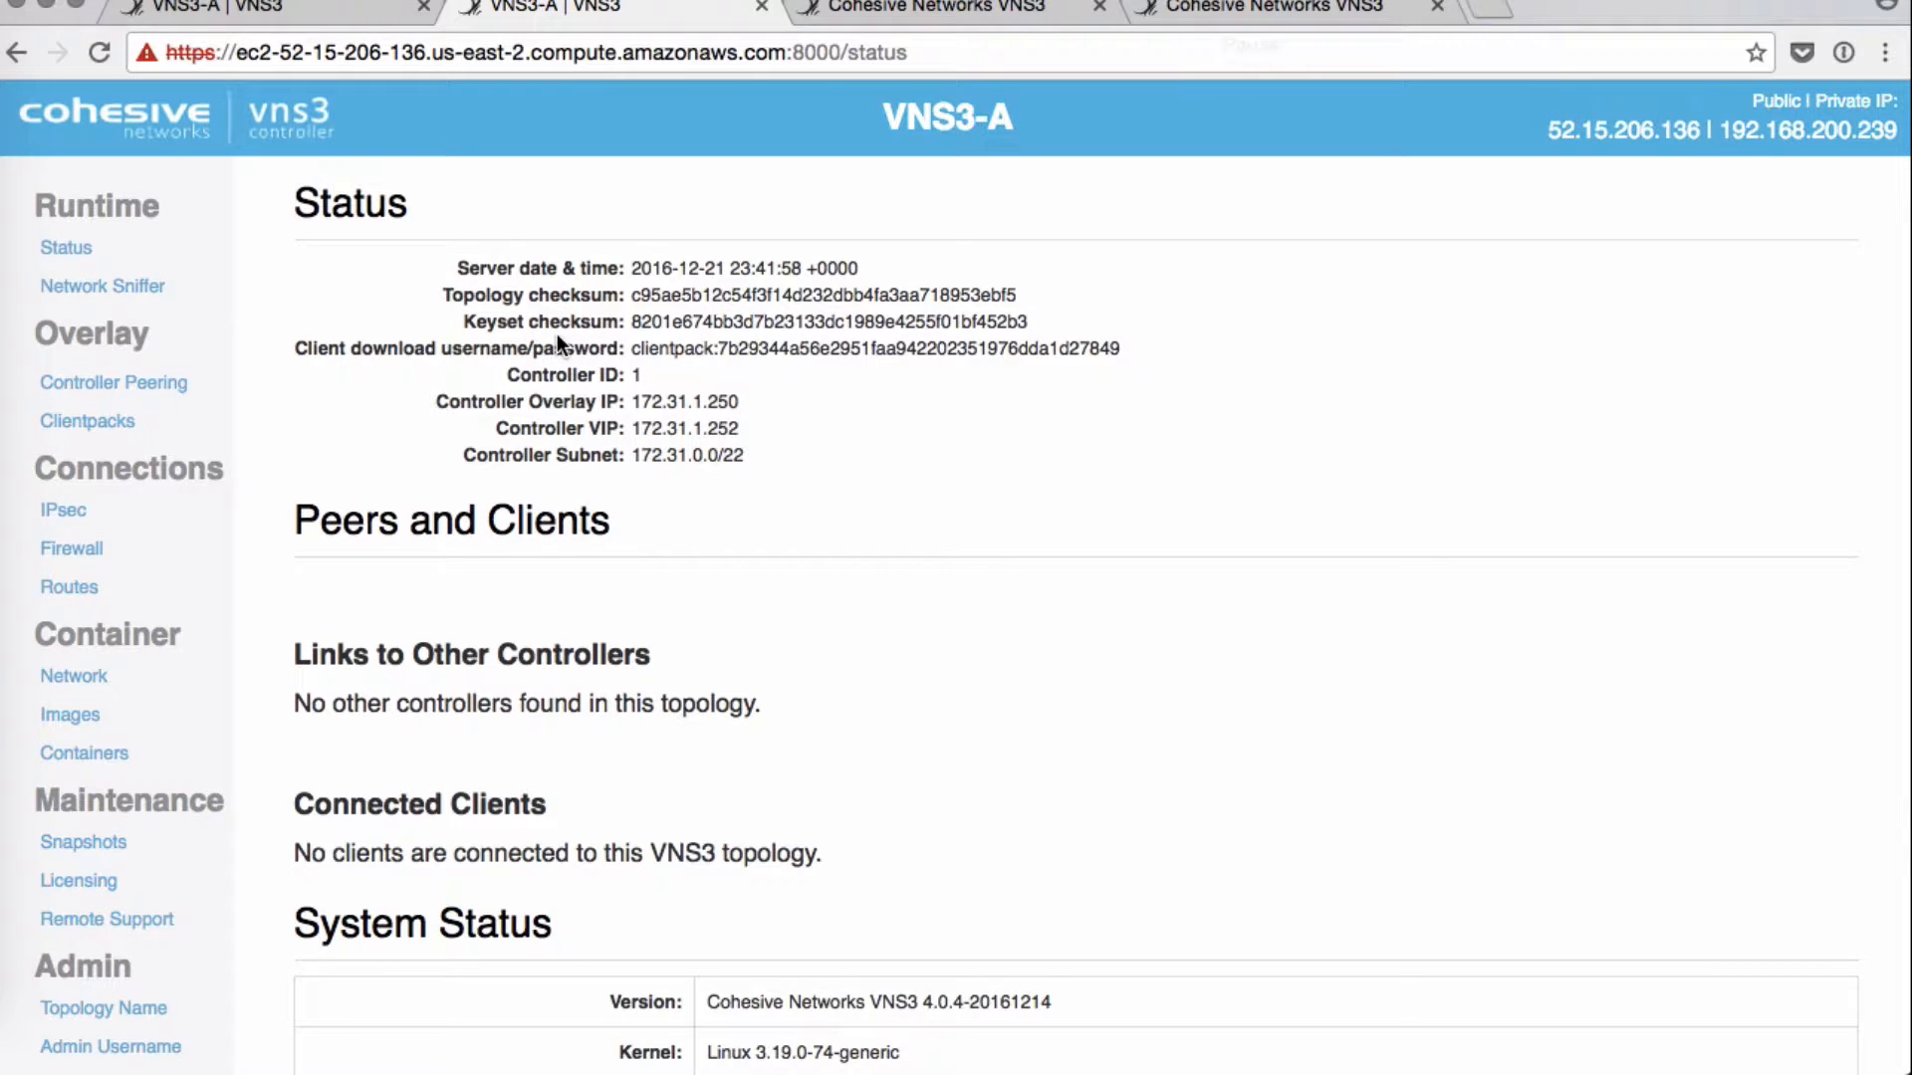
mouse_move(926, 12)
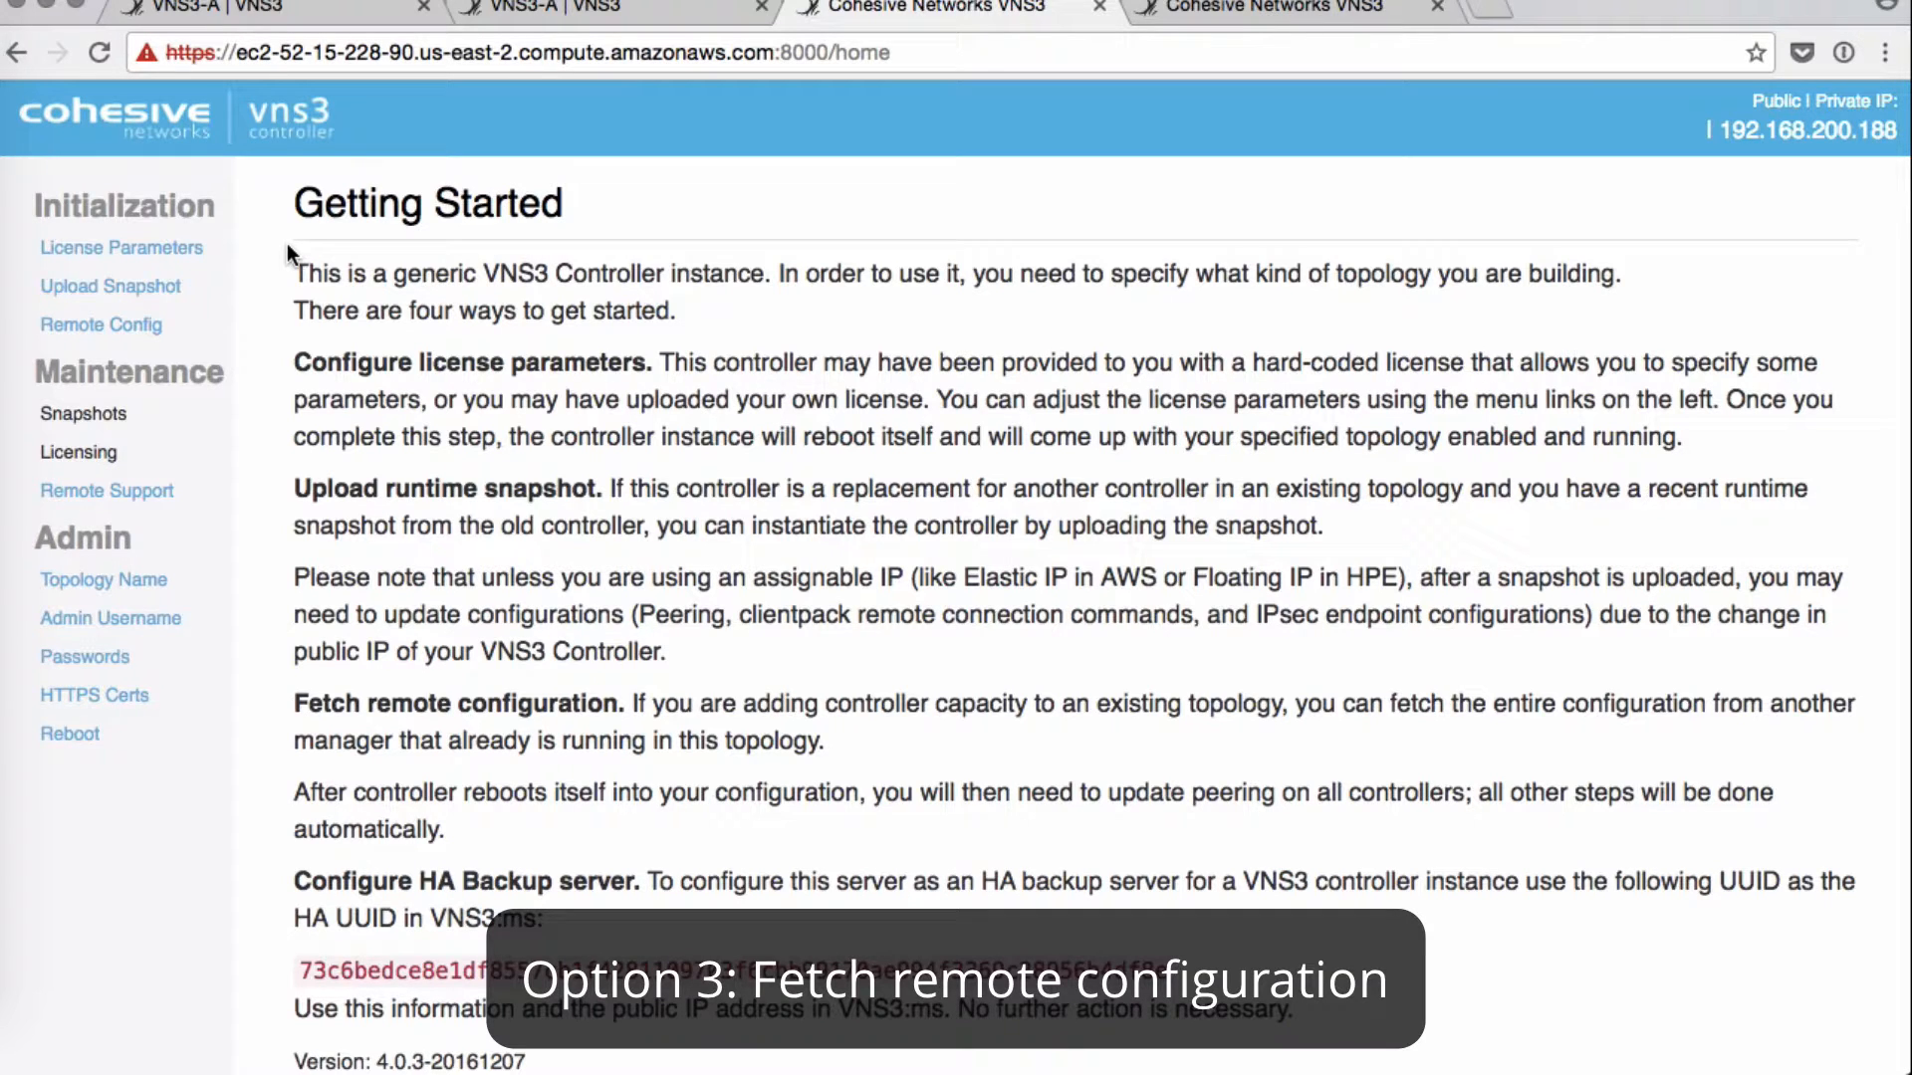
mouse_move(294, 371)
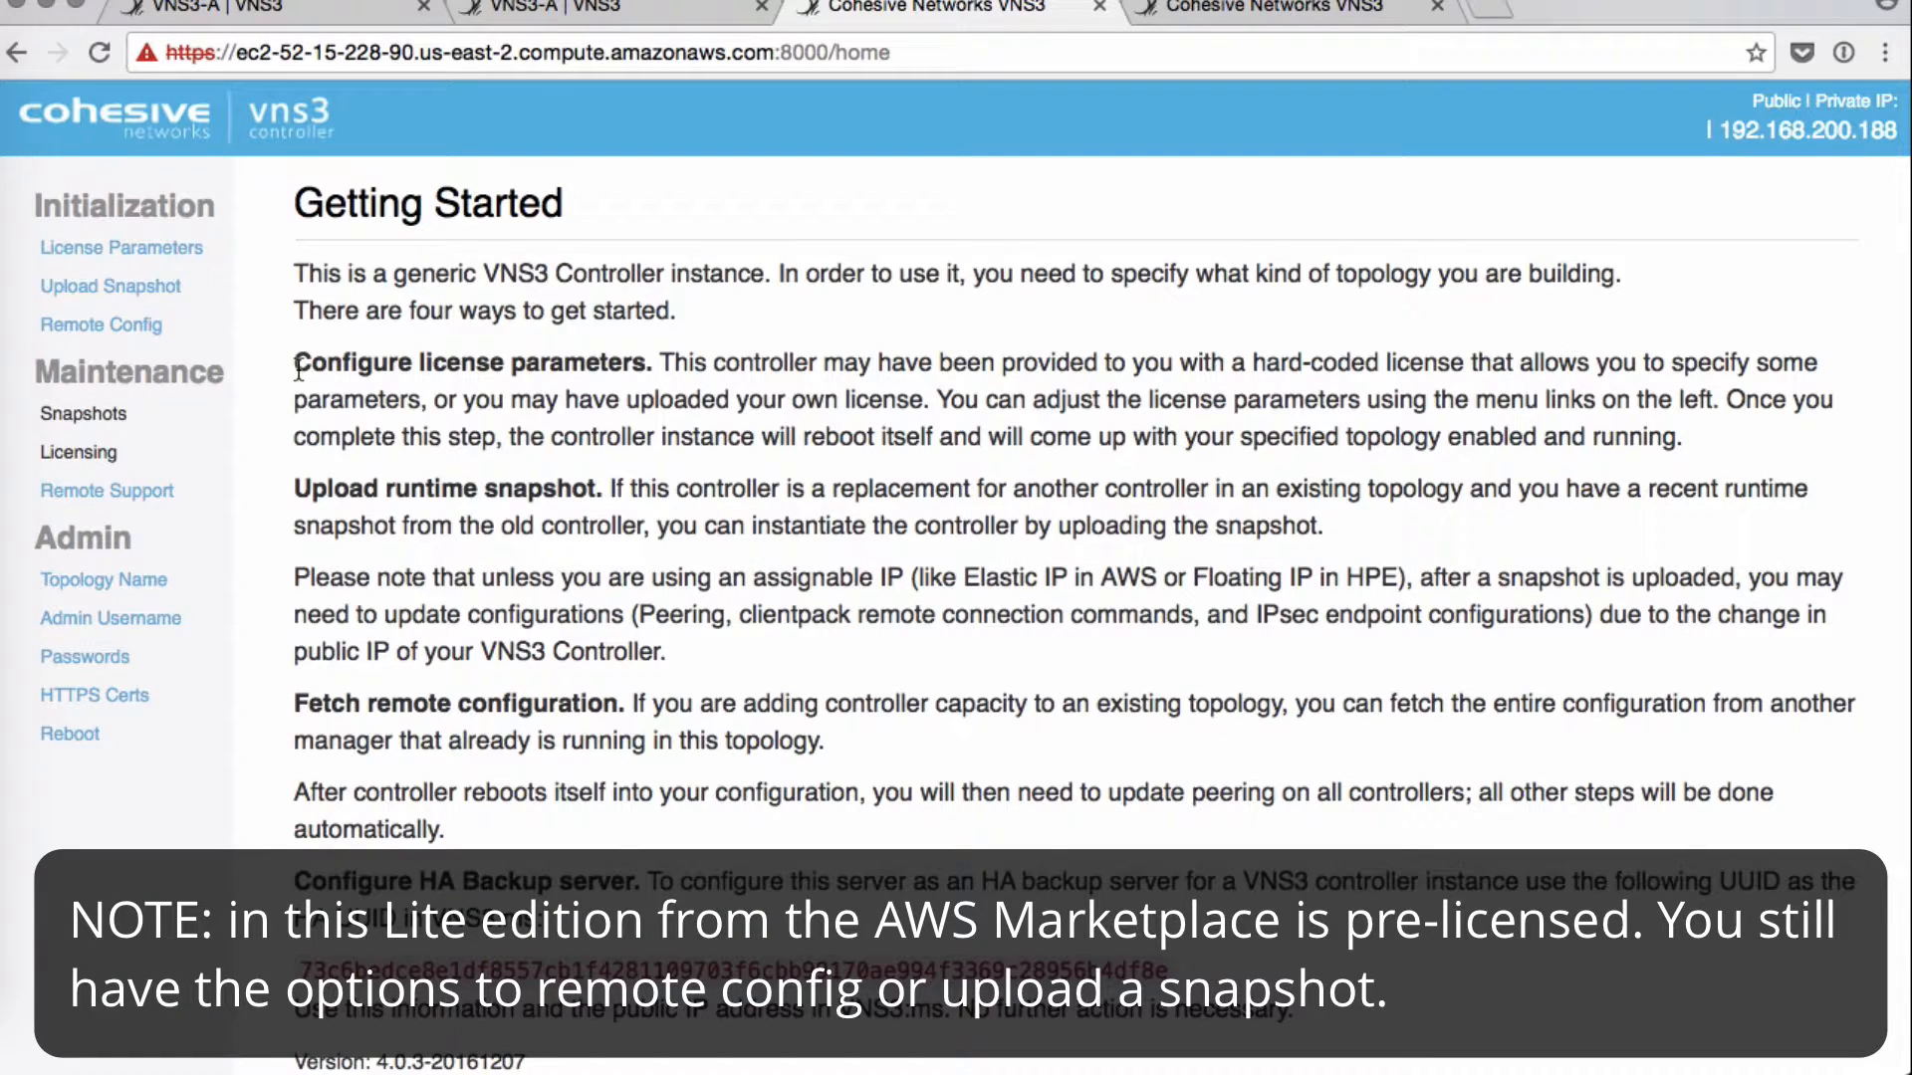
Browse License Parameters, Upload Snapshot and Remote Config, then read the first controller's IP 192.168.200.218.
left_click(120, 247)
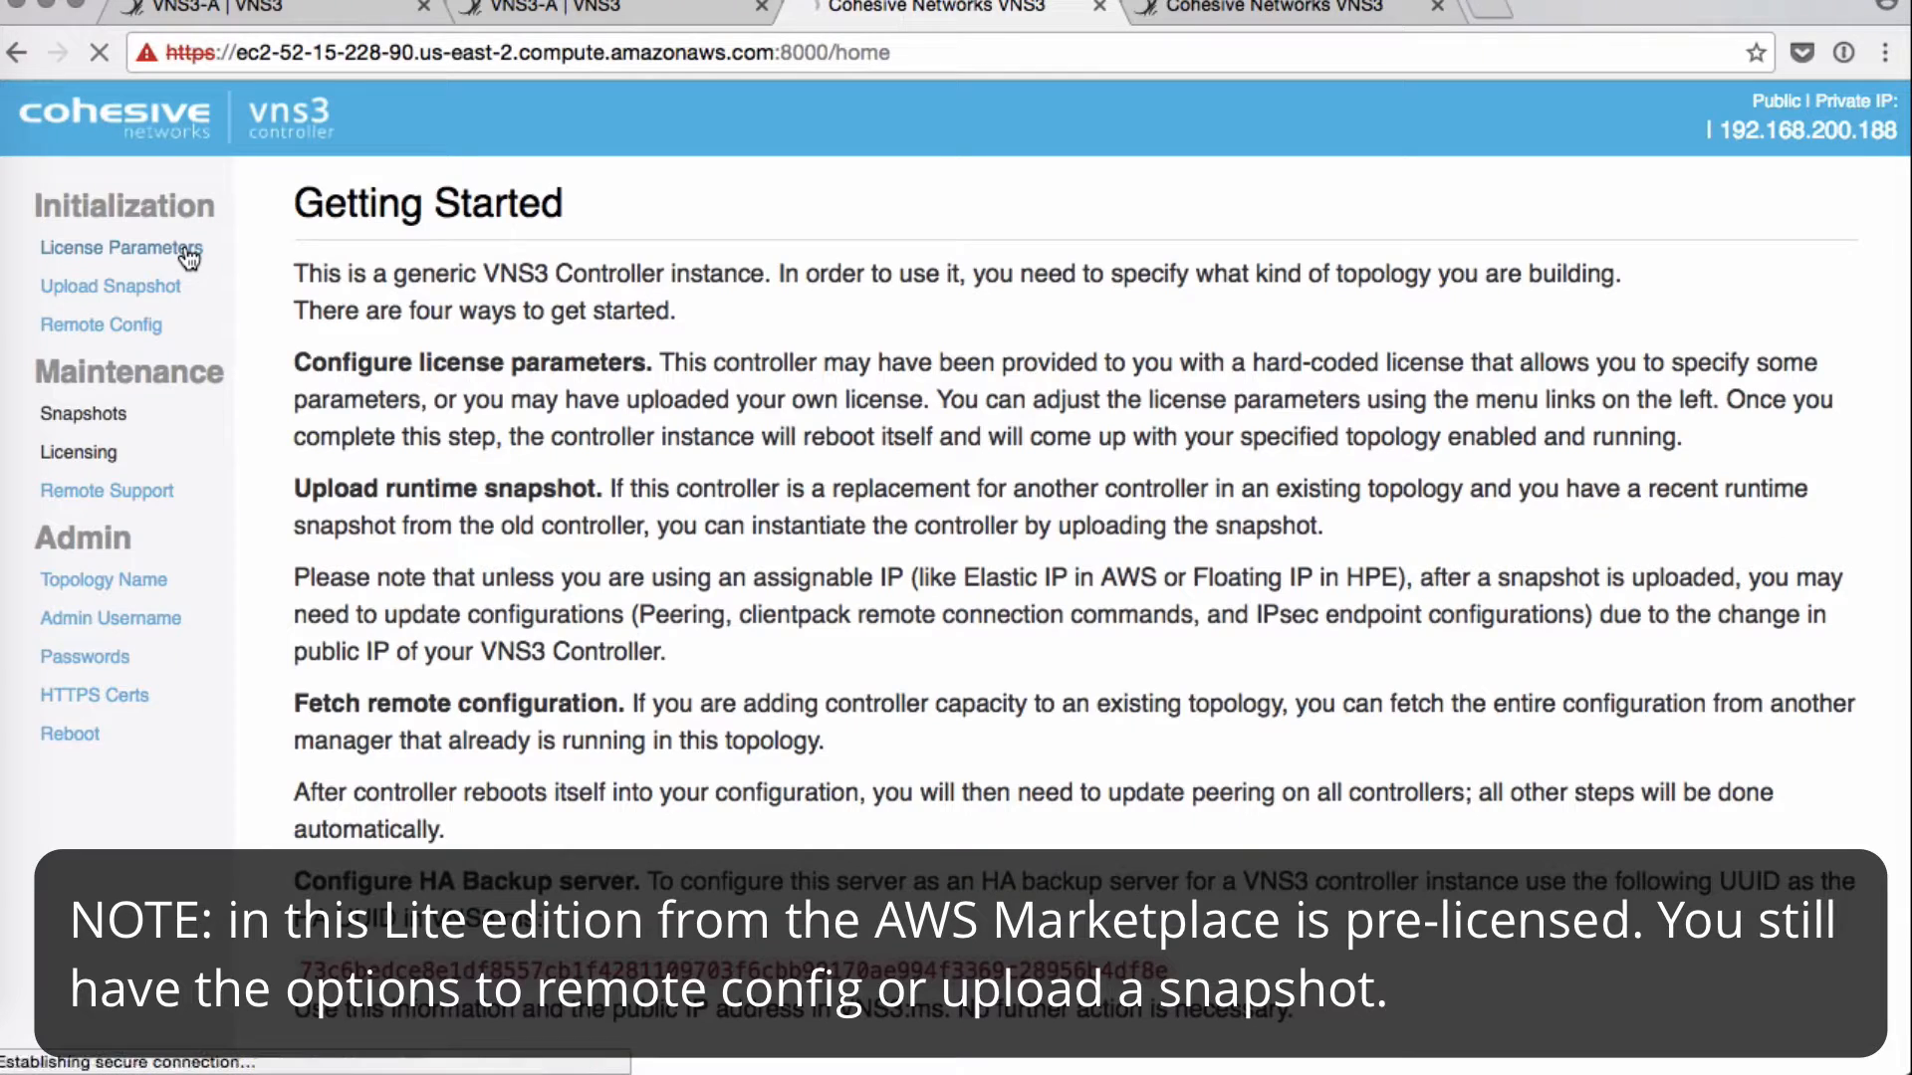
left_click(120, 248)
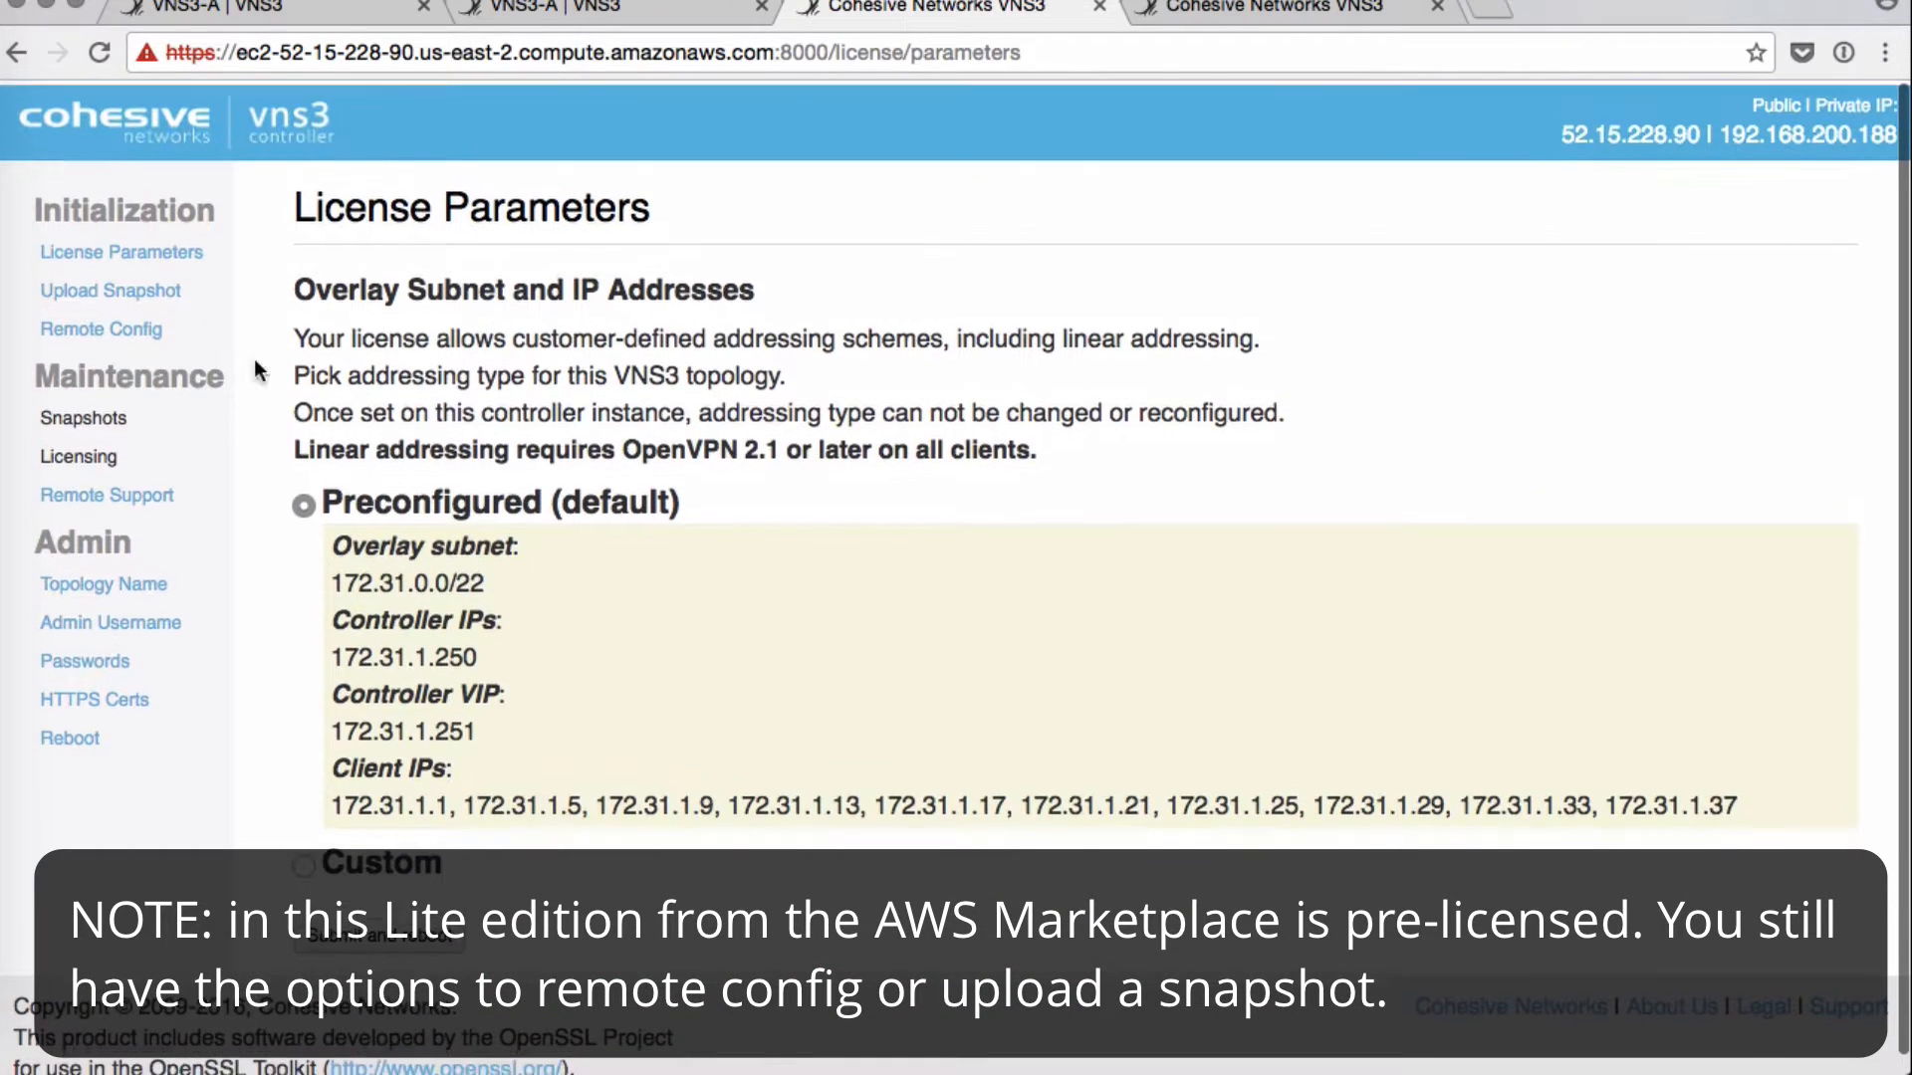
left_click(110, 290)
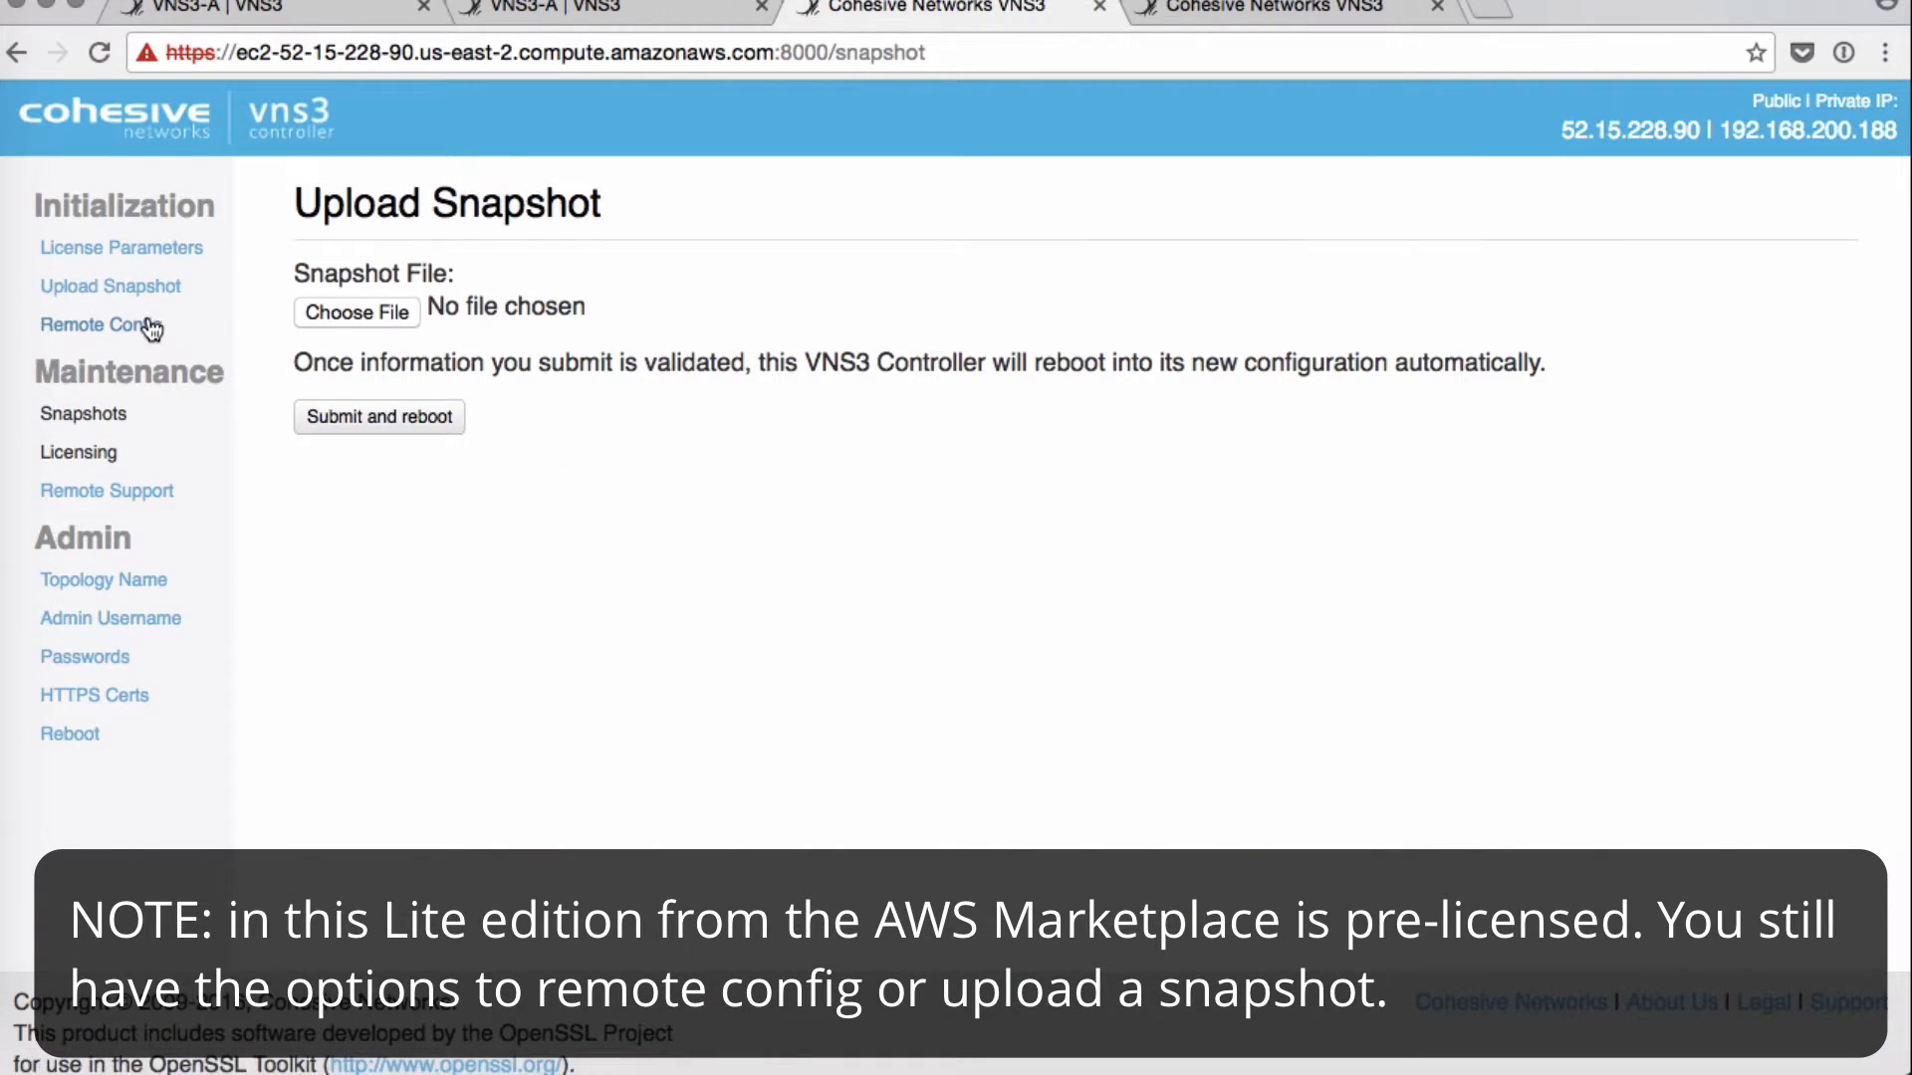
mouse_move(102, 325)
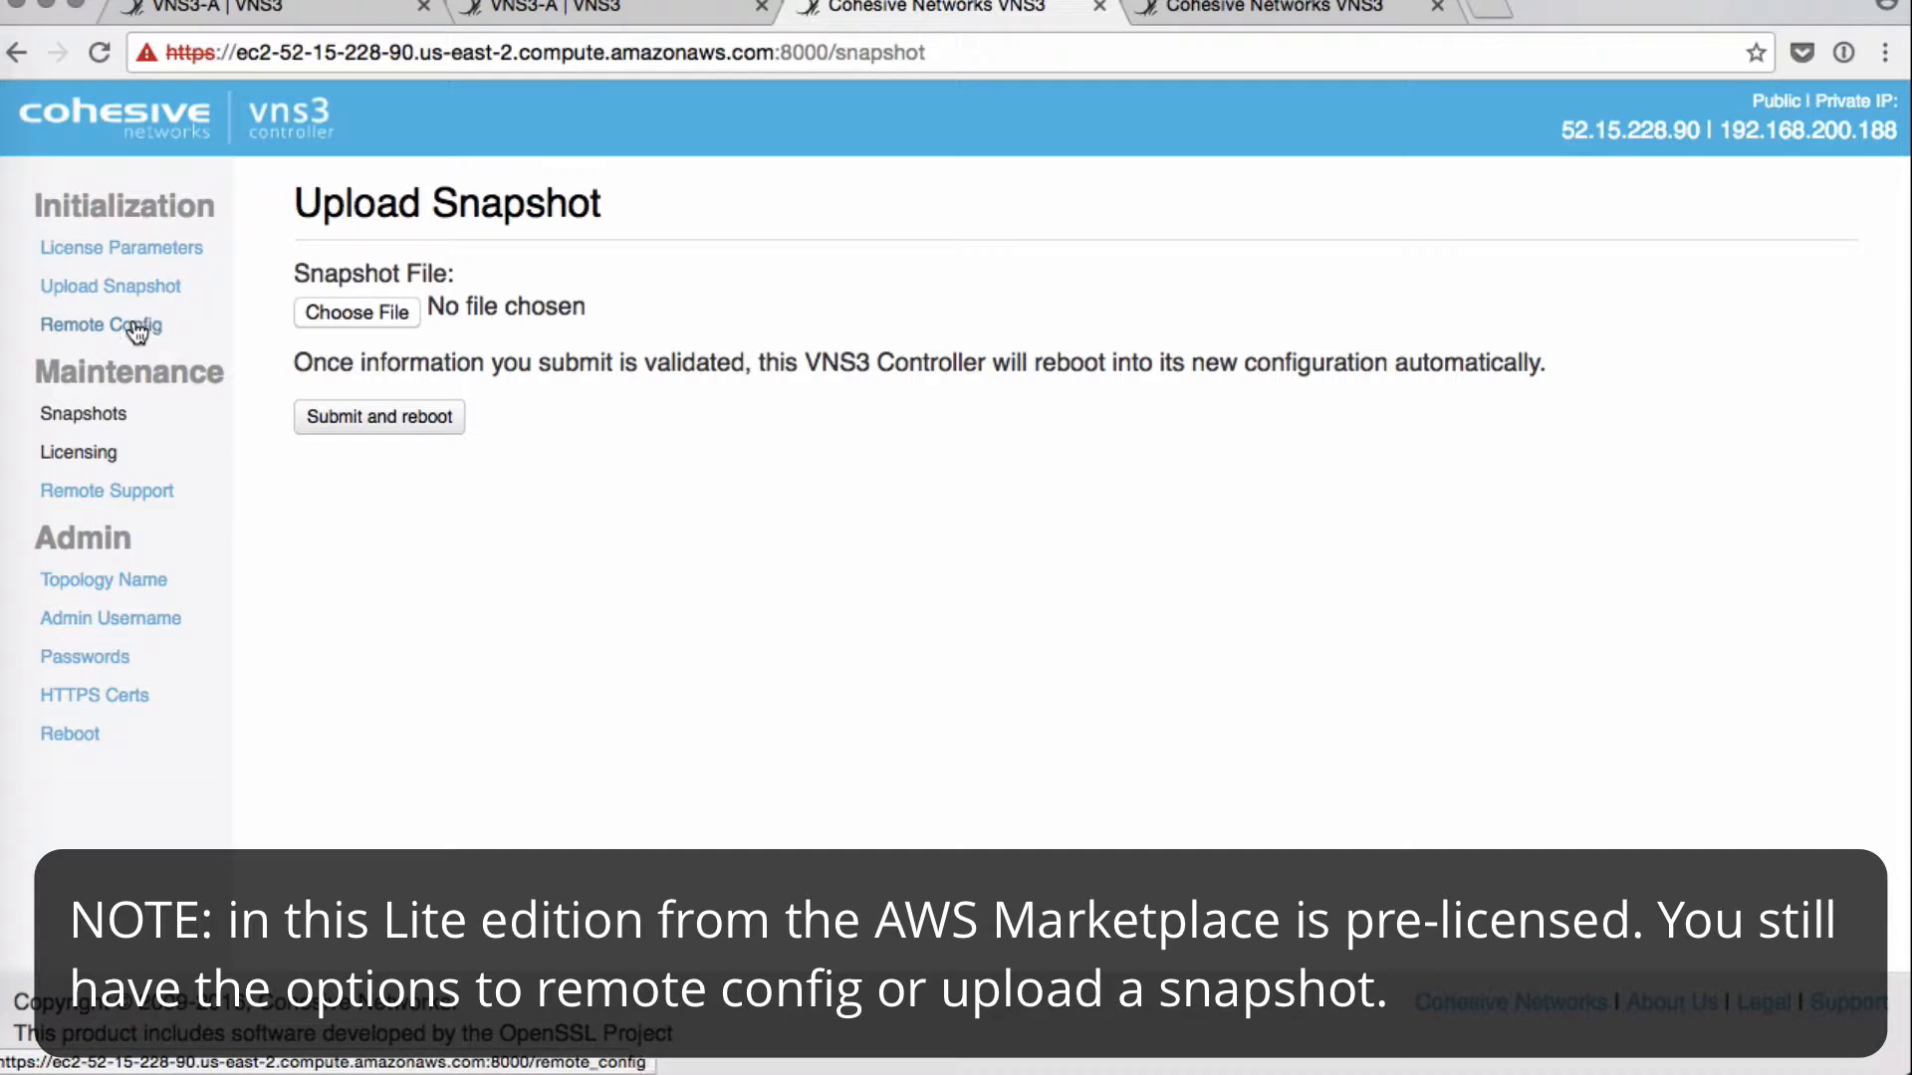
left_click(100, 324)
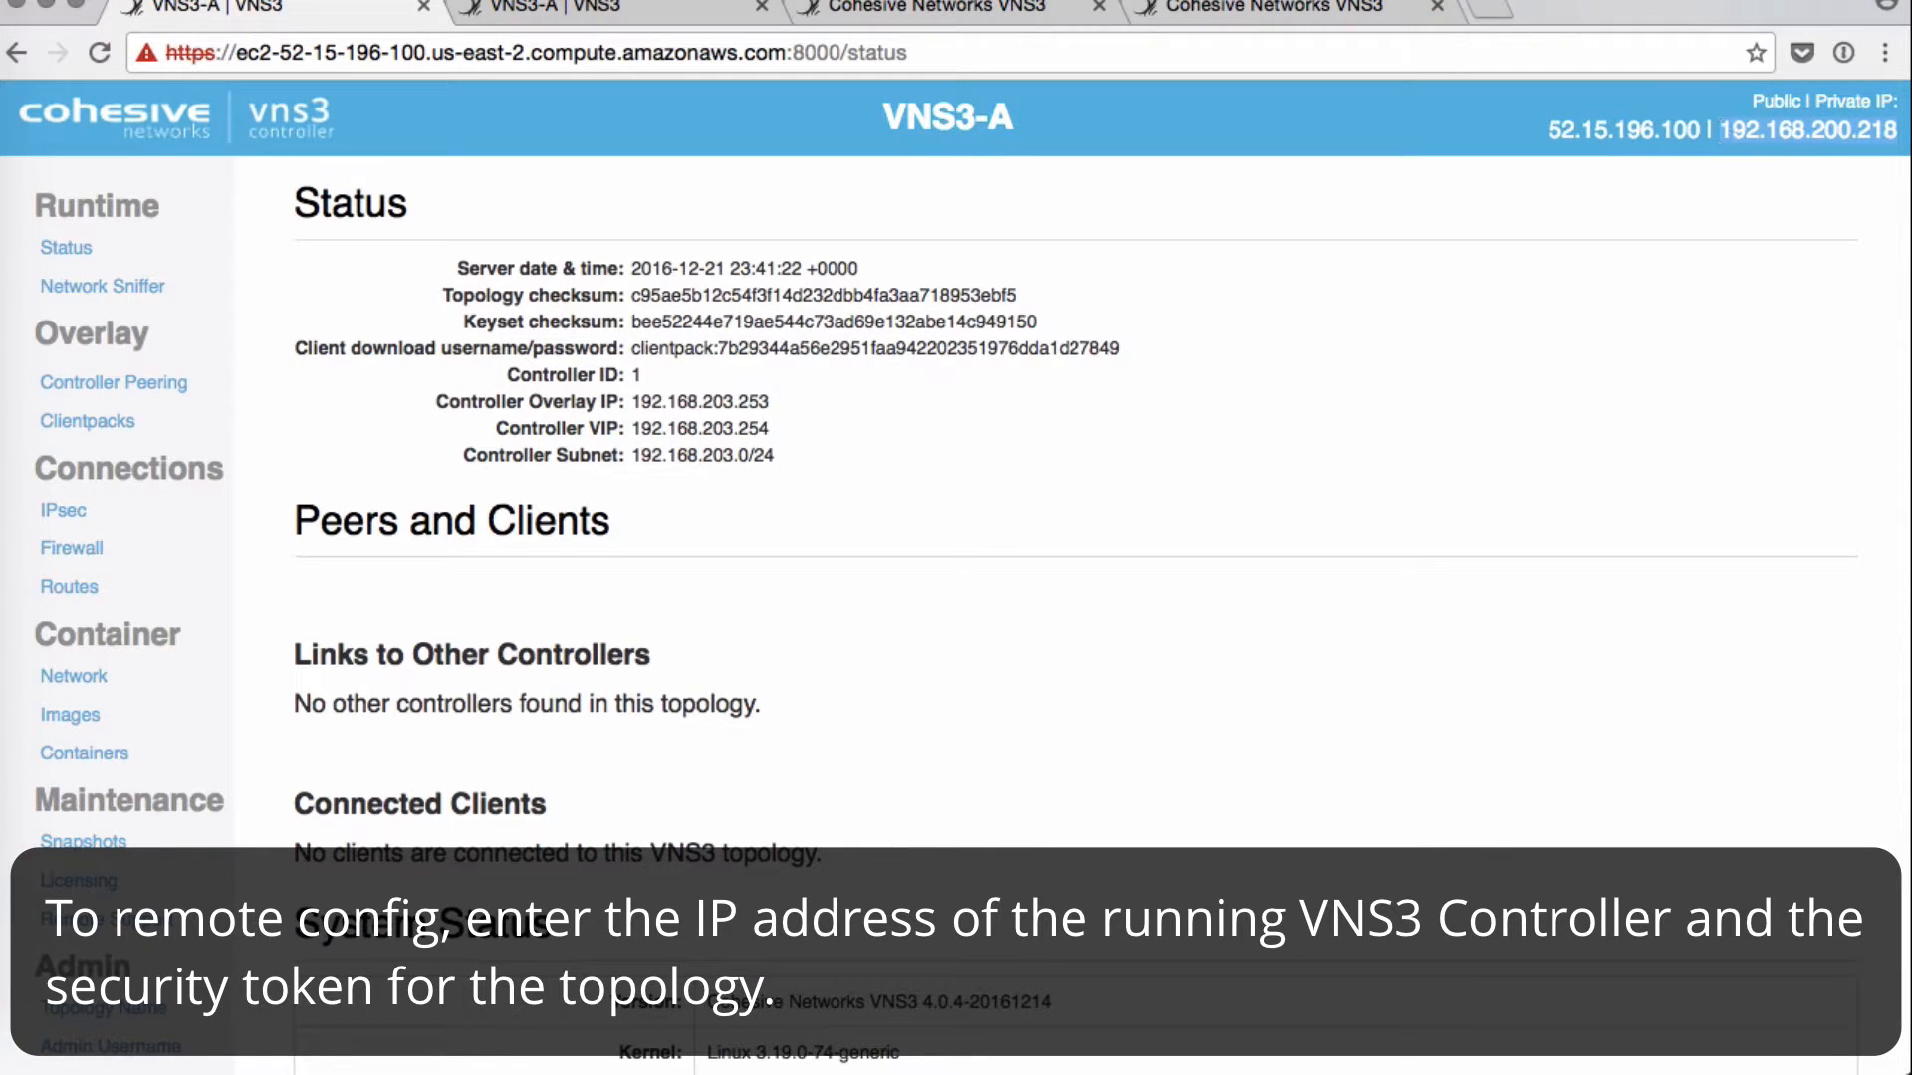
left_click(101, 325)
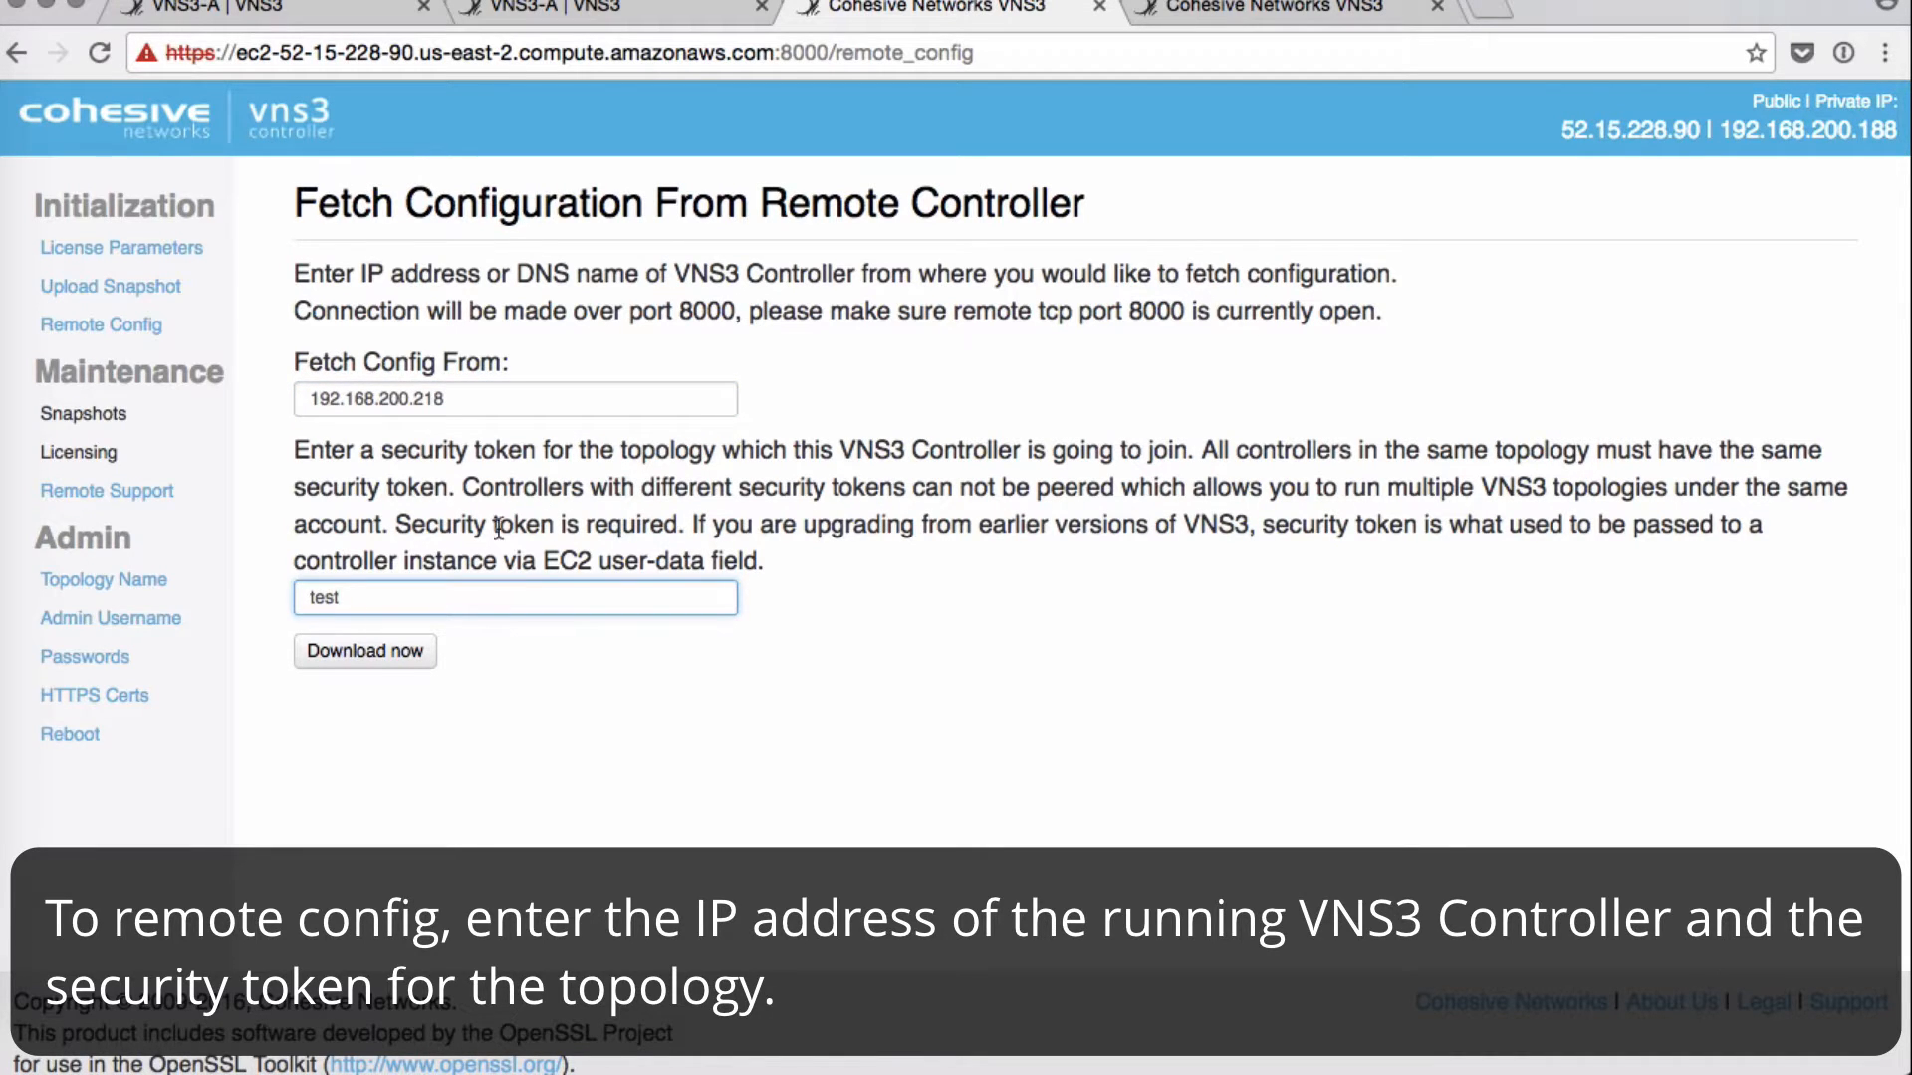
left_click(363, 650)
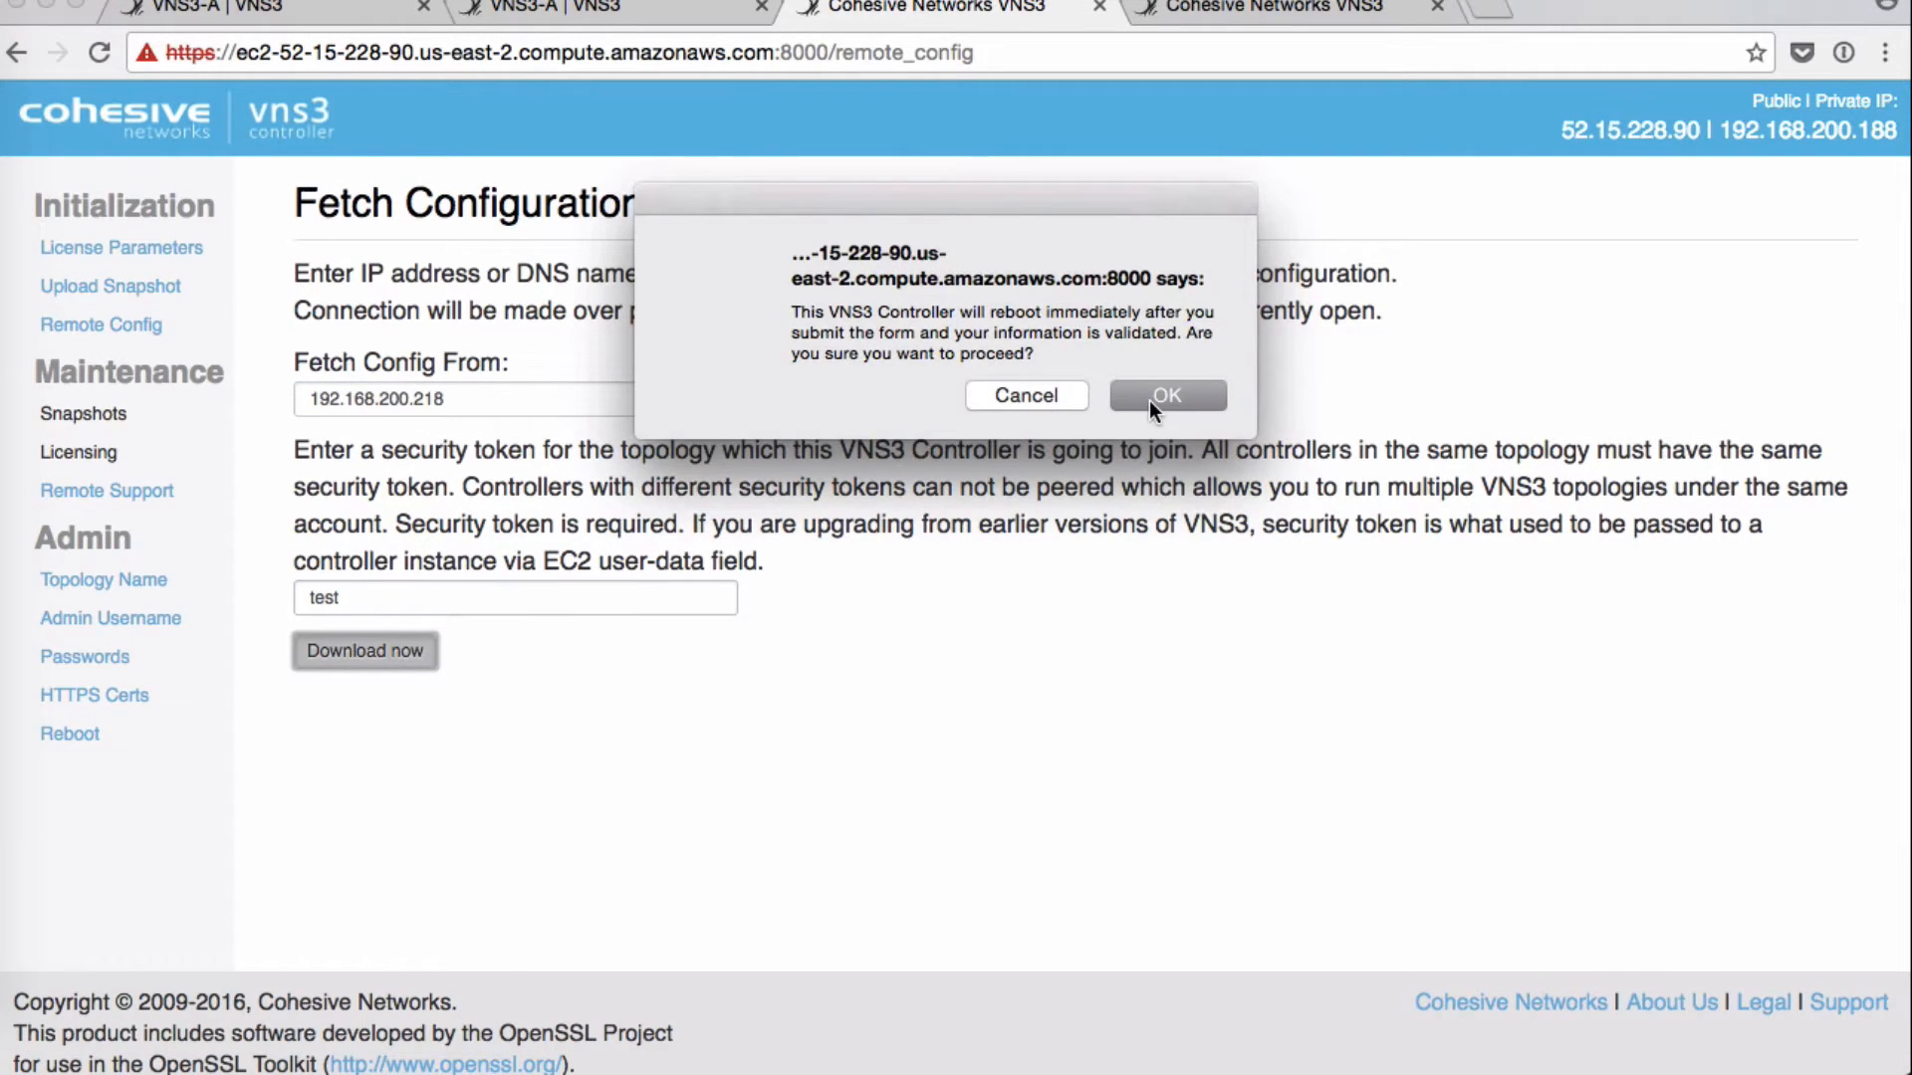
left_click(1164, 395)
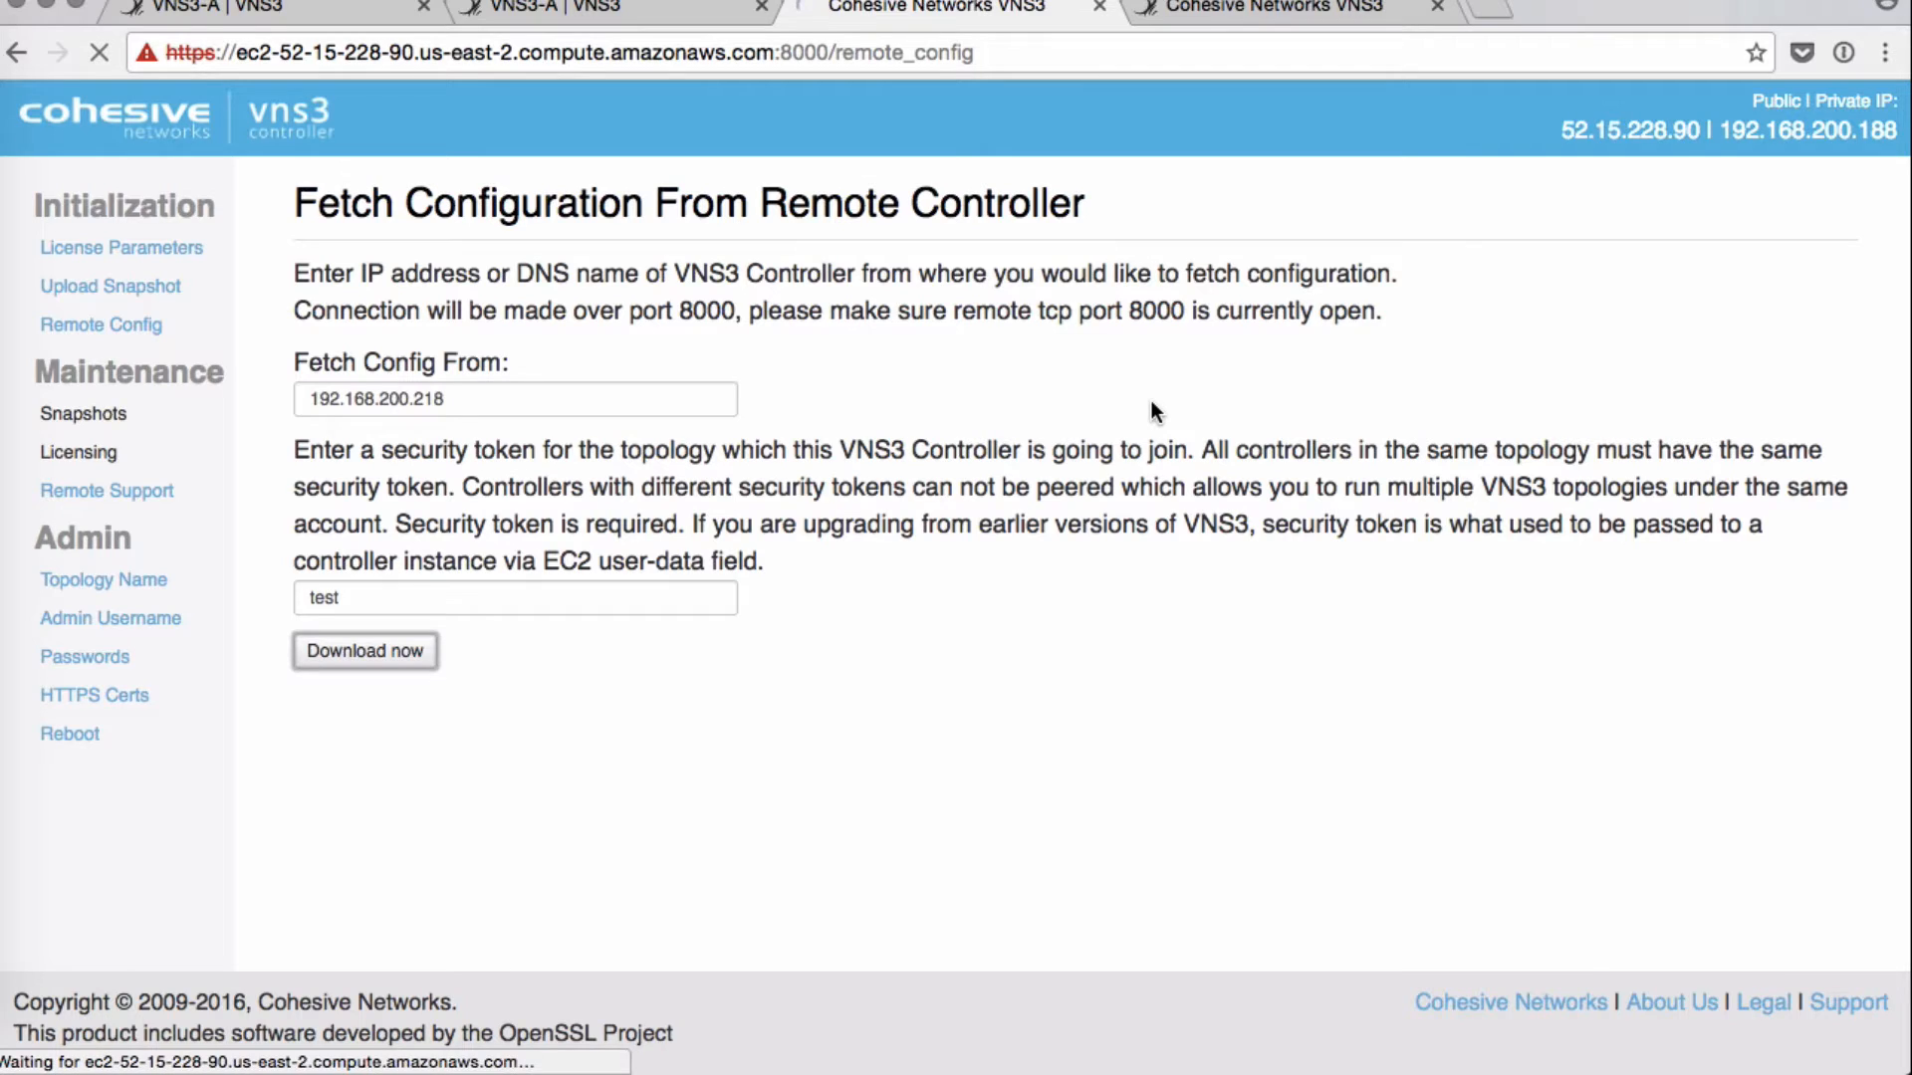
left_click(363, 650)
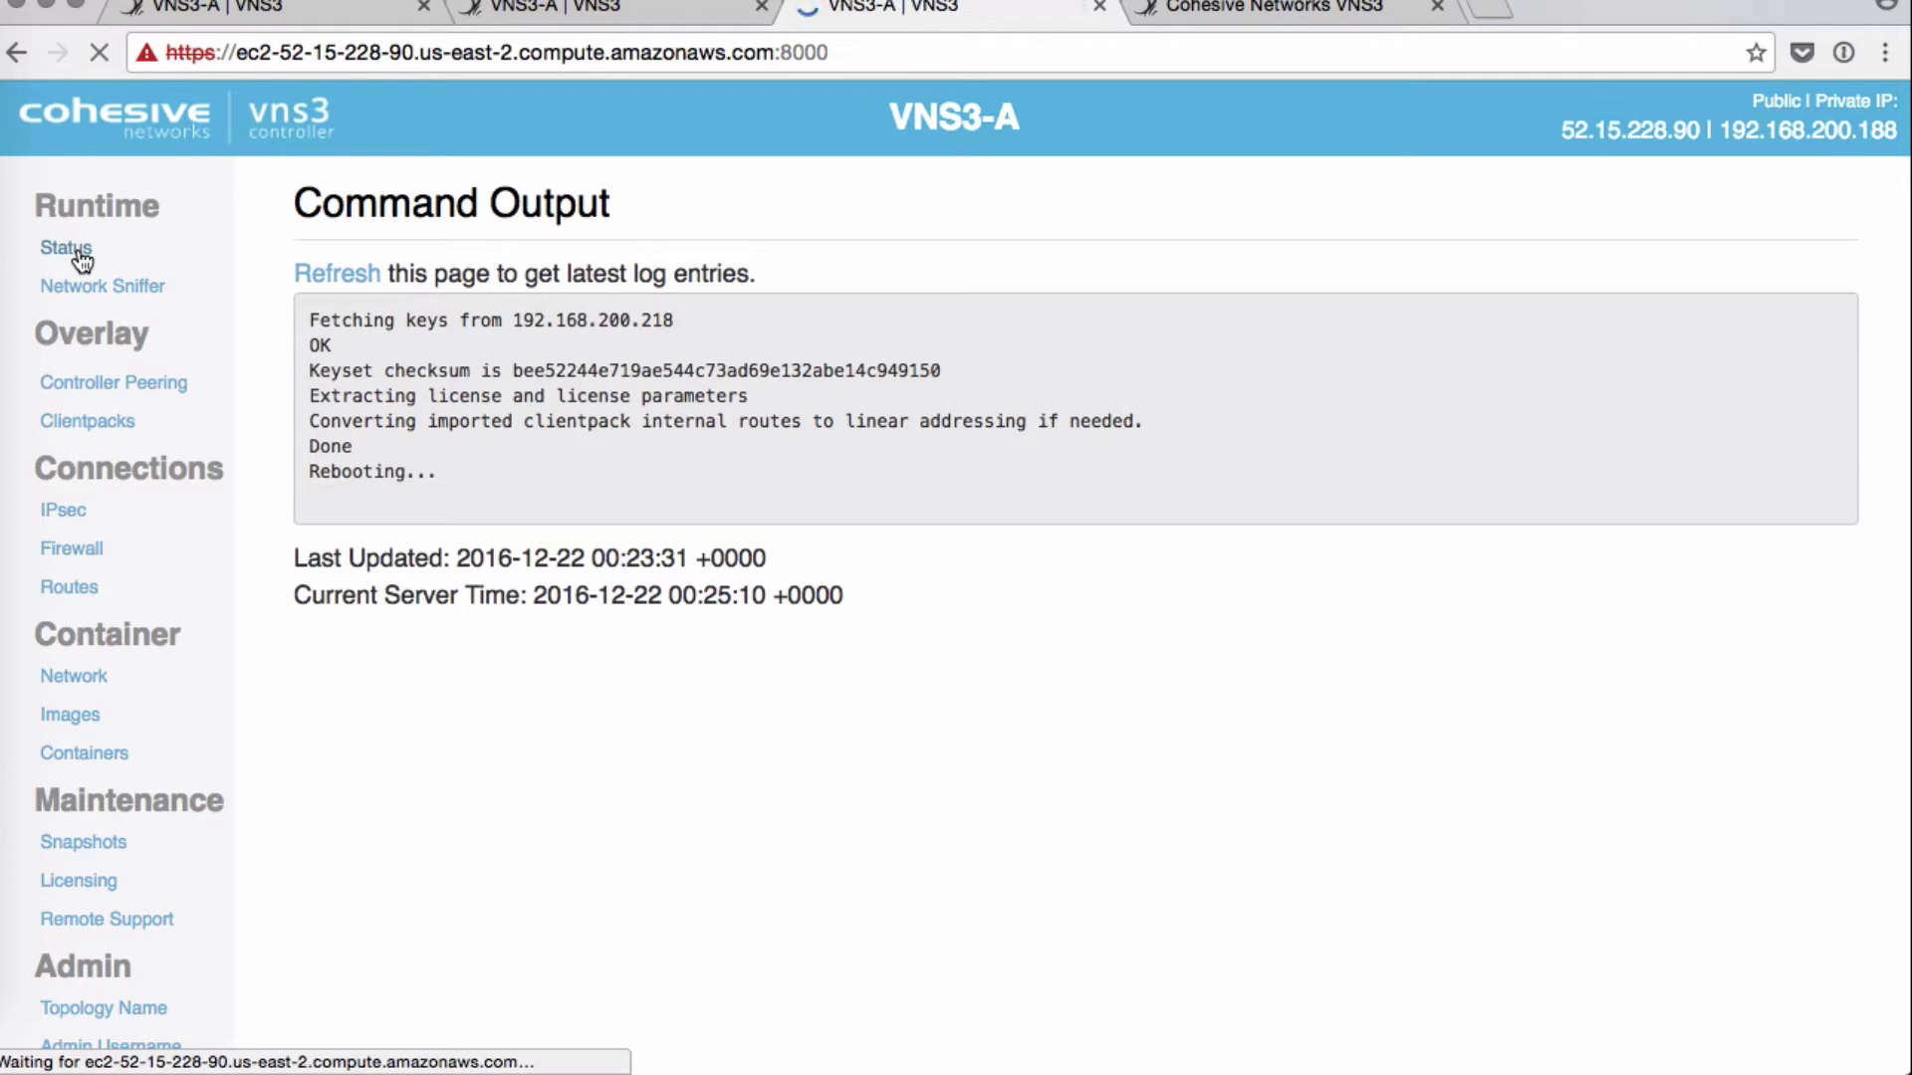
Peer as Controller #2 with Controller #1 at 52.15.196.100, save, and view the first controller.
left_click(112, 382)
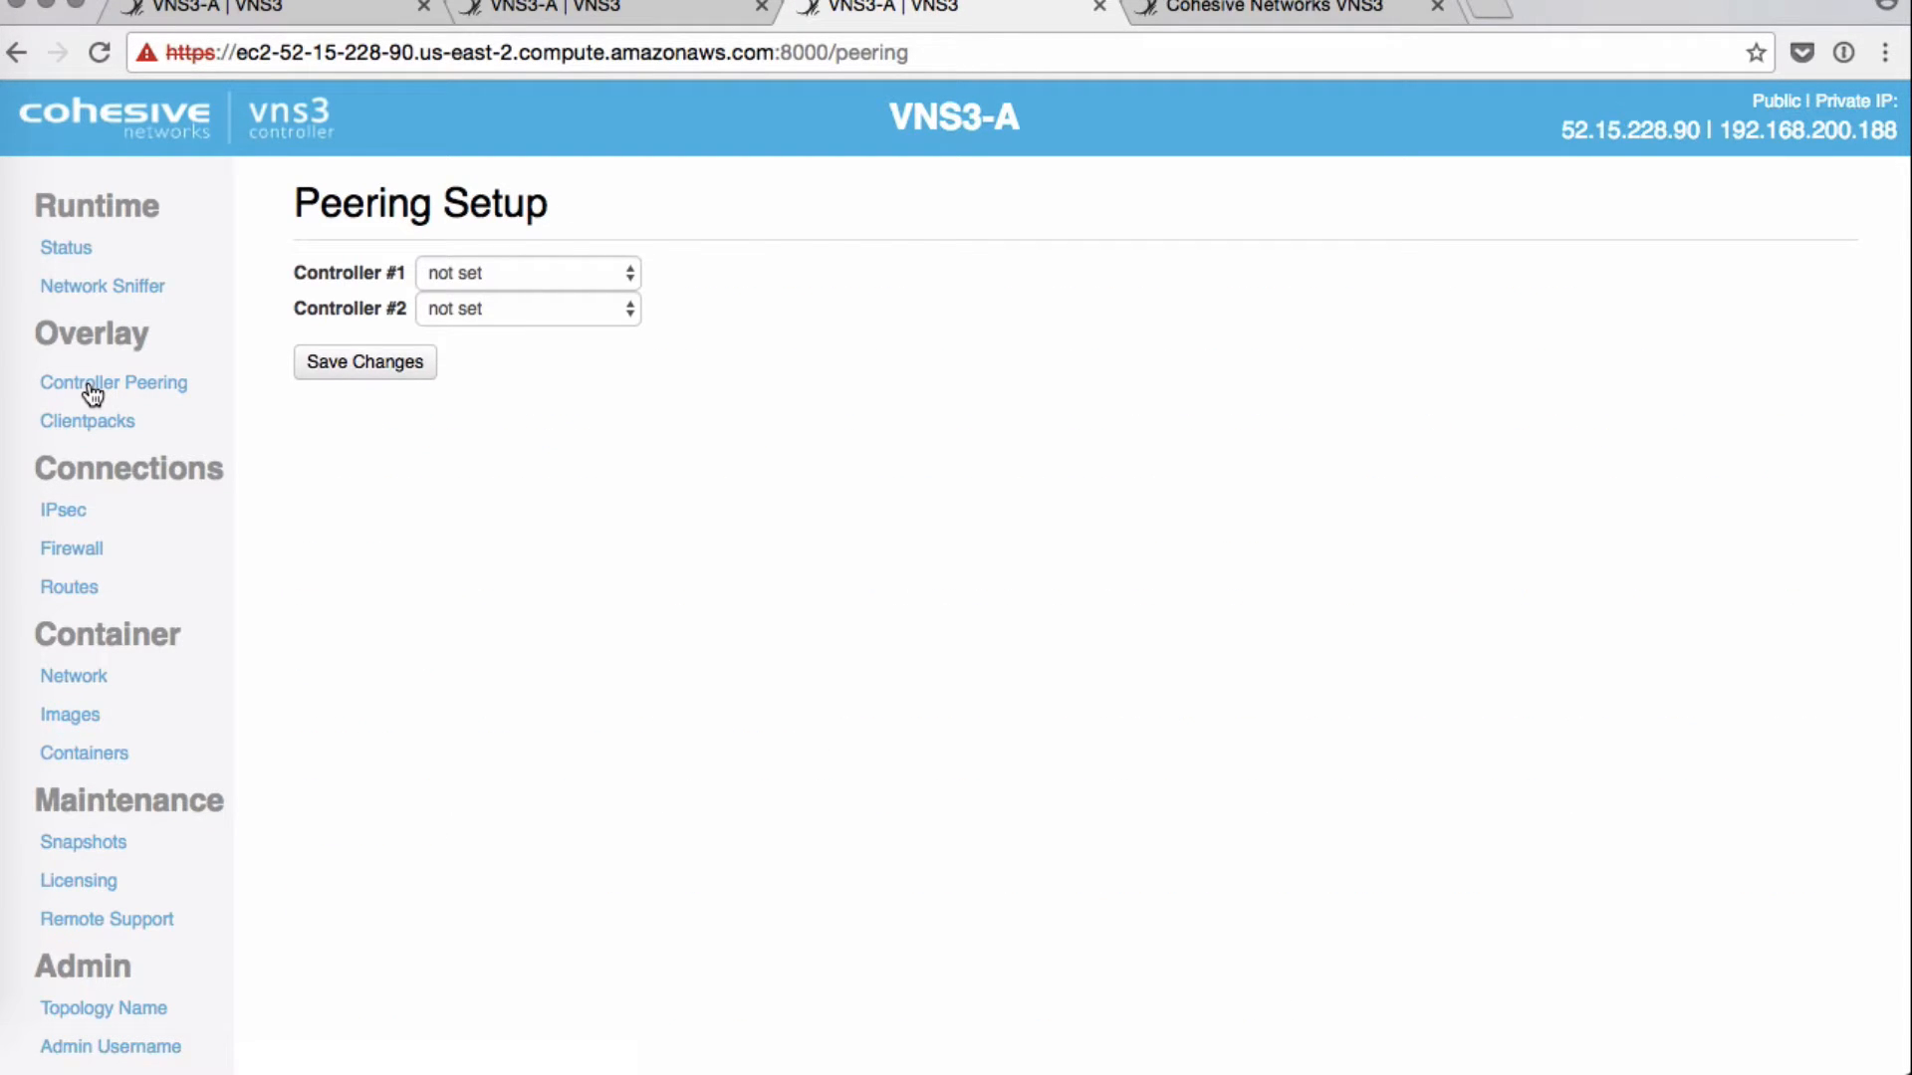
mouse_move(478, 289)
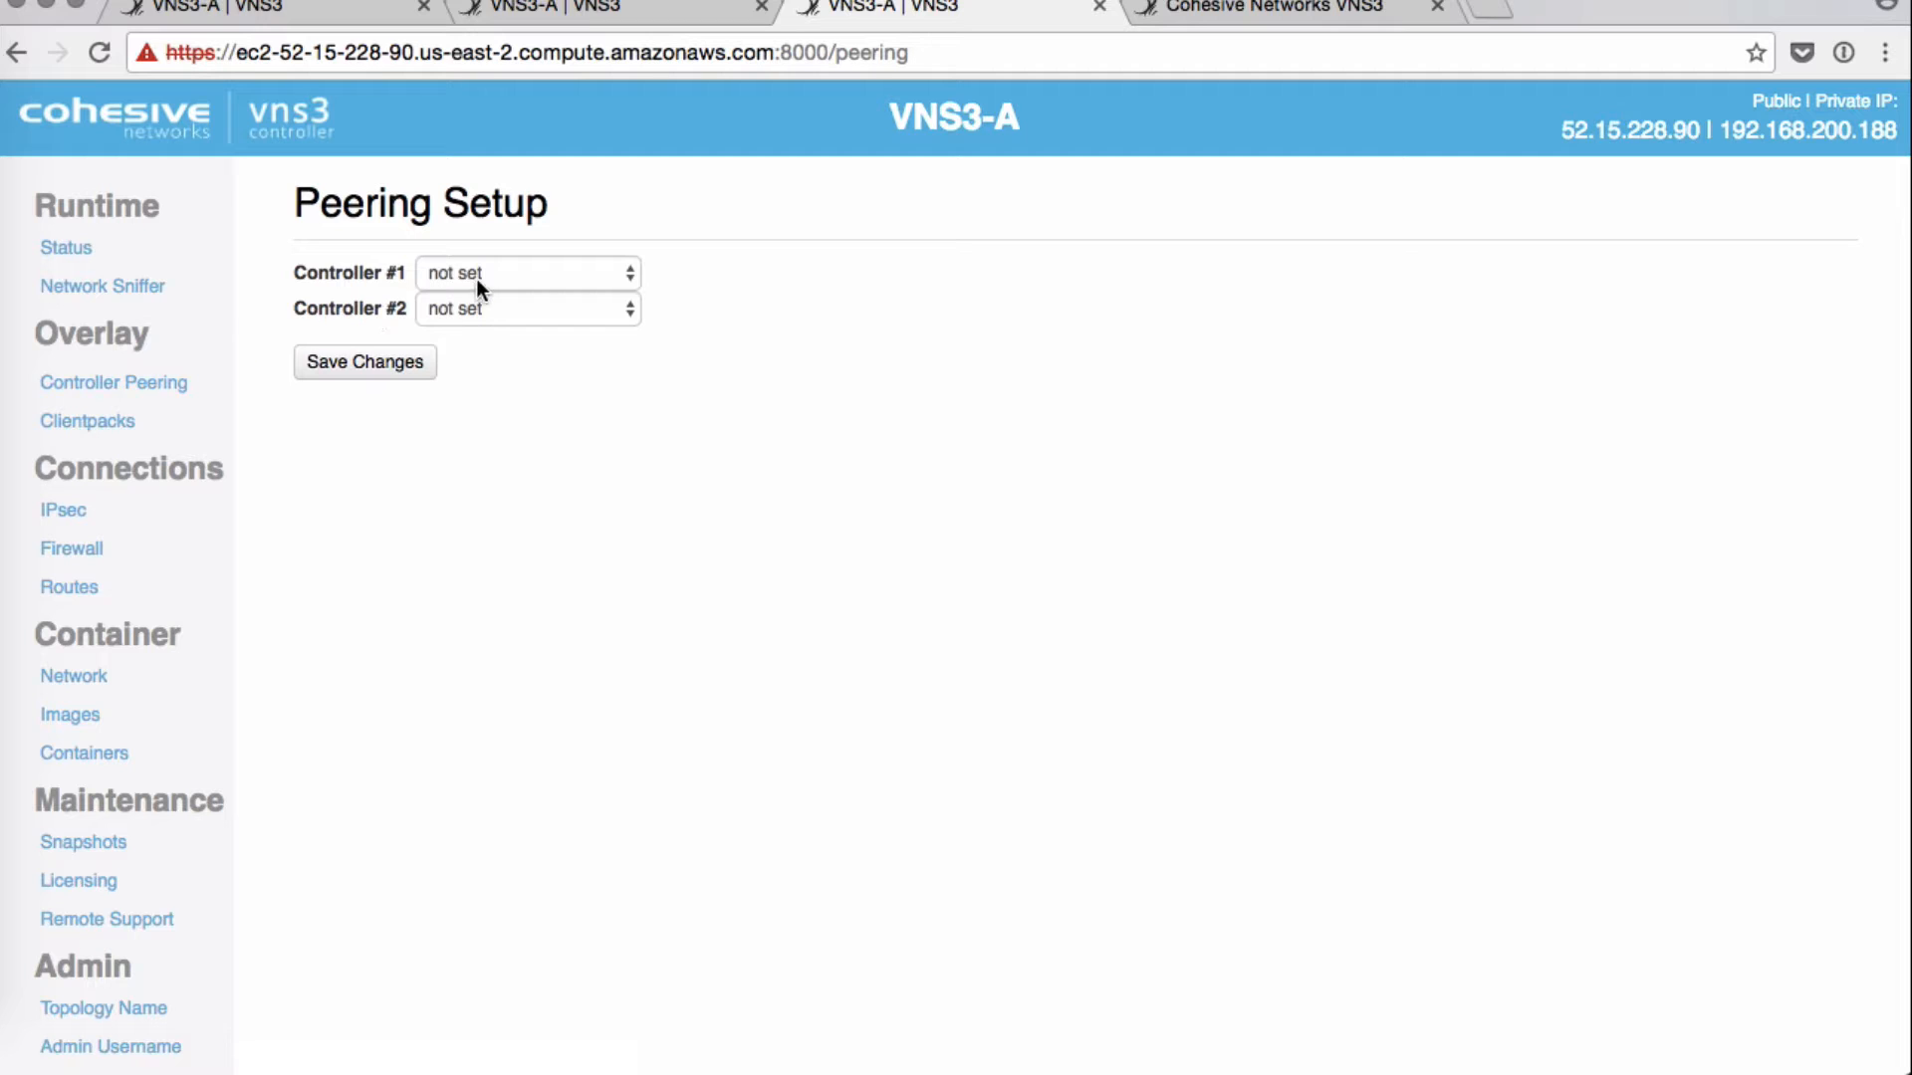
left_click(526, 272)
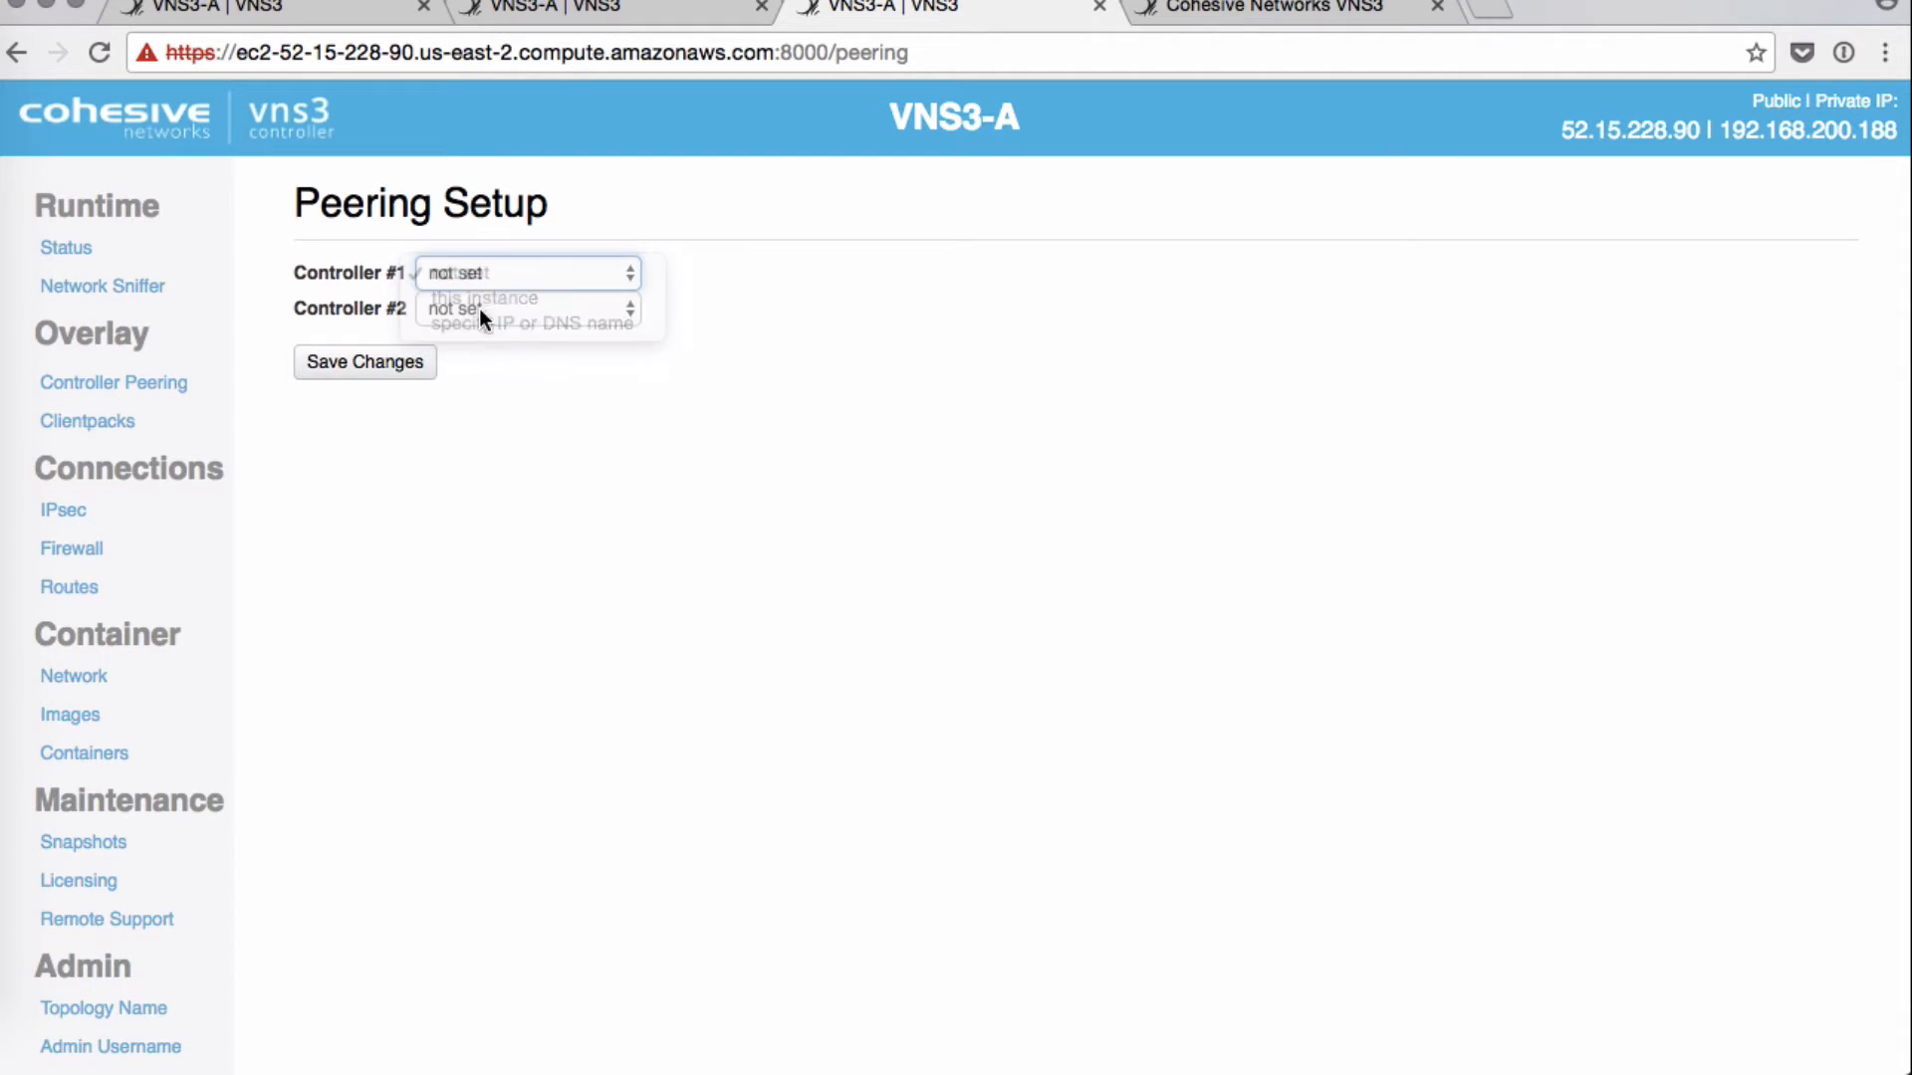
left_click(66, 248)
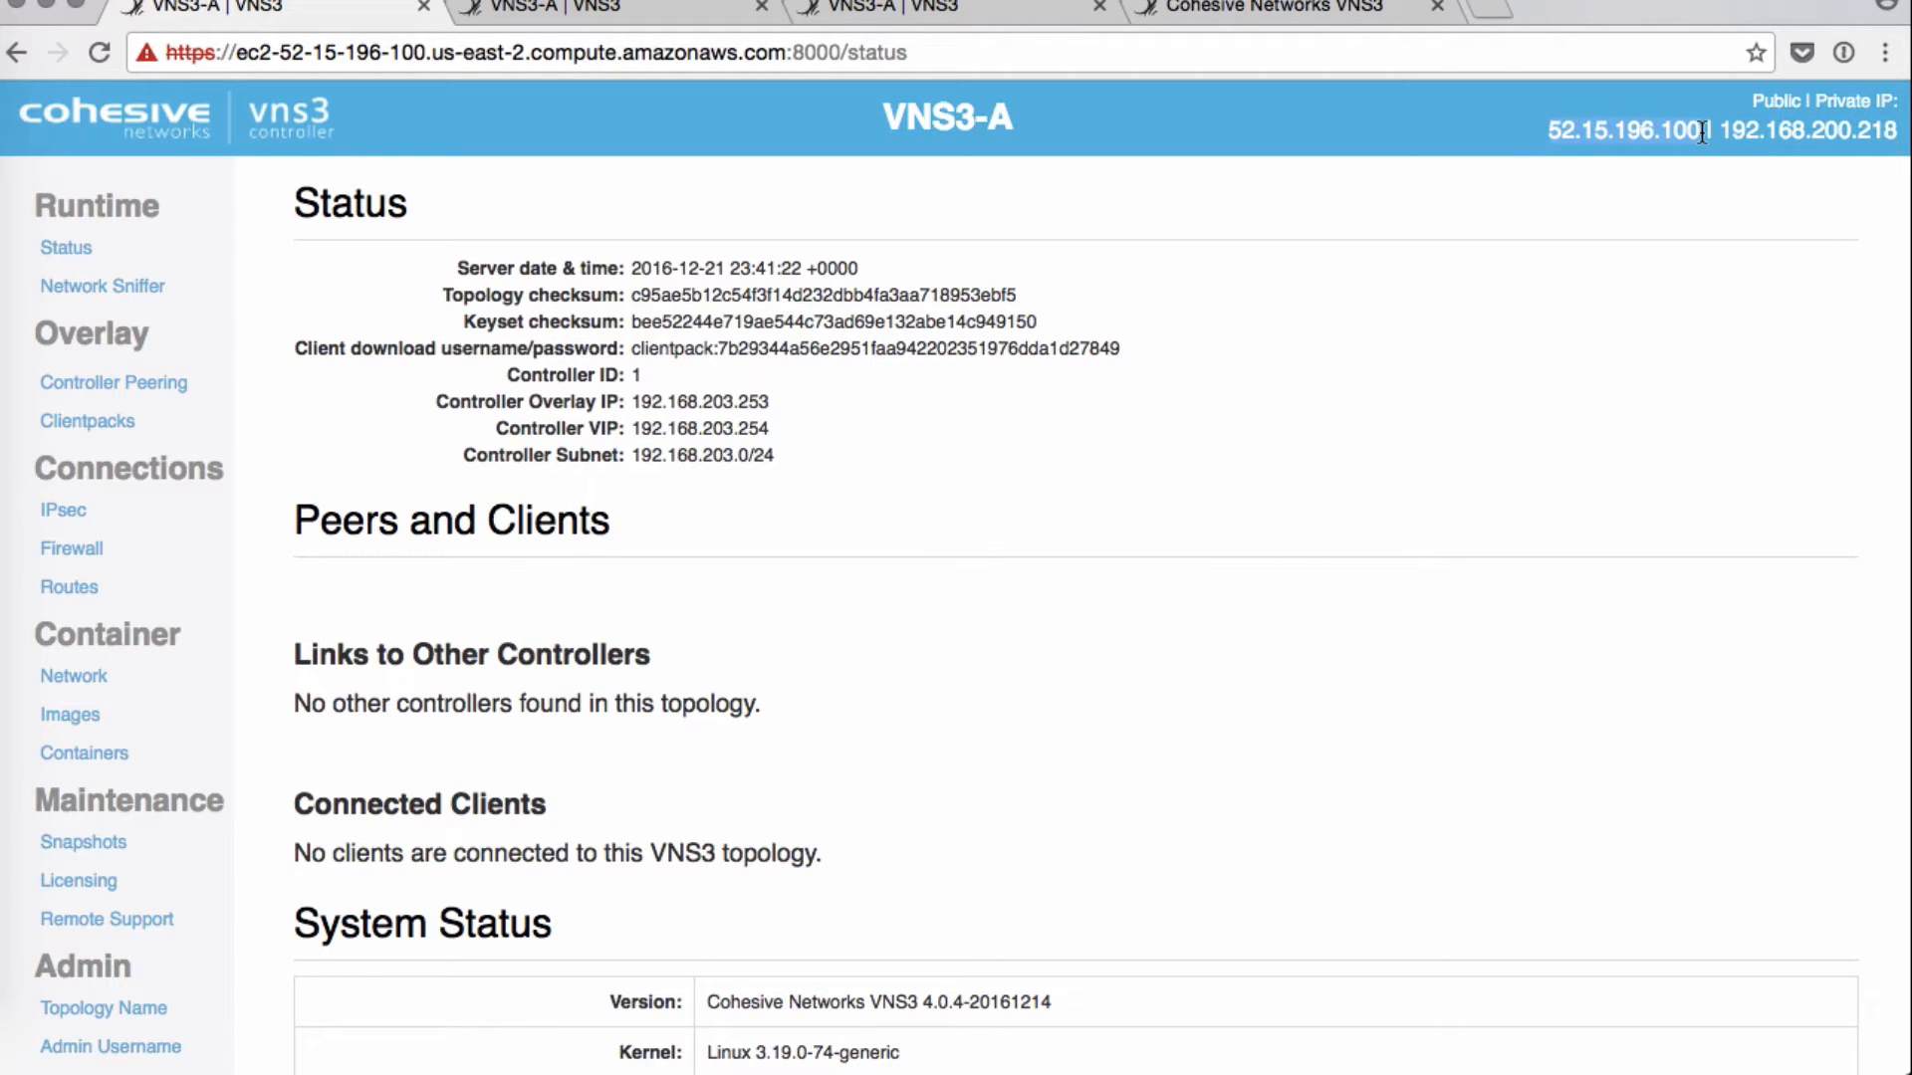
left_click(113, 381)
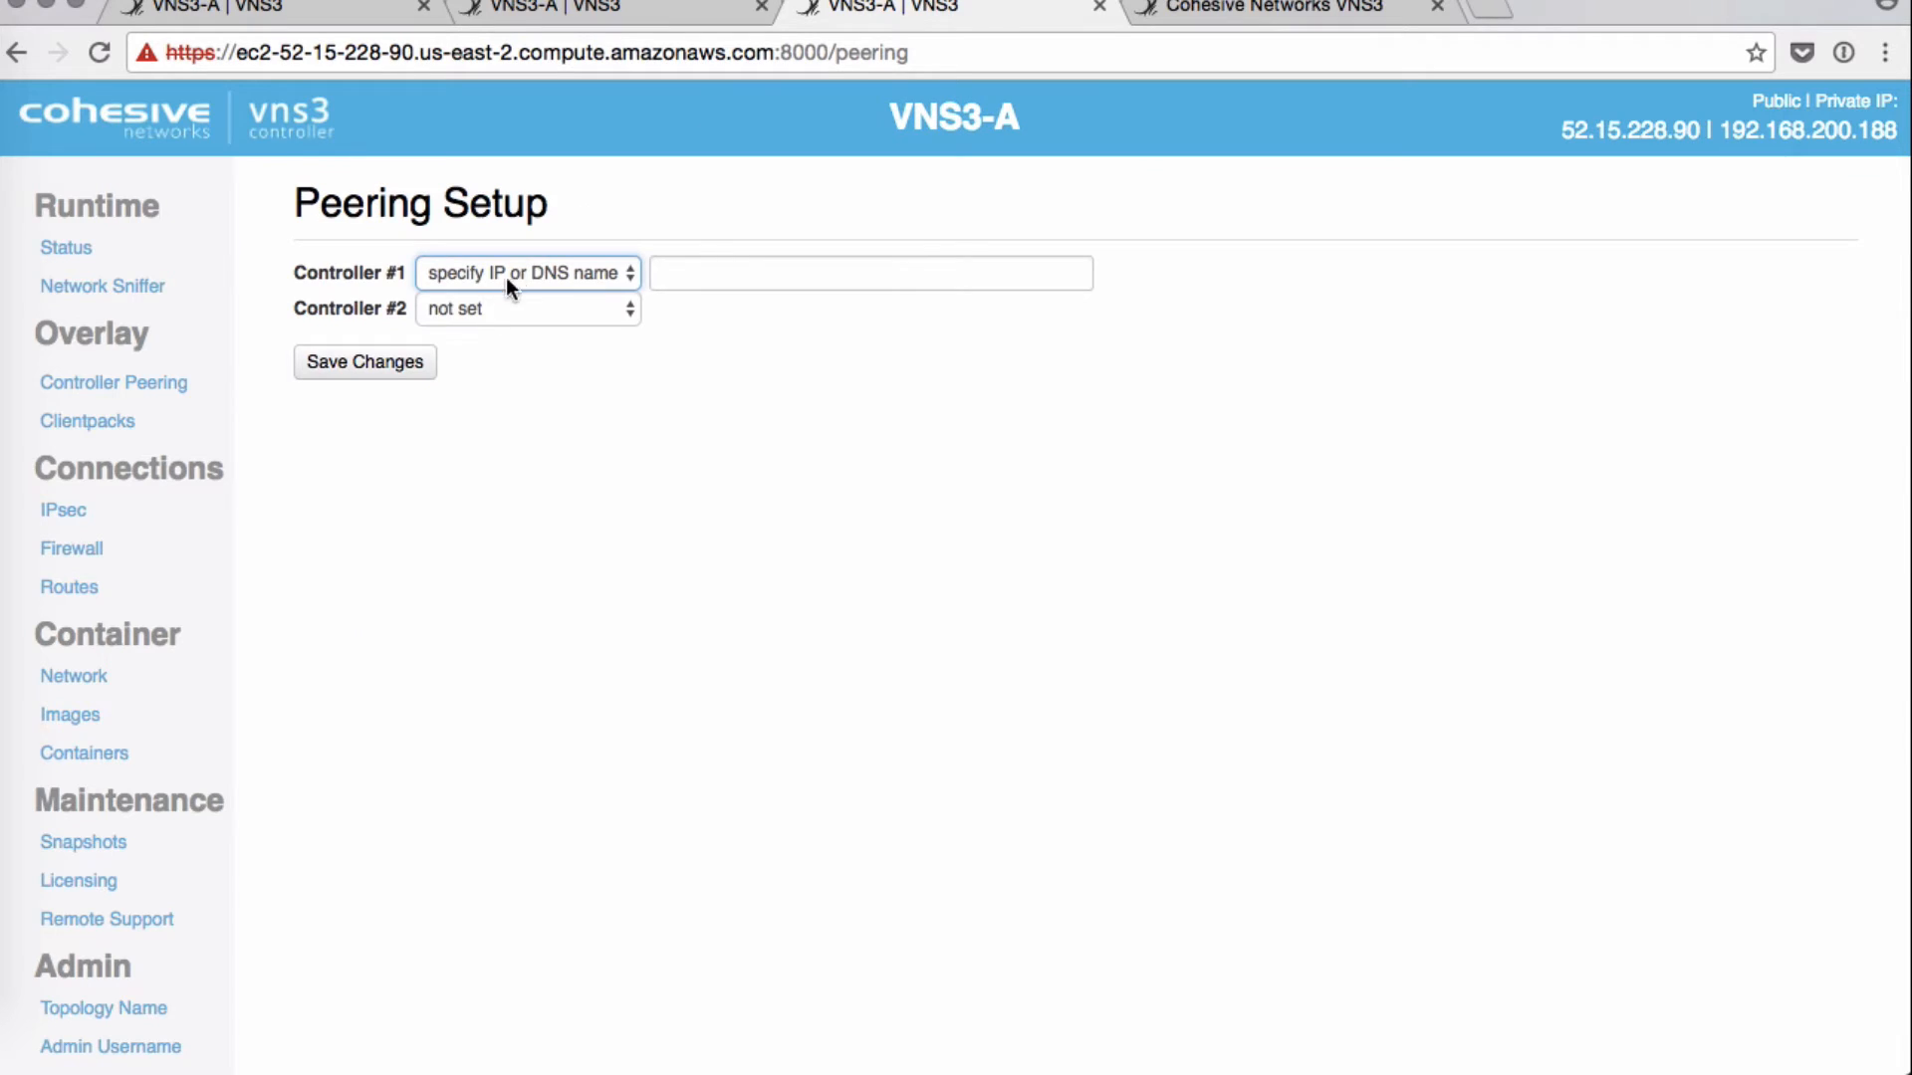
left_click(526, 308)
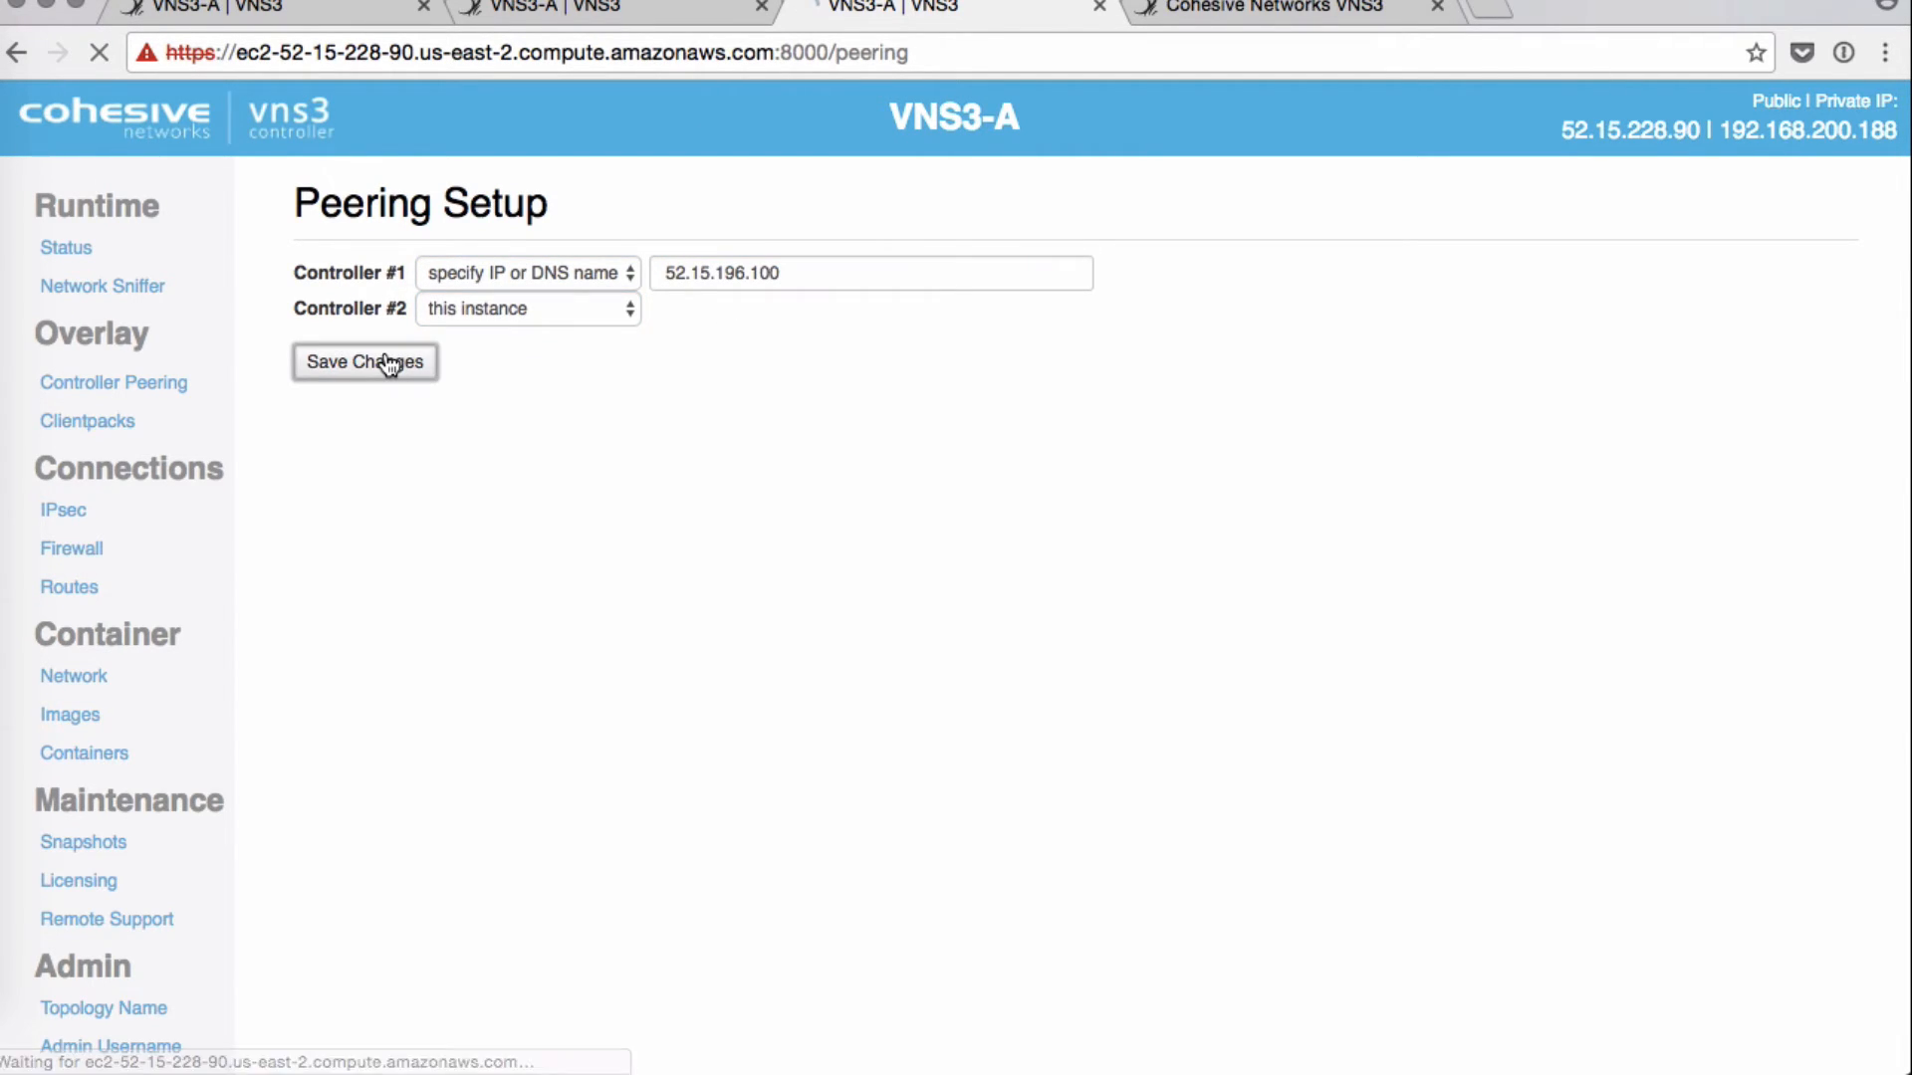
left_click(365, 362)
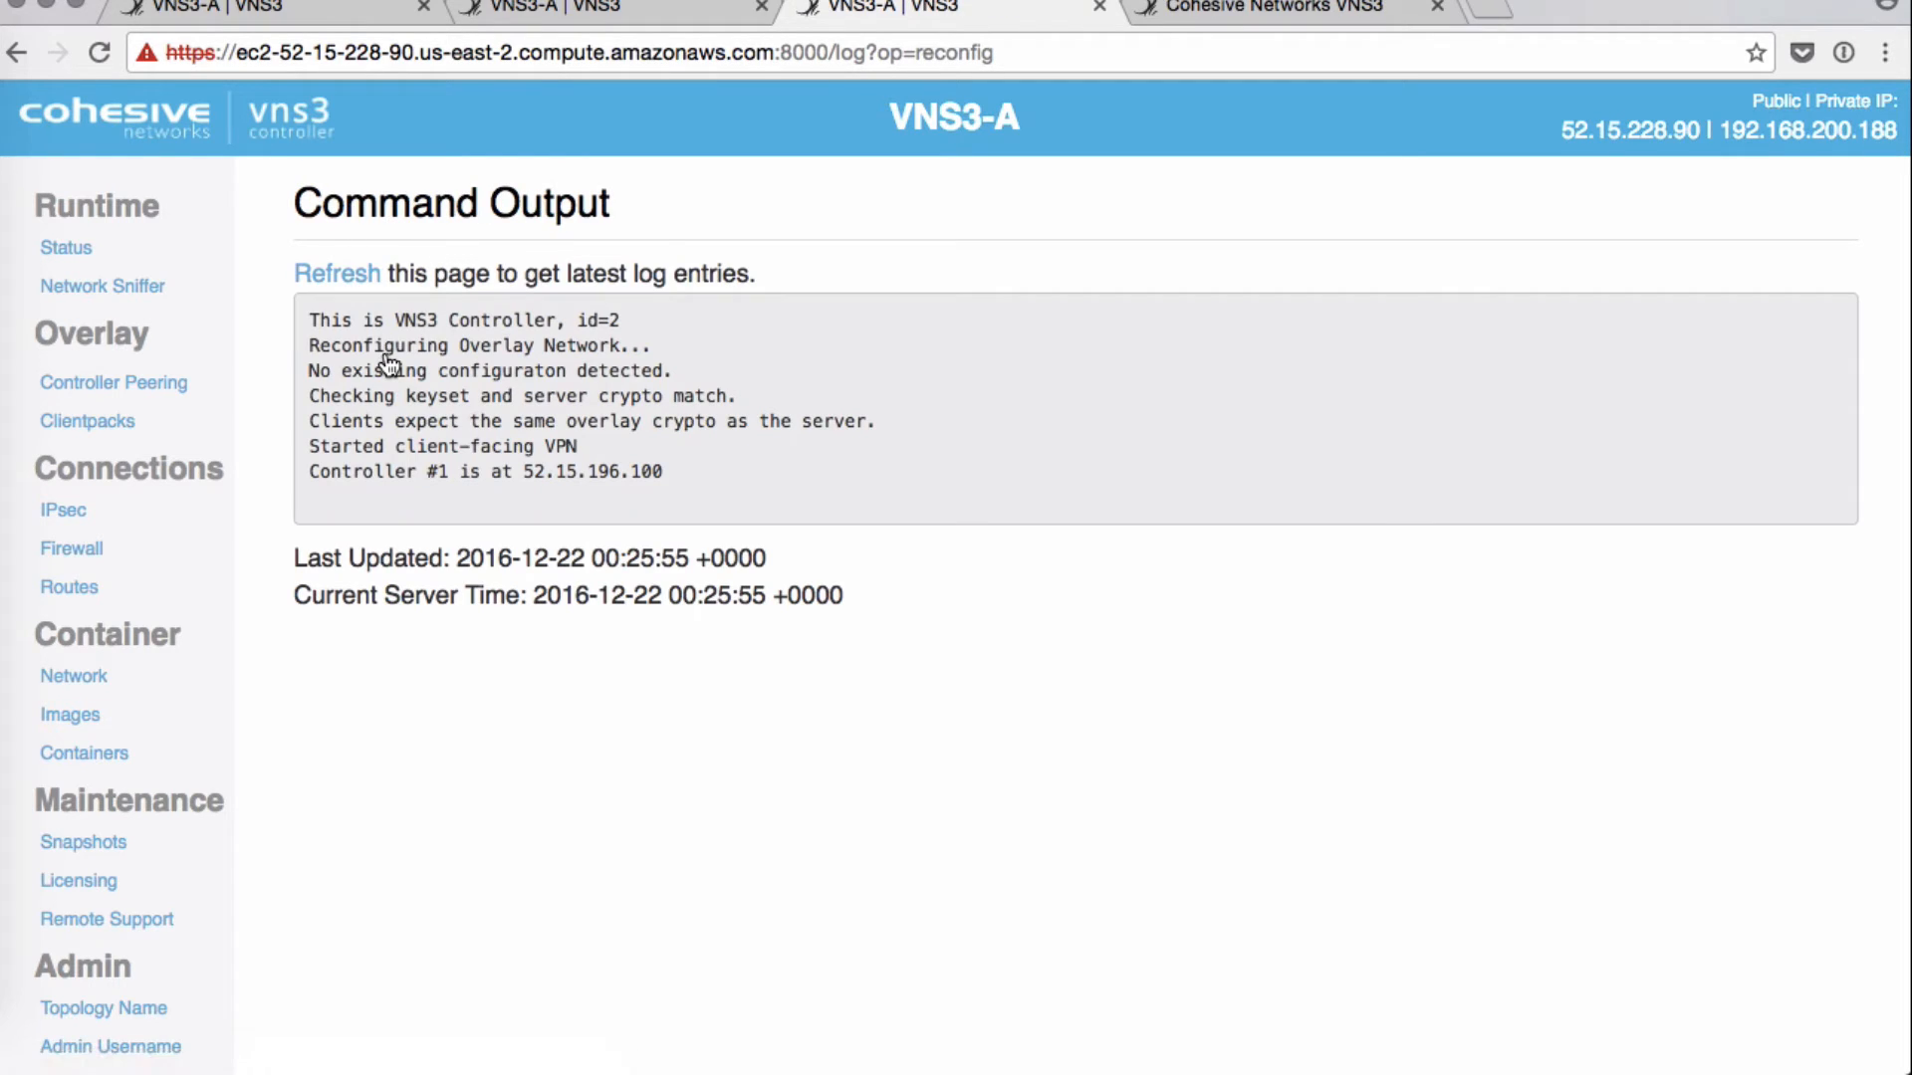
left_click(66, 248)
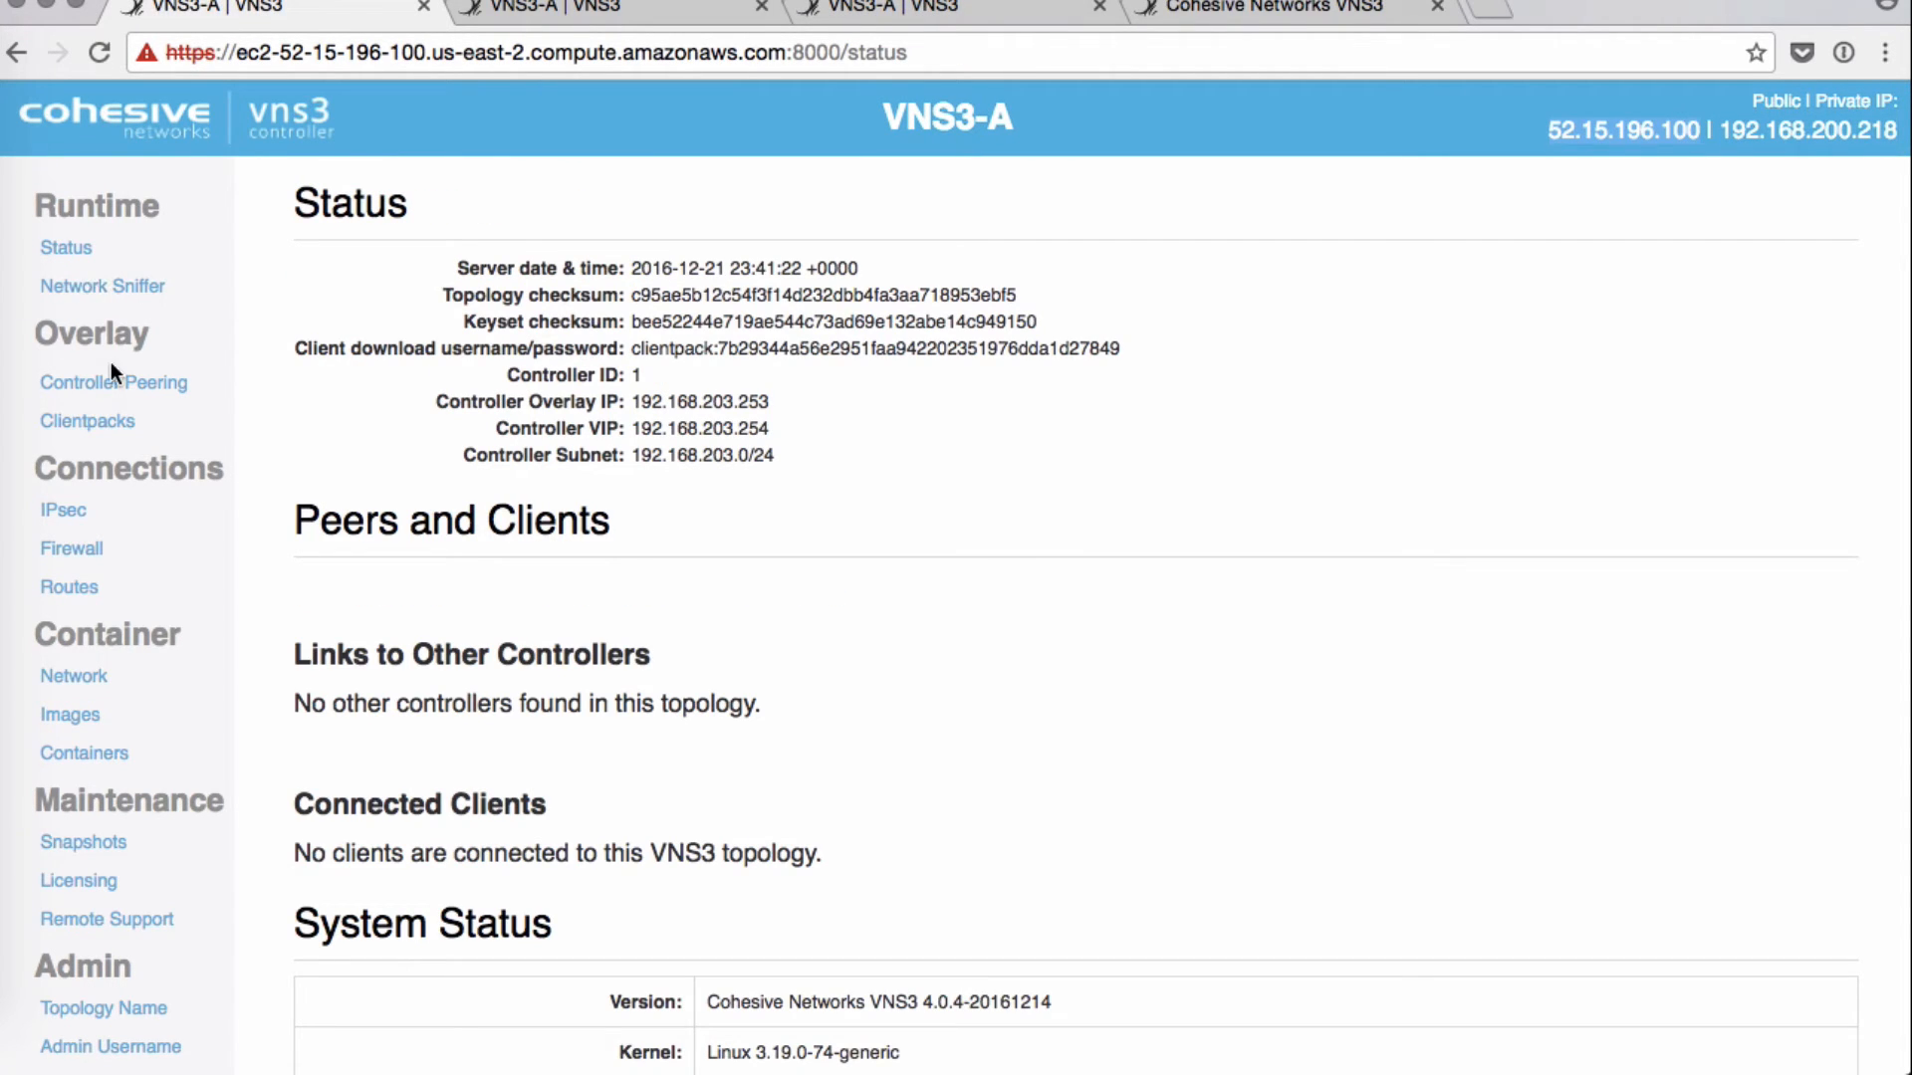
Set Controller #2 to IP 192.168.200.188 and save the first controller's peering settings.
left_click(114, 381)
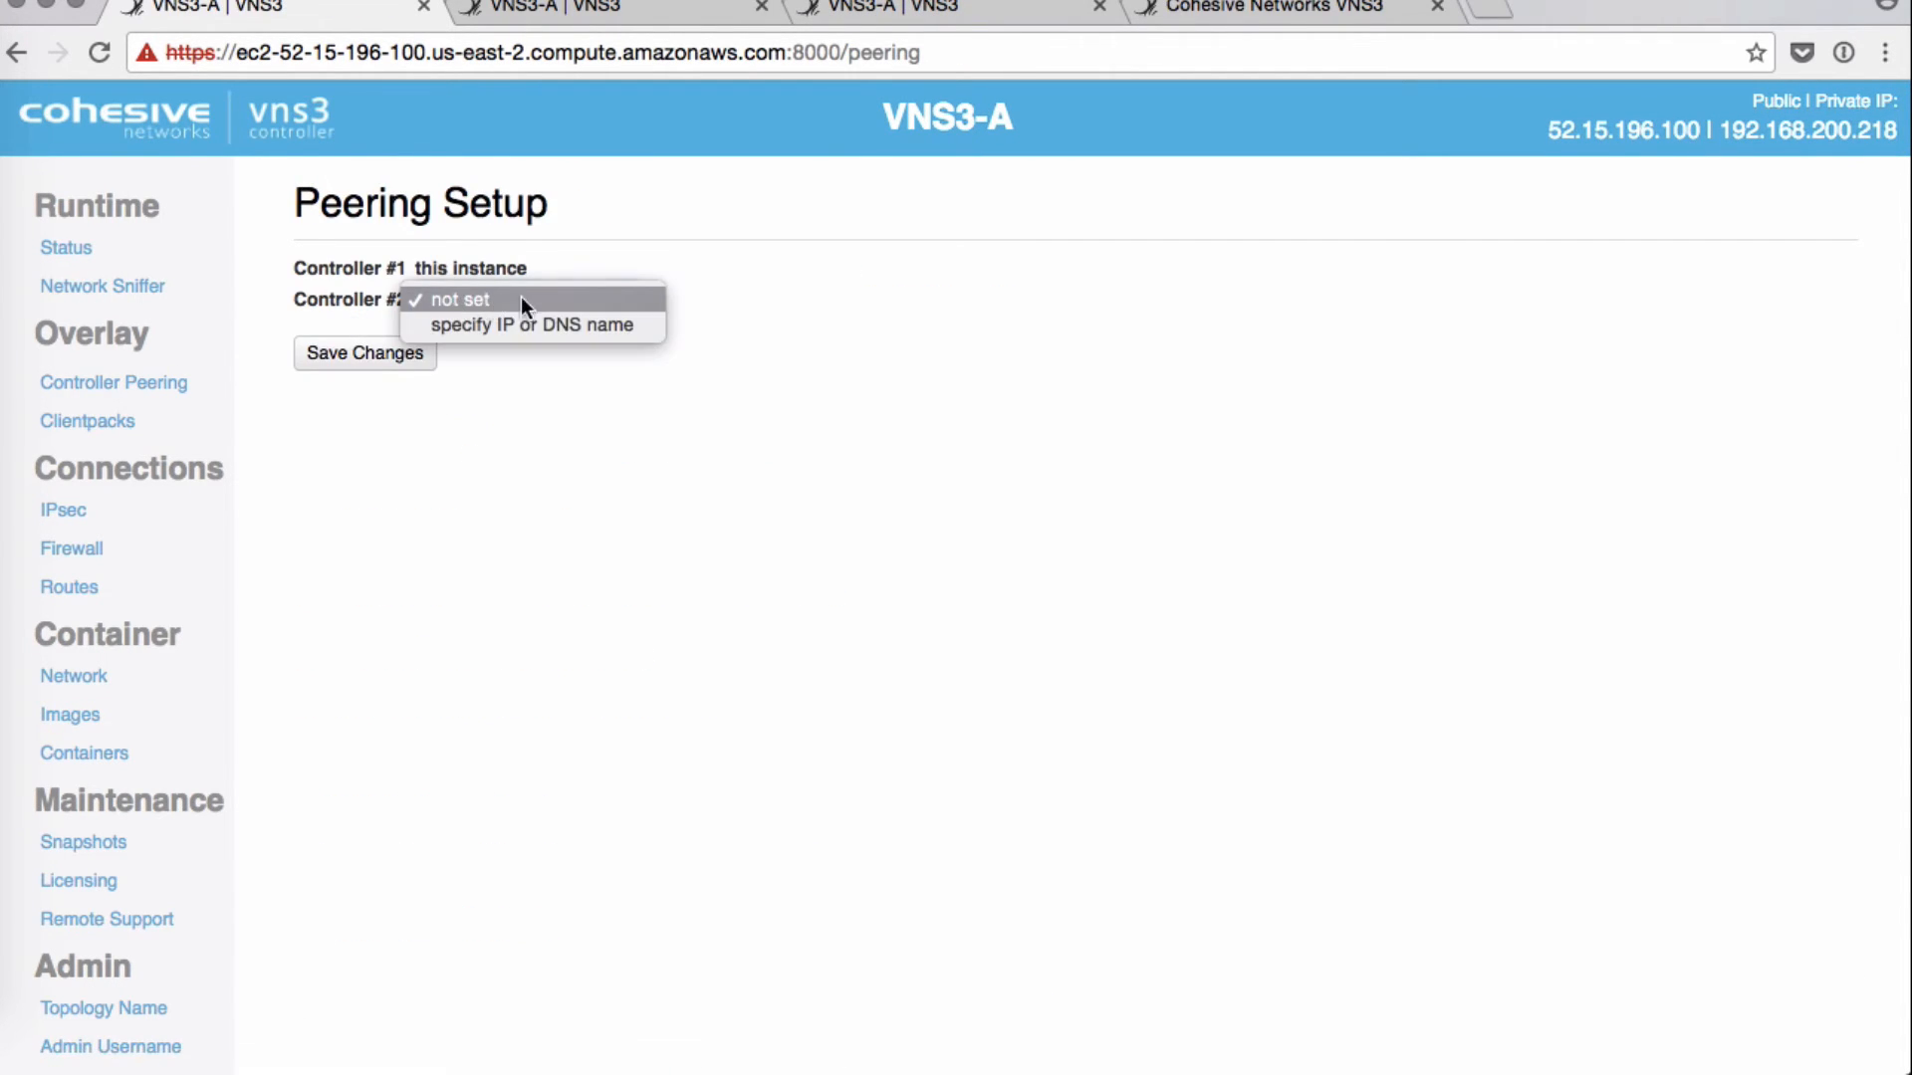
left_click(531, 325)
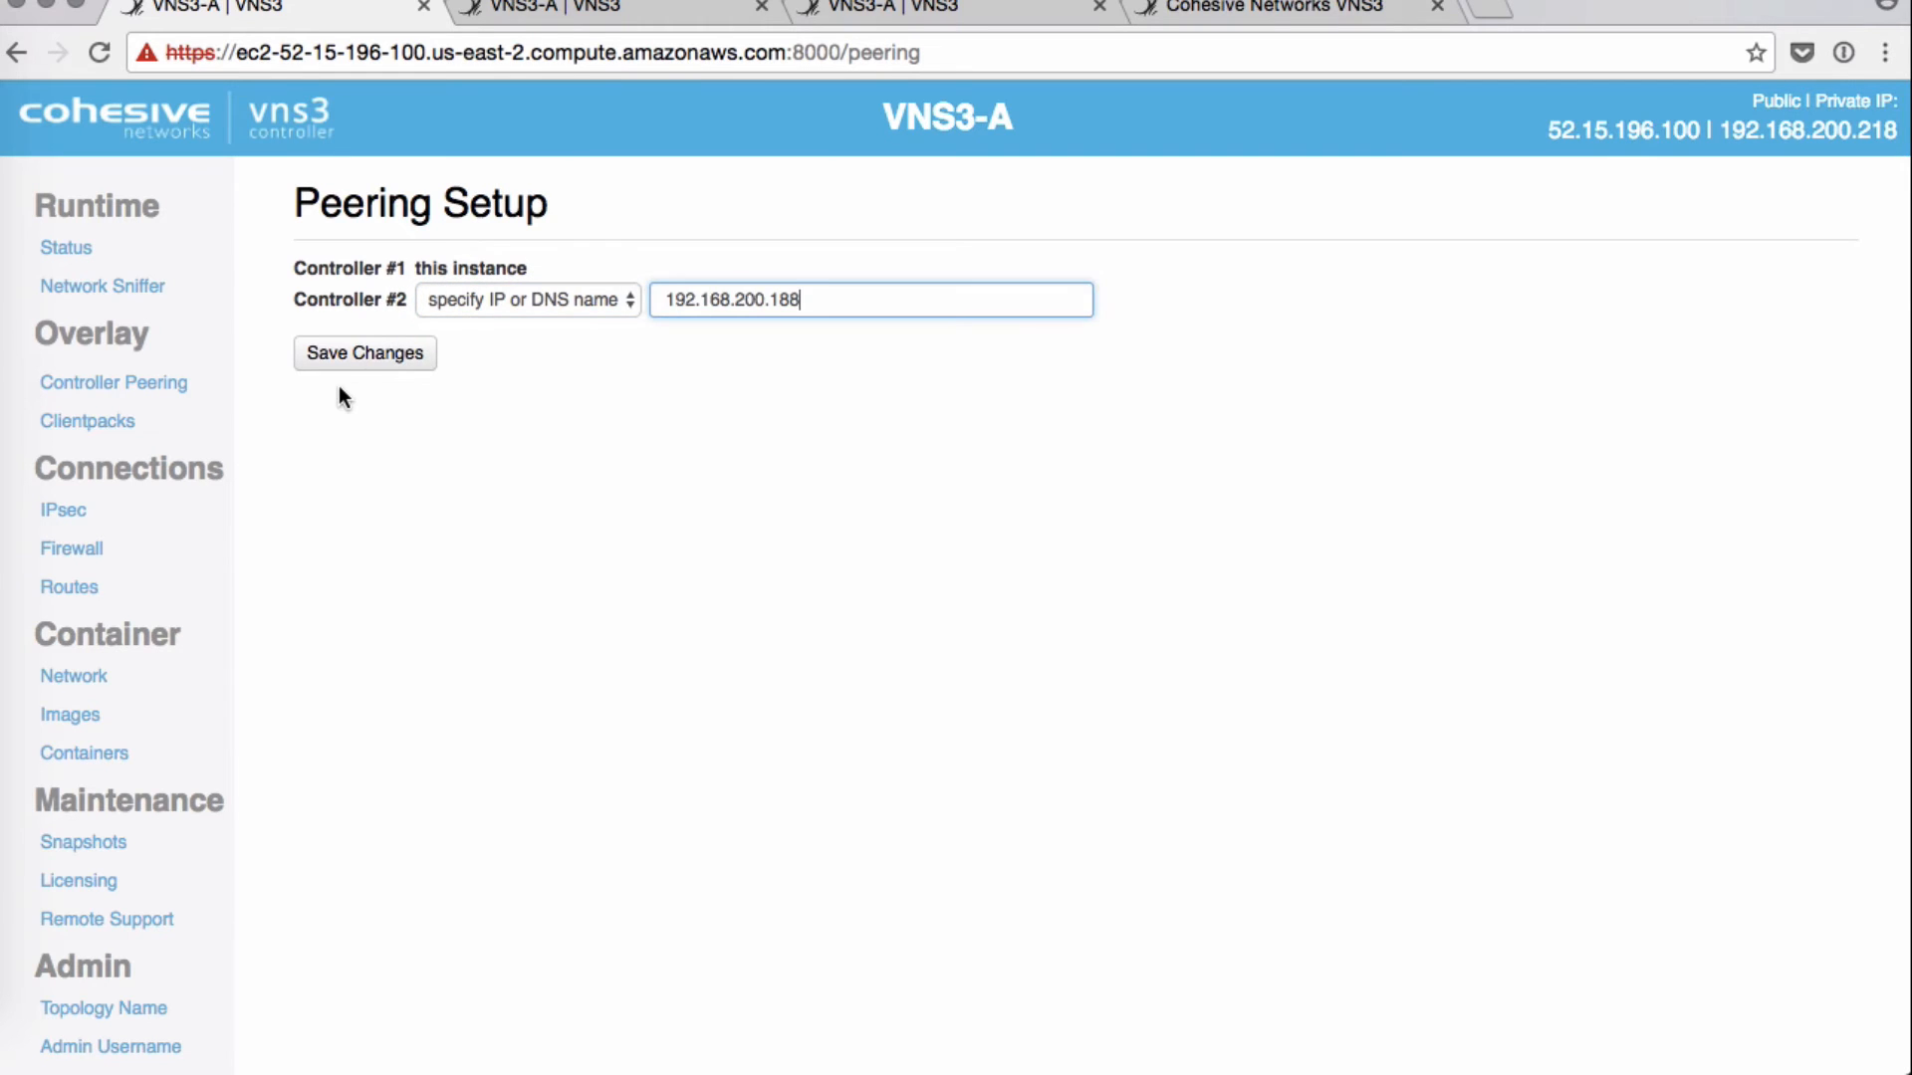
left_click(364, 353)
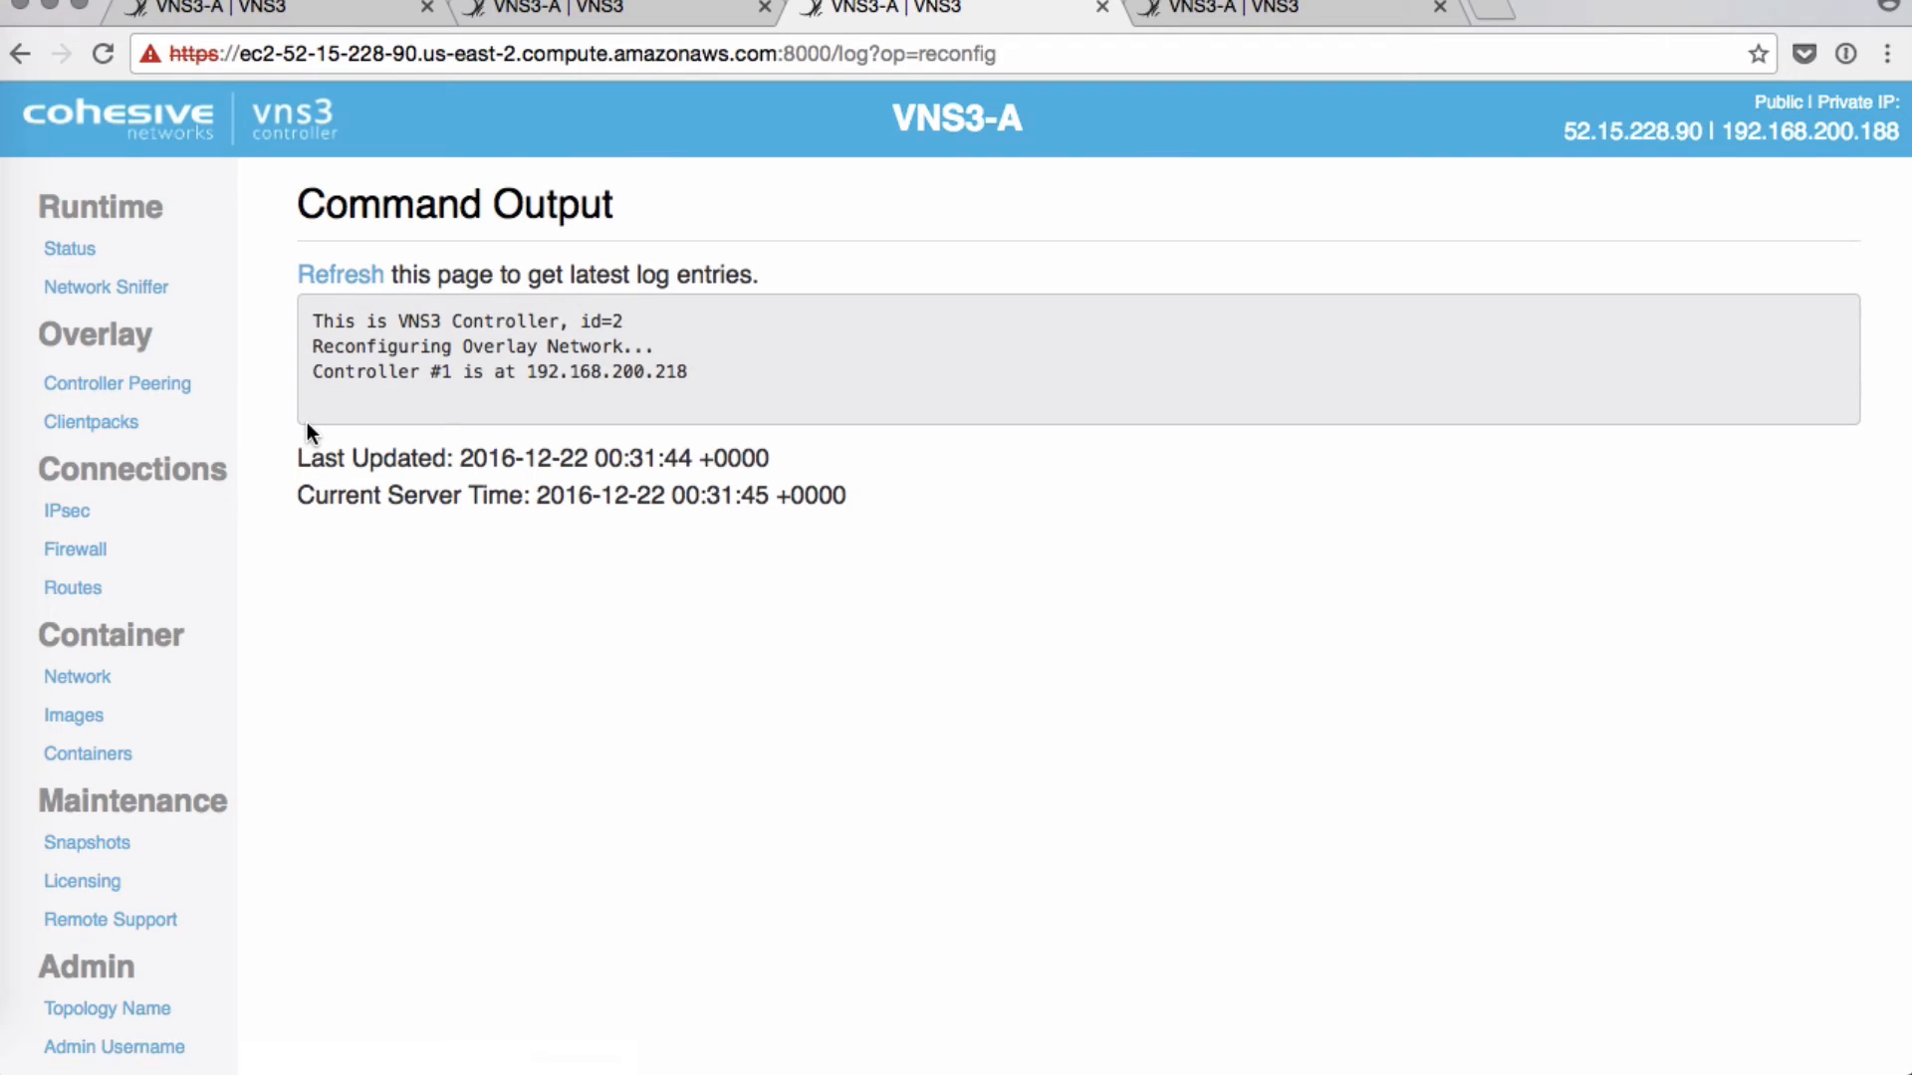
mouse_move(69, 248)
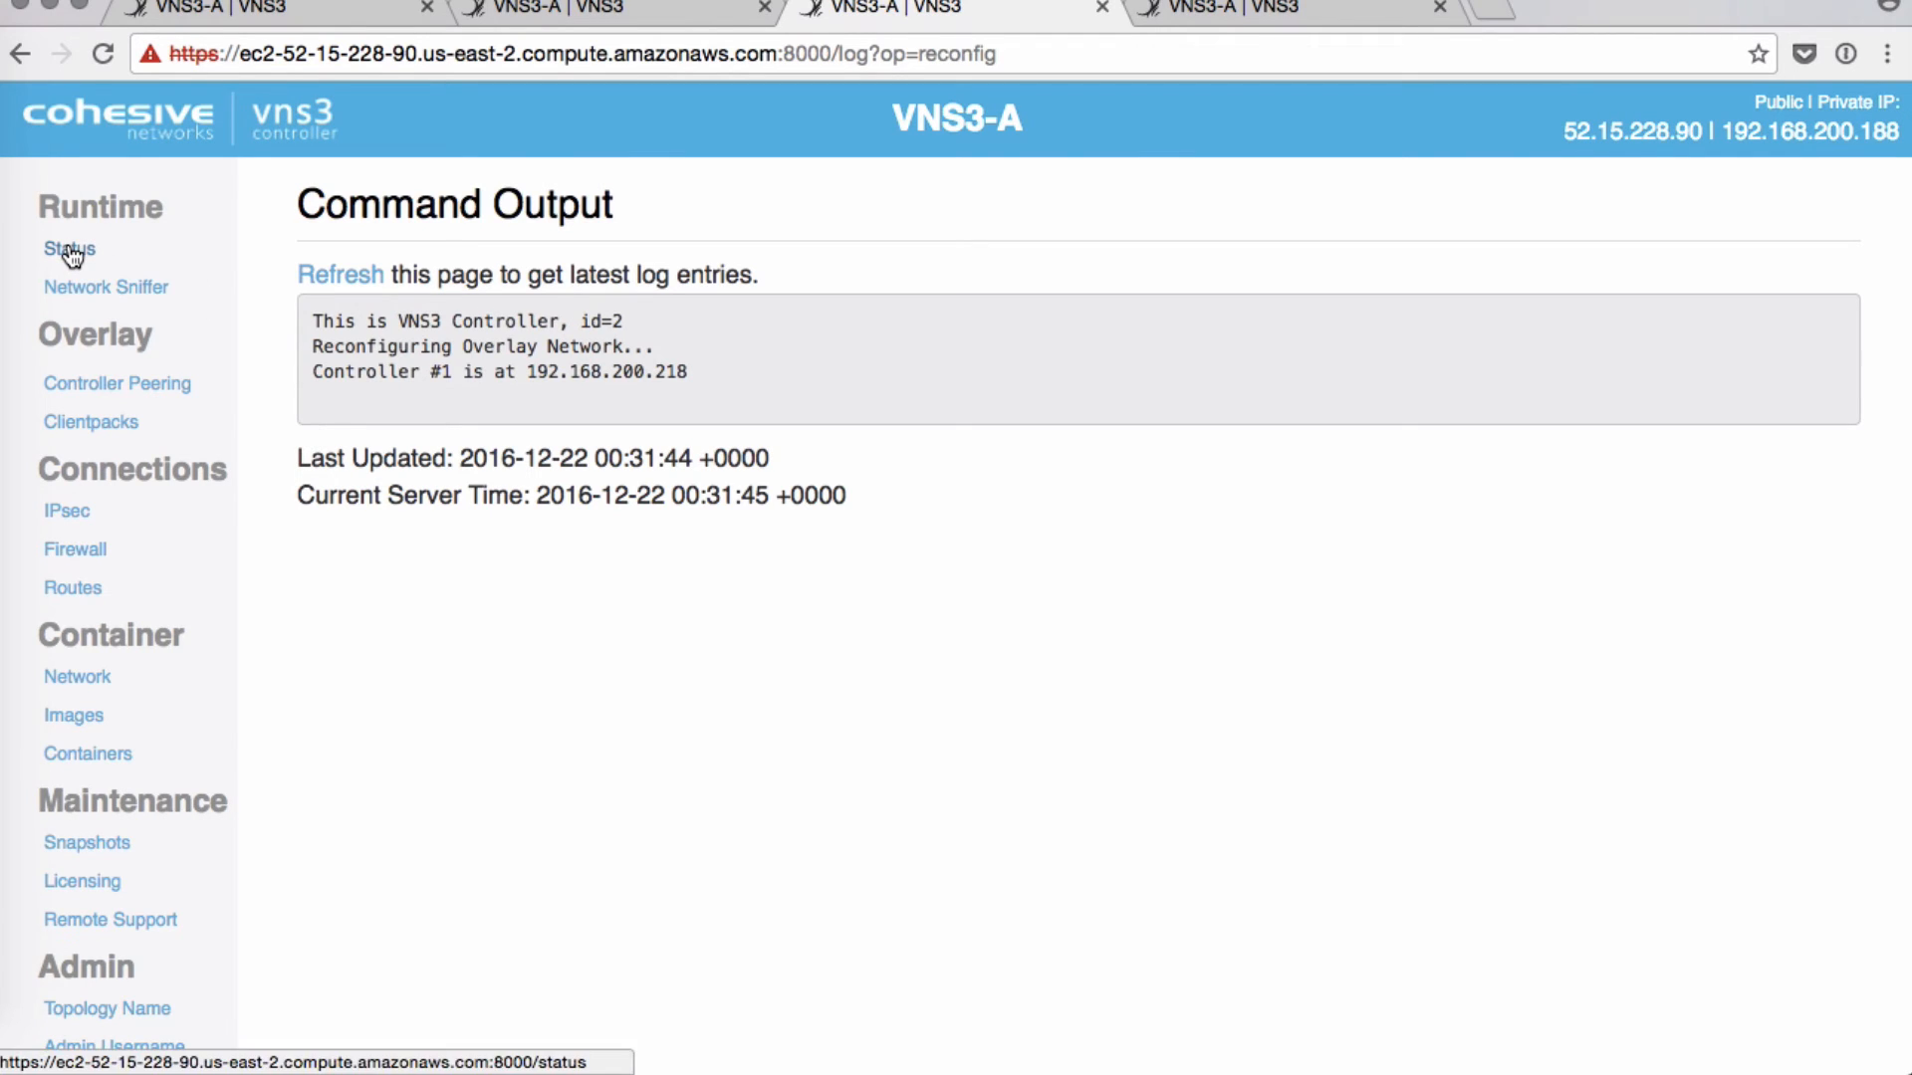
Open Runtime Status to confirm controller 1 at 192.168.200.218 is up and reachable.
left_click(69, 249)
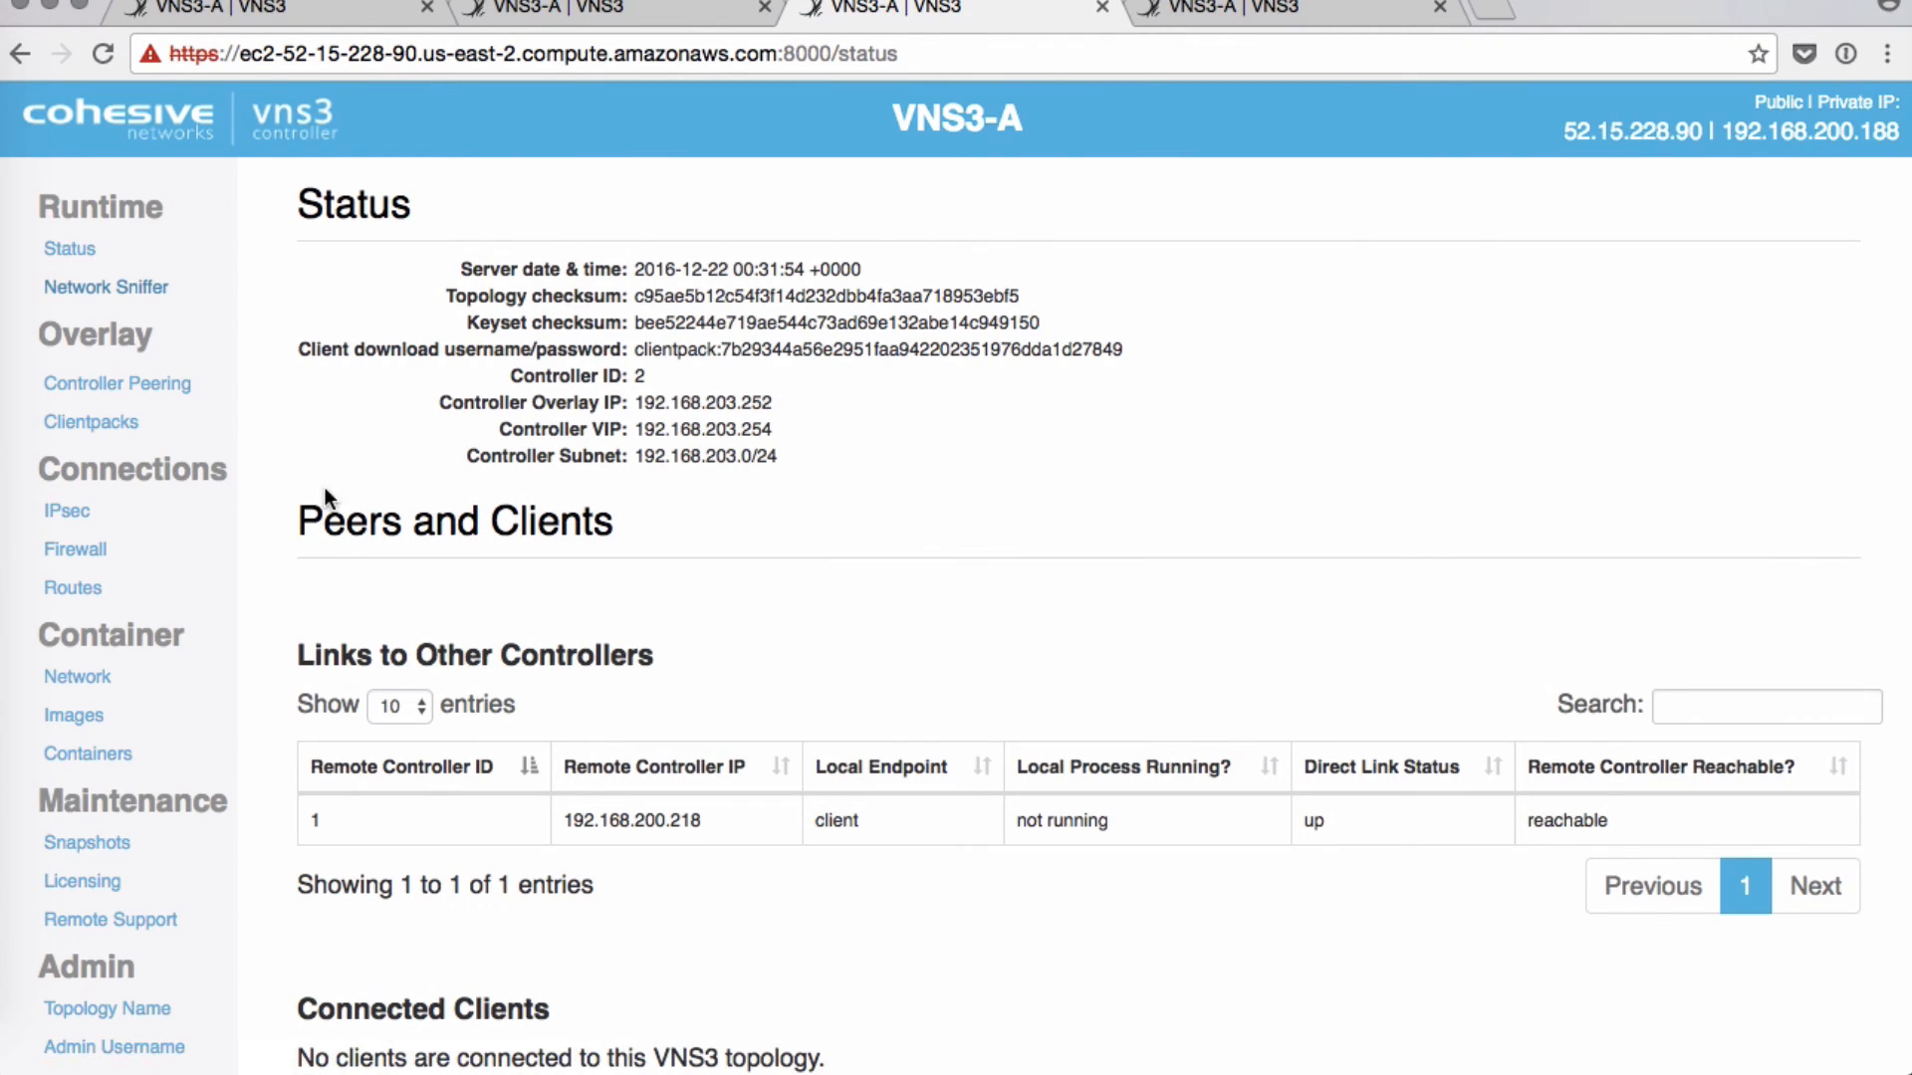
mouse_move(635, 870)
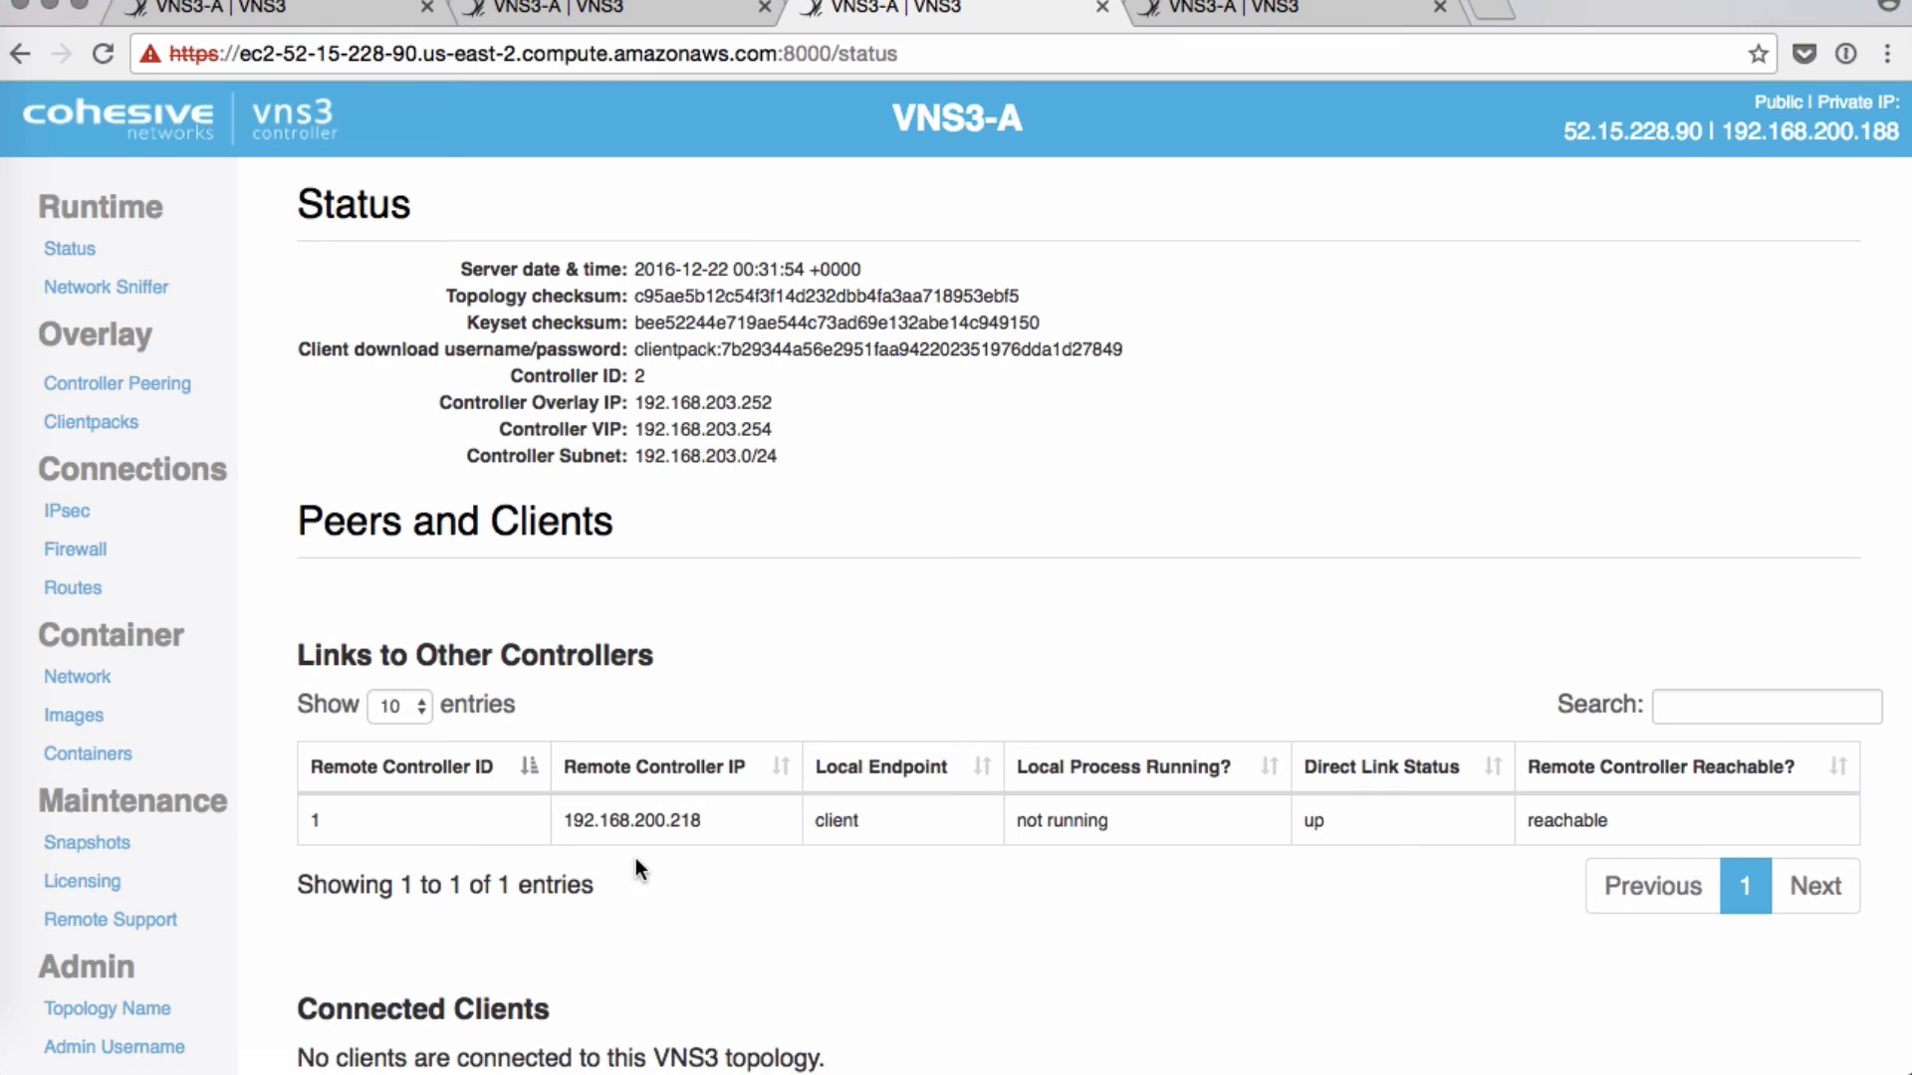
mouse_move(667, 819)
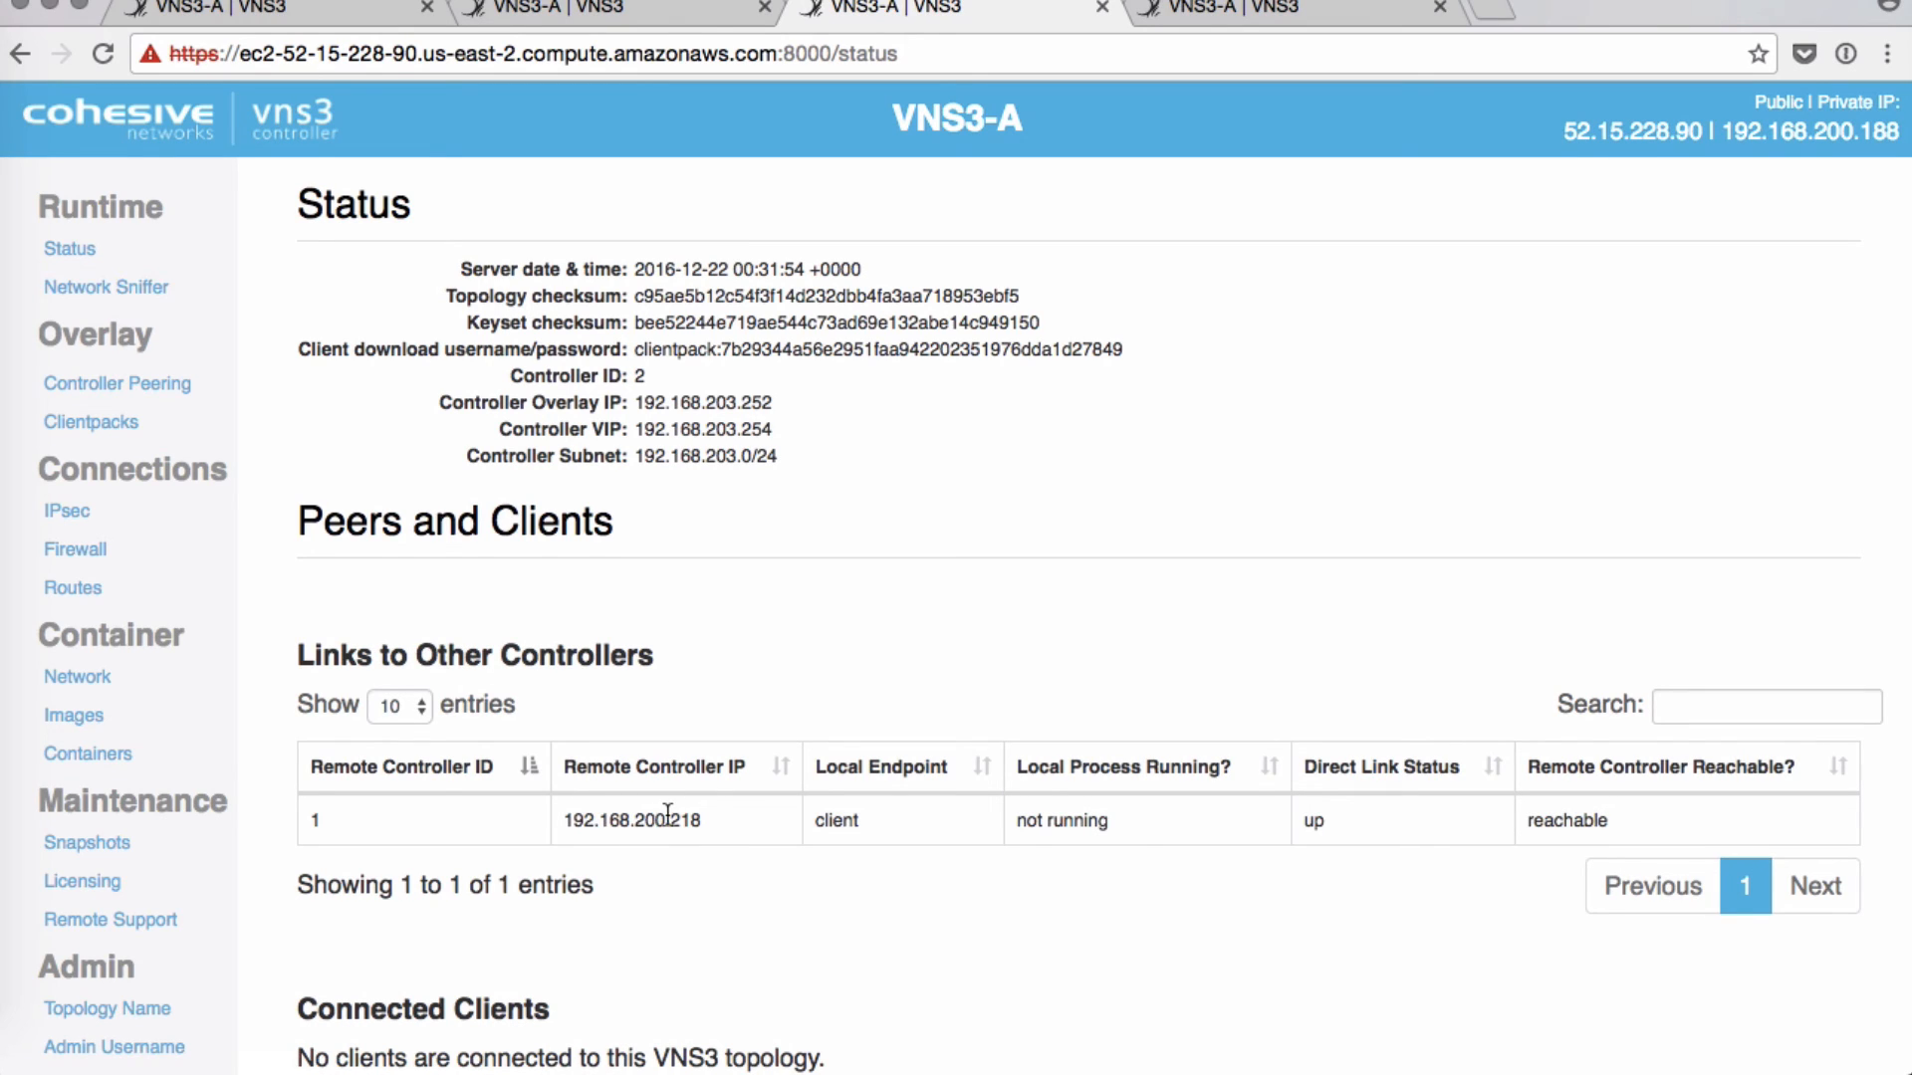